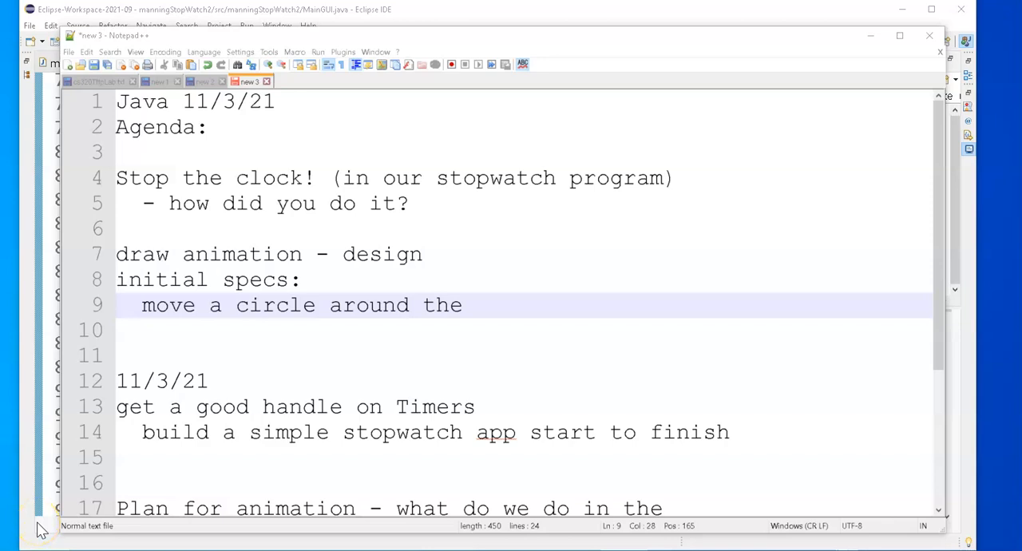
pyautogui.moveTo(282, 278)
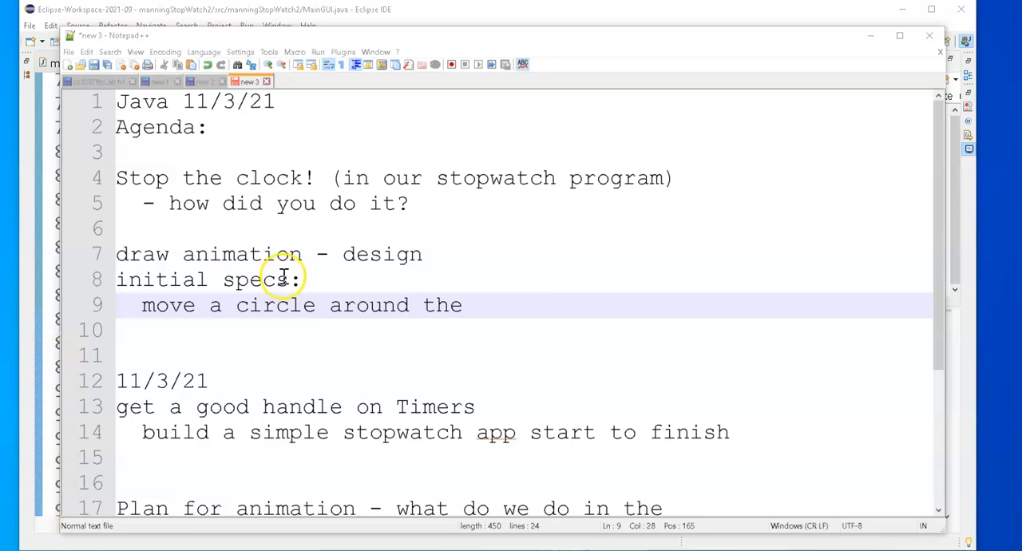
pyautogui.moveTo(264, 223)
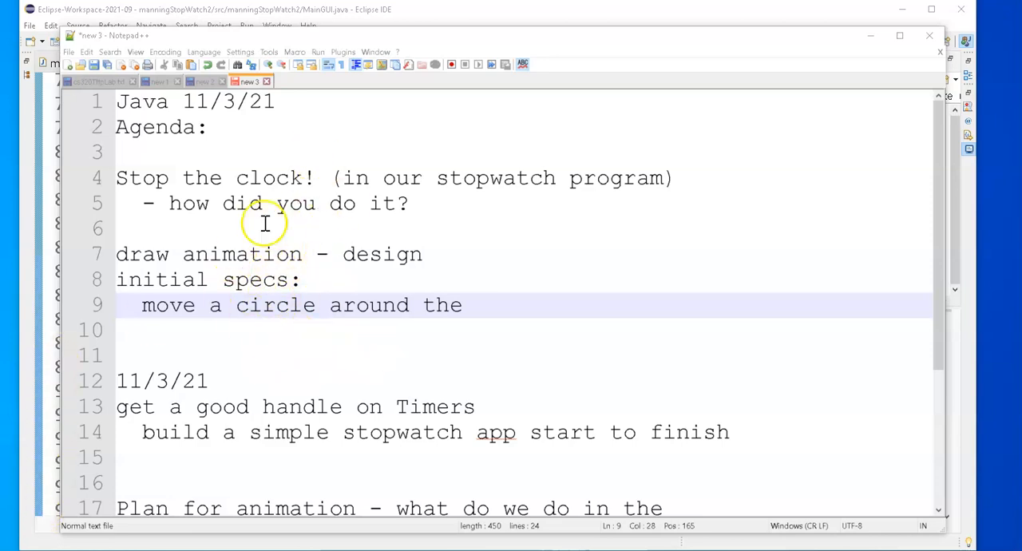
pyautogui.moveTo(227, 278)
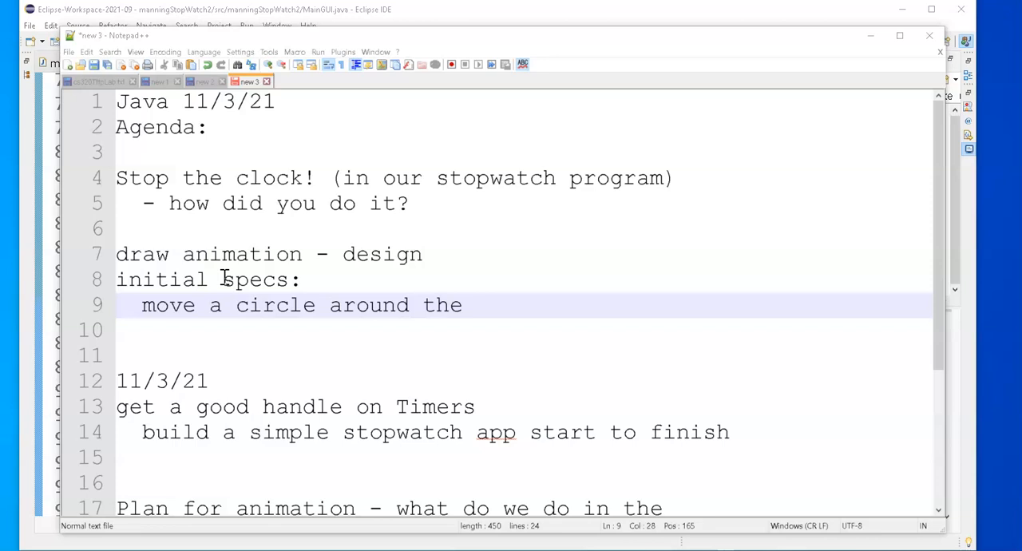
pyautogui.moveTo(236, 160)
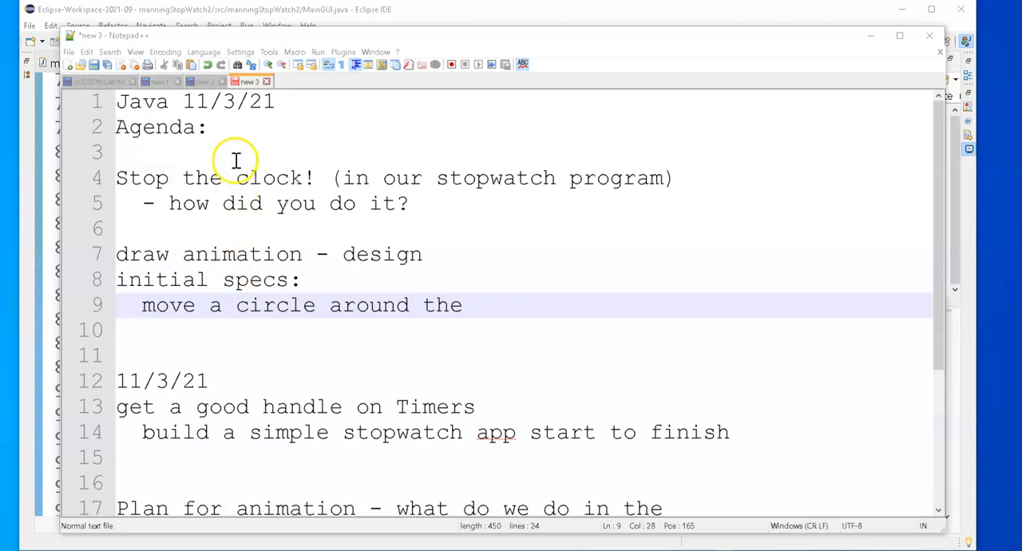
pyautogui.moveTo(336, 232)
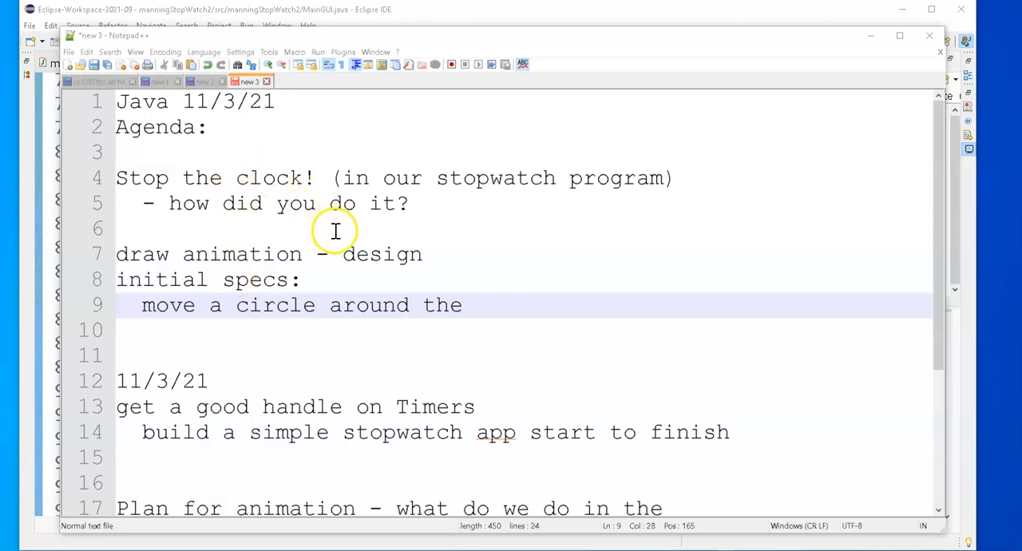
pyautogui.moveTo(16, 264)
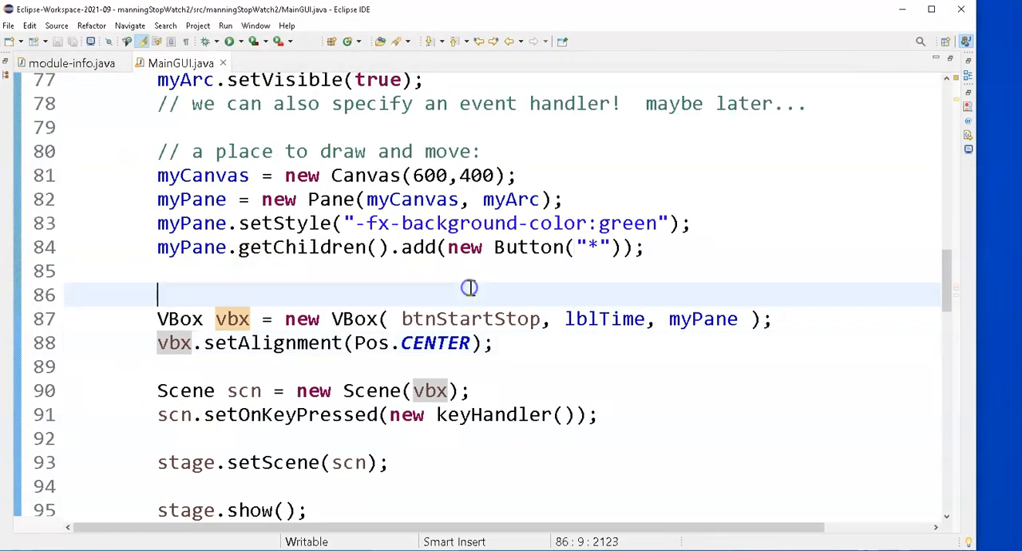
# Step: Write '// this handles the clicking of the start/stop button' above myButtonHandler
pyautogui.scroll(-3)
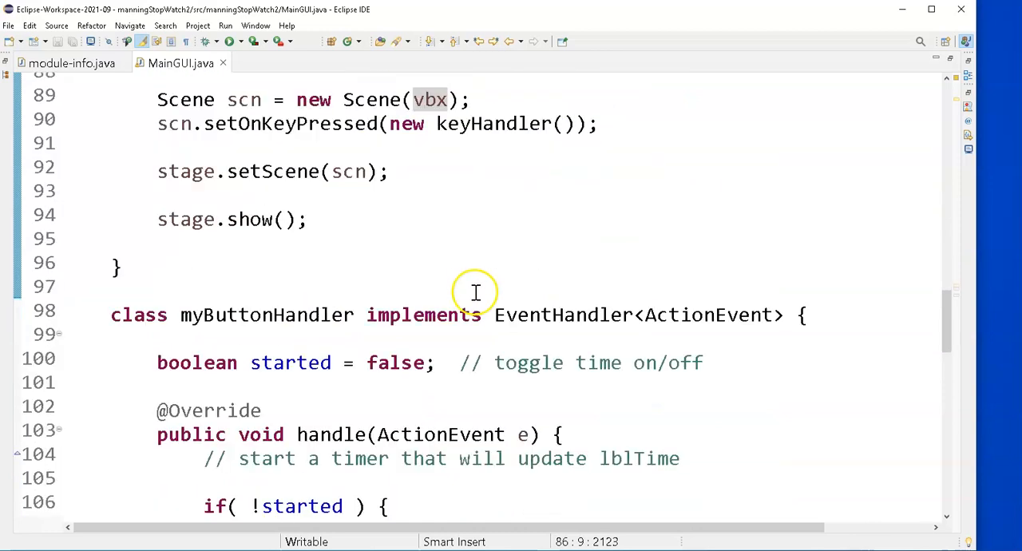
pyautogui.scroll(-3)
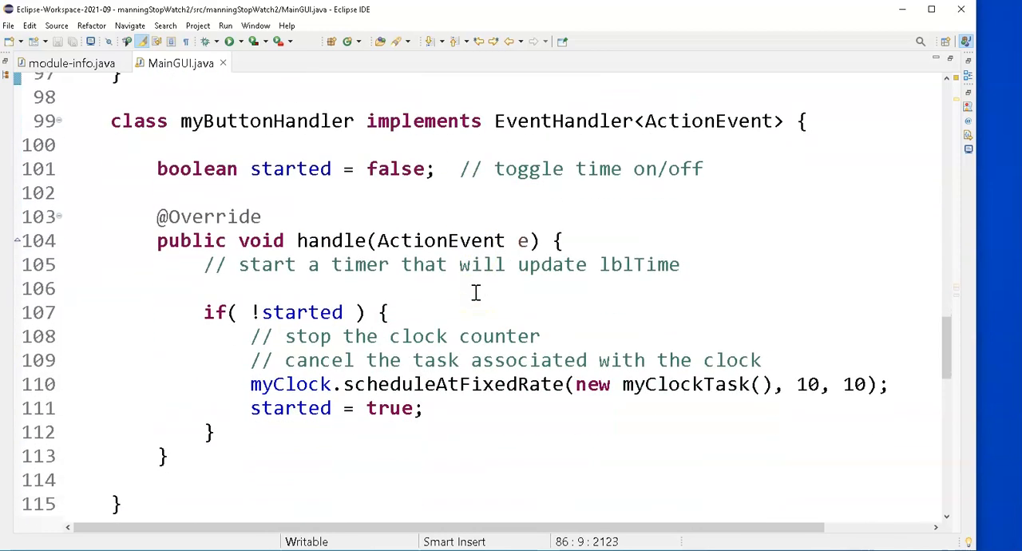
pyautogui.moveTo(360, 217)
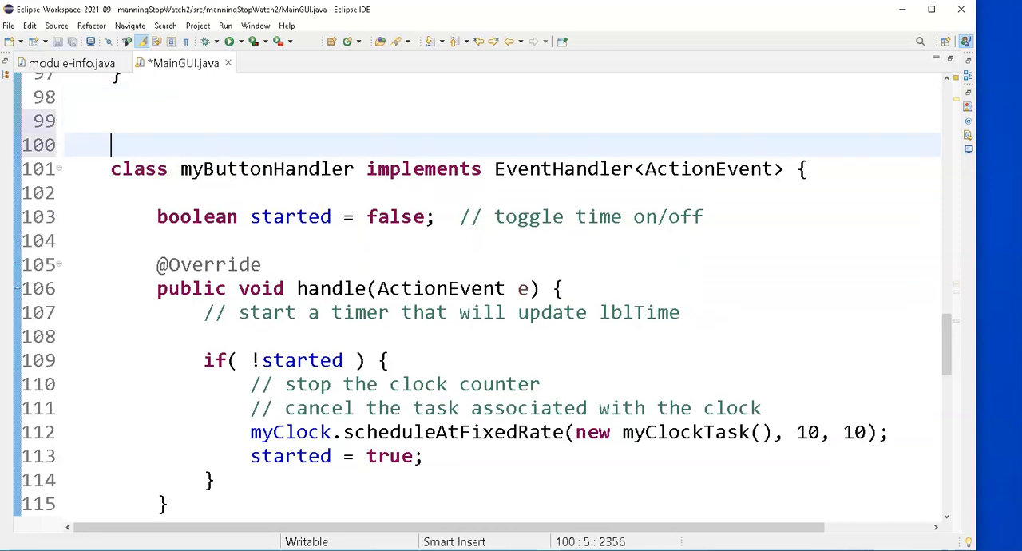
pyautogui.write('// th')
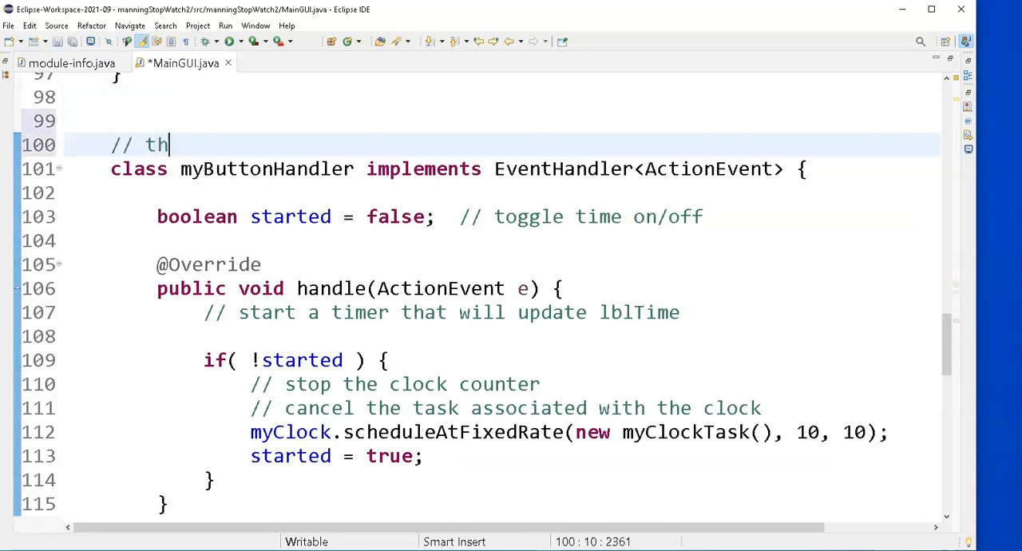
pyautogui.write('is handle')
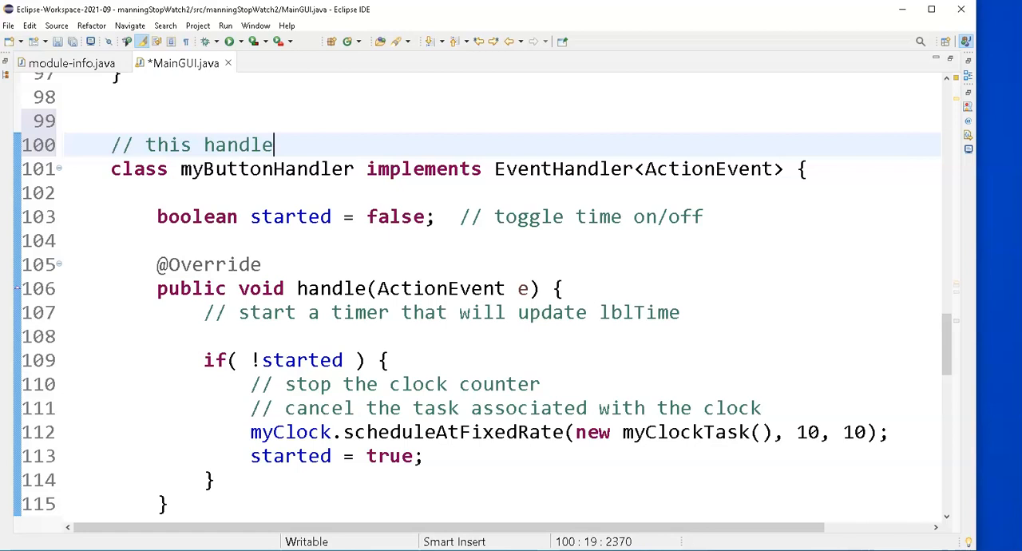
pyautogui.write('s the pre')
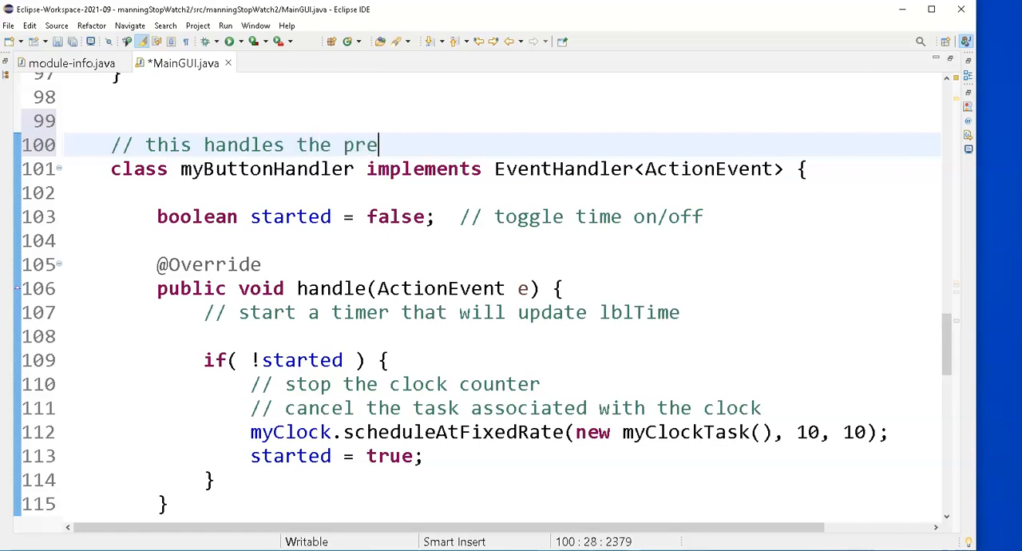
pyautogui.write('clicki')
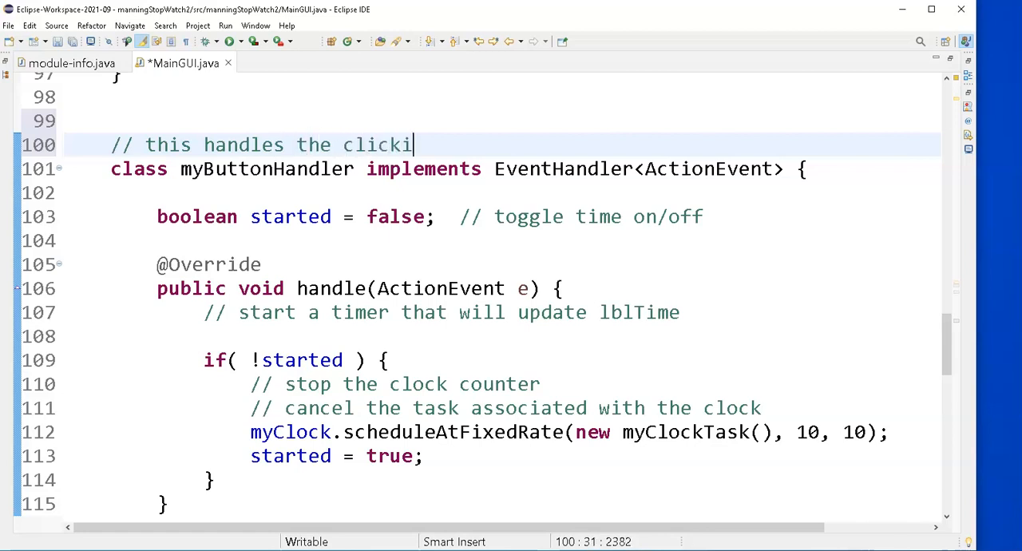
pyautogui.write('ng of the star')
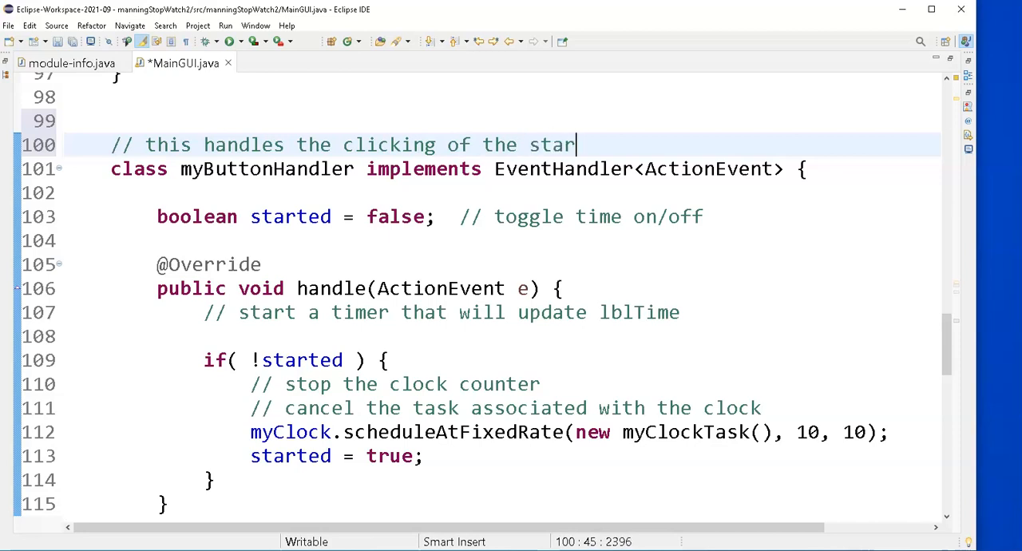
pyautogui.write('t/stop')
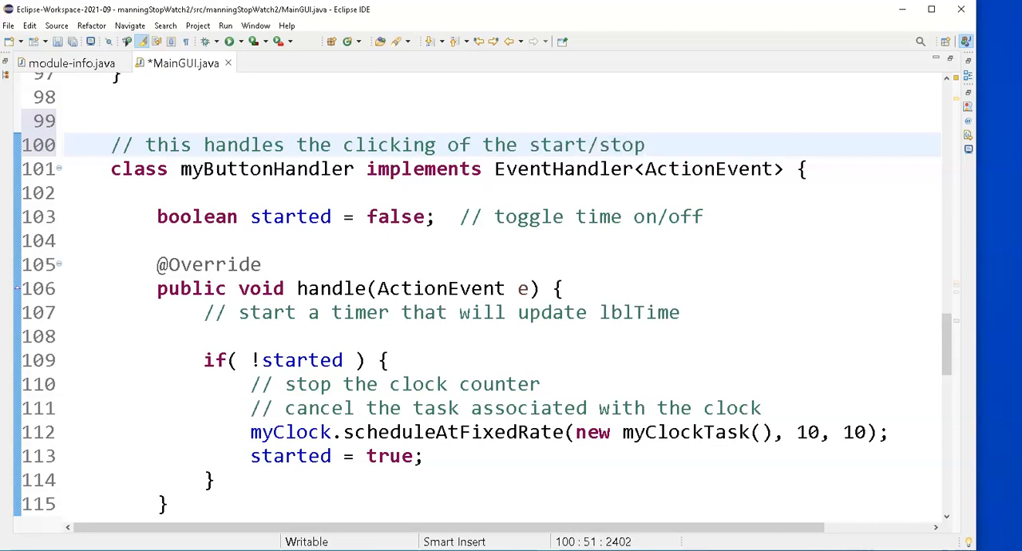
pyautogui.write('button')
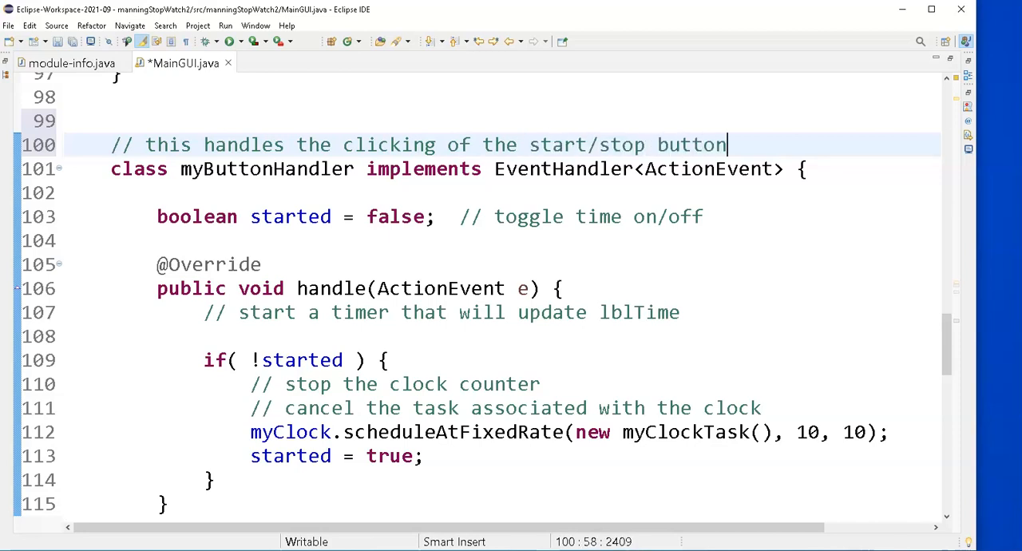
pyautogui.moveTo(102, 239)
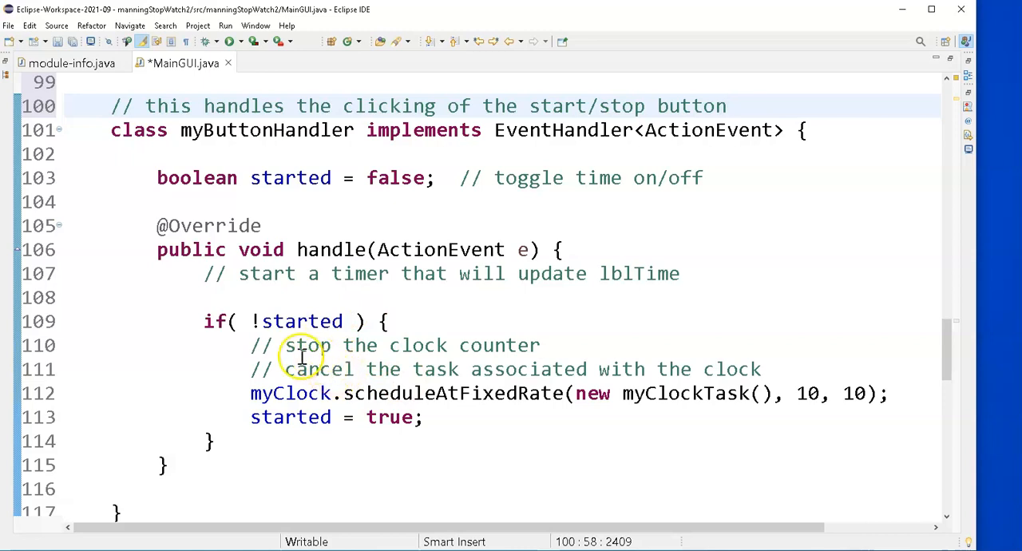
# Step: Replace the stop-clock comments in the if block with '// start the clock with a new task'
pyautogui.click(766, 370)
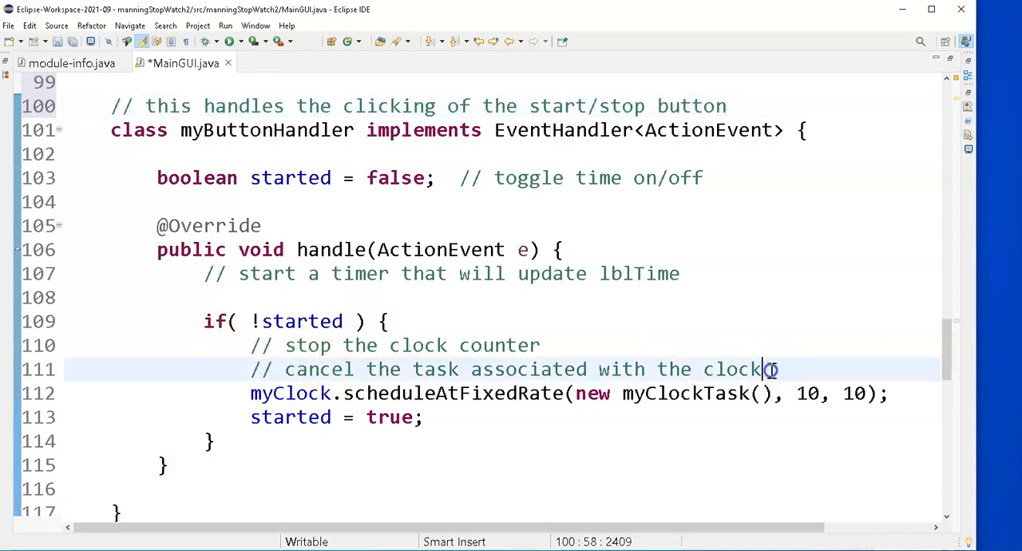
pyautogui.moveTo(769, 369); pyautogui.dragTo(65, 345)
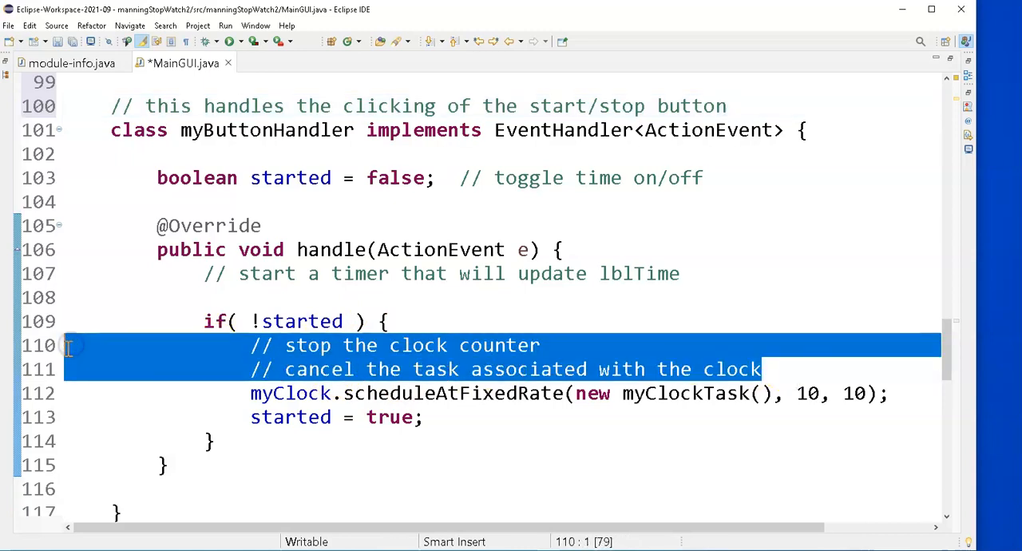
pyautogui.press('Delete')
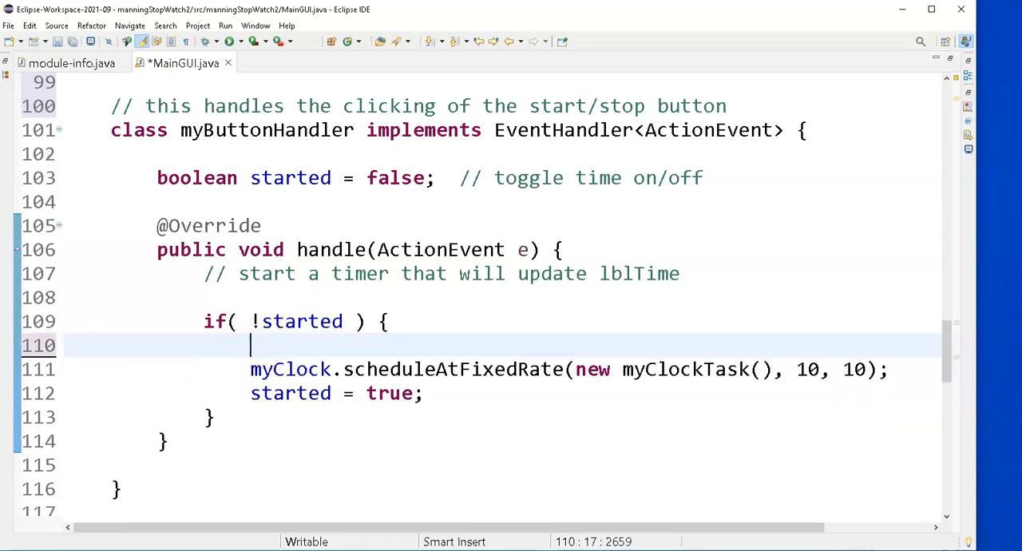
pyautogui.write('// start')
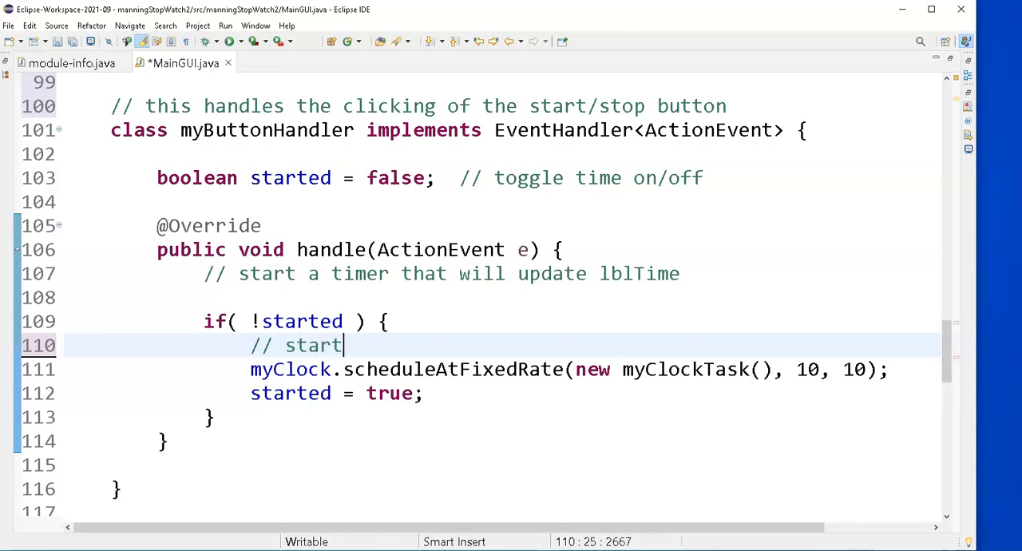
pyautogui.write('the cloc')
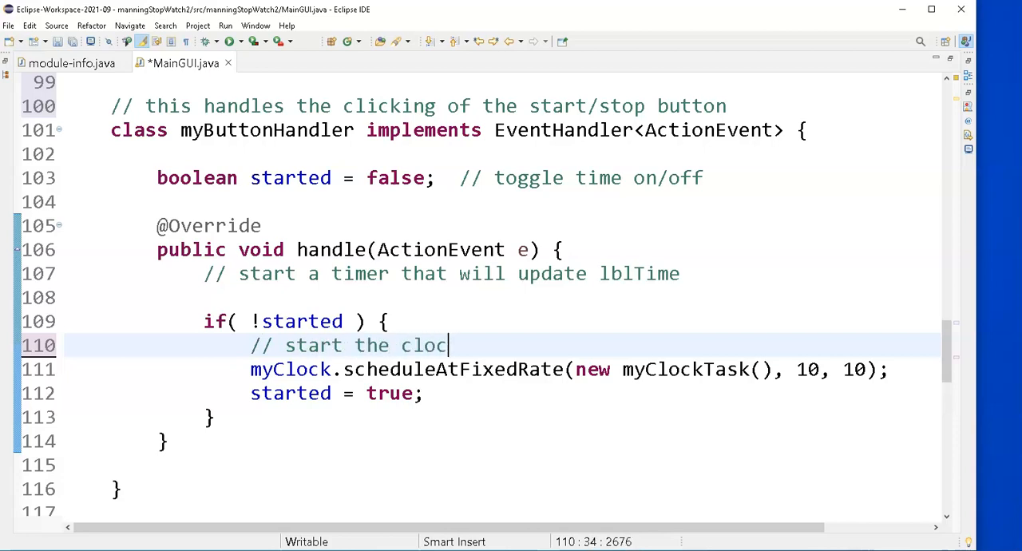
pyautogui.write('k with a new')
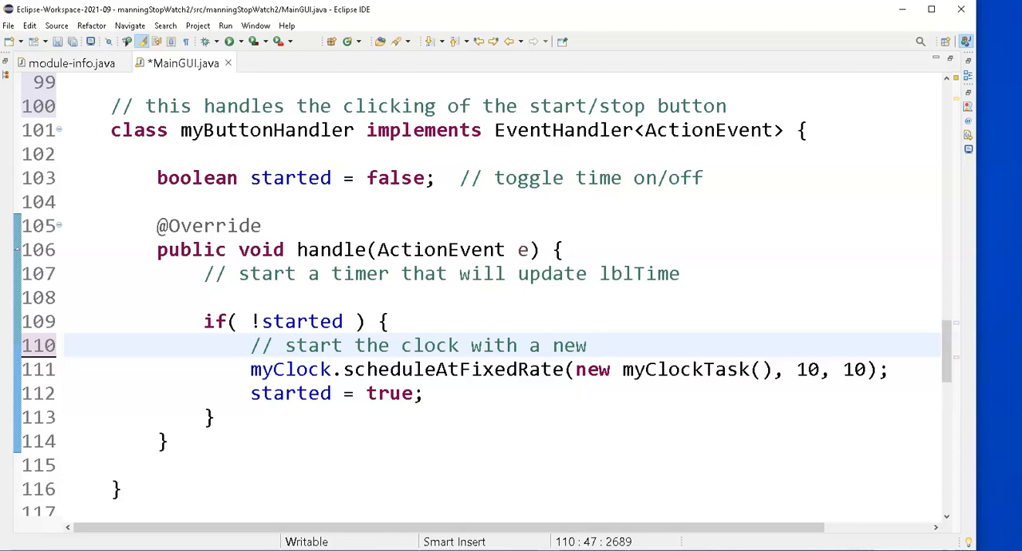
pyautogui.write('task')
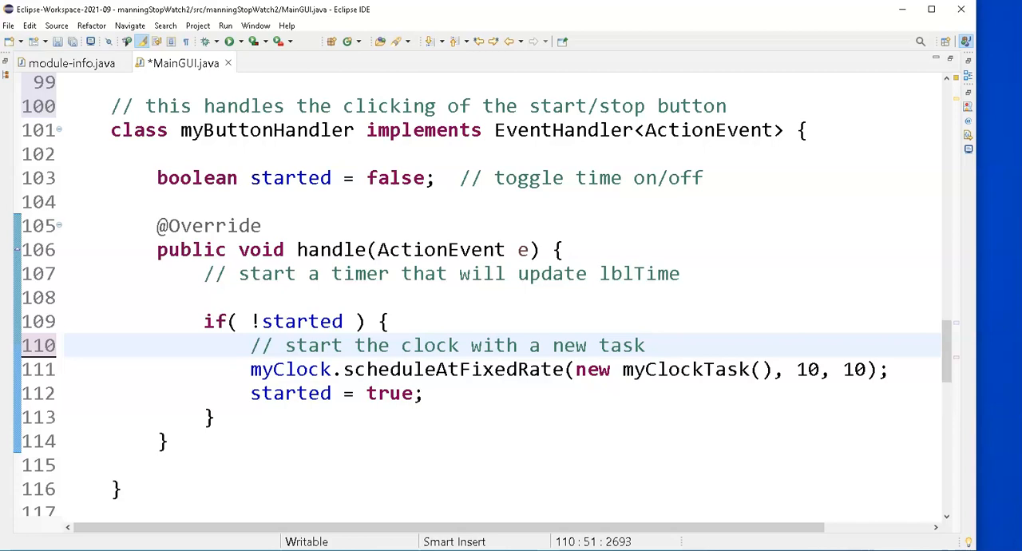
# Step: Add an 'else {' branch after the if block to hold the stop-and-cancel comments
pyautogui.click(226, 417)
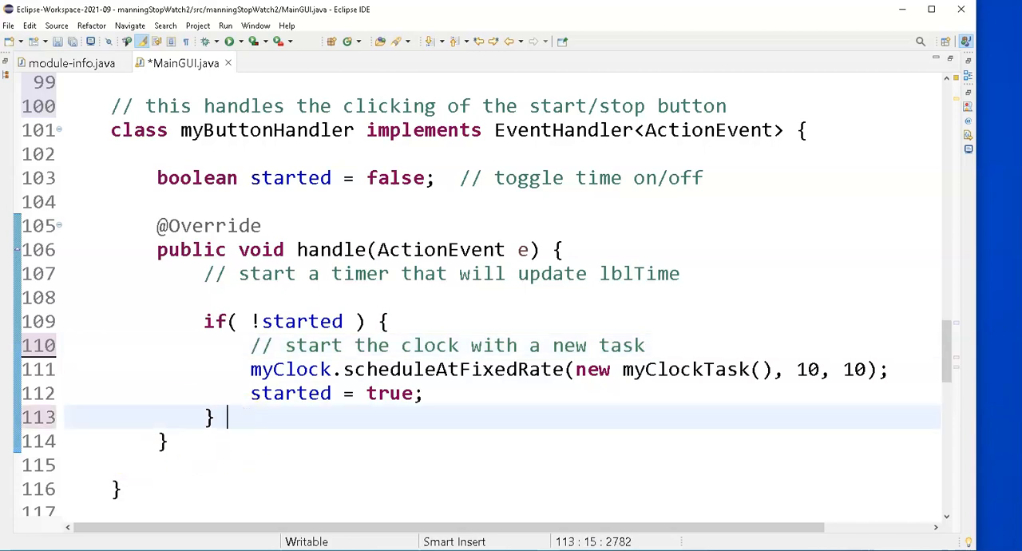
pyautogui.write('else')
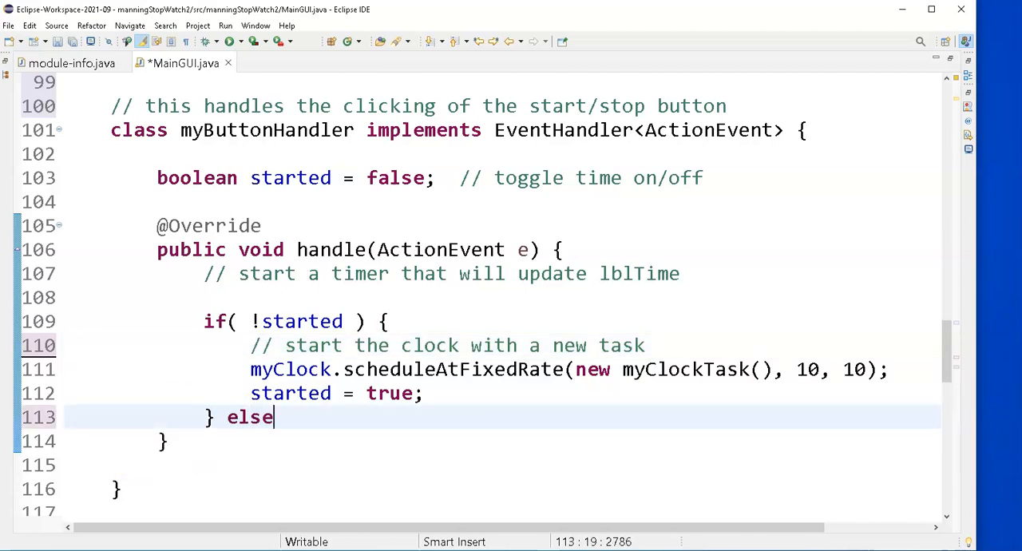
pyautogui.write('{')
pyautogui.write('// cancel the task associated with the clock')
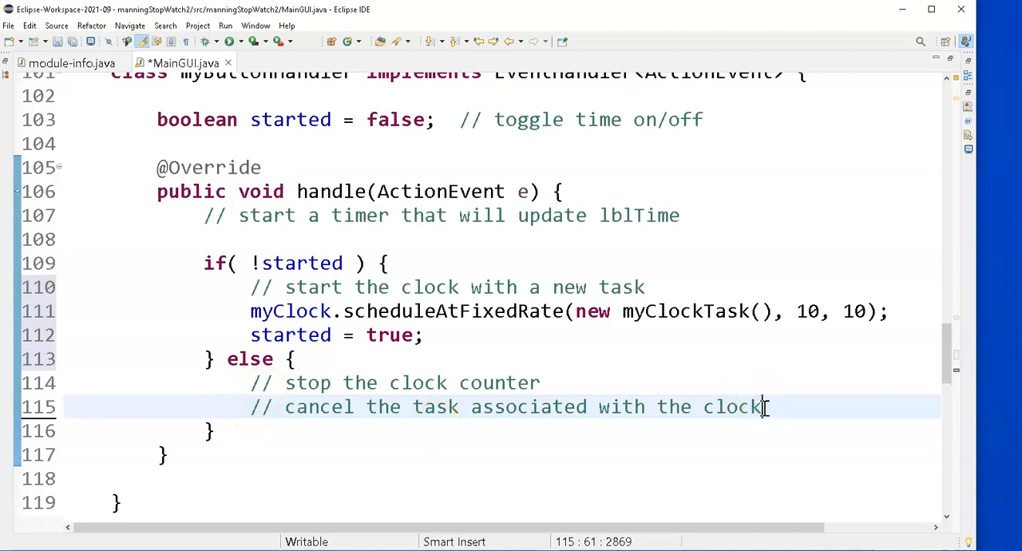
pyautogui.press('Return')
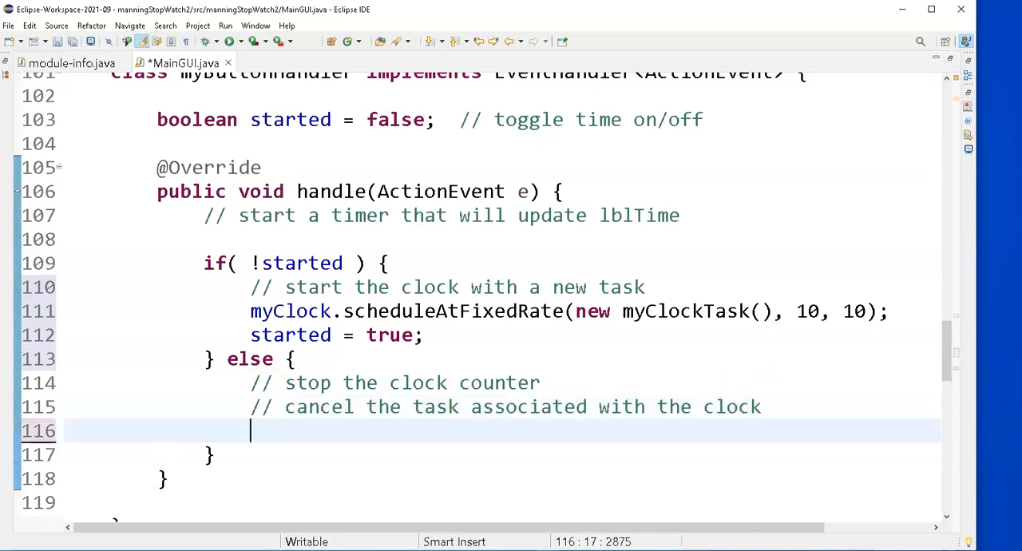
pyautogui.moveTo(824, 382)
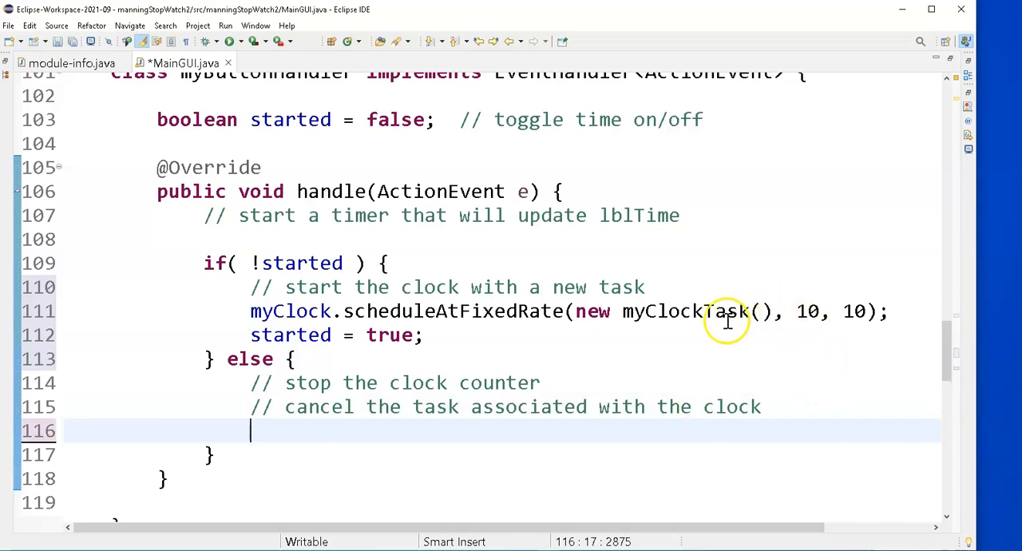
pyautogui.moveTo(770, 312)
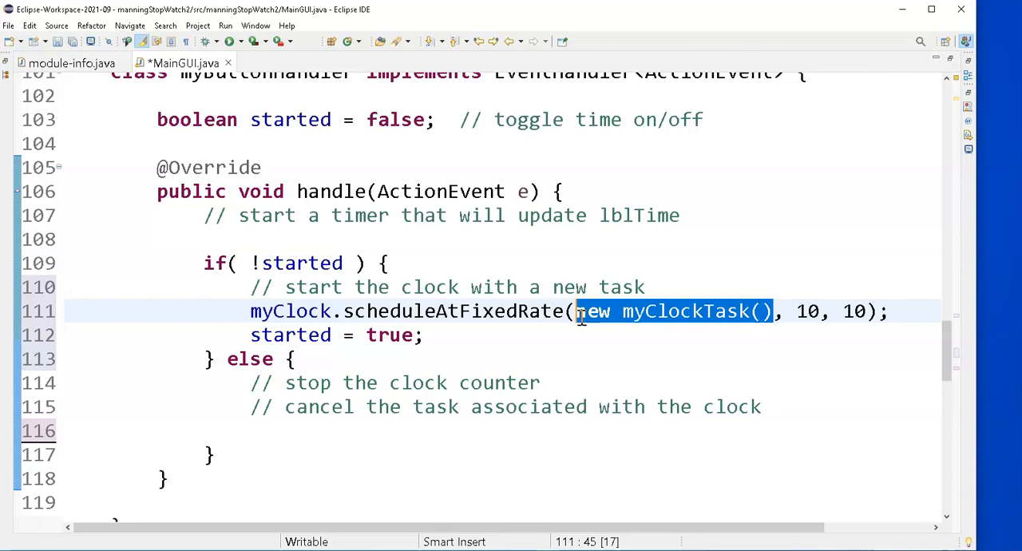
# Step: Declare 'myClockTask myTask;' beneath the boolean started field
pyautogui.click(198, 143)
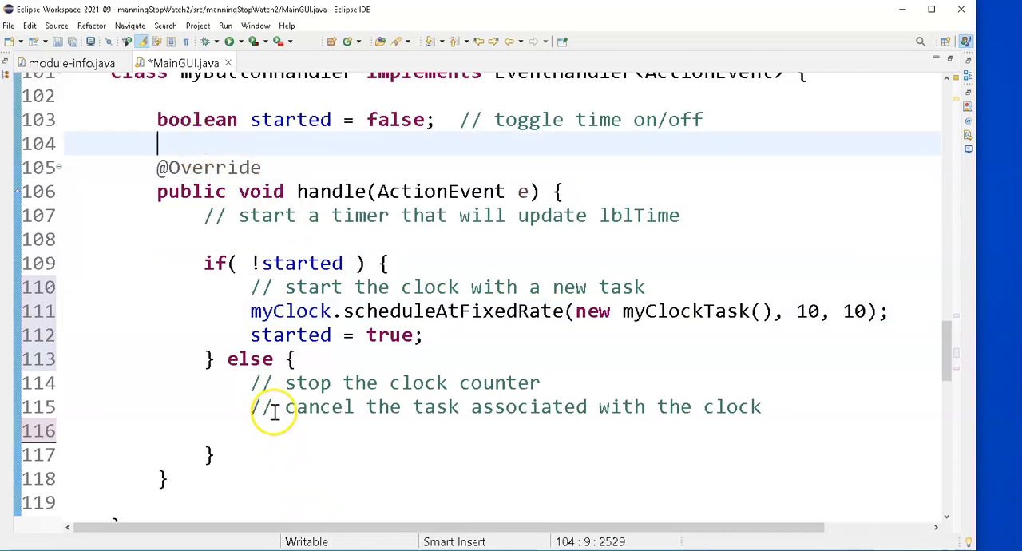
pyautogui.moveTo(220, 143)
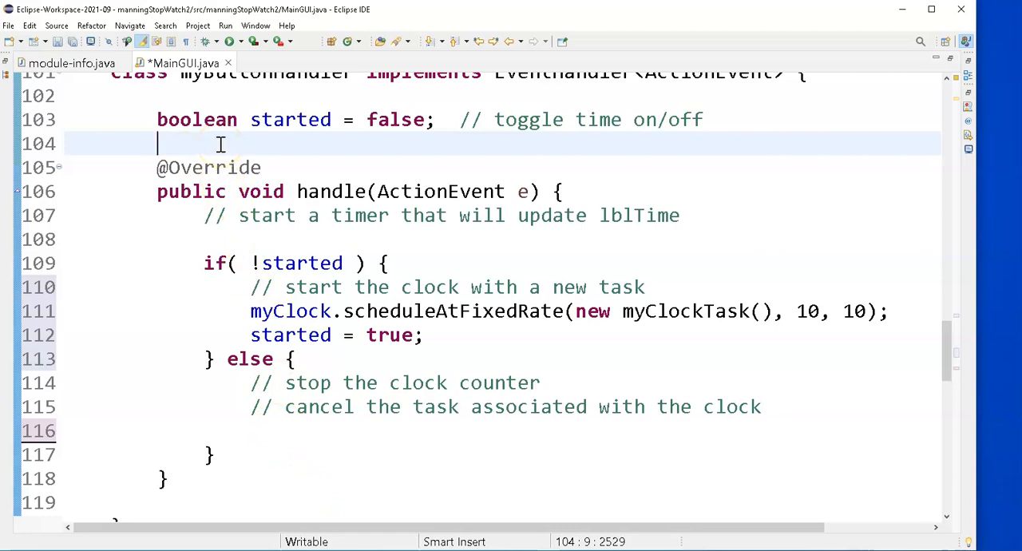
pyautogui.write('my')
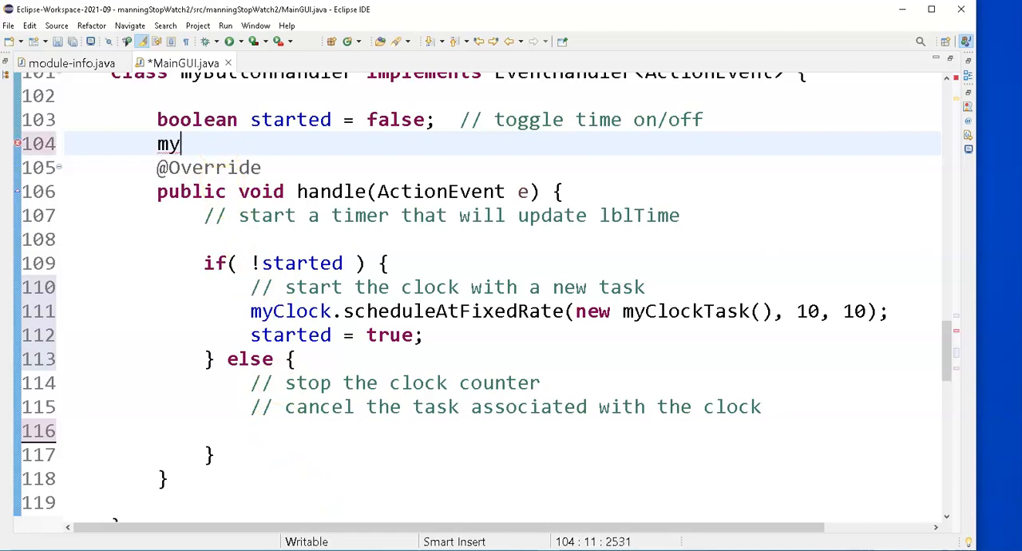
pyautogui.write('Ta')
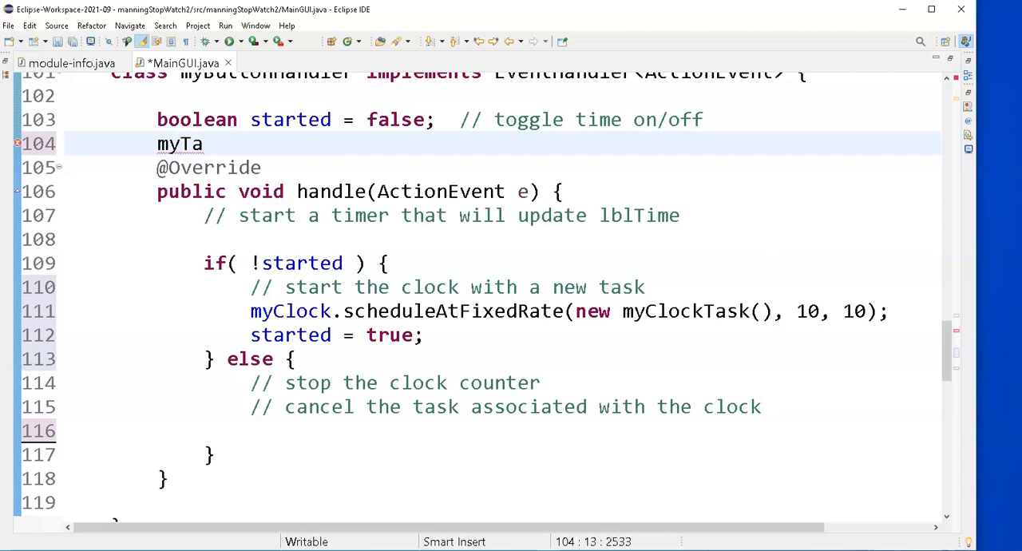
pyautogui.write('sk')
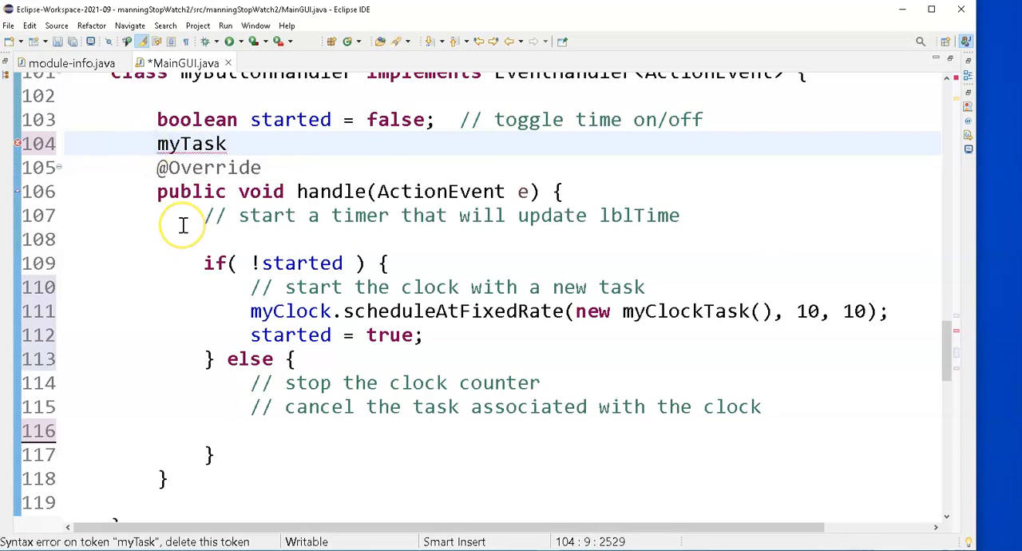
pyautogui.moveTo(182, 227)
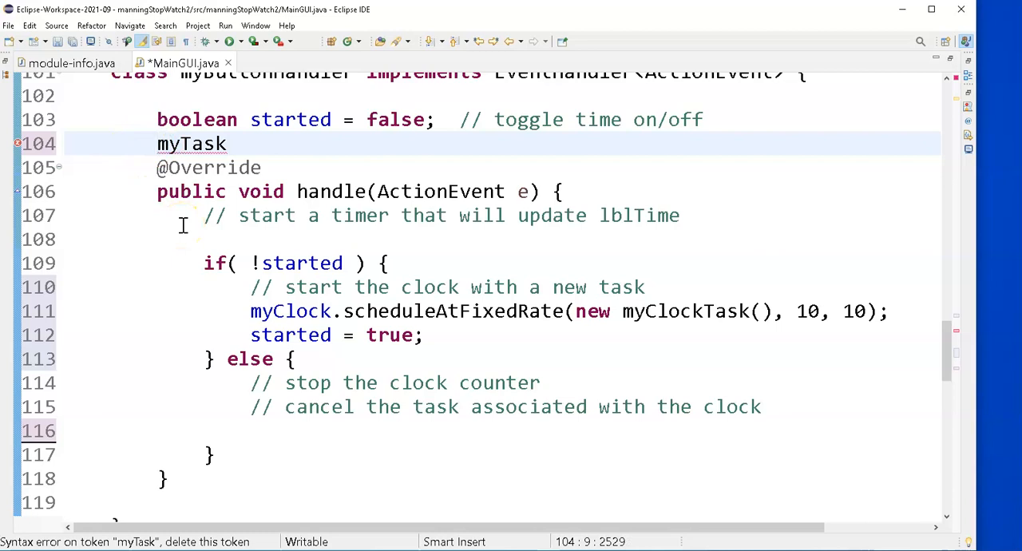
pyautogui.write('myClockTask')
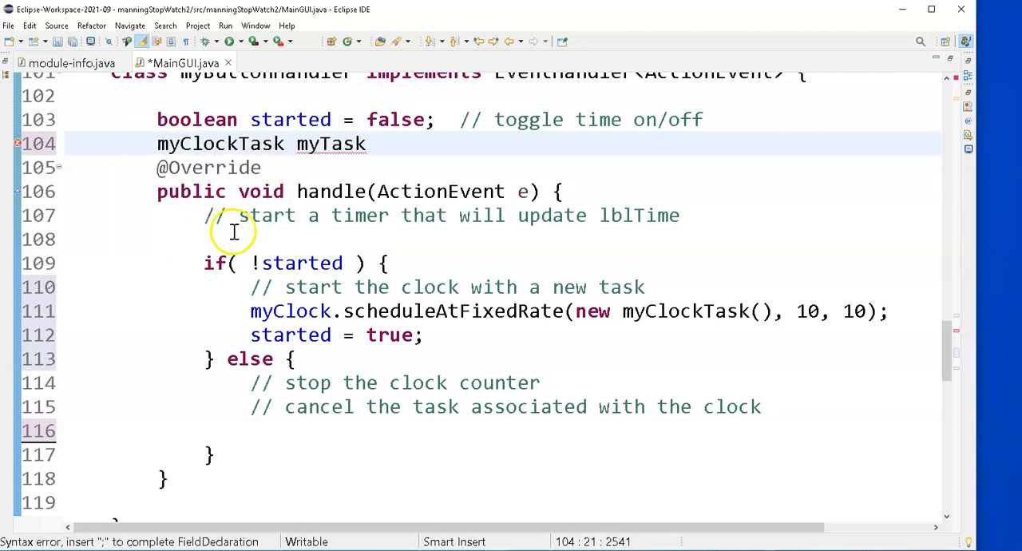
pyautogui.write("'")
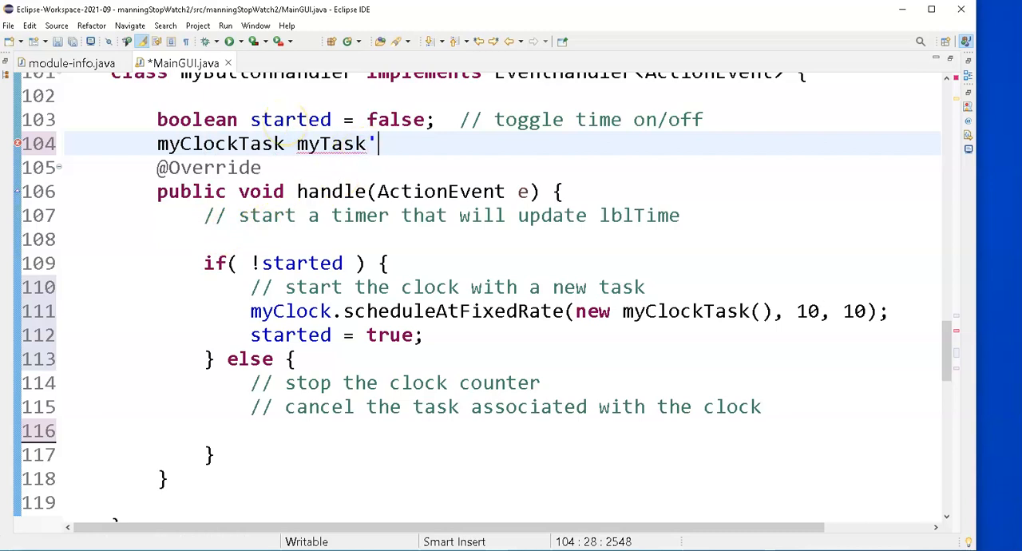
pyautogui.write(';')
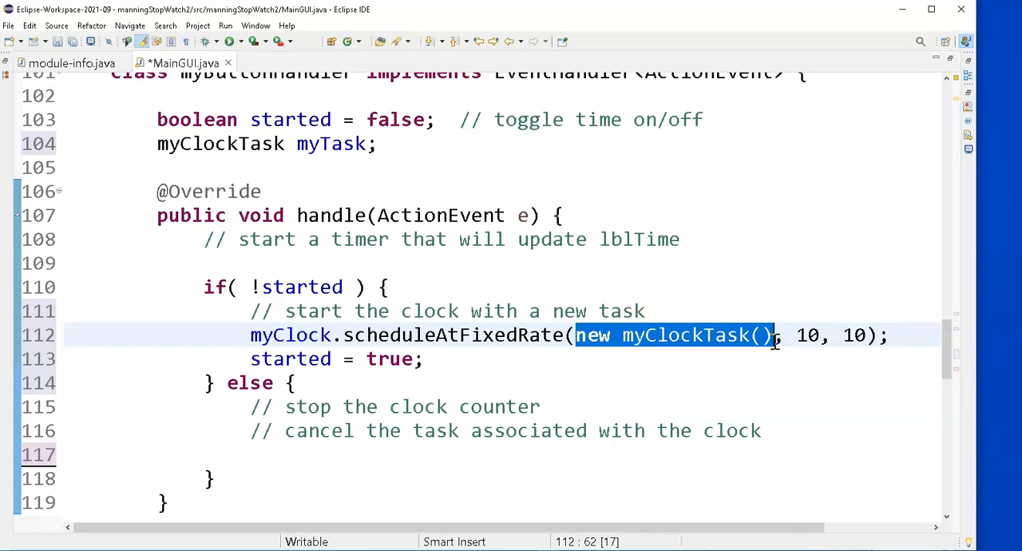
pyautogui.moveTo(370, 148)
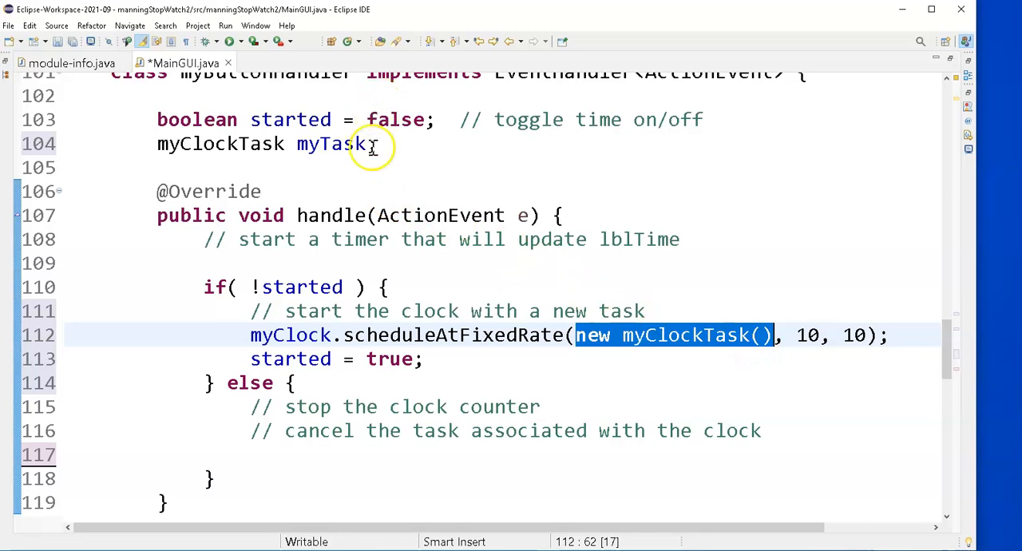
pyautogui.moveTo(578, 336)
pyautogui.write('myTask ')
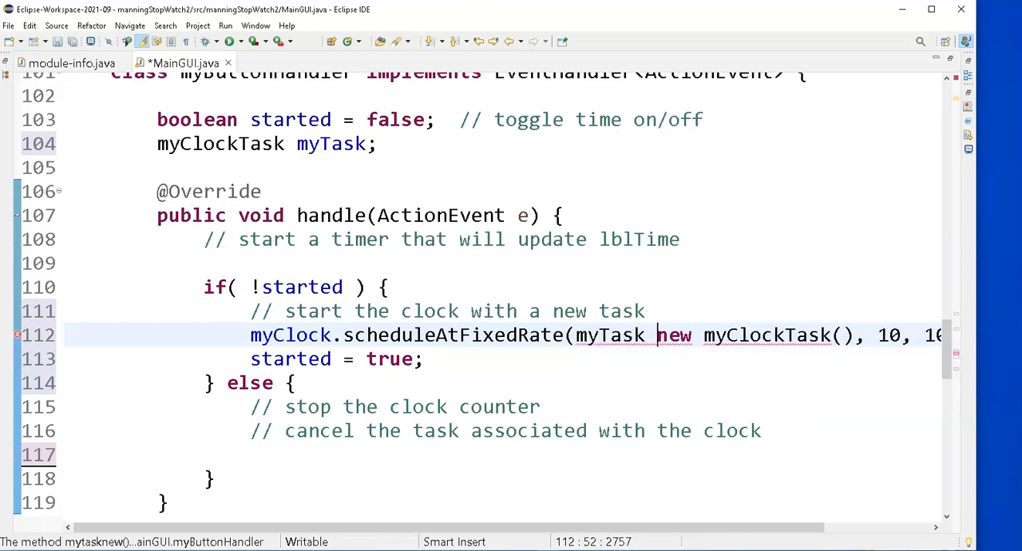
# Step: Make scheduleAtFixedRate take 'myTask = new myClockTask()' as its task argument
pyautogui.write('=')
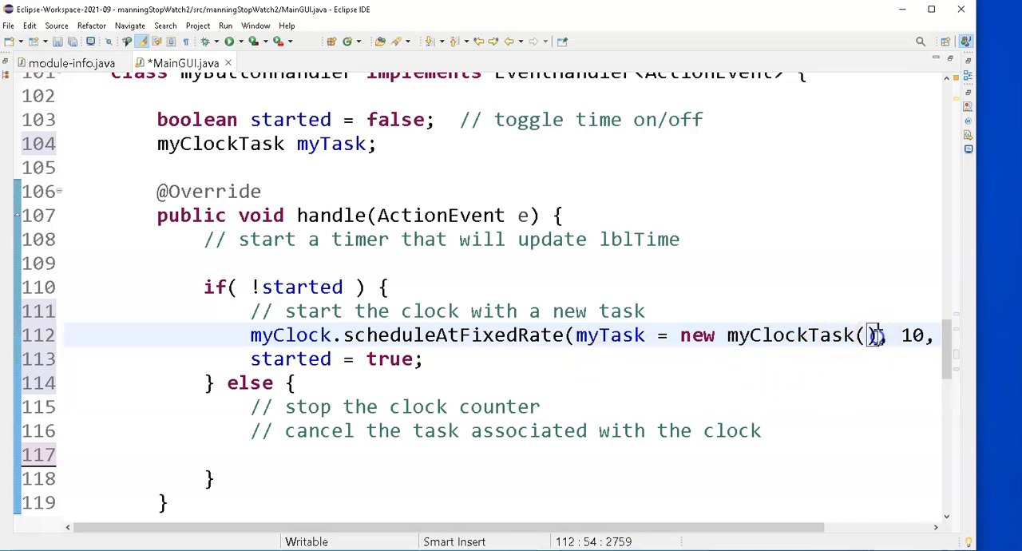
pyautogui.moveTo(877, 335); pyautogui.dragTo(576, 335)
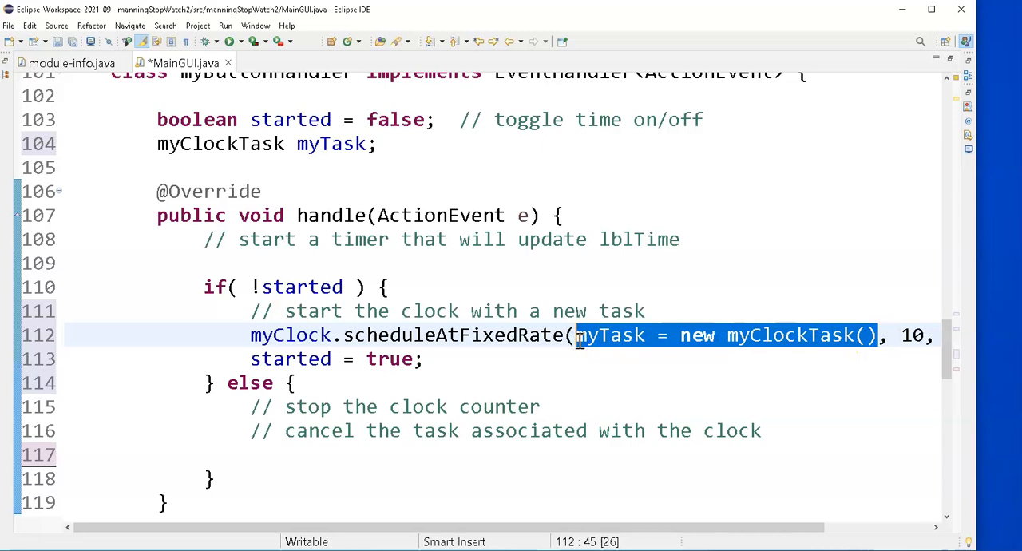
pyautogui.moveTo(543, 335)
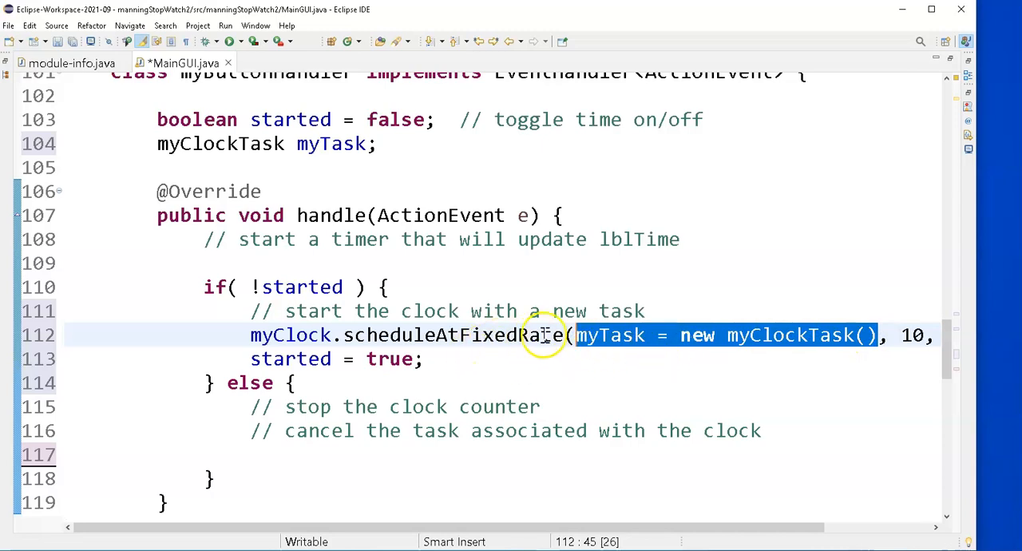
pyautogui.moveTo(684, 377)
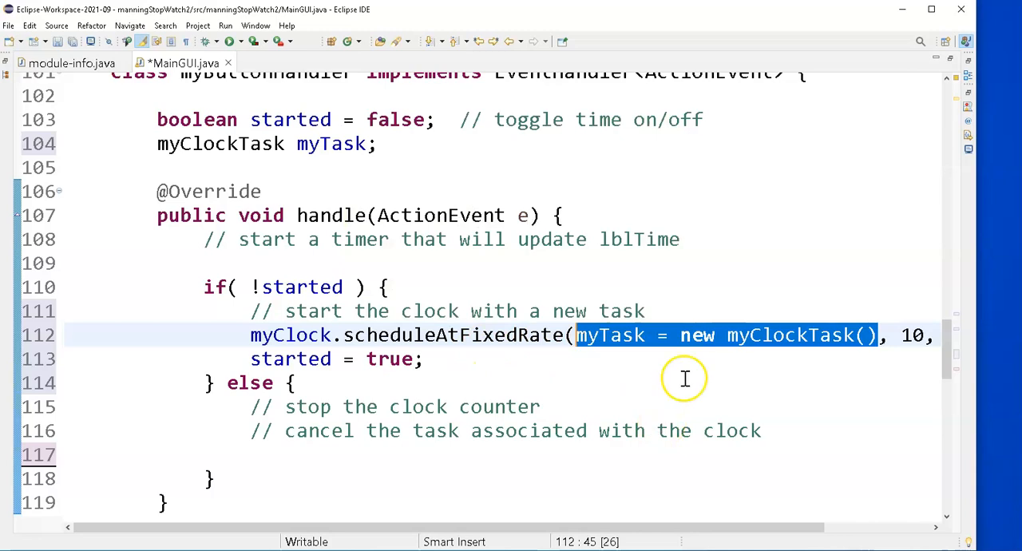
pyautogui.moveTo(629, 348)
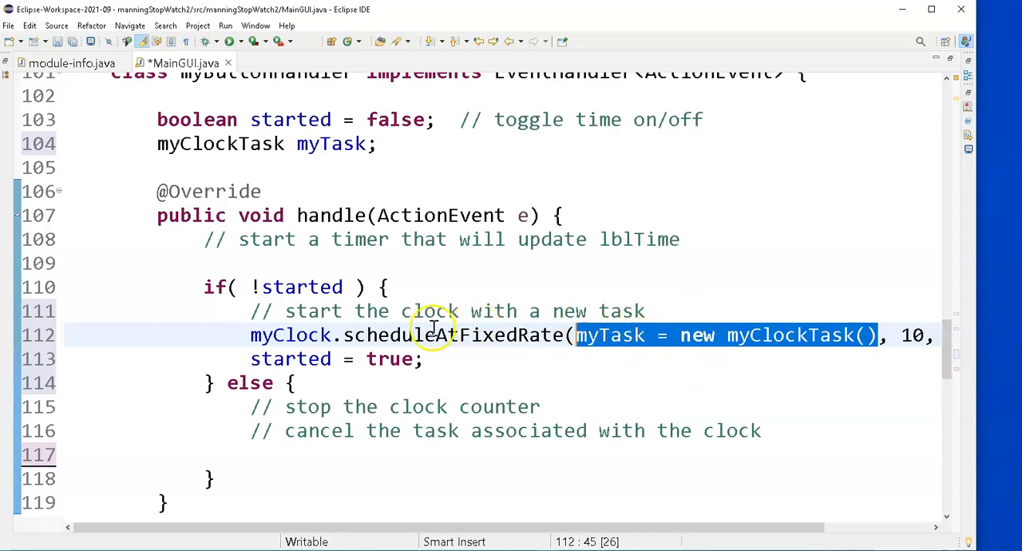
pyautogui.moveTo(837, 324)
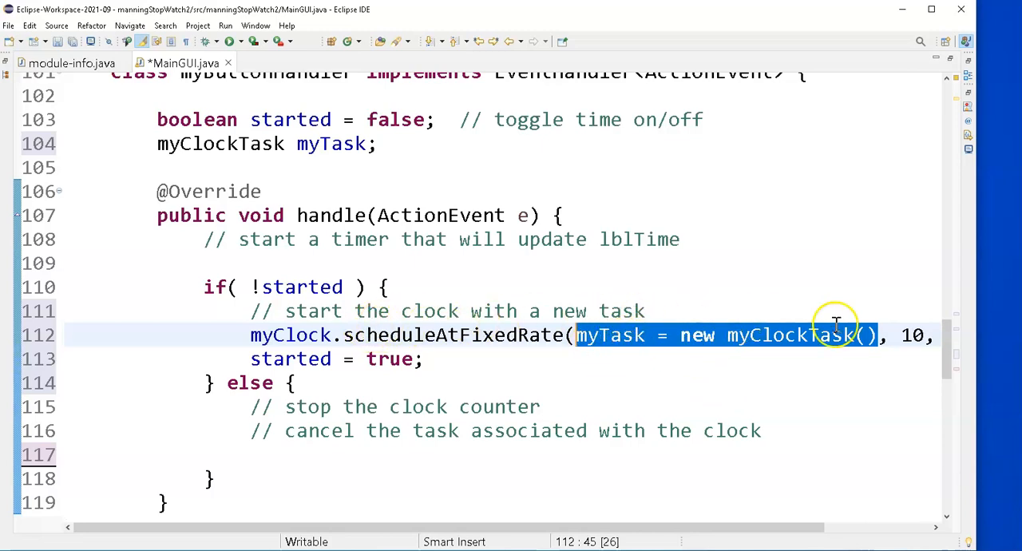
pyautogui.moveTo(396, 336)
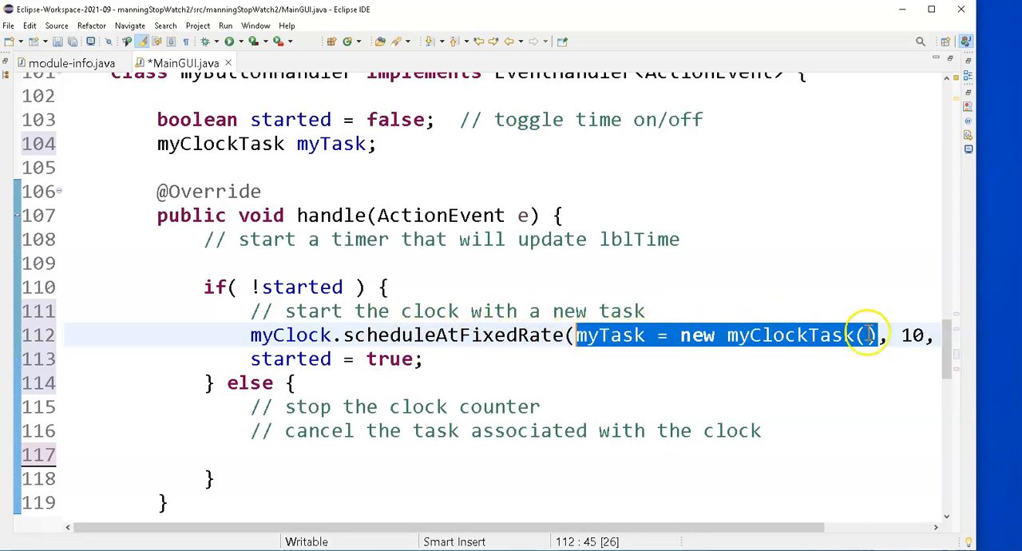
pyautogui.moveTo(583, 336)
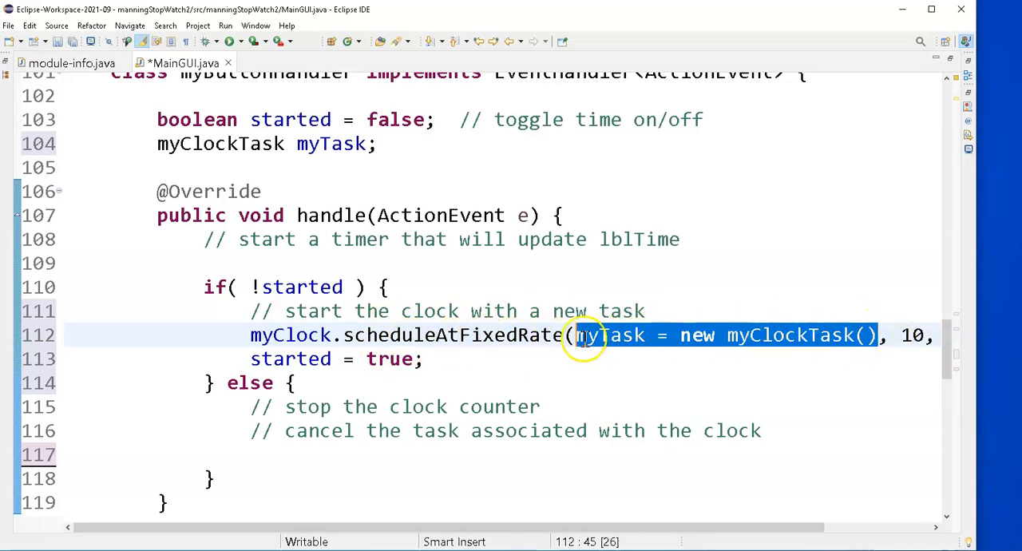
pyautogui.moveTo(160, 144)
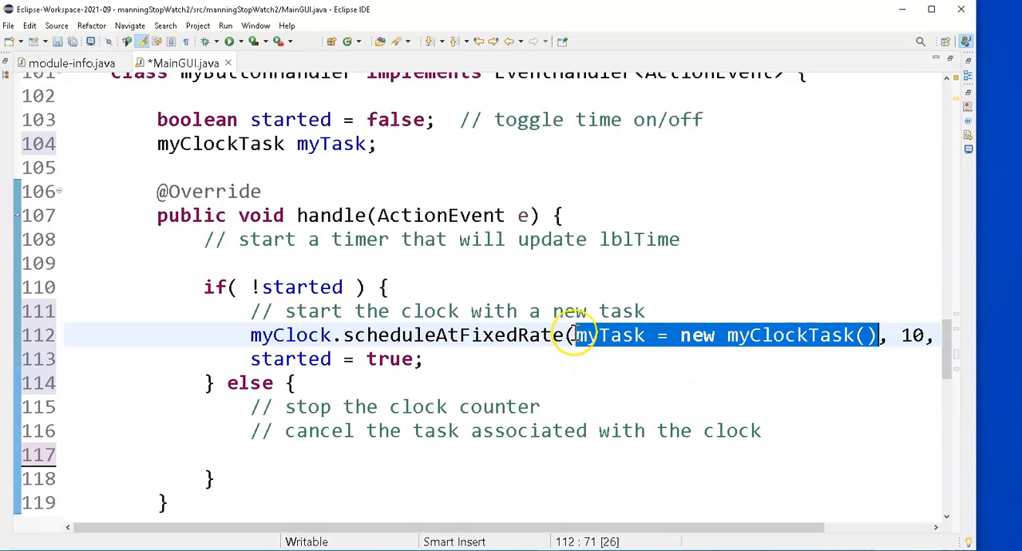
pyautogui.moveTo(687, 343)
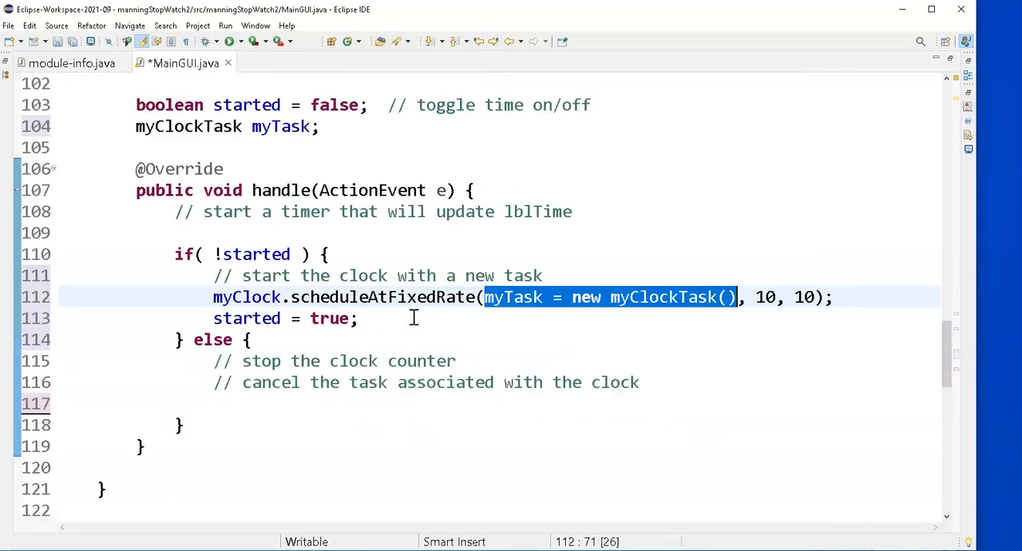
pyautogui.moveTo(684, 297)
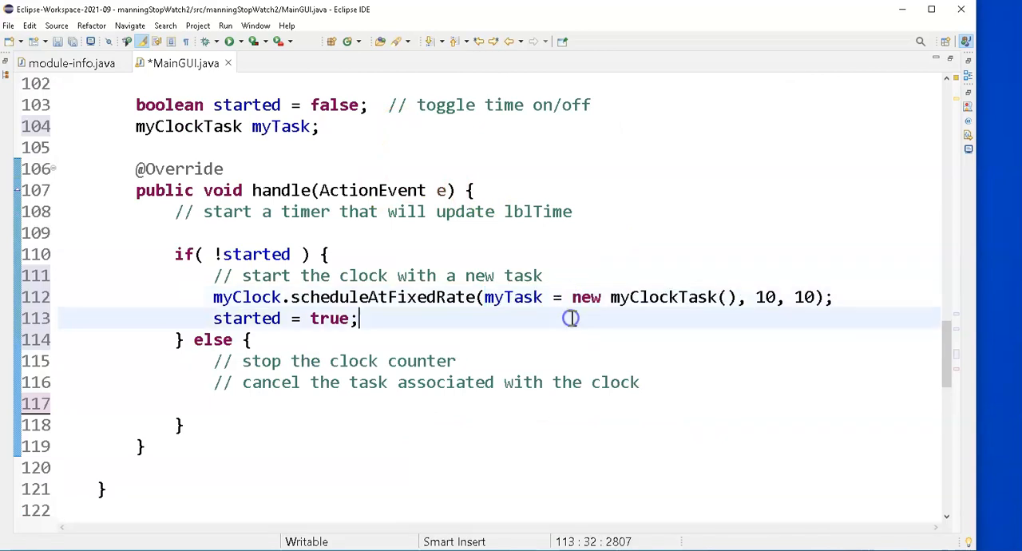
# Step: Call 'myTask.cancel();' inside the else branch to stop the clock
pyautogui.click(248, 403)
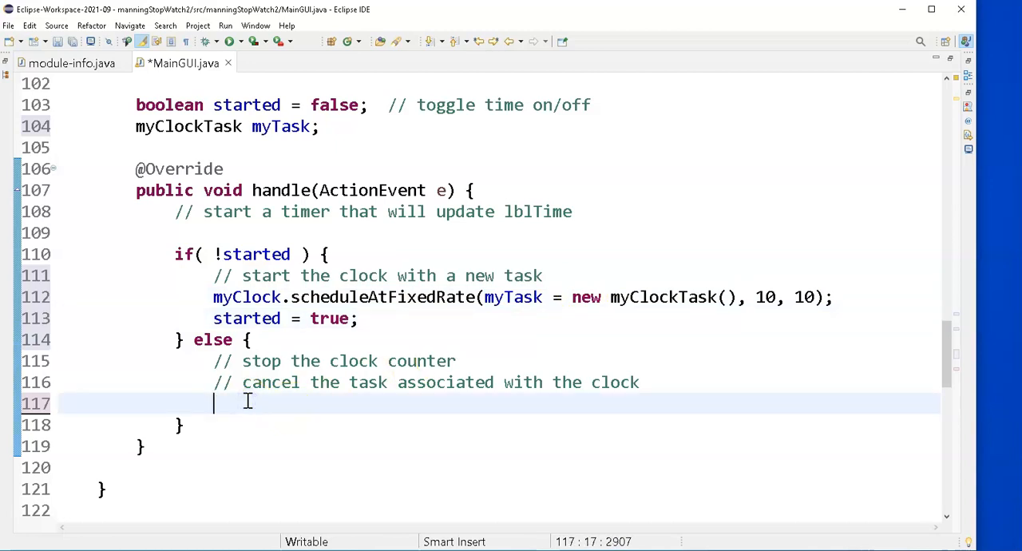
pyautogui.write('myTask')
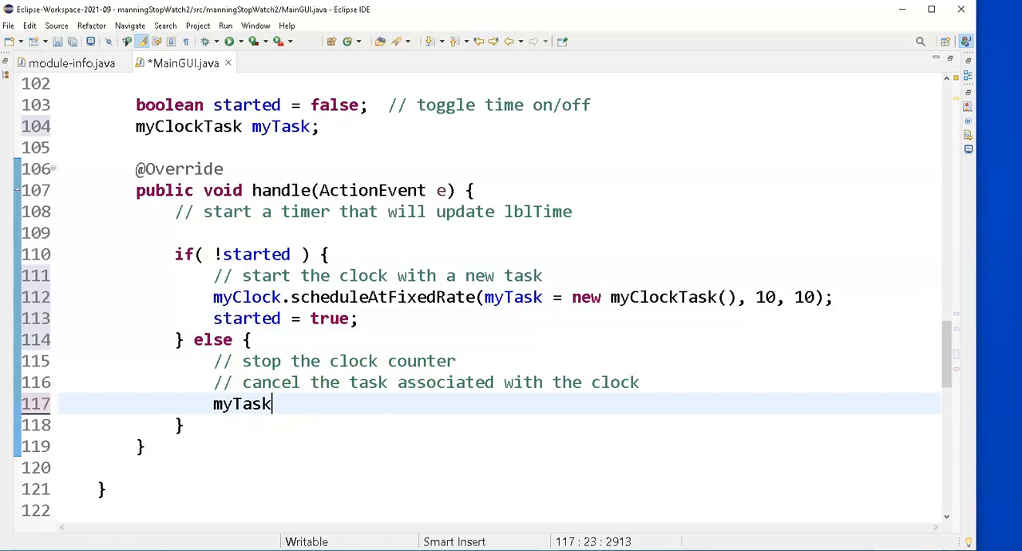
pyautogui.write('.cancel(')
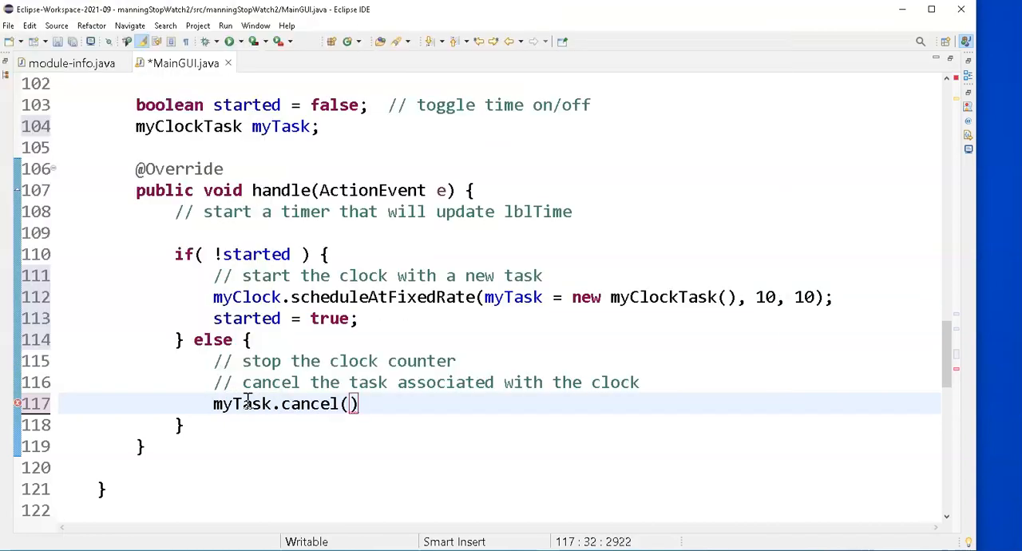
pyautogui.write(';')
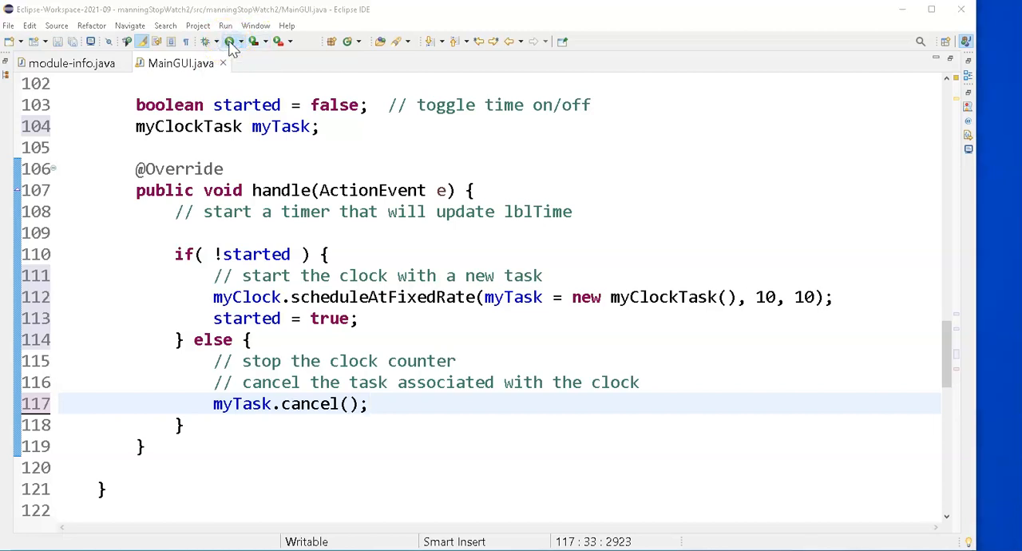
# Step: Run Simple Stopwatch, start and stop its timer, then try restarting it
pyautogui.click(226, 42)
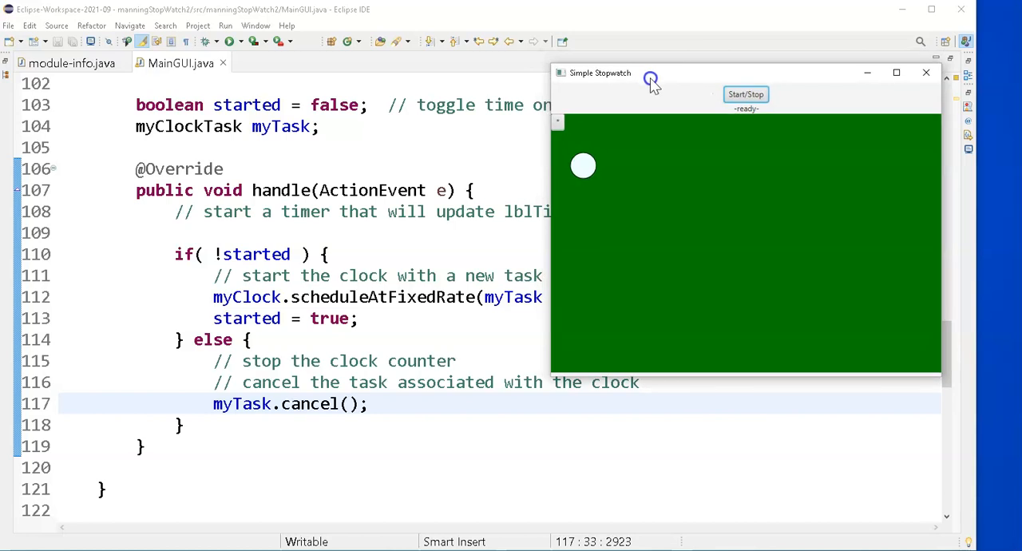
pyautogui.moveTo(751, 256)
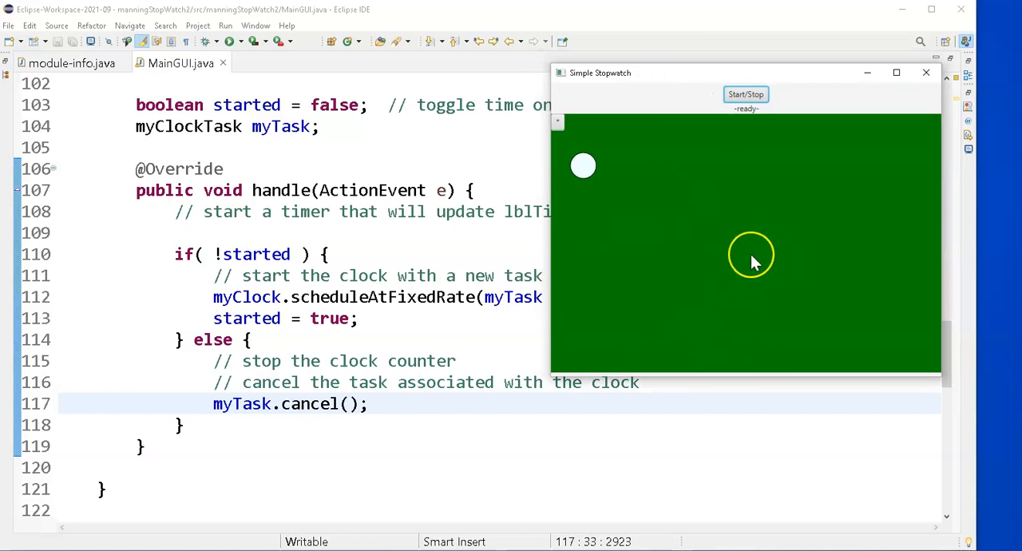
pyautogui.moveTo(727, 233)
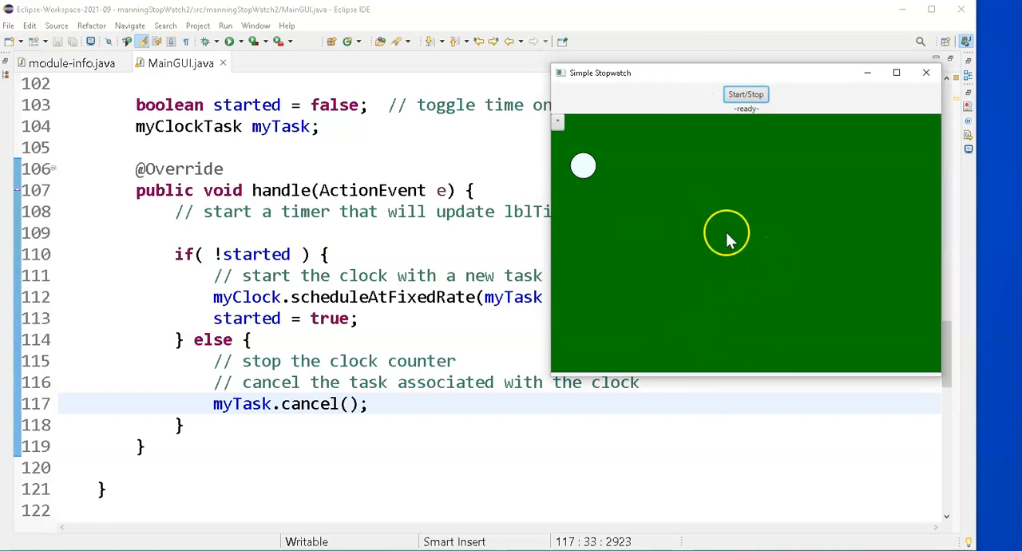
pyautogui.moveTo(802, 176)
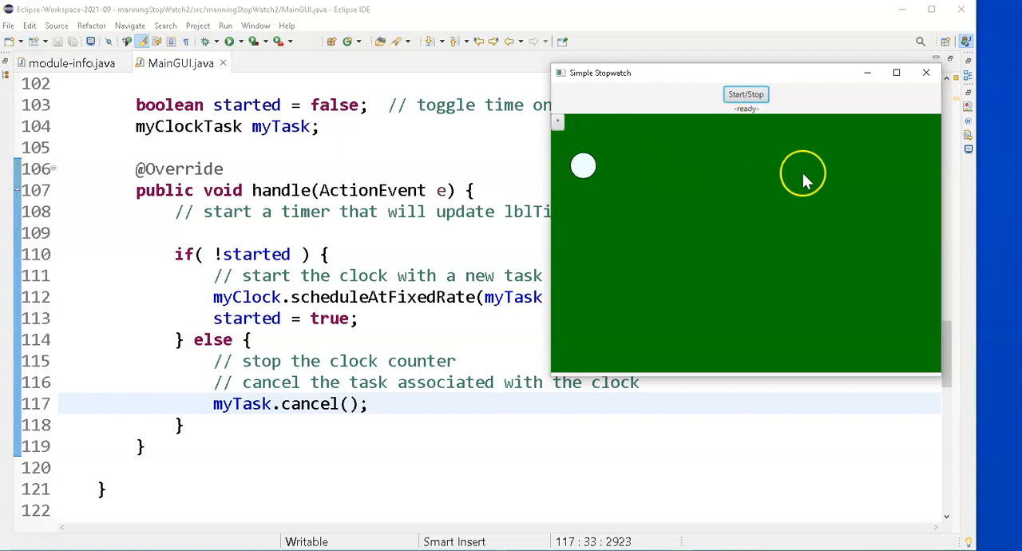
pyautogui.moveTo(882, 149)
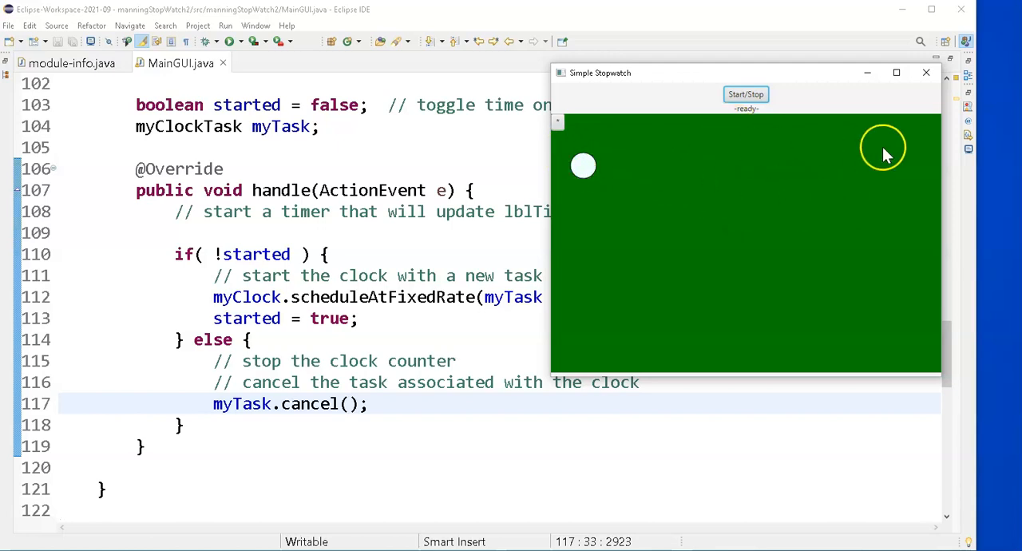
pyautogui.moveTo(594, 167)
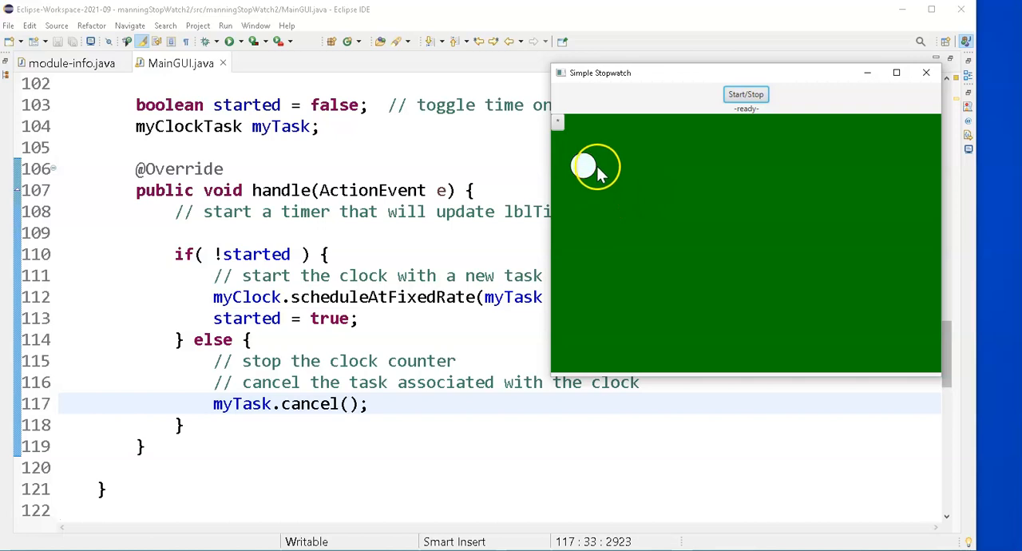
pyautogui.moveTo(611, 174)
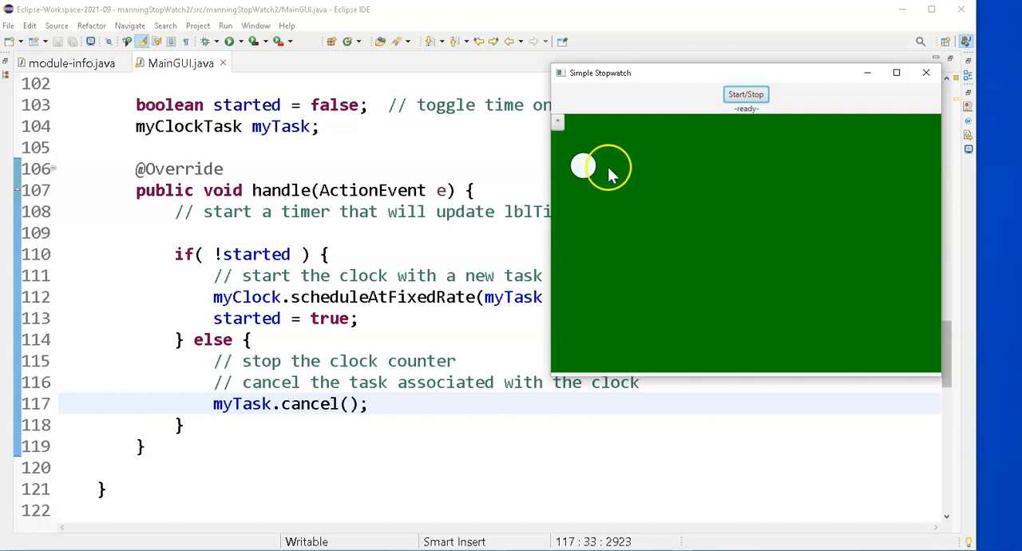
pyautogui.moveTo(746, 94)
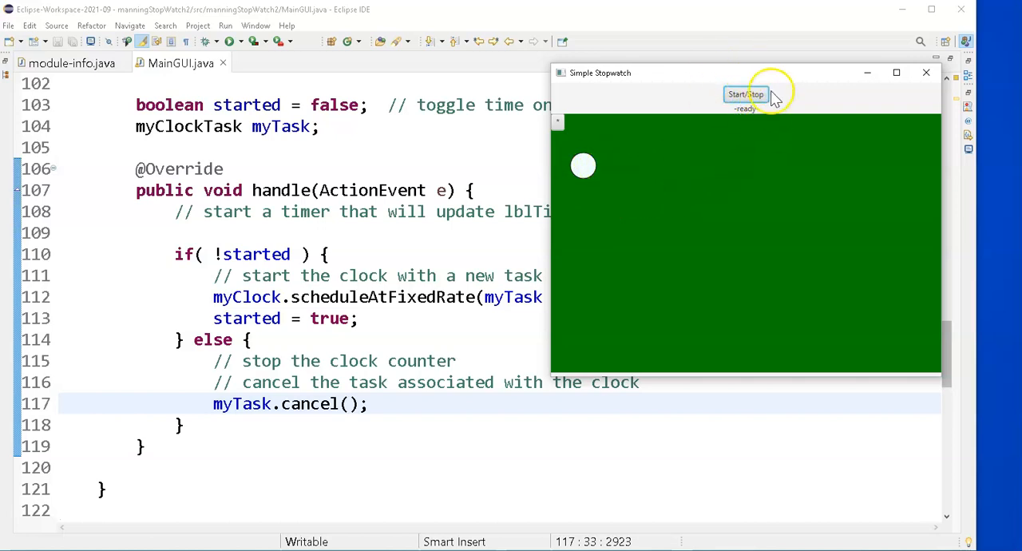
pyautogui.click(744, 95)
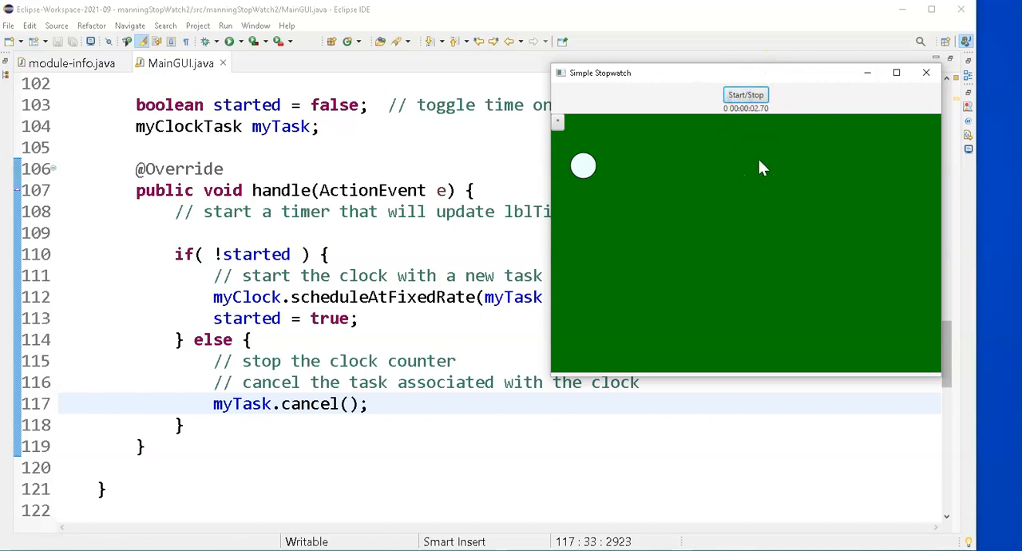
pyautogui.click(744, 96)
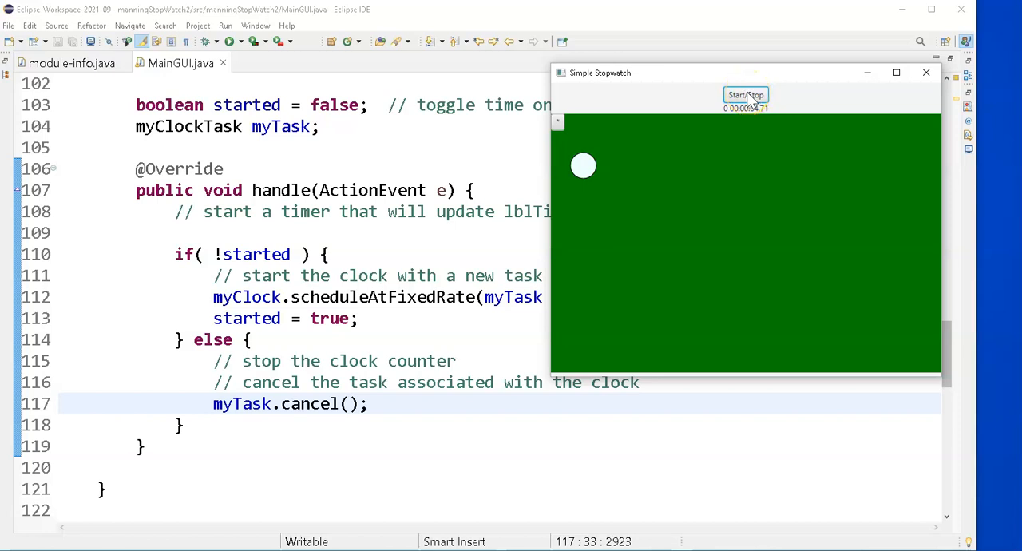
pyautogui.click(927, 73)
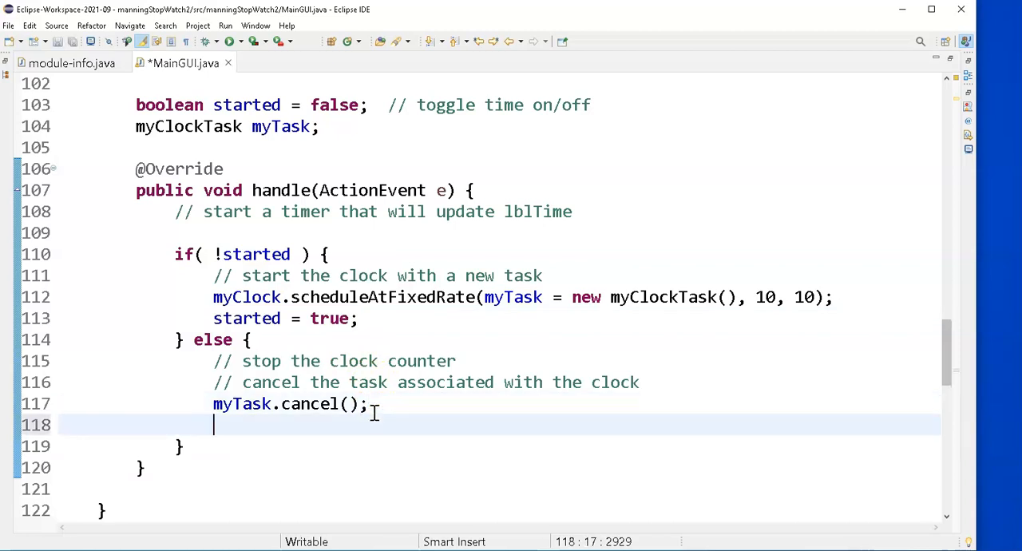
# Step: Add 'started = false;' after myTask.cancel() and save MainGUI.java
pyautogui.write('star')
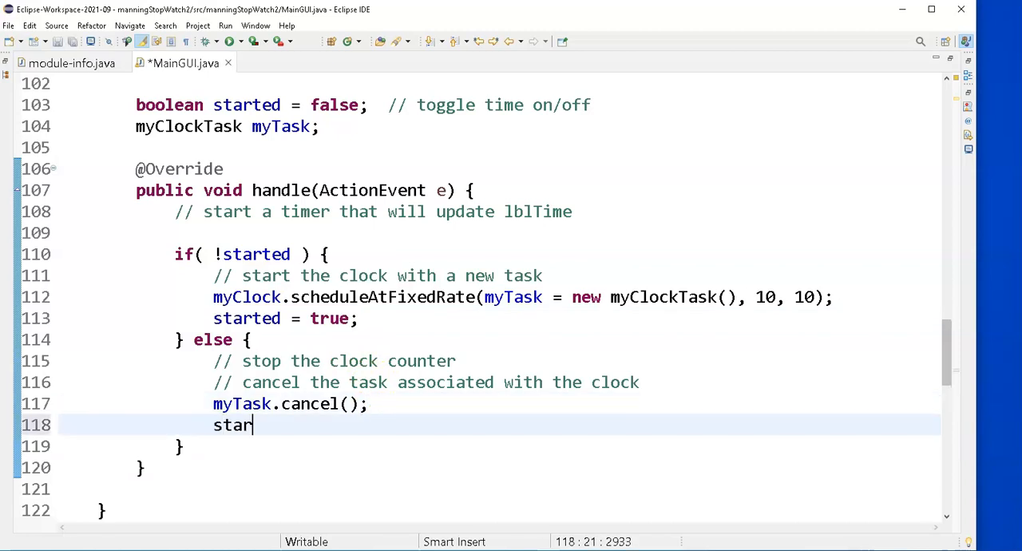
pyautogui.write('ted =')
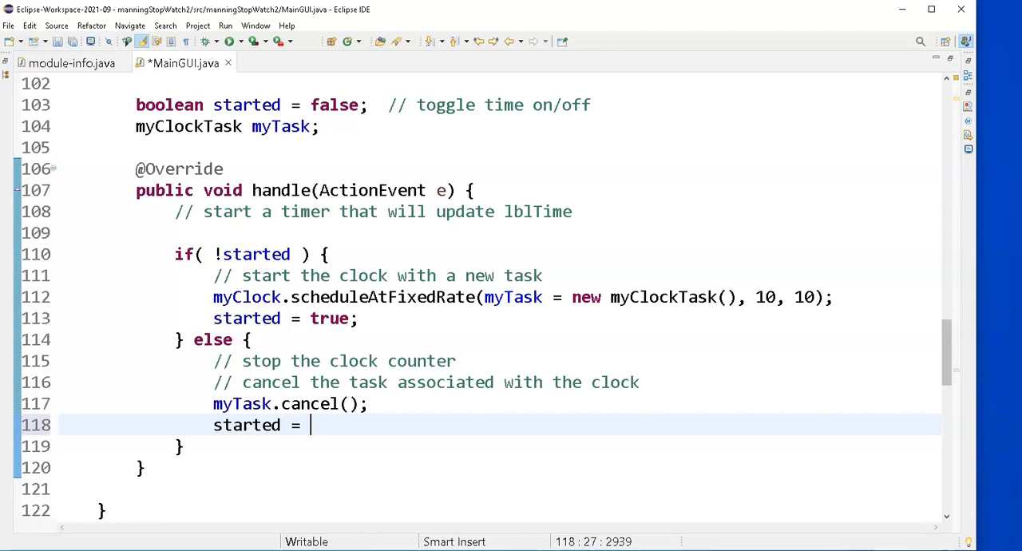
pyautogui.write('fa')
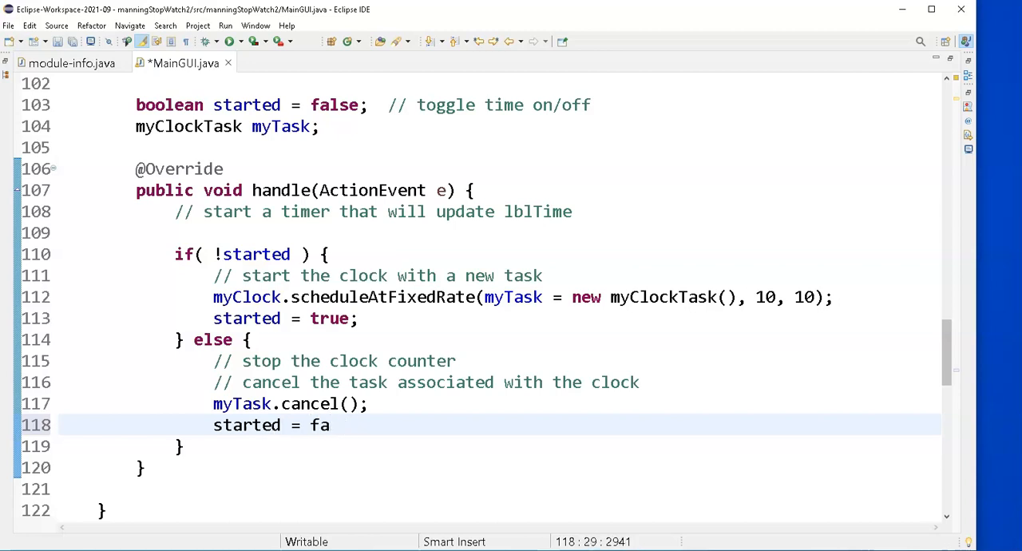
pyautogui.write('lse;')
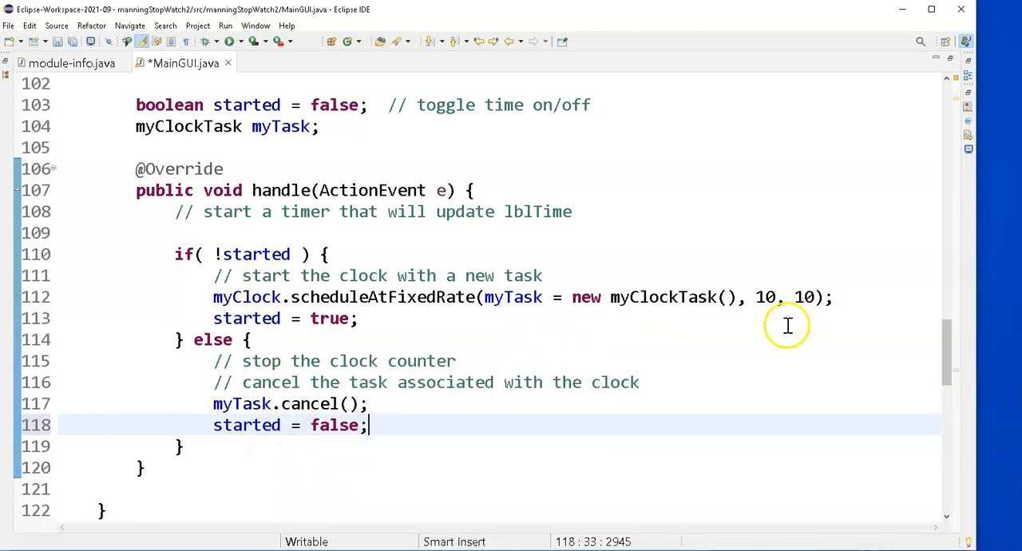
pyautogui.moveTo(257, 460)
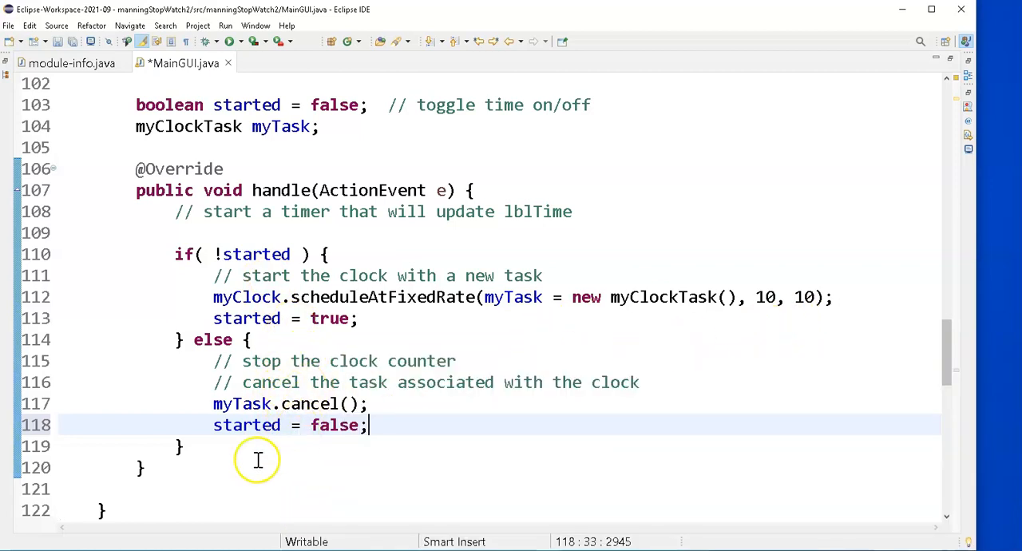
pyautogui.moveTo(182, 446)
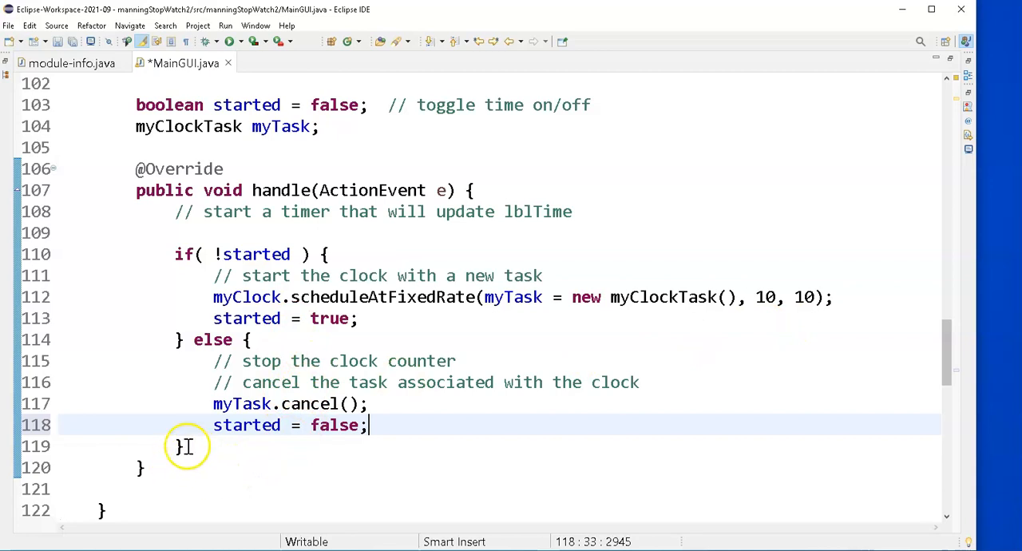
pyautogui.moveTo(284, 476)
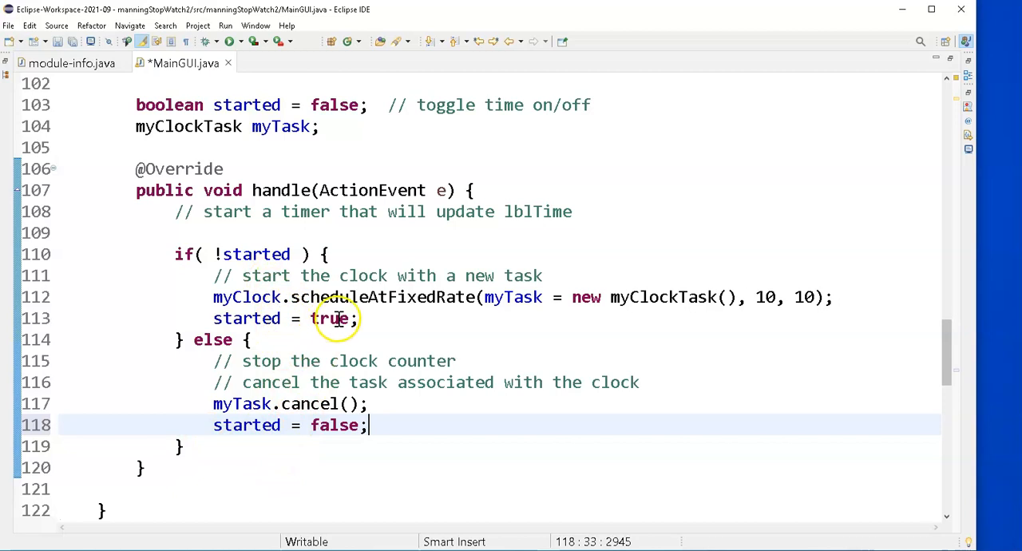
pyautogui.moveTo(231, 318)
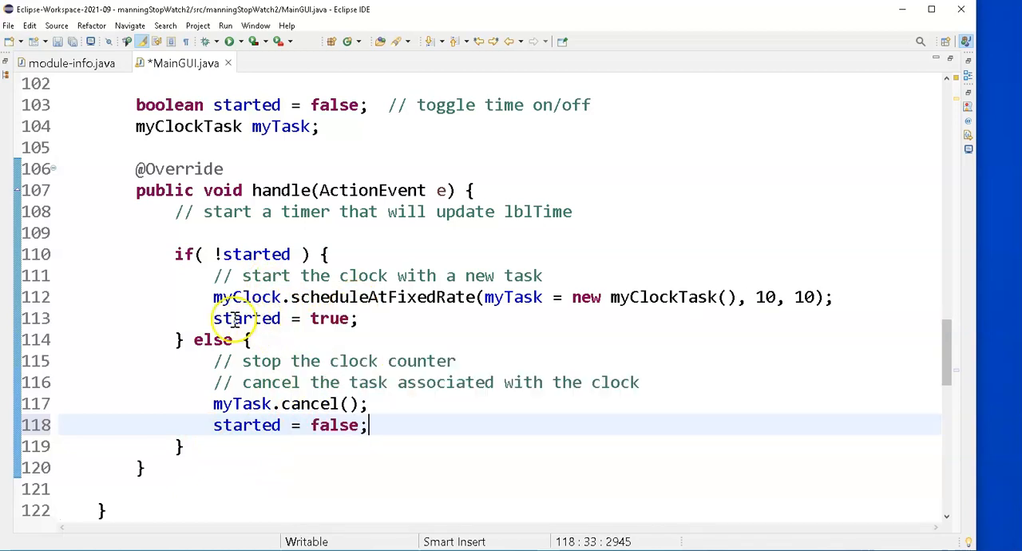
pyautogui.moveTo(246, 318)
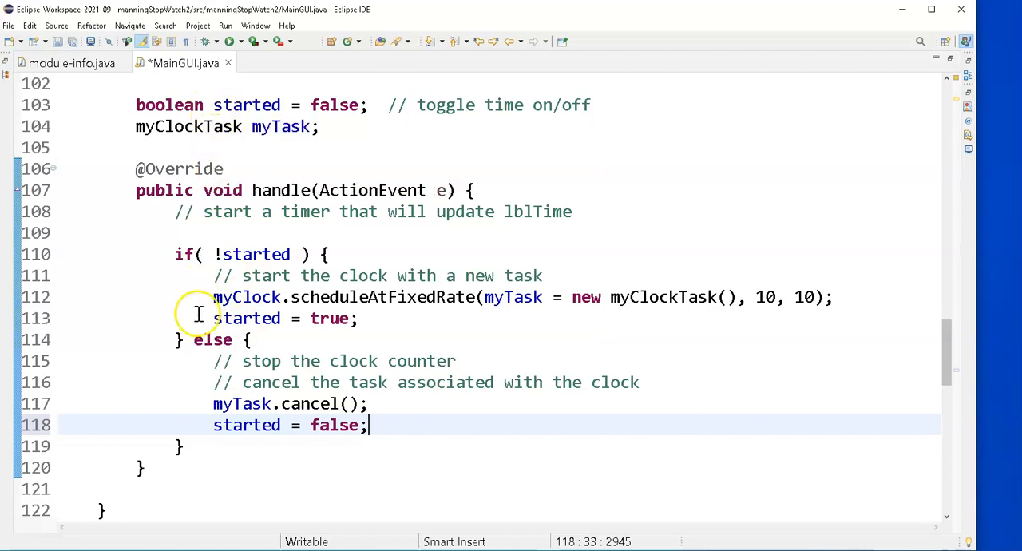
pyautogui.moveTo(227, 425)
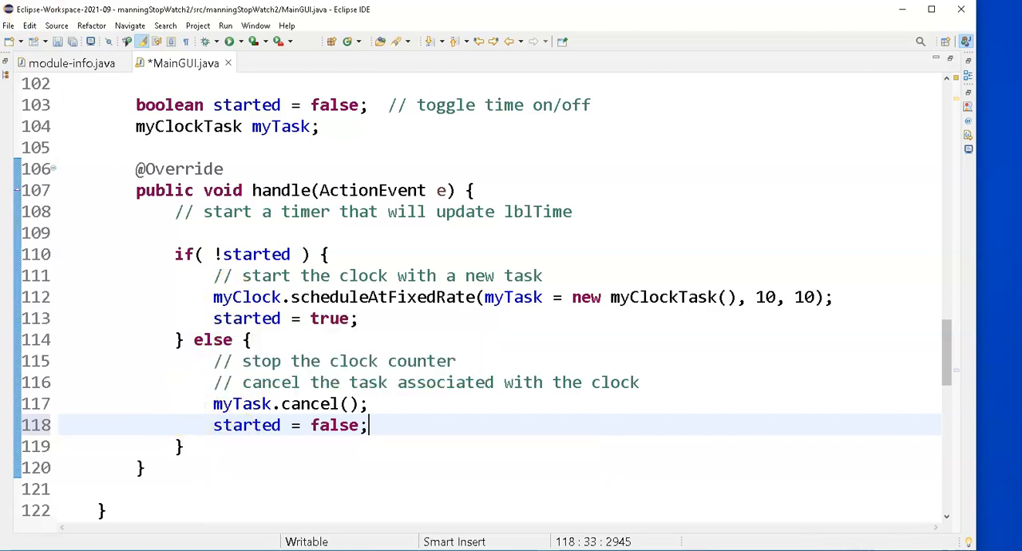
pyautogui.press('ctrl+s')
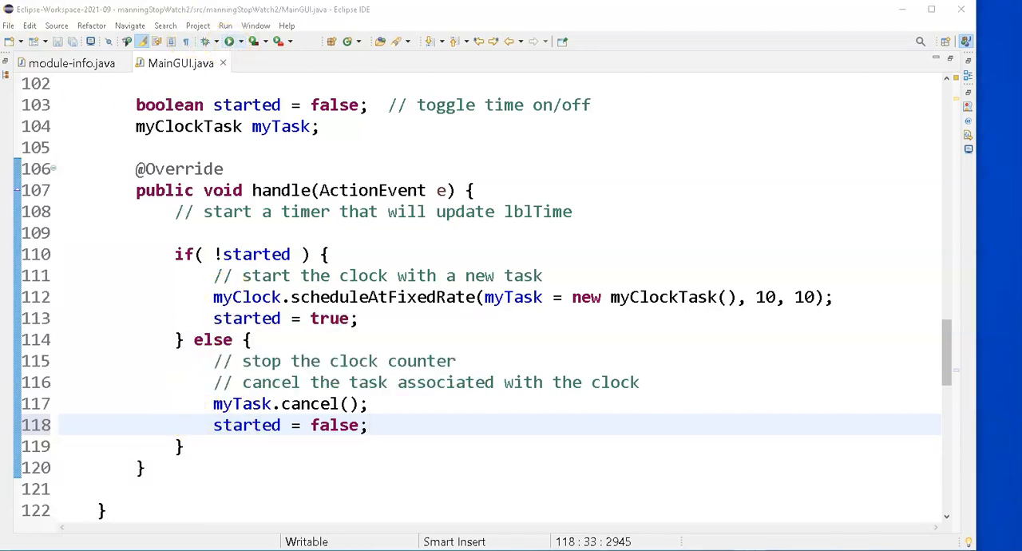
pyautogui.click(227, 41)
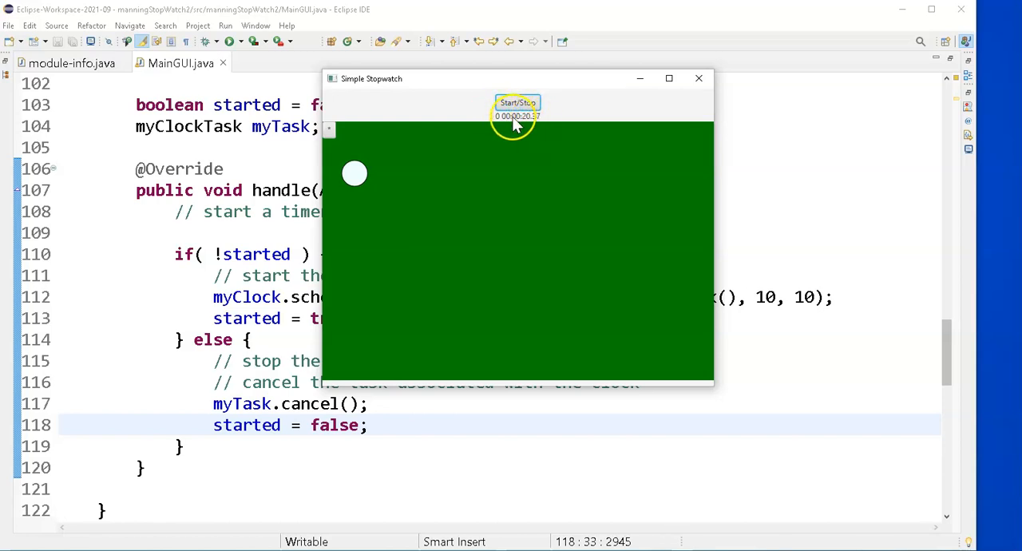
pyautogui.moveTo(359, 231)
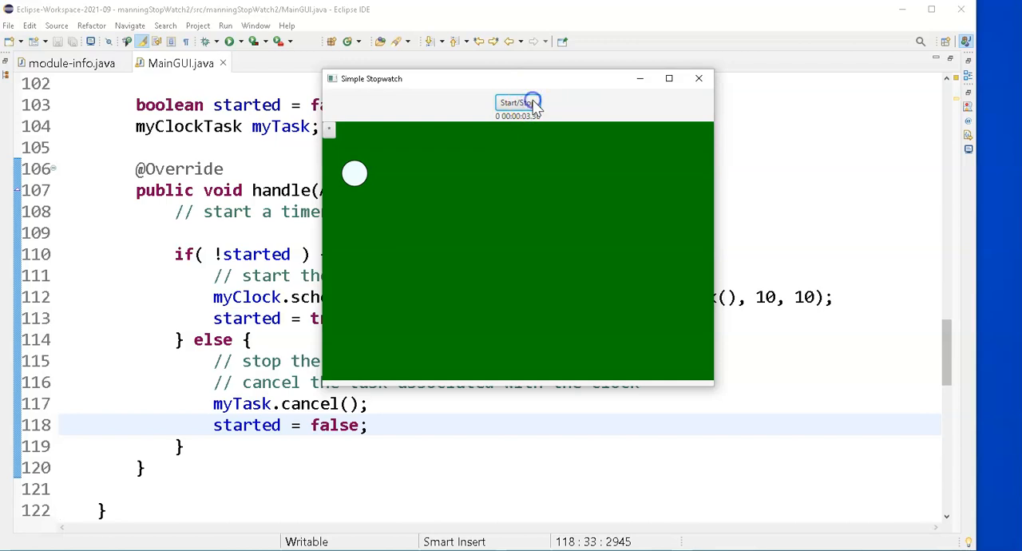
pyautogui.click(518, 102)
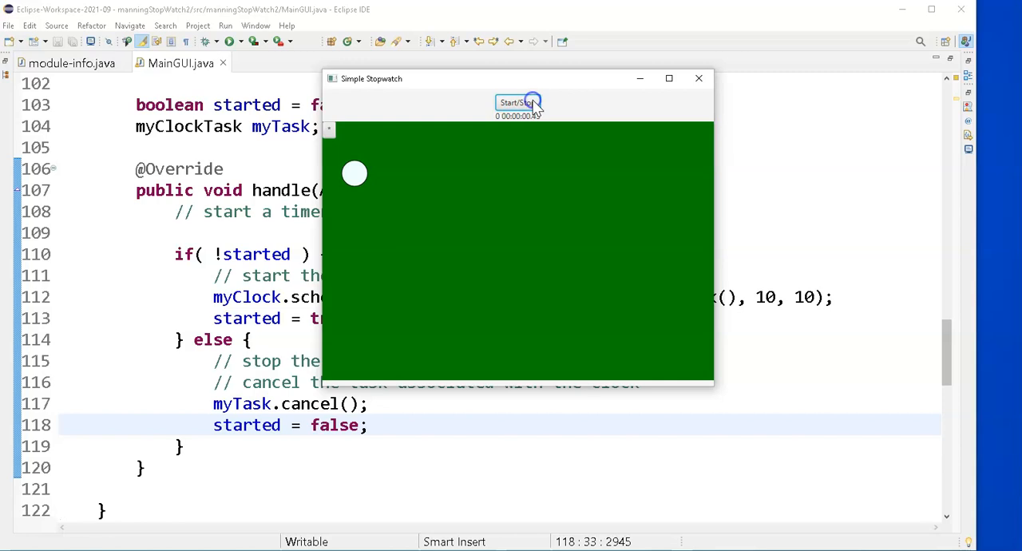
pyautogui.click(699, 76)
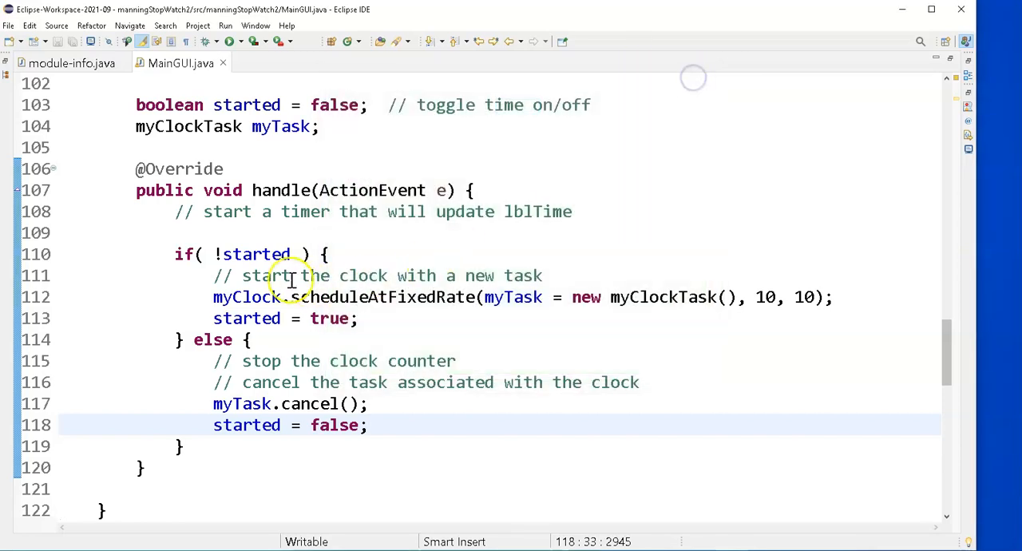
pyautogui.scroll(-3)
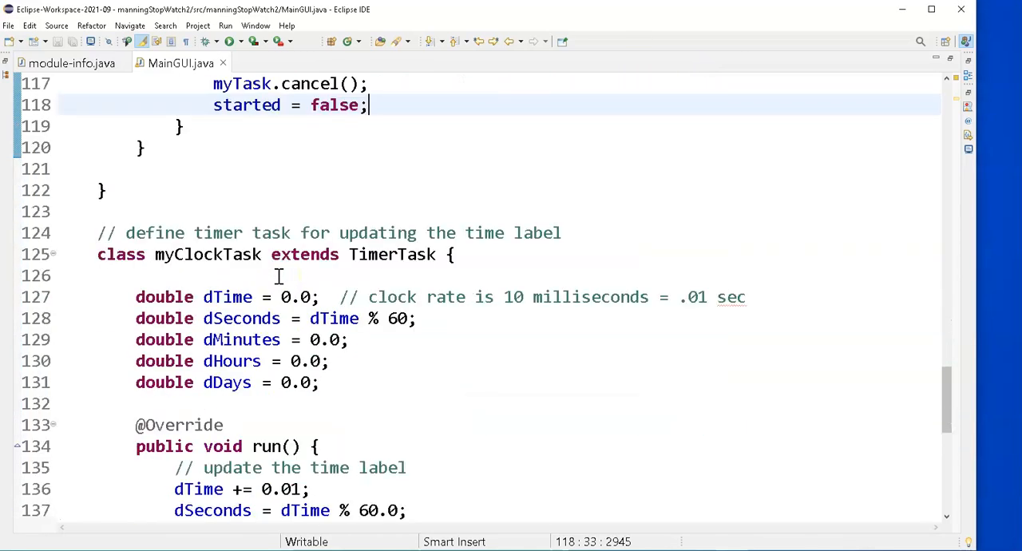
pyautogui.scroll(-3)
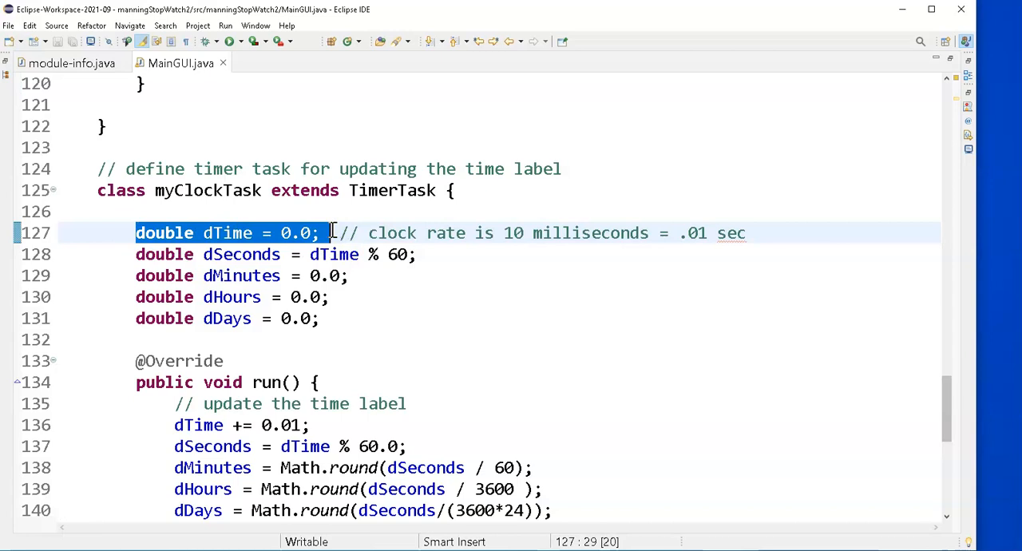
pyautogui.scroll(3)
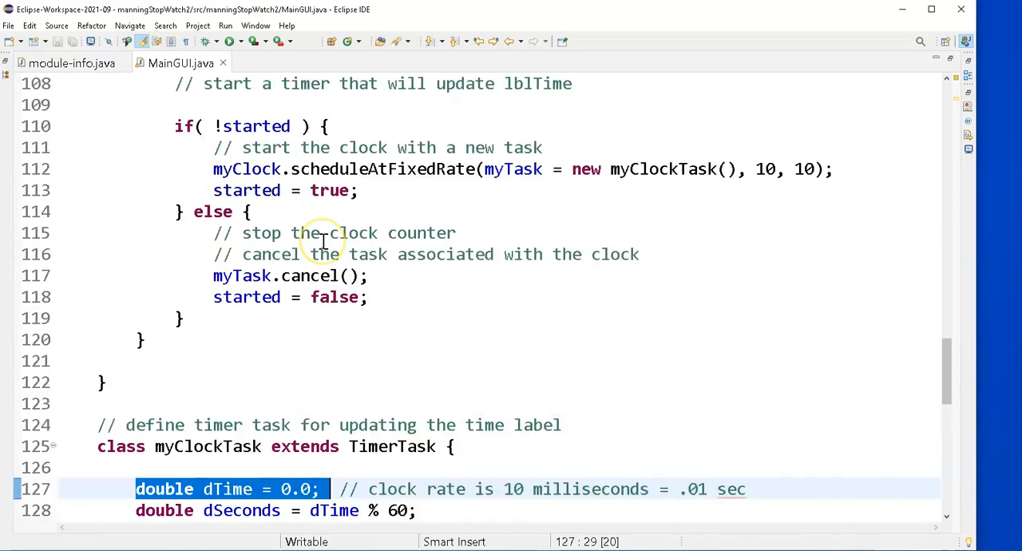
pyautogui.scroll(3)
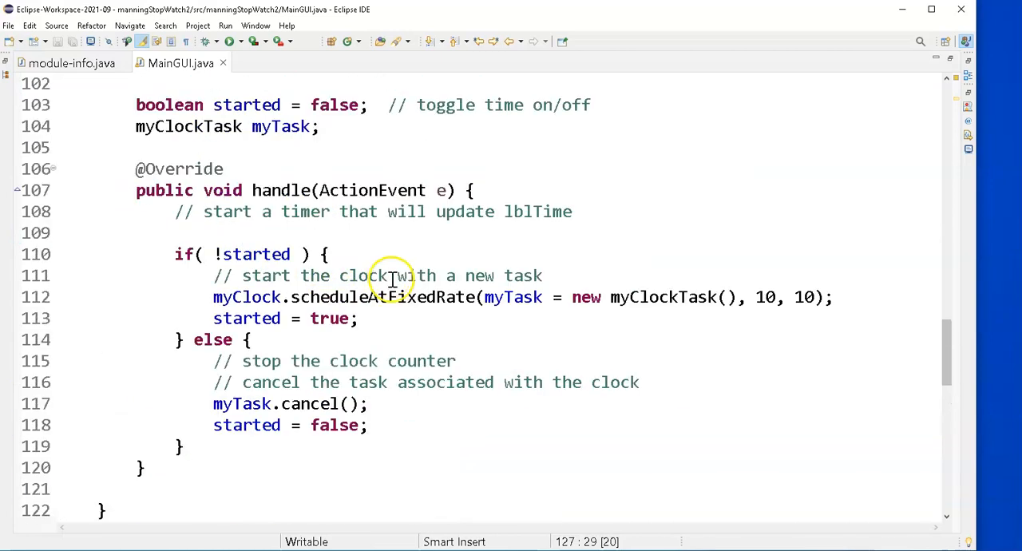
pyautogui.moveTo(403, 318)
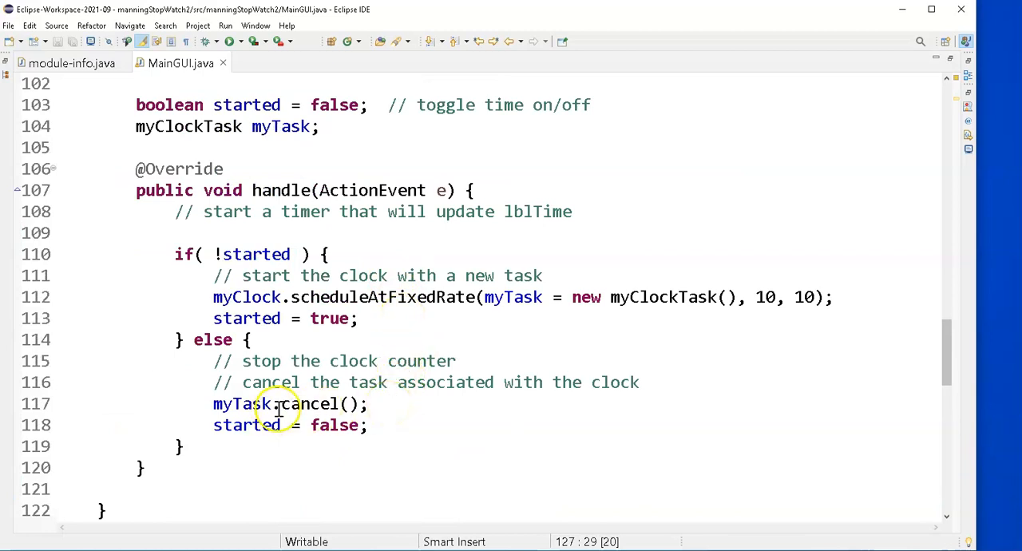
pyautogui.click(383, 402)
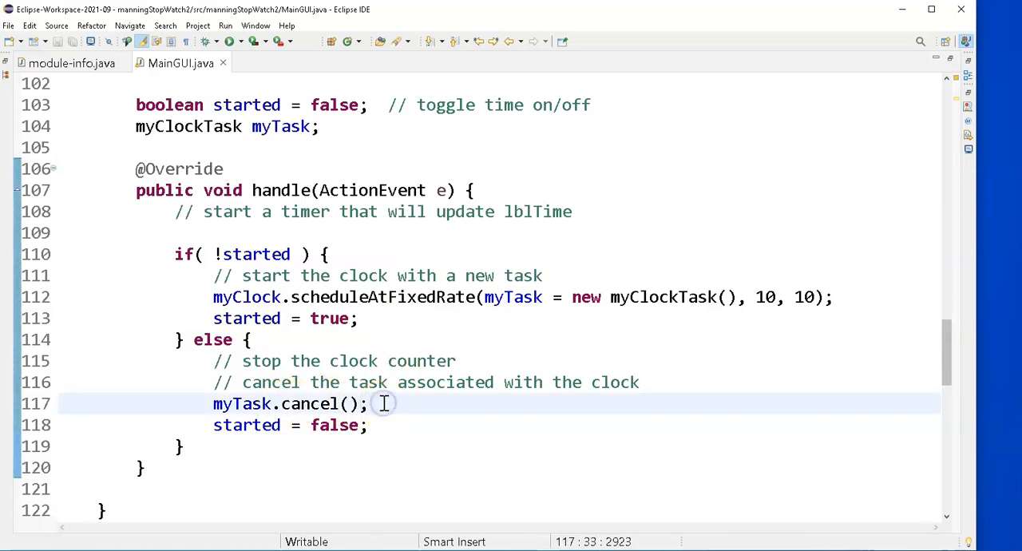
# Step: Type and remove a tentative 'myTask.p' line, then select the myTask declaration for review
pyautogui.write('myT')
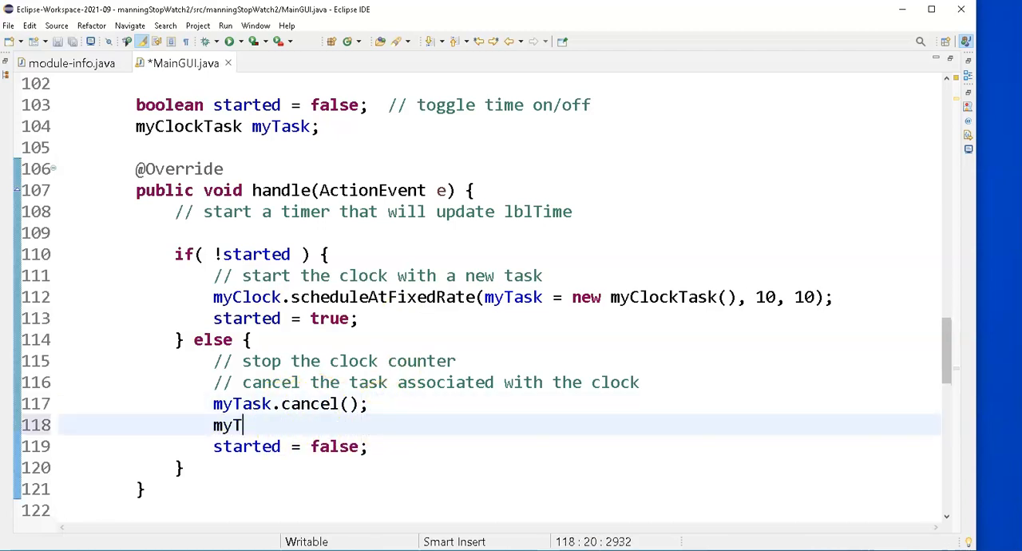
pyautogui.write('ask.p')
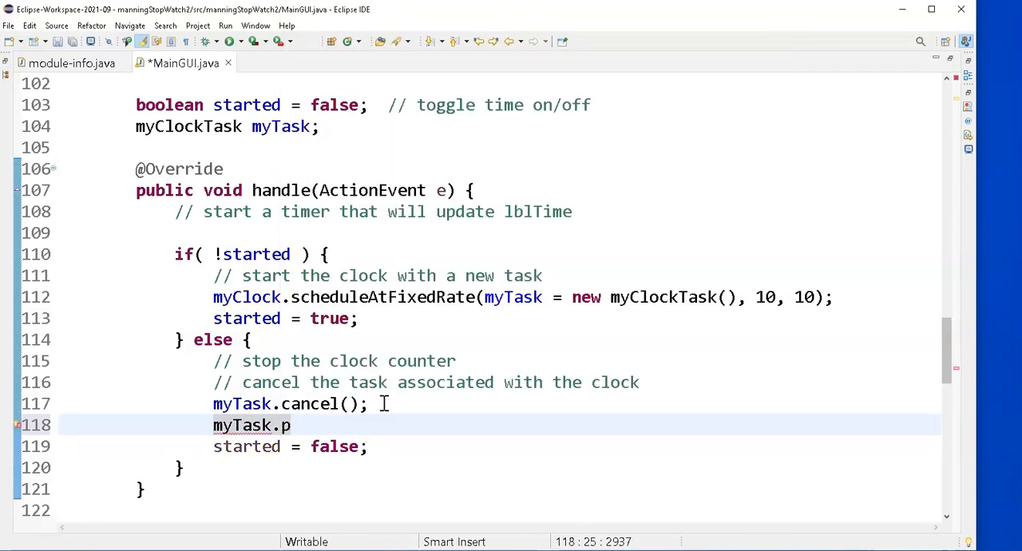
pyautogui.press('BackSpace')
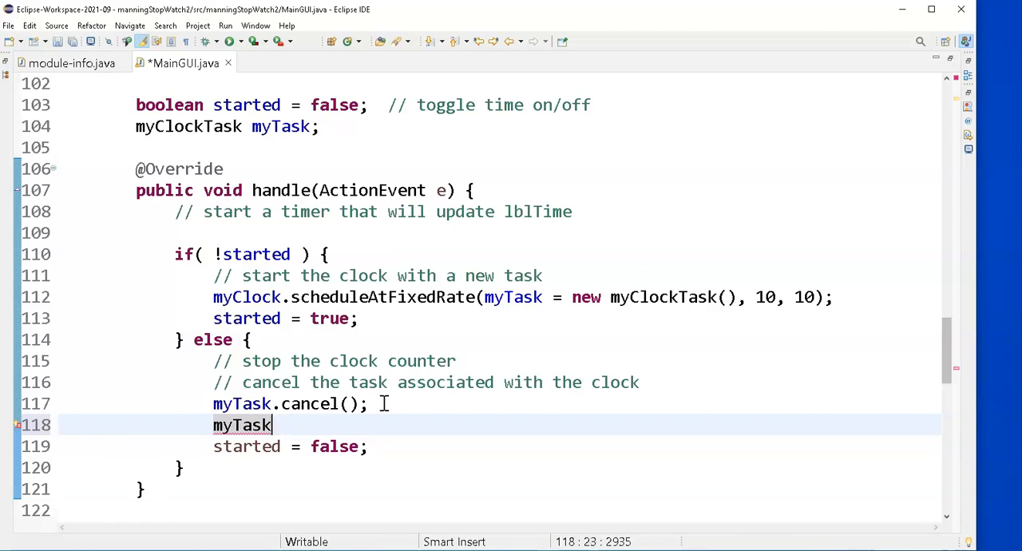
pyautogui.press('BackSpace')
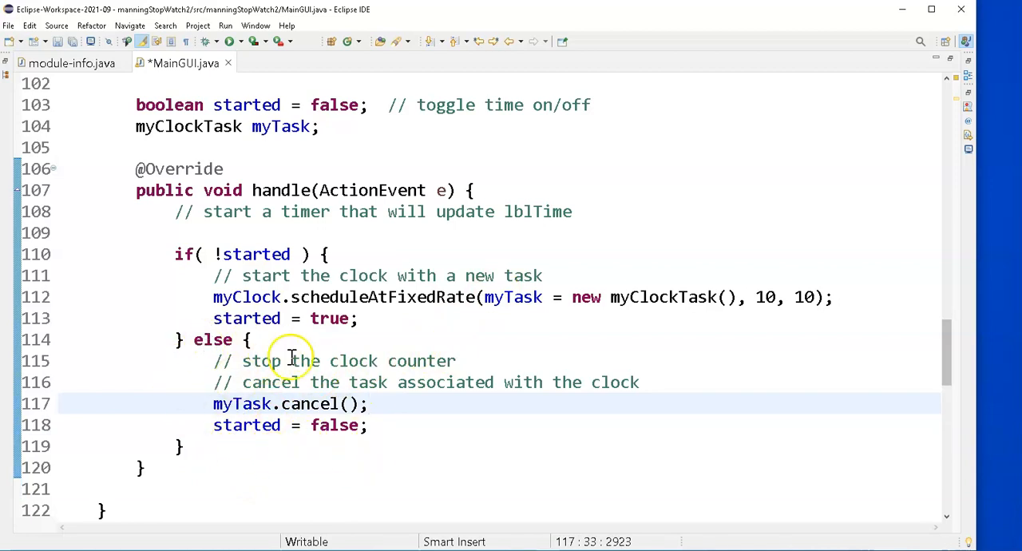
pyautogui.moveTo(499, 312)
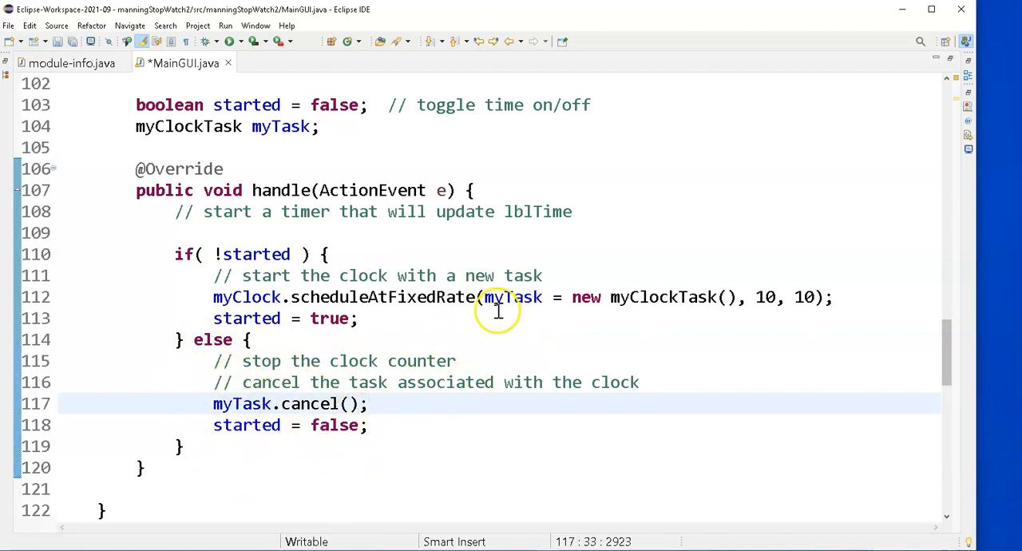
pyautogui.doubleClick(189, 126)
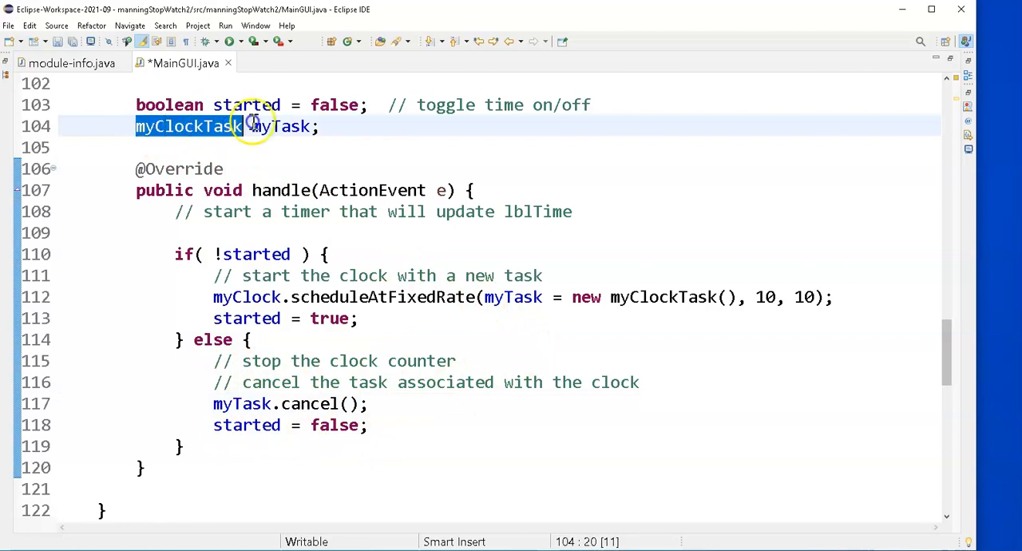
pyautogui.click(323, 126)
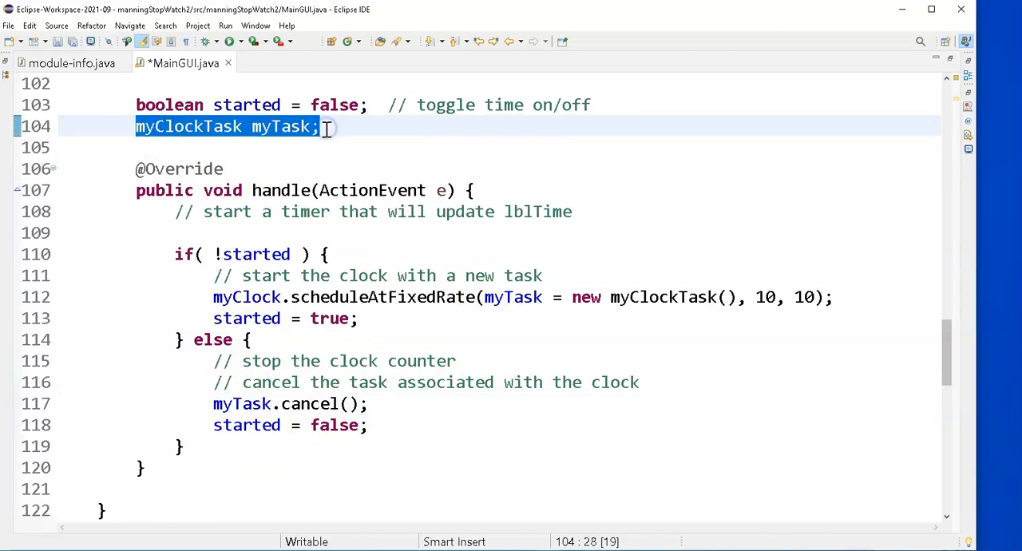
pyautogui.moveTo(206, 425)
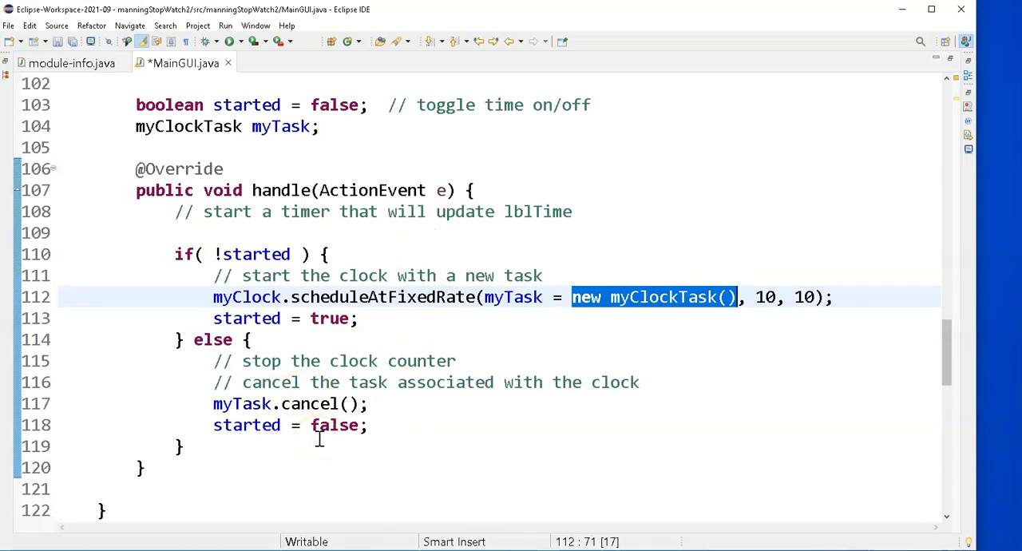
pyautogui.moveTo(486, 297)
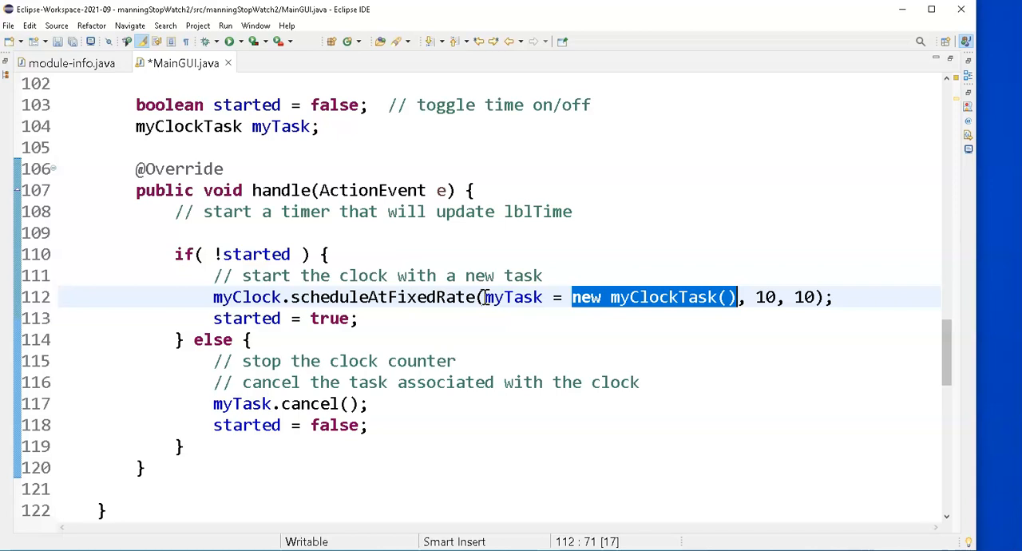
pyautogui.moveTo(460, 306)
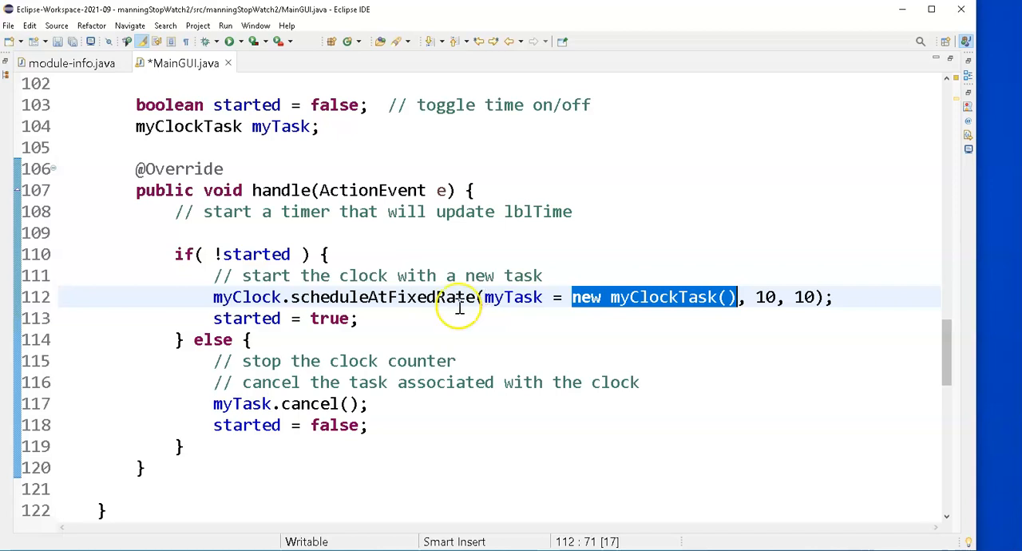
pyautogui.moveTo(455, 269)
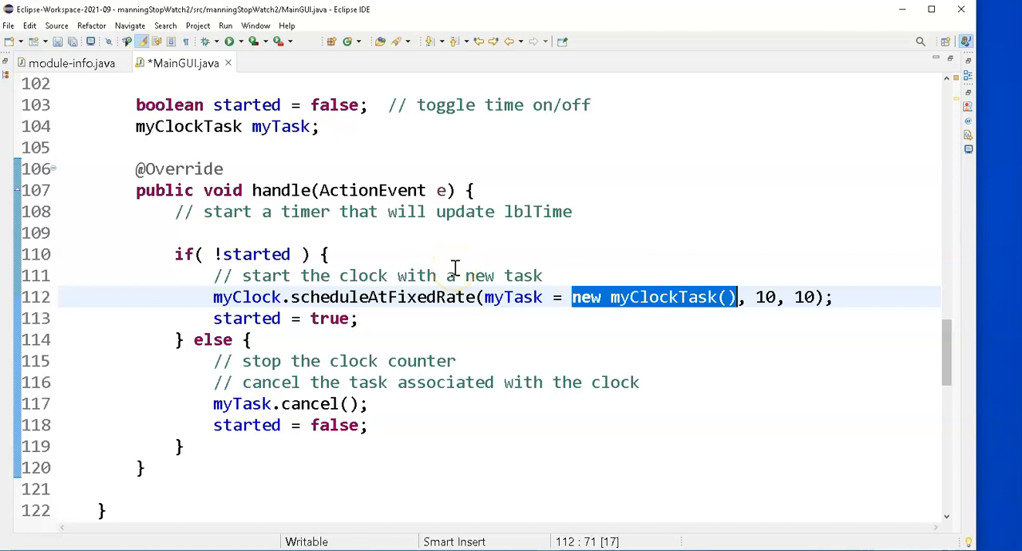
pyautogui.moveTo(416, 409)
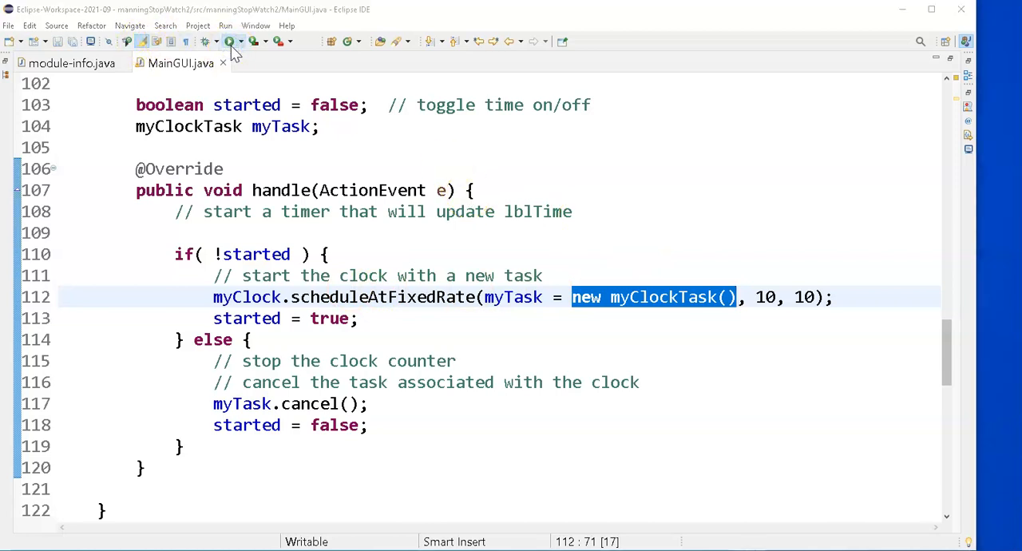
pyautogui.click(230, 42)
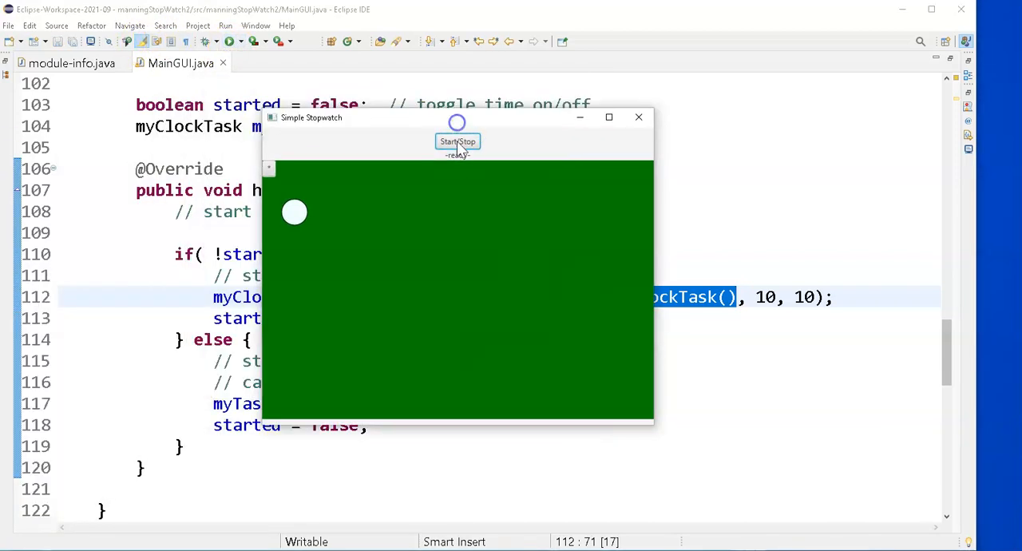
pyautogui.click(457, 140)
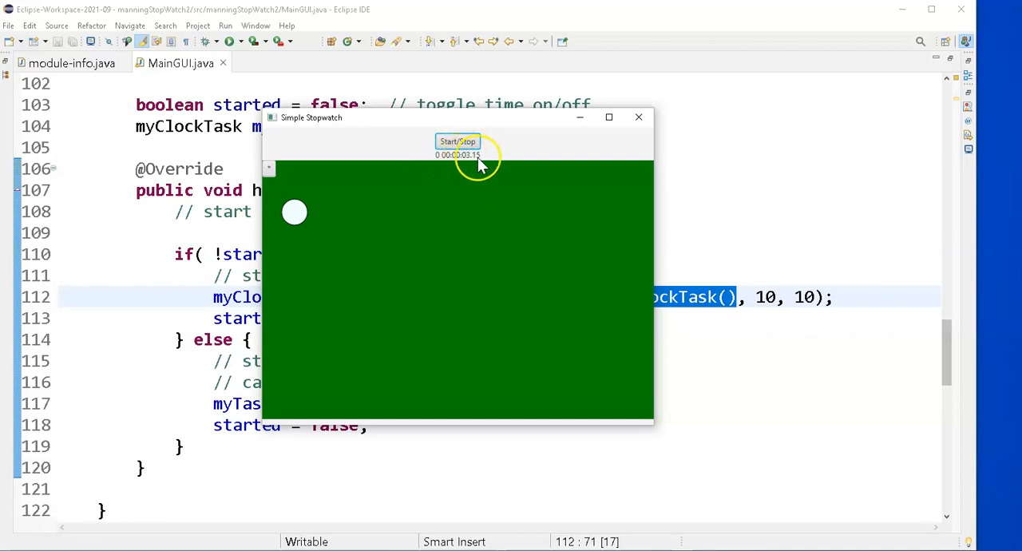
pyautogui.moveTo(479, 177)
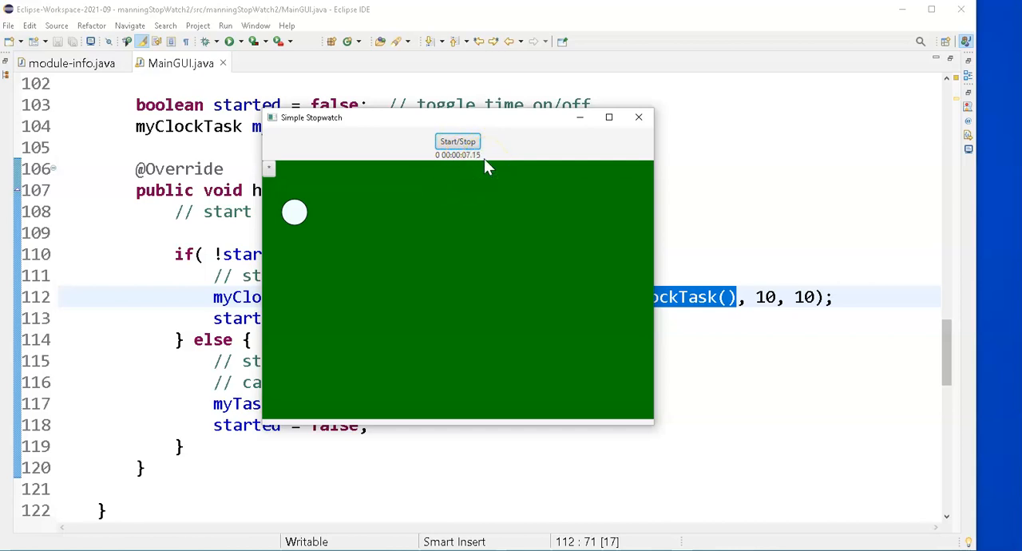
pyautogui.click(639, 116)
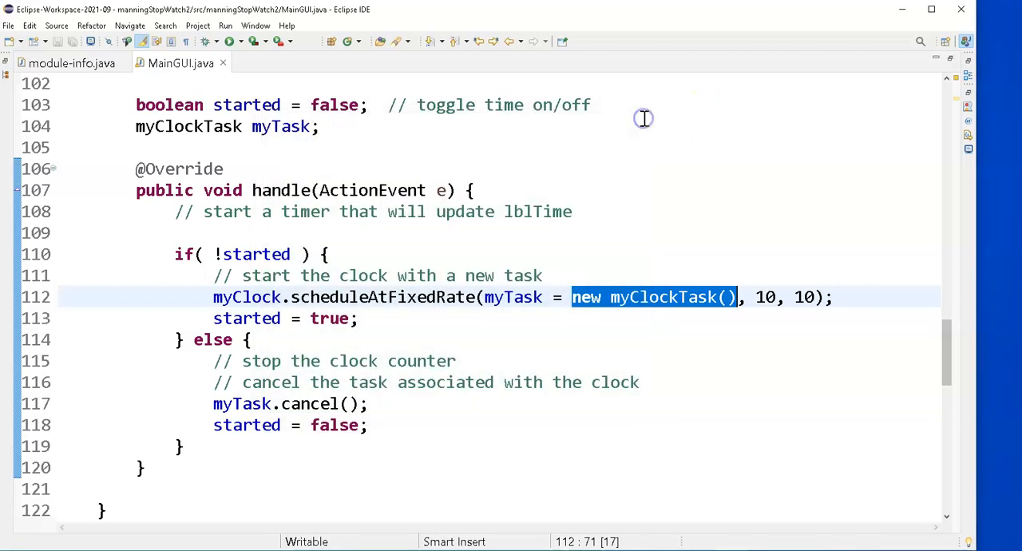
pyautogui.moveTo(624, 133)
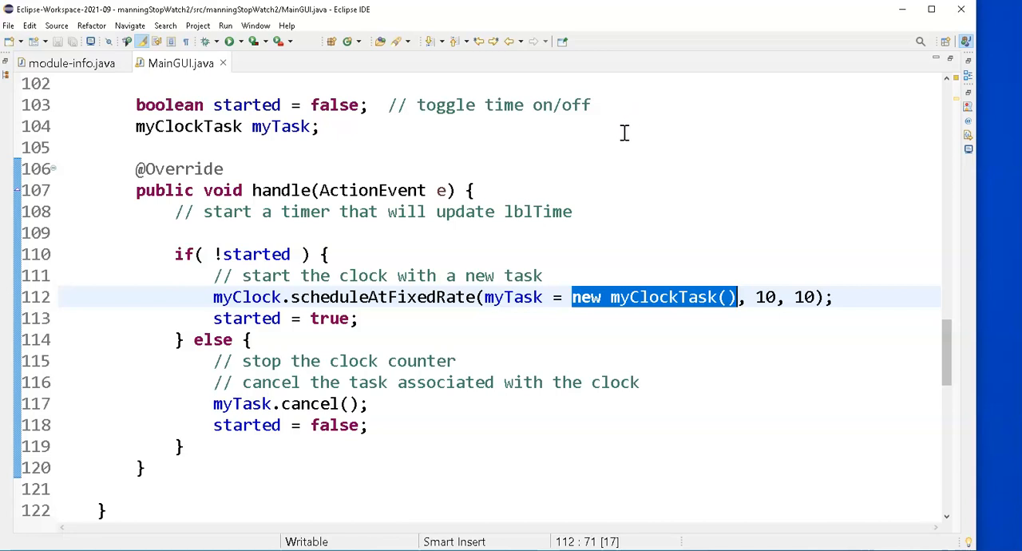
pyautogui.moveTo(454, 350)
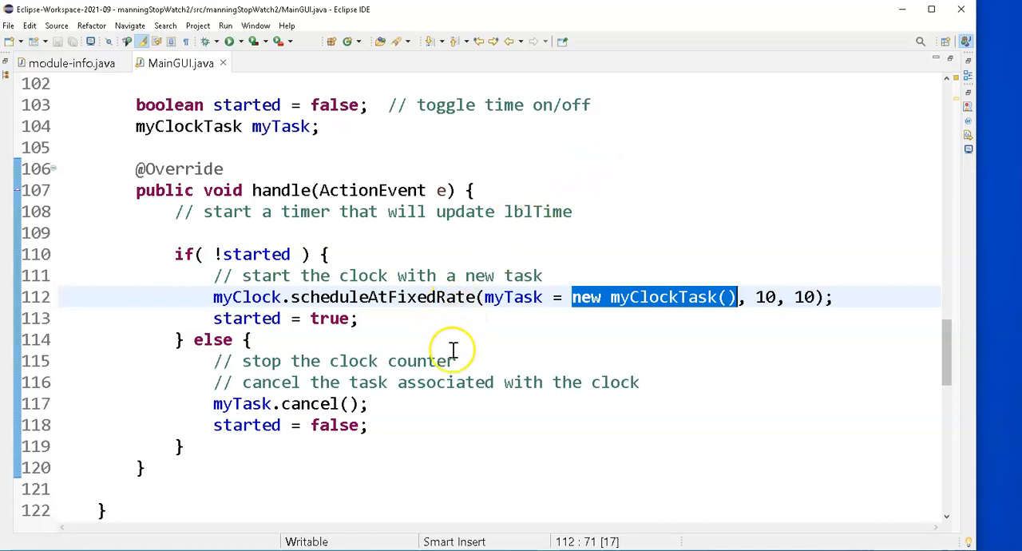
pyautogui.scroll(3)
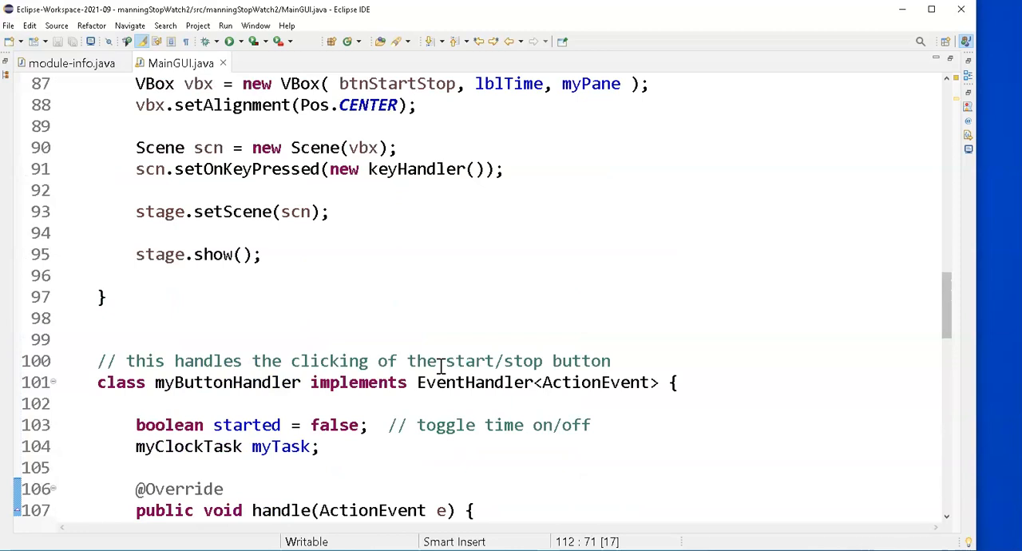
pyautogui.scroll(3)
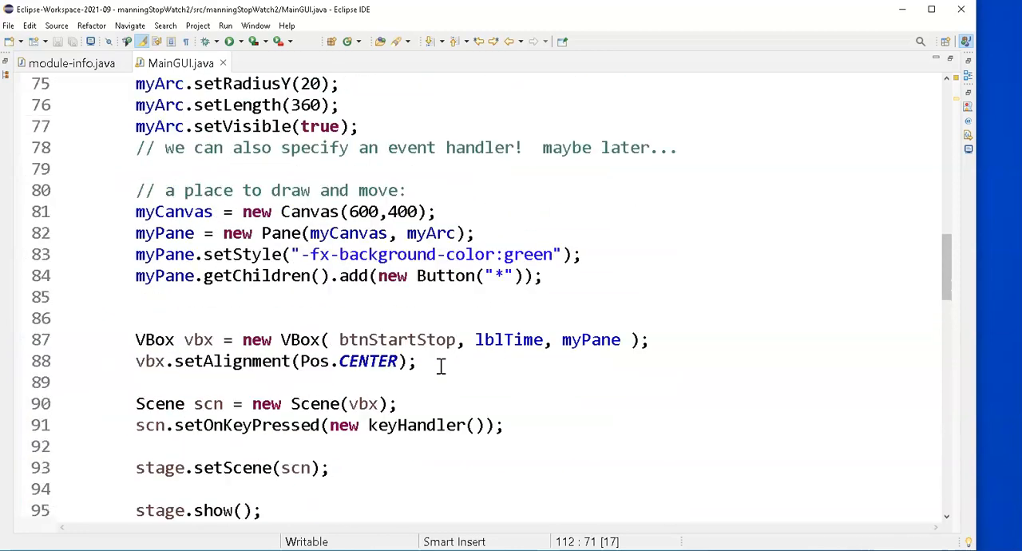
pyautogui.scroll(3)
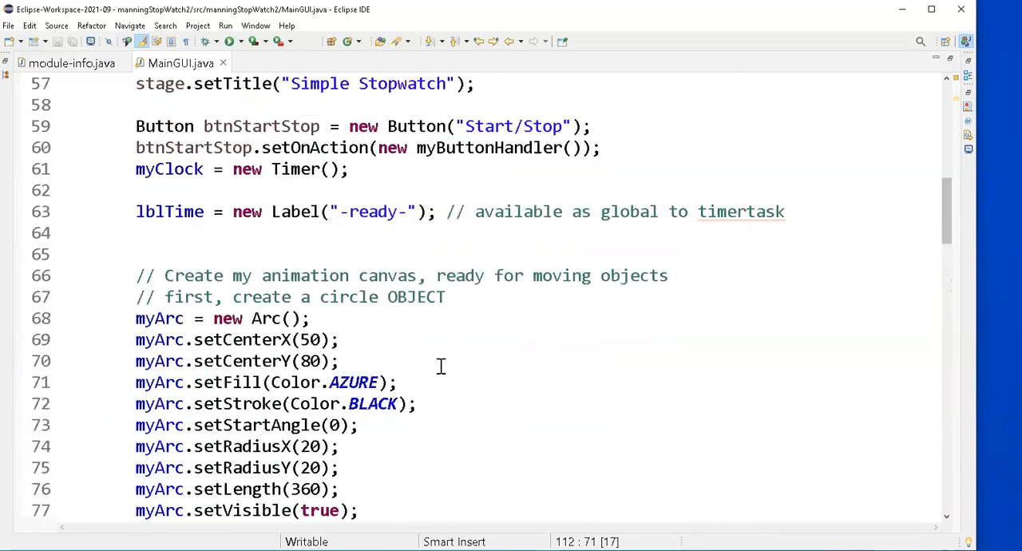
pyautogui.scroll(3)
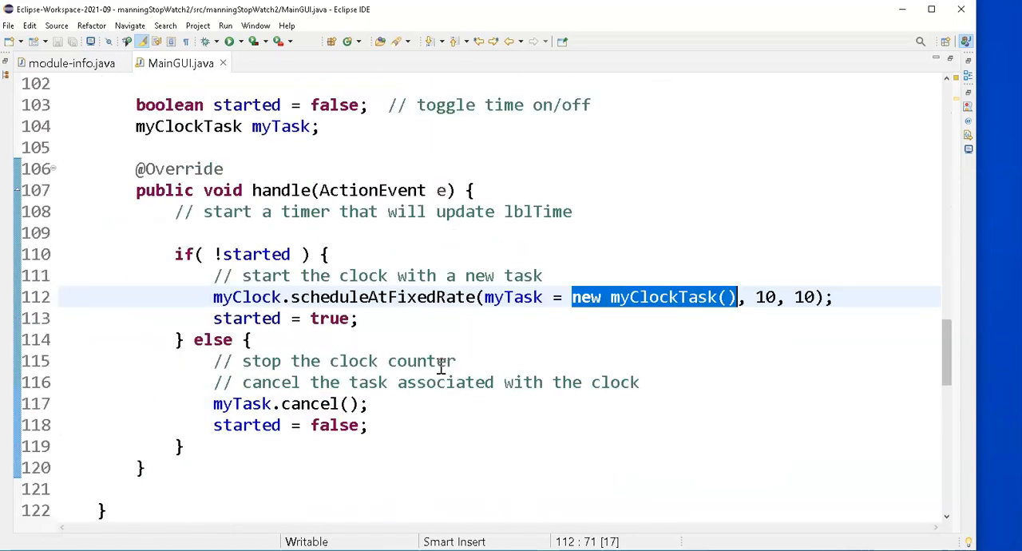
pyautogui.moveTo(492, 346)
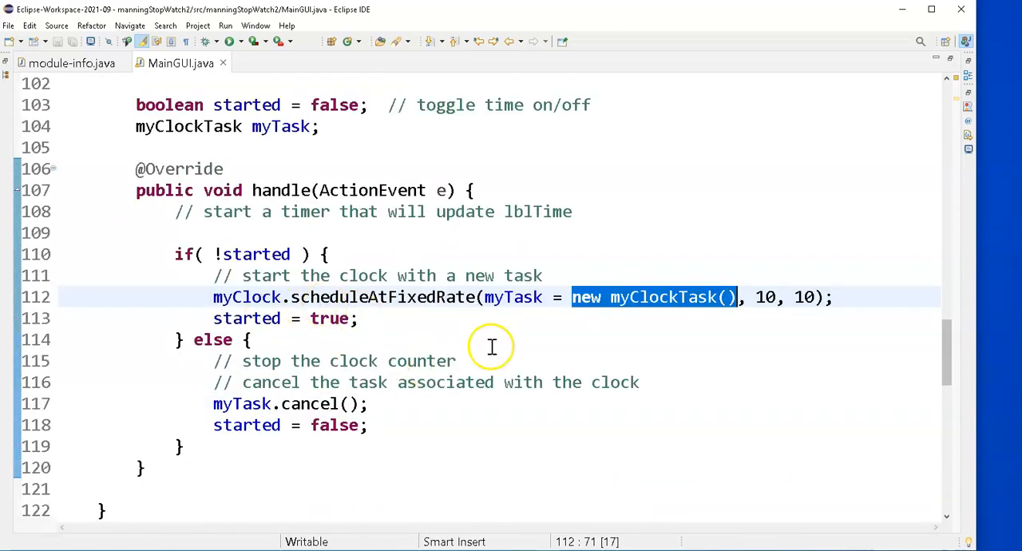
pyautogui.scroll(-3)
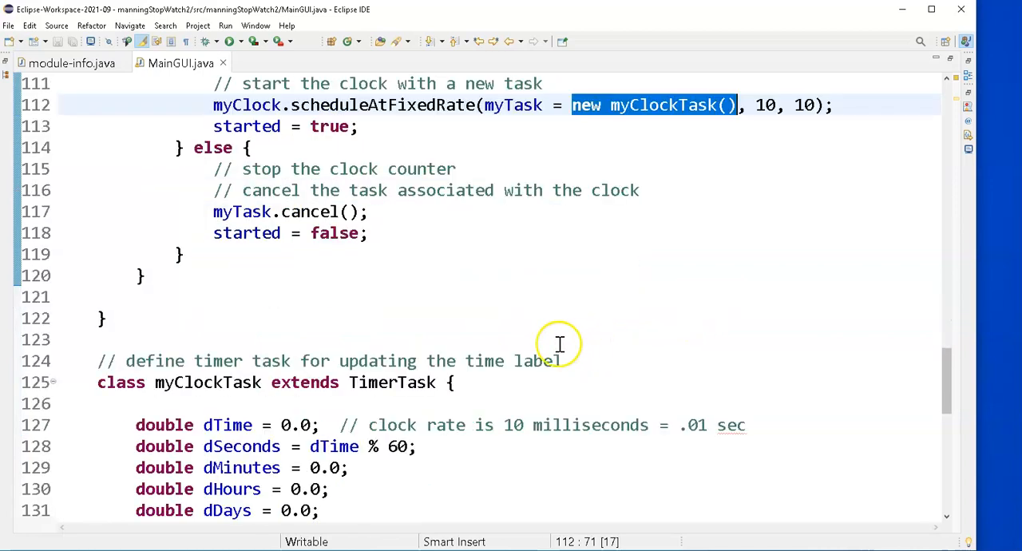
pyautogui.scroll(-3)
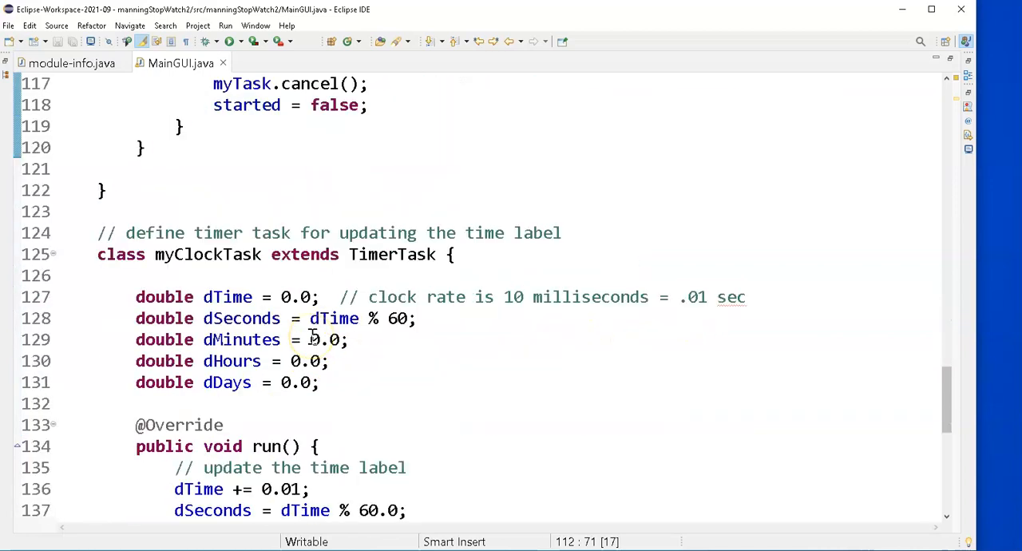
pyautogui.scroll(-3)
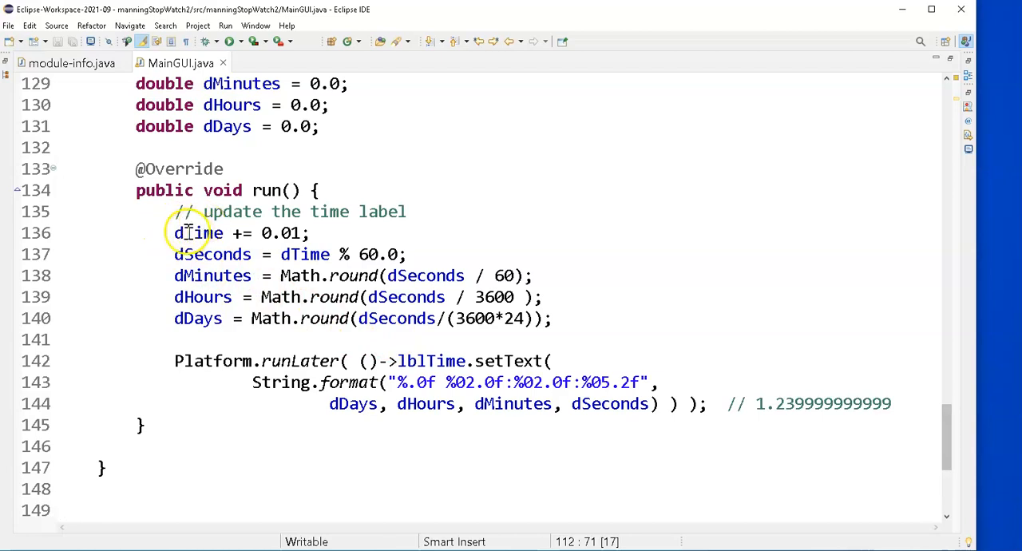
# Step: Comment above dTime += 0.01 that it only works correctly with a 10 ms interval
pyautogui.tripleClick(240, 233)
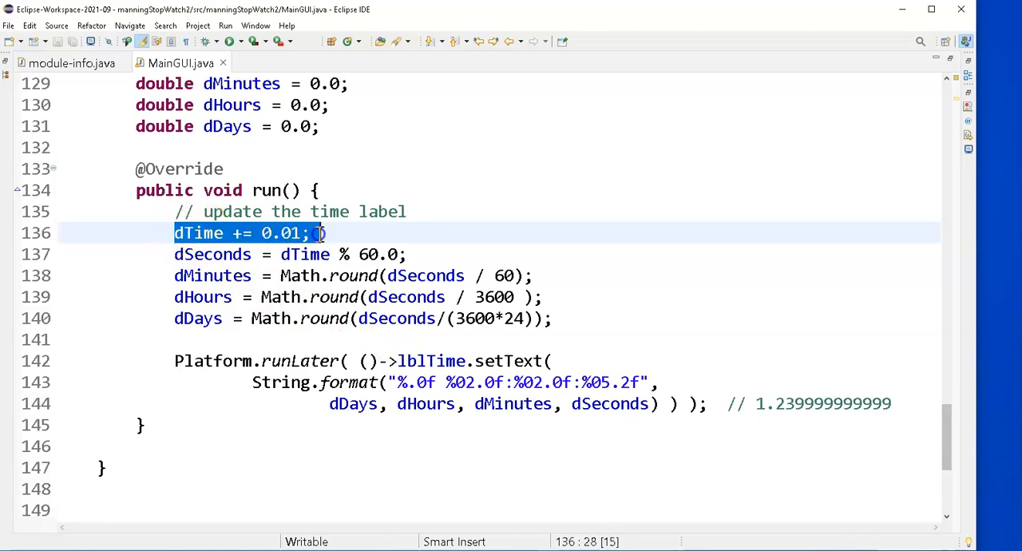
pyautogui.click(407, 211)
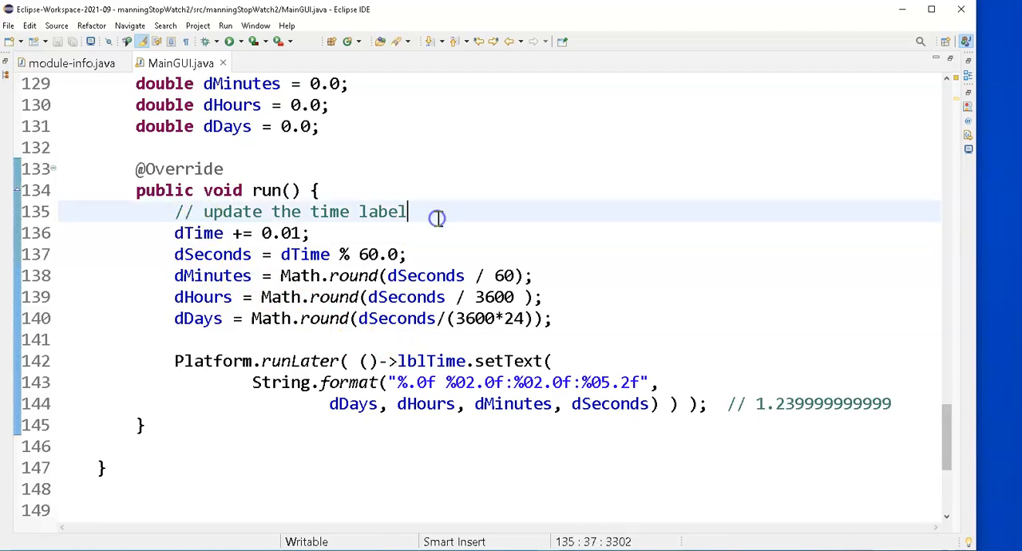
pyautogui.write('\\')
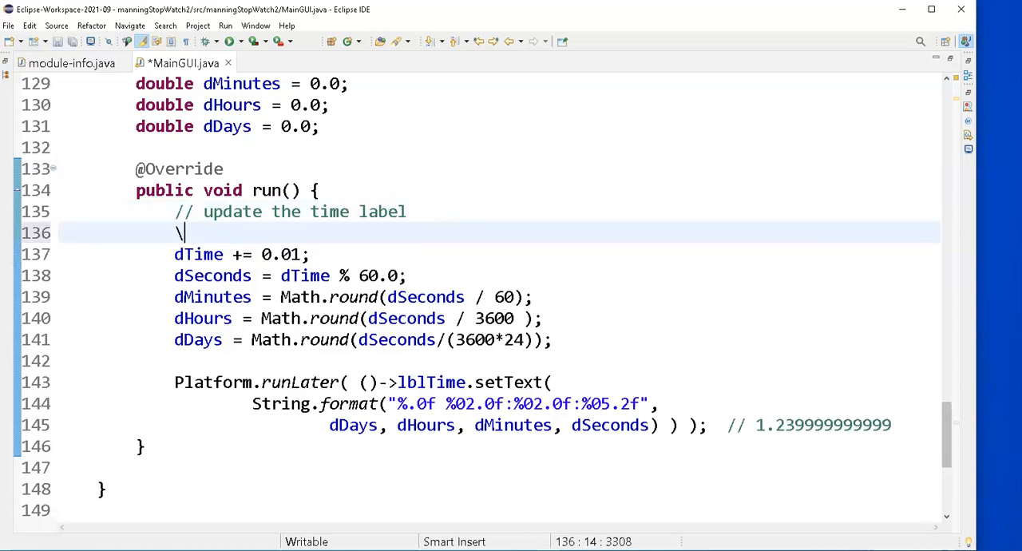
pyautogui.write('/ this on')
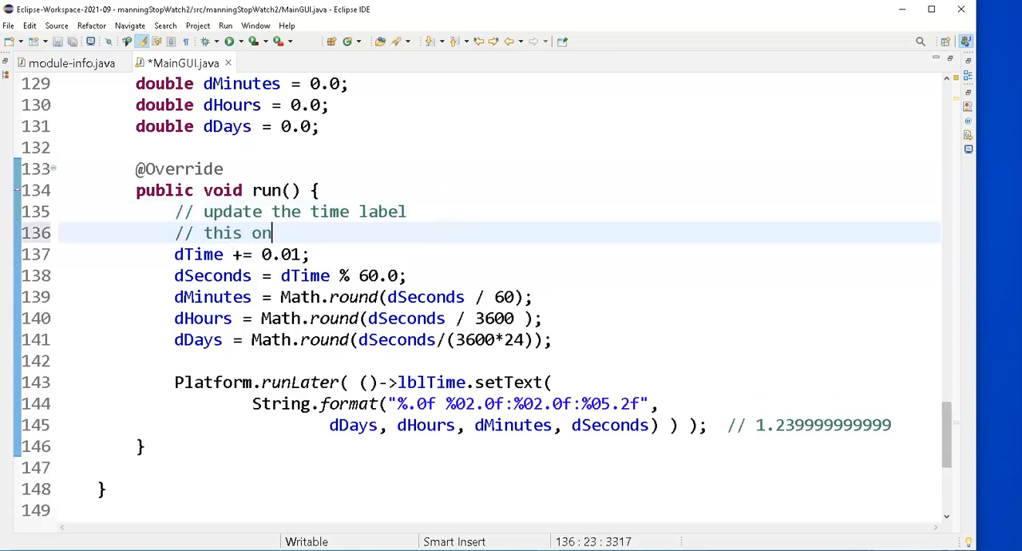
pyautogui.write('ly works co')
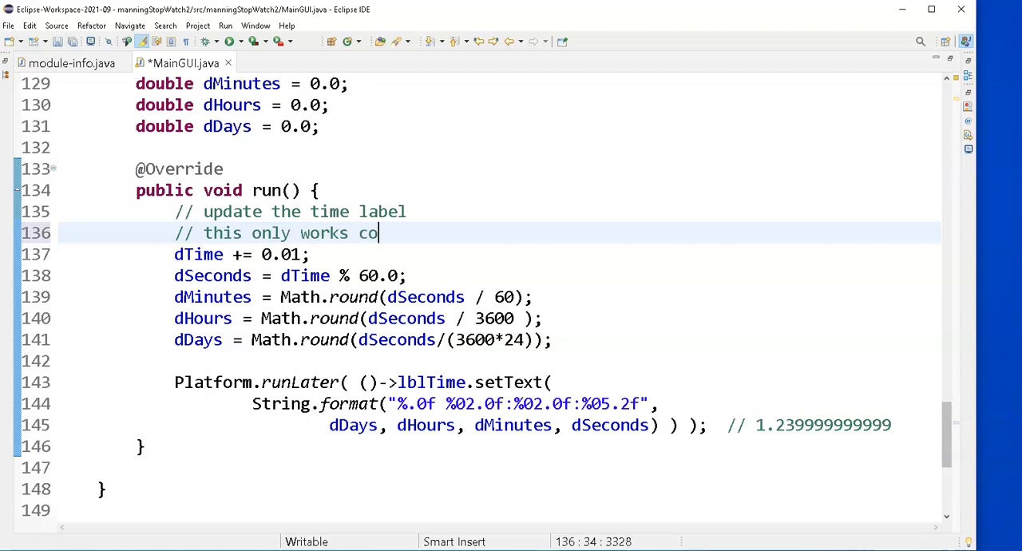
pyautogui.write('rrectly if this timer is s')
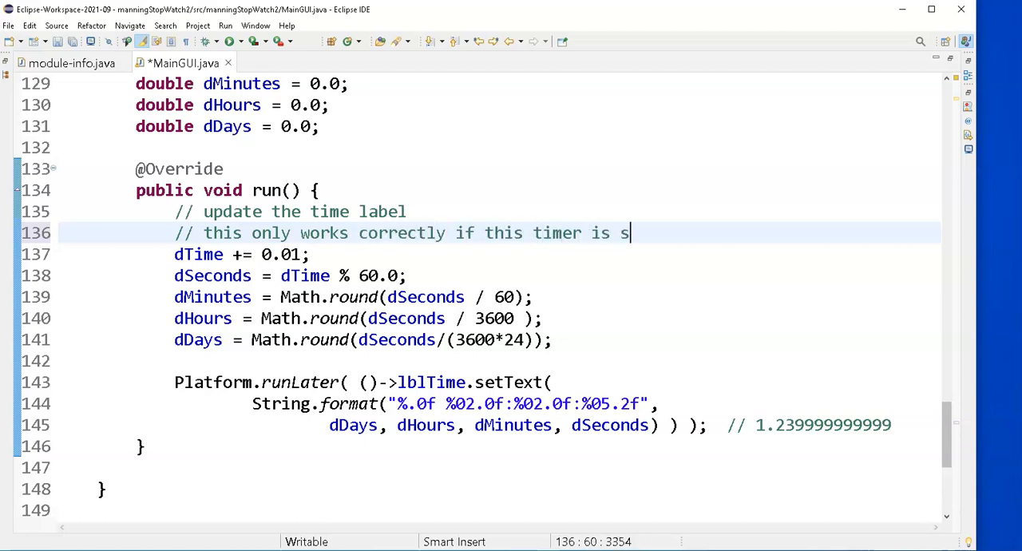
pyautogui.write('et to 1')
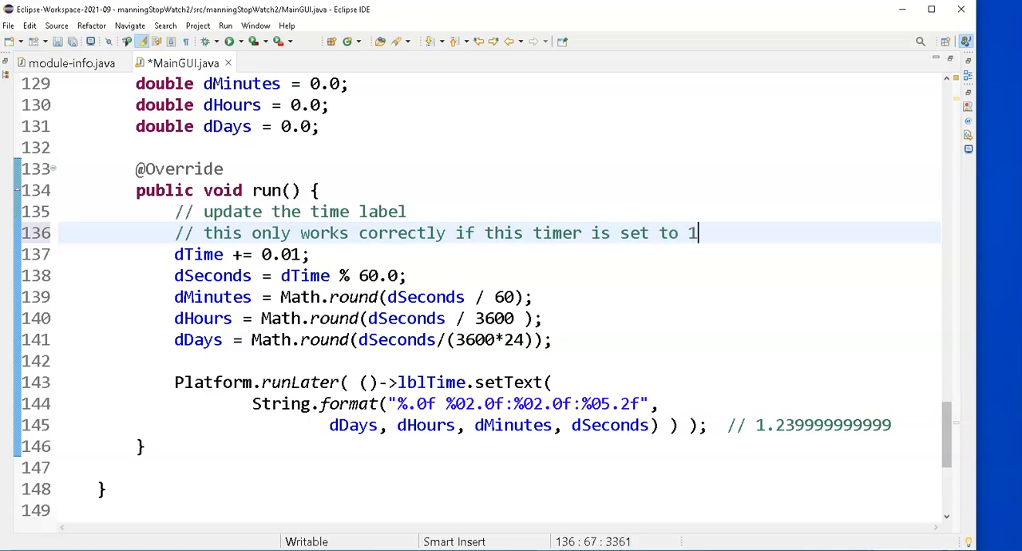
pyautogui.write('0 ms')
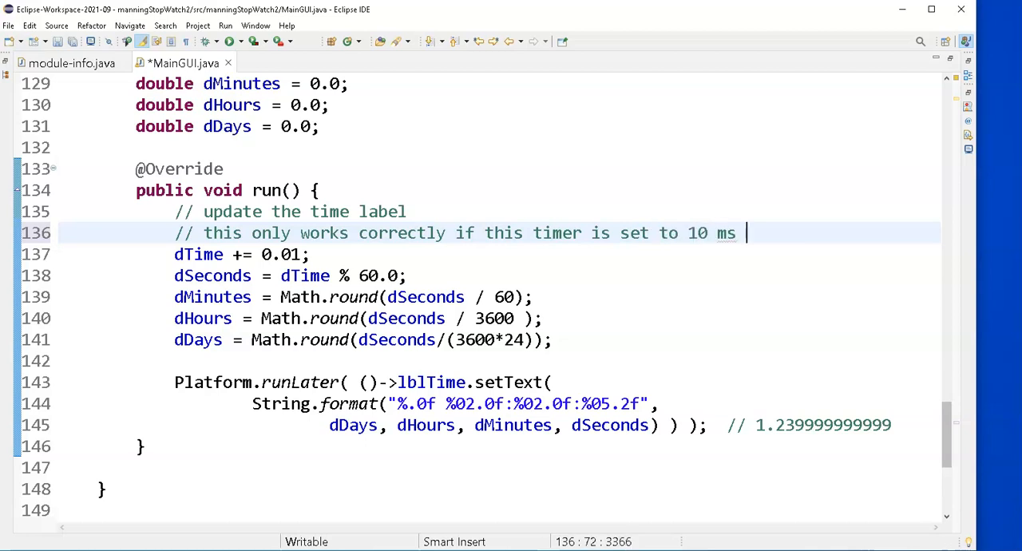
pyautogui.write('interval!!')
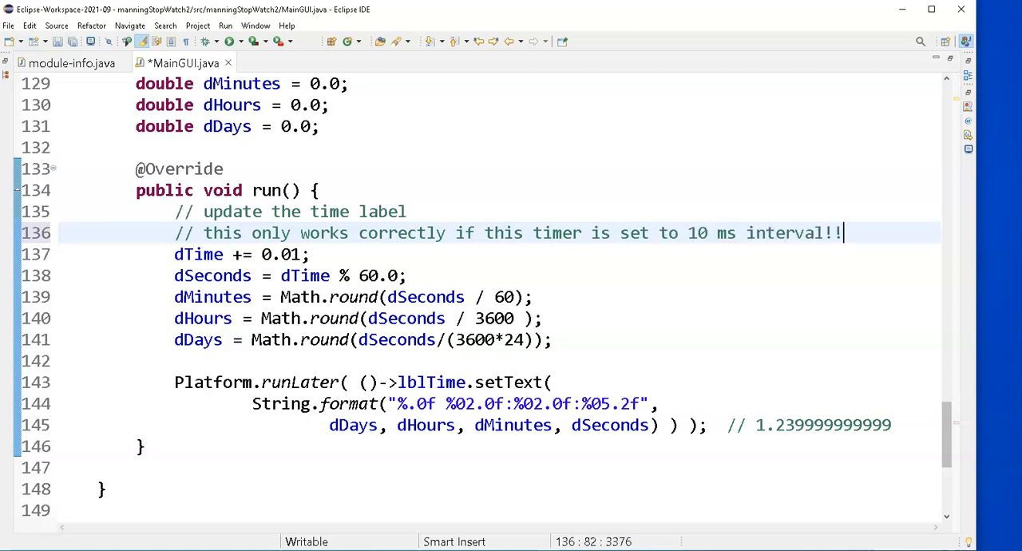
pyautogui.write('!')
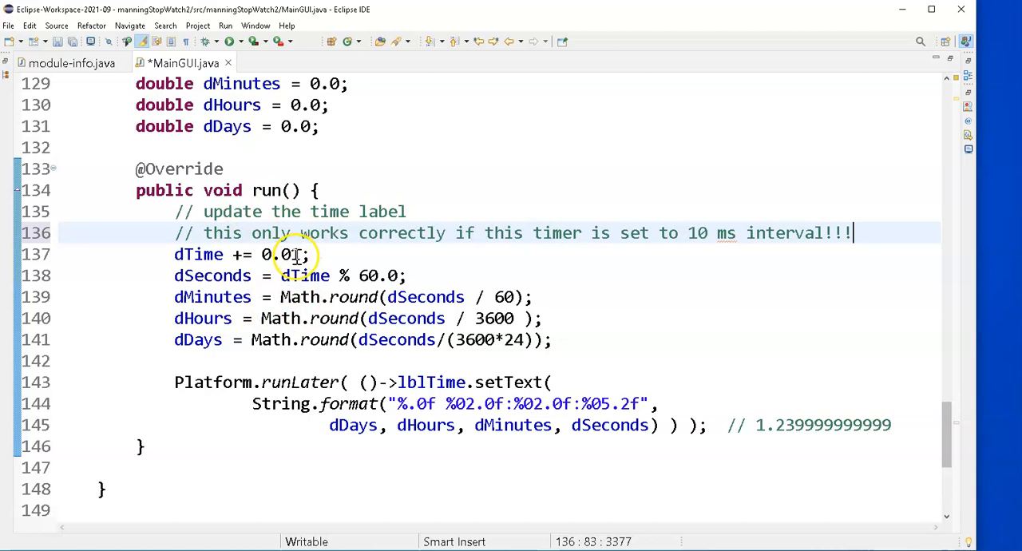
pyautogui.moveTo(174, 254)
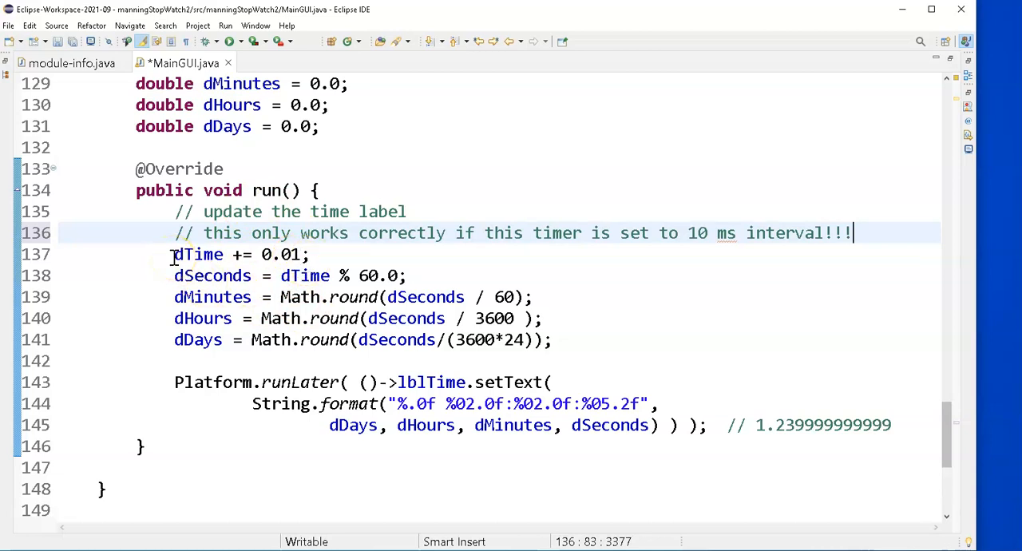
# Step: Review the dSeconds / 60 expression in the dMinutes calculation line
pyautogui.scroll(3)
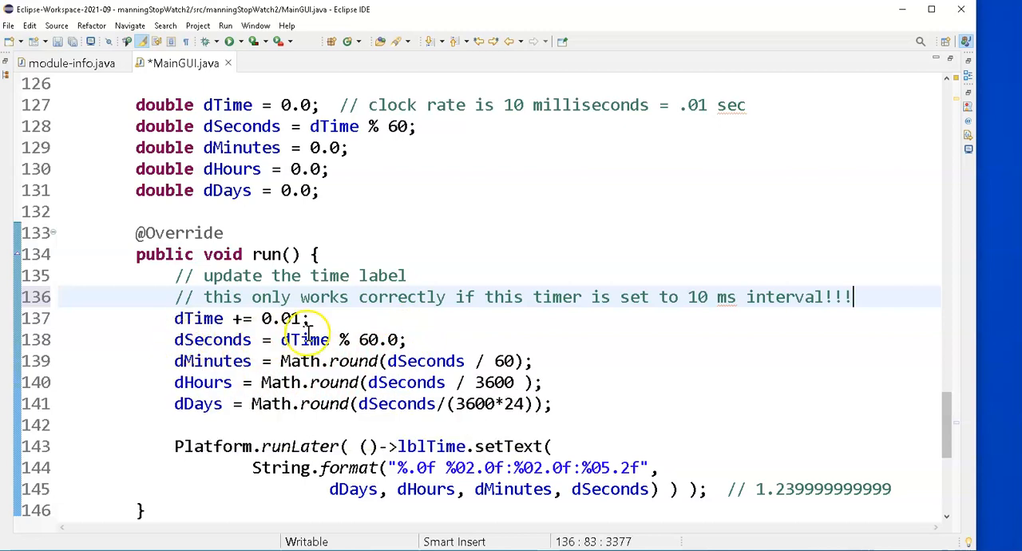
pyautogui.moveTo(307, 338)
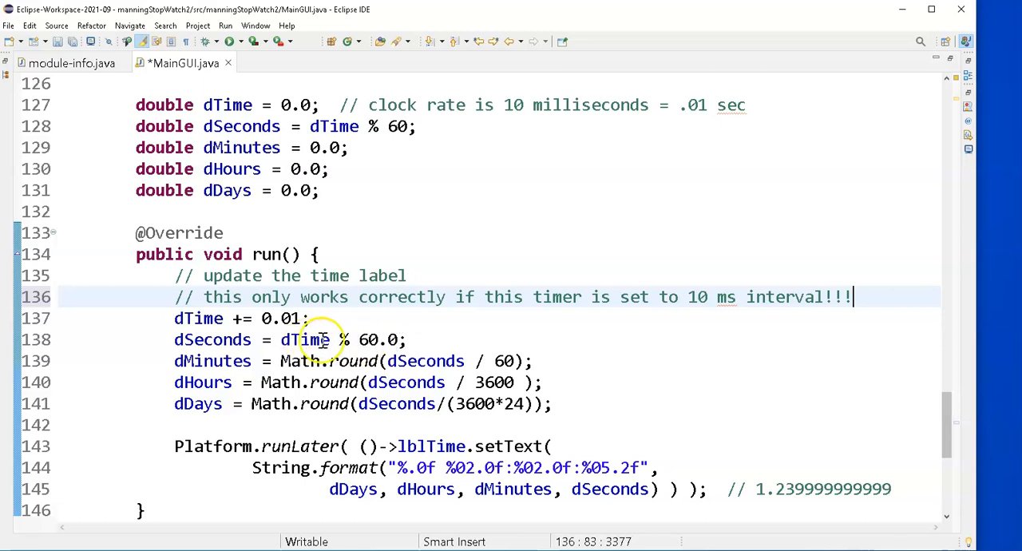
pyautogui.moveTo(397, 339)
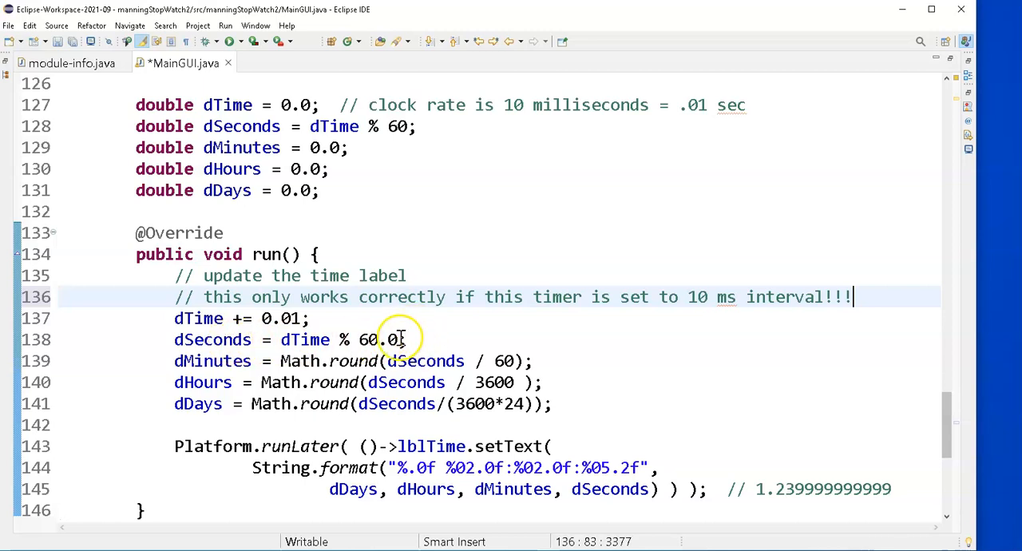
pyautogui.moveTo(263, 318)
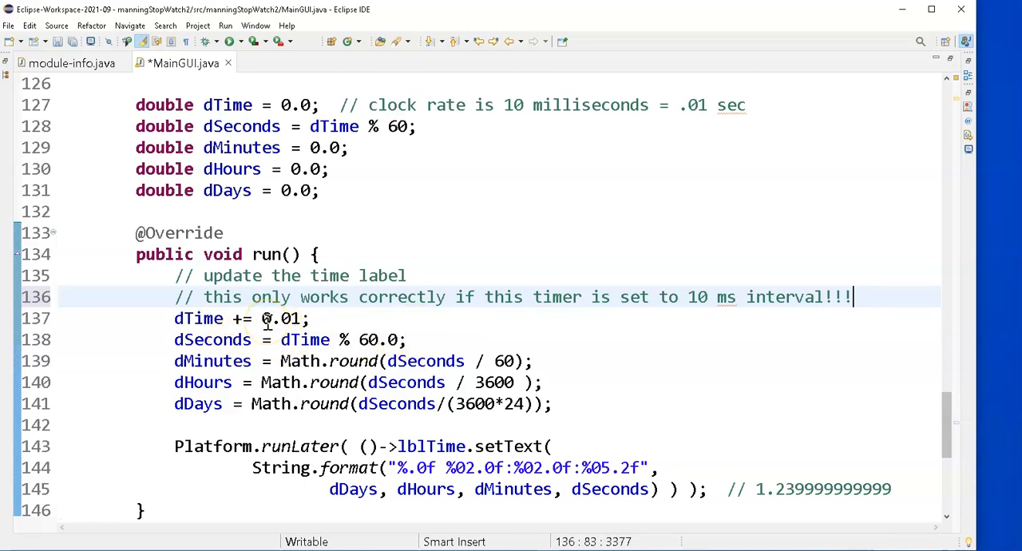
pyautogui.moveTo(383, 307)
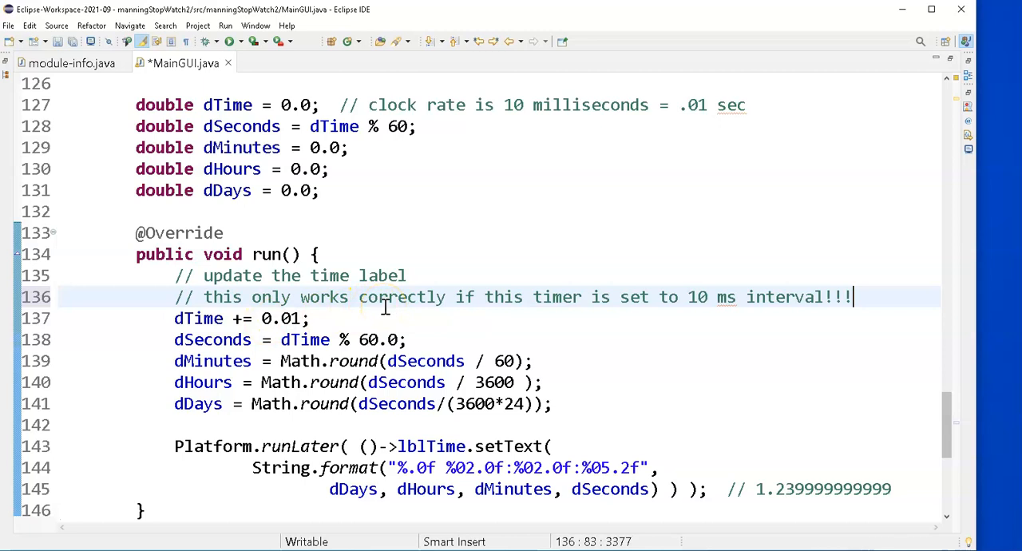
pyautogui.moveTo(179, 361)
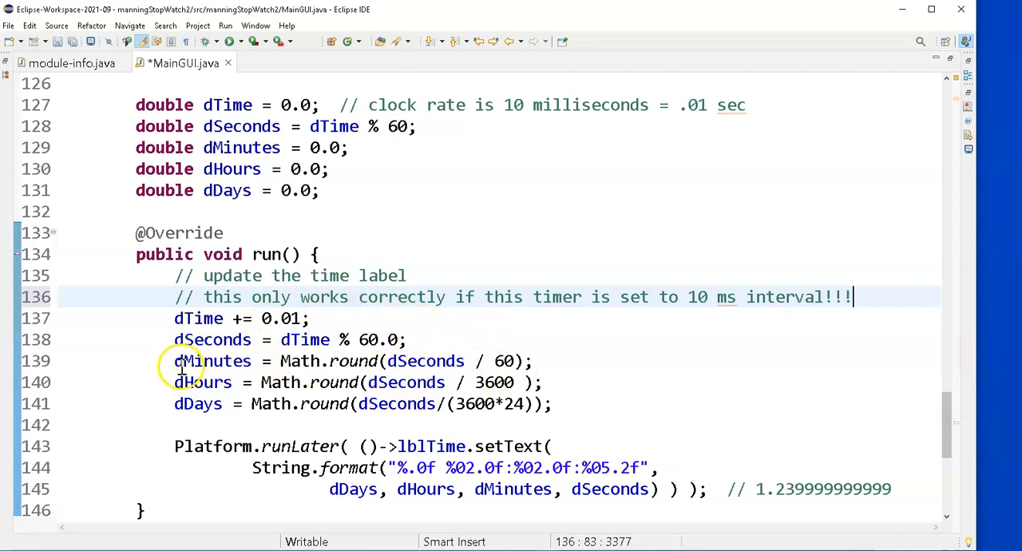
pyautogui.moveTo(391, 361)
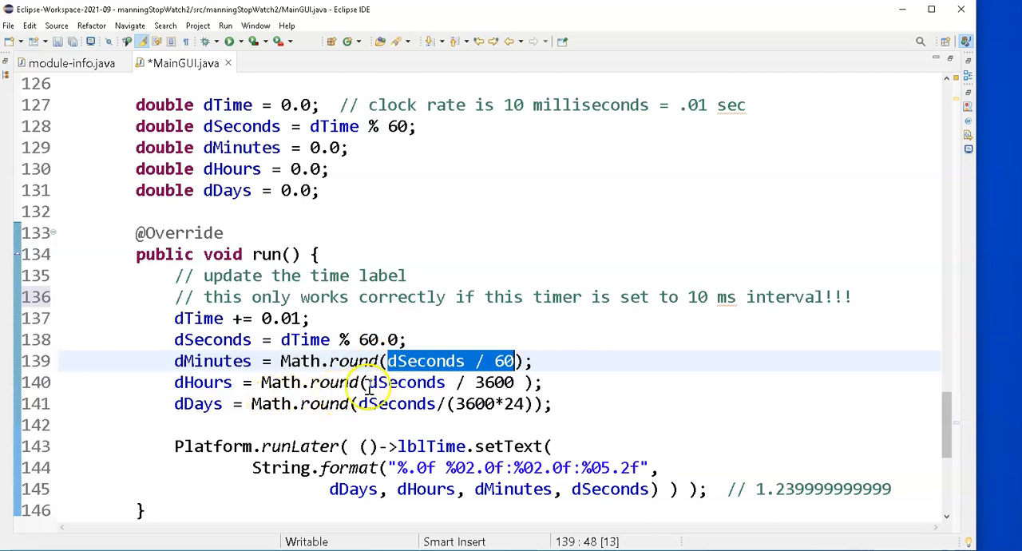
pyautogui.doubleClick(487, 382)
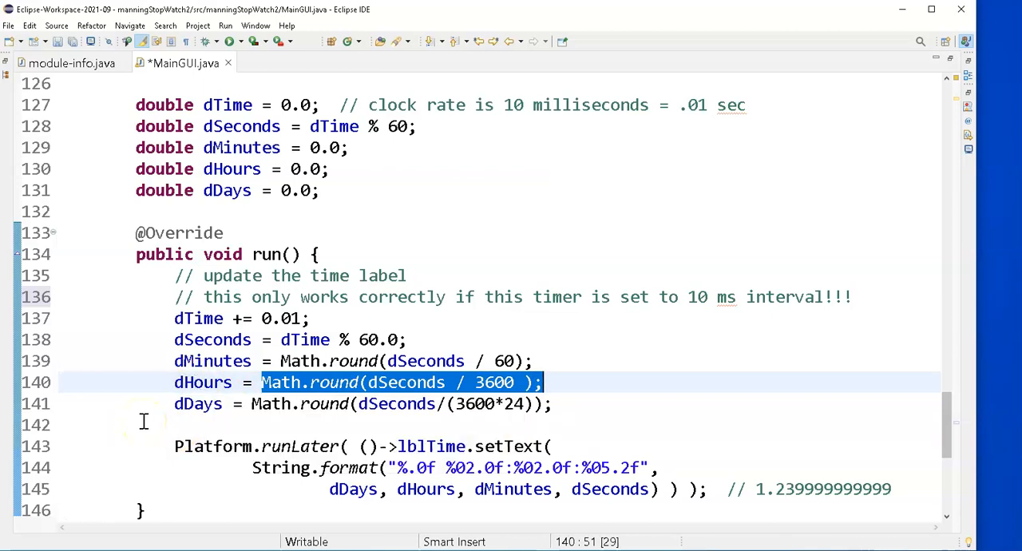
pyautogui.moveTo(198, 402)
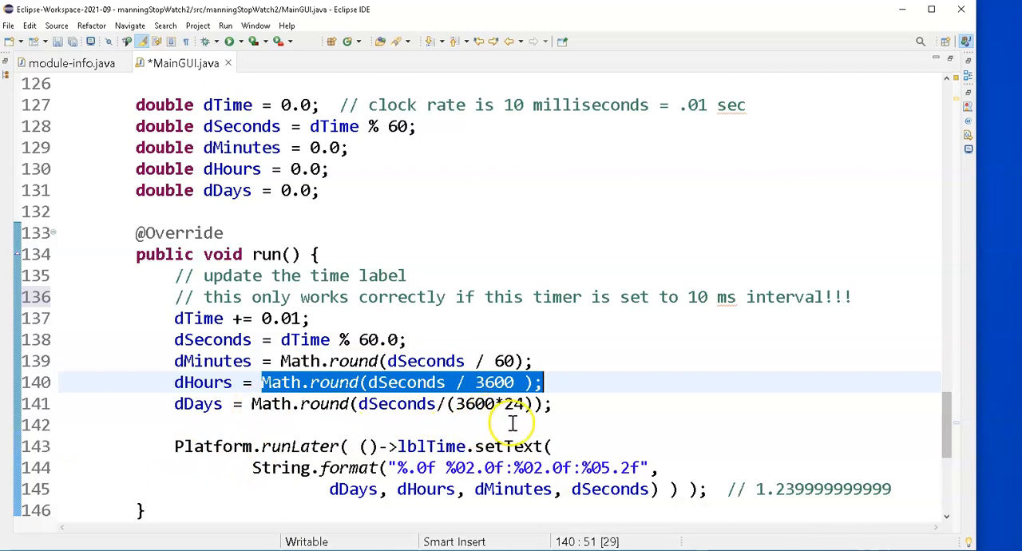
pyautogui.moveTo(498, 408)
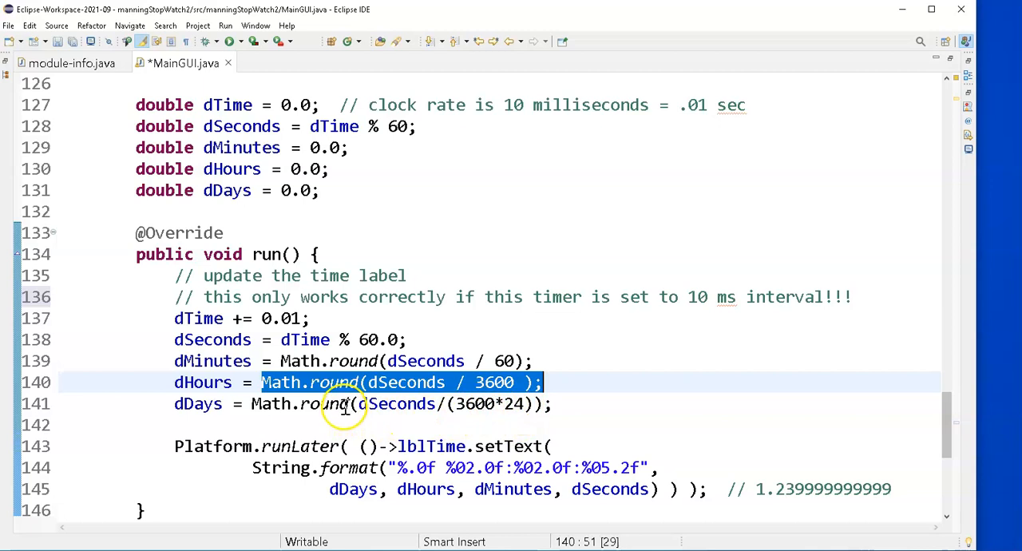
pyautogui.moveTo(211, 429)
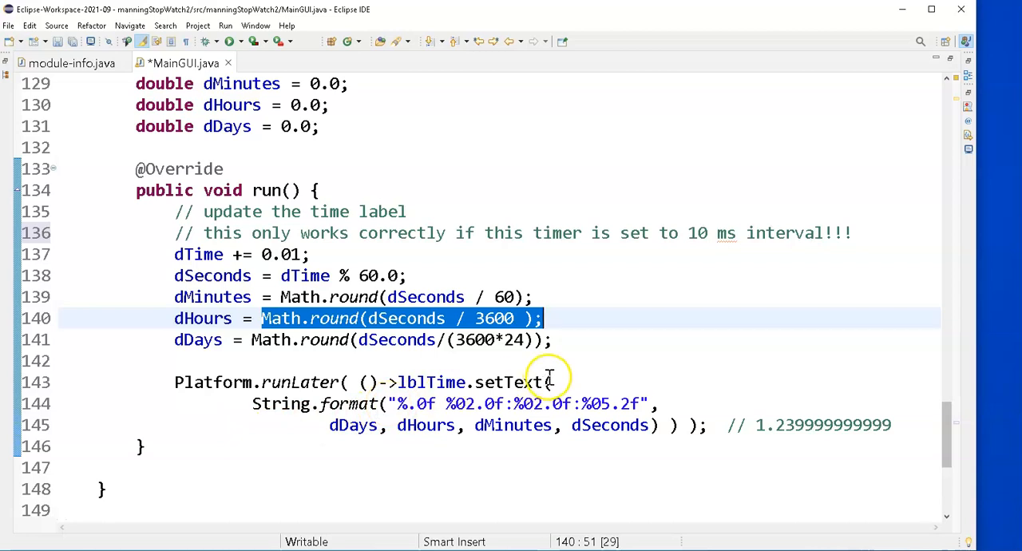
pyautogui.moveTo(506, 148)
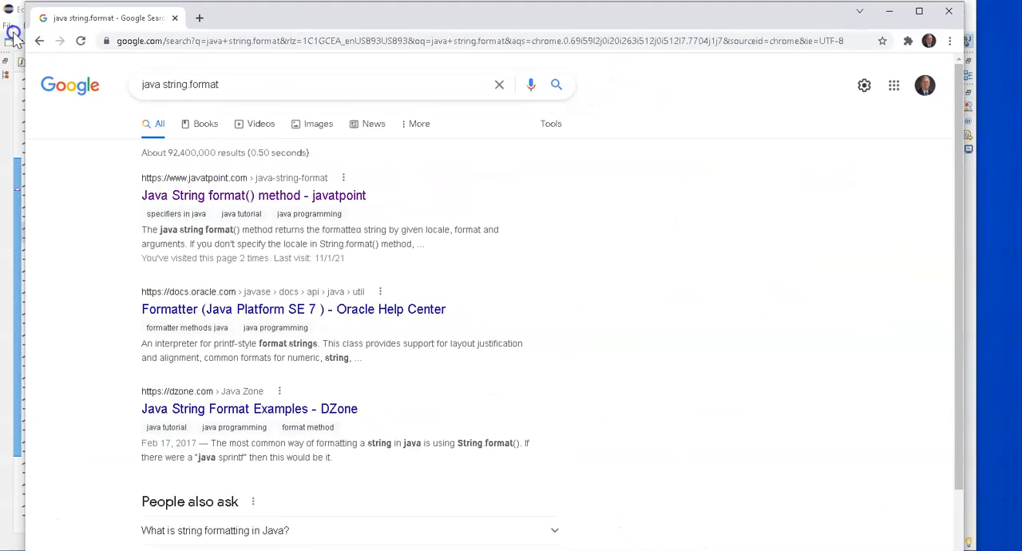
pyautogui.moveTo(243, 220)
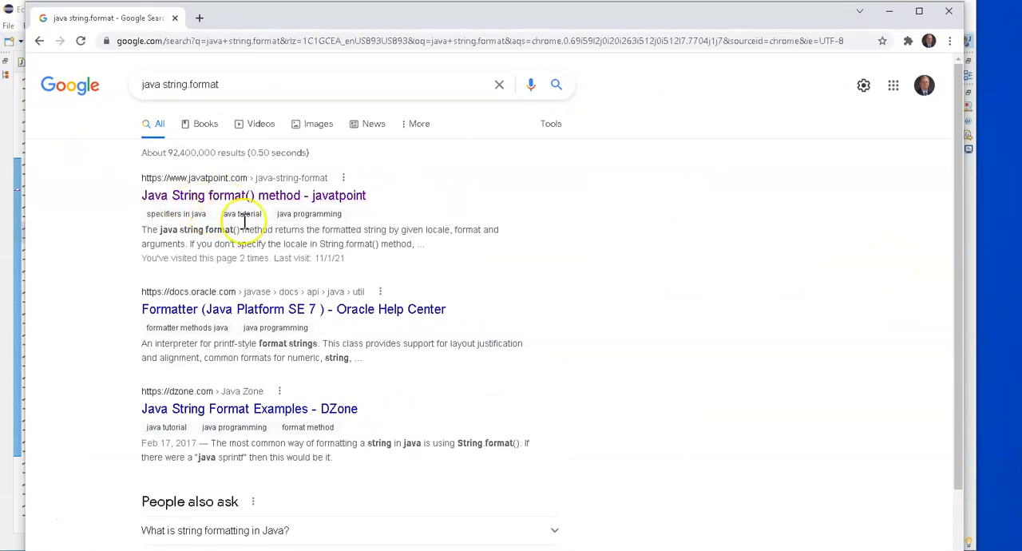
# Step: Scroll the Google results for "java string format" past the javatpoint and Oracle links
pyautogui.scroll(-3)
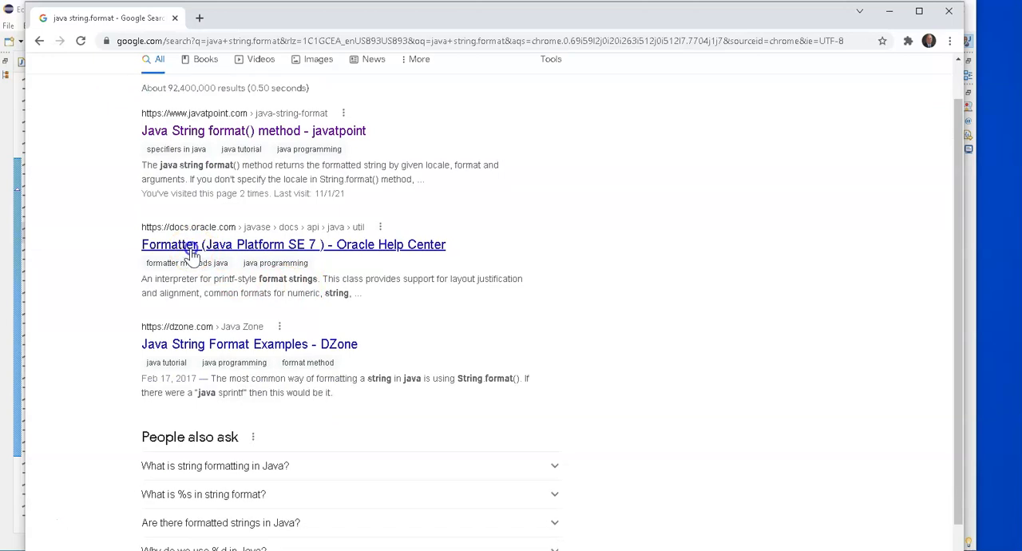
# Step: Open the docs.oracle.com Formatter (Java SE 7) result and read down to the conversions table
pyautogui.click(294, 244)
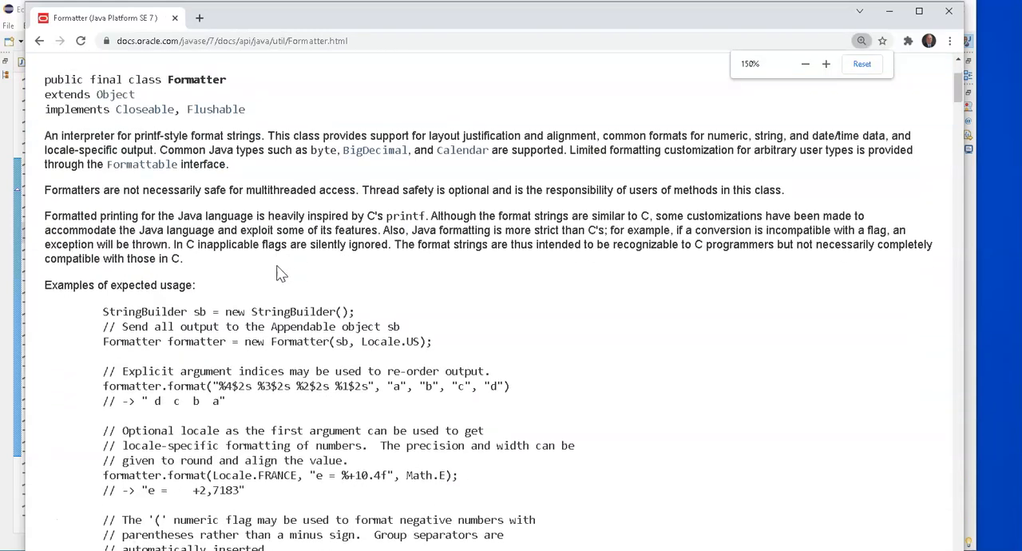
pyautogui.scroll(-3)
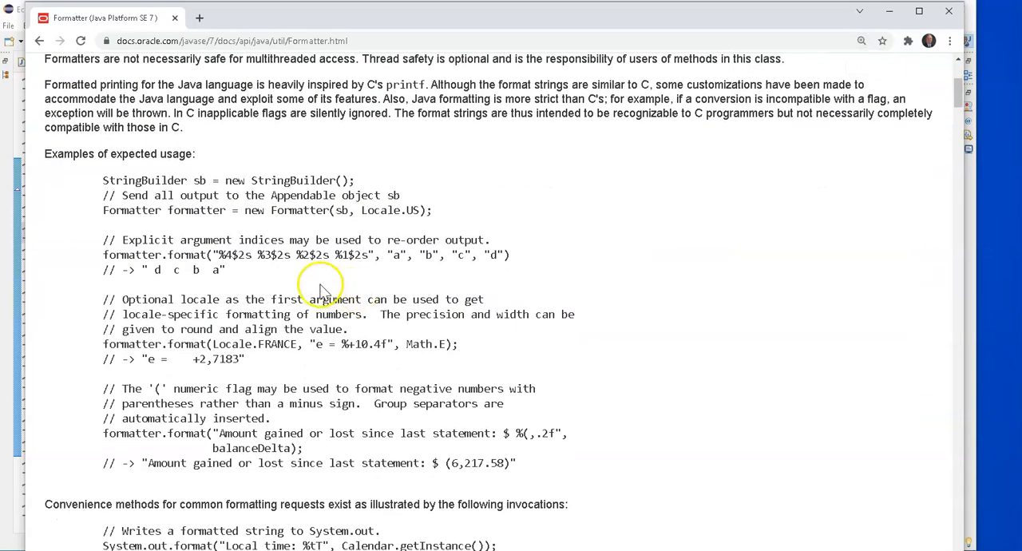
pyautogui.moveTo(247, 274)
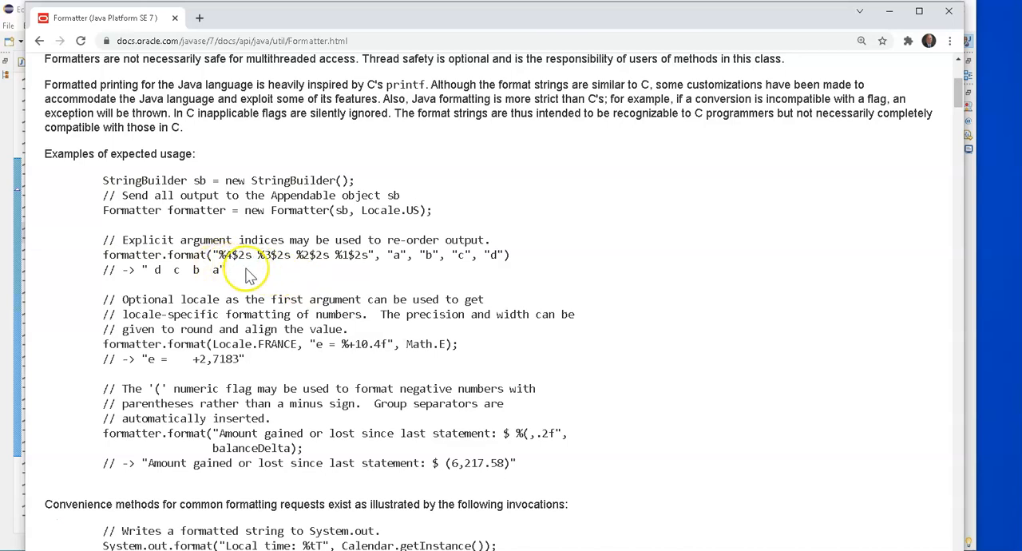
pyautogui.moveTo(131, 237)
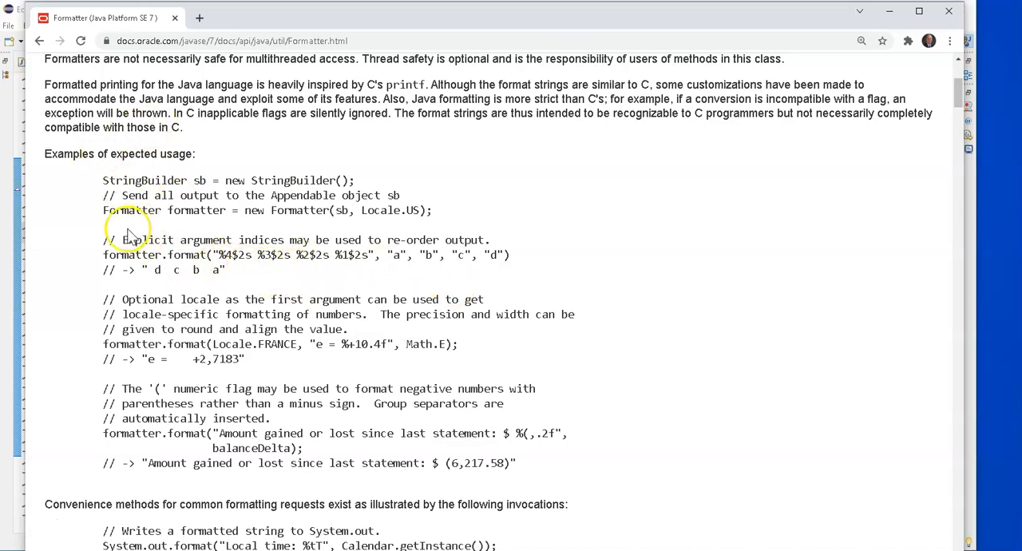
pyautogui.scroll(3)
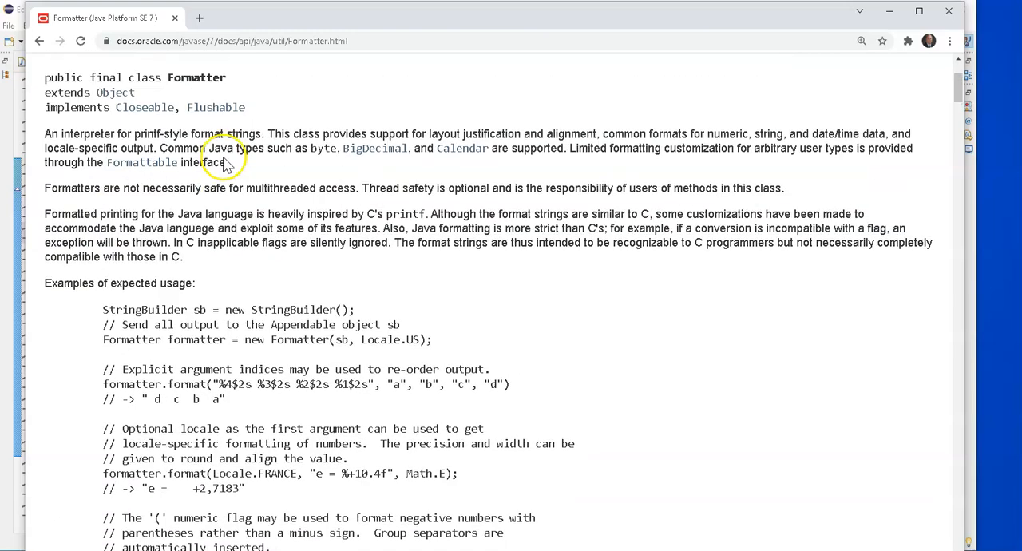
pyautogui.scroll(-3)
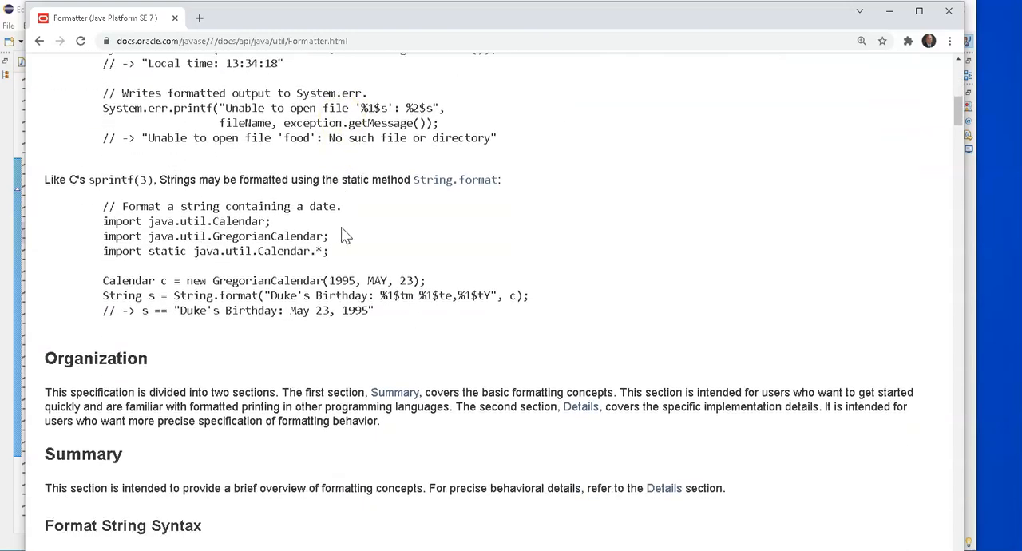
pyautogui.scroll(-3)
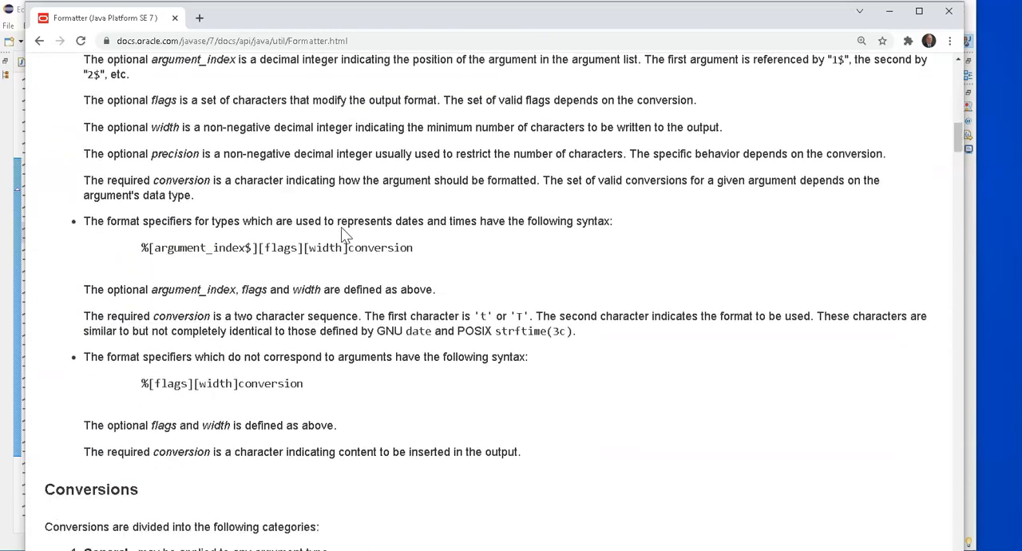
pyautogui.scroll(-3)
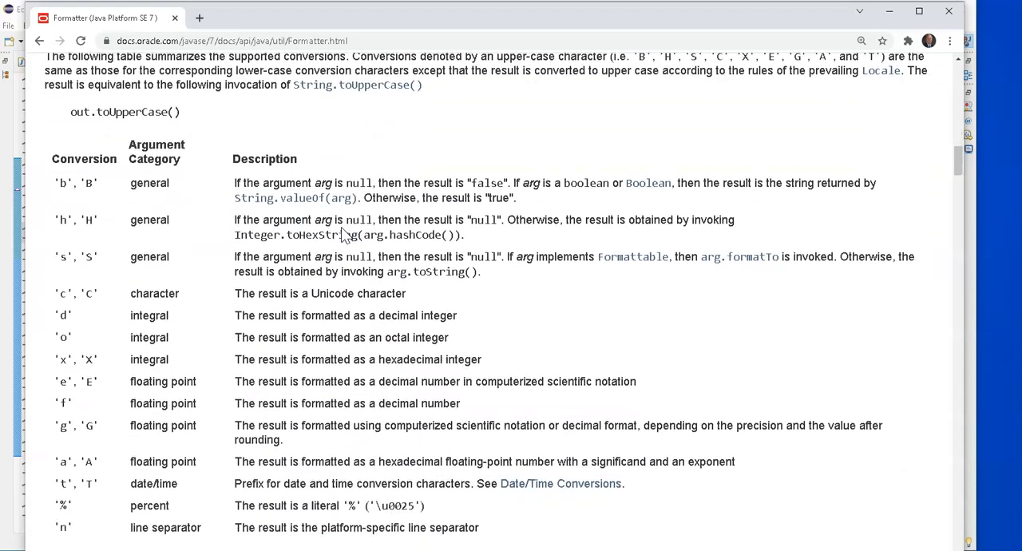
pyautogui.scroll(-3)
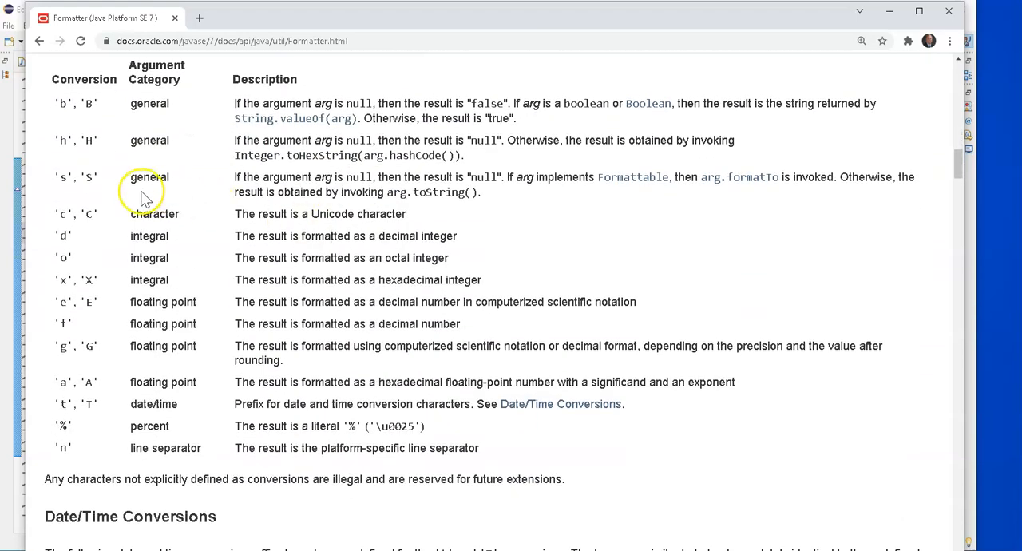
pyautogui.moveTo(248, 179)
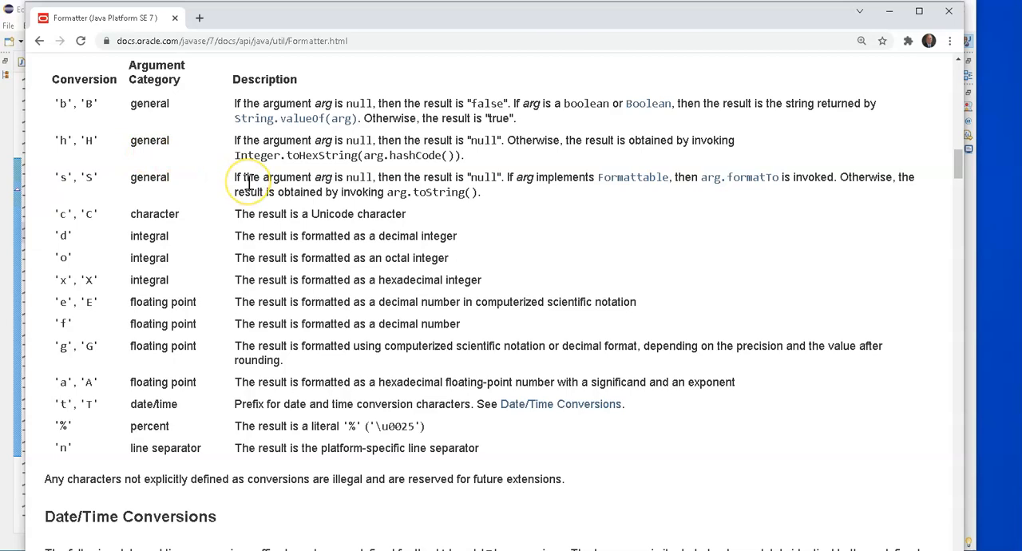
pyautogui.moveTo(253, 183)
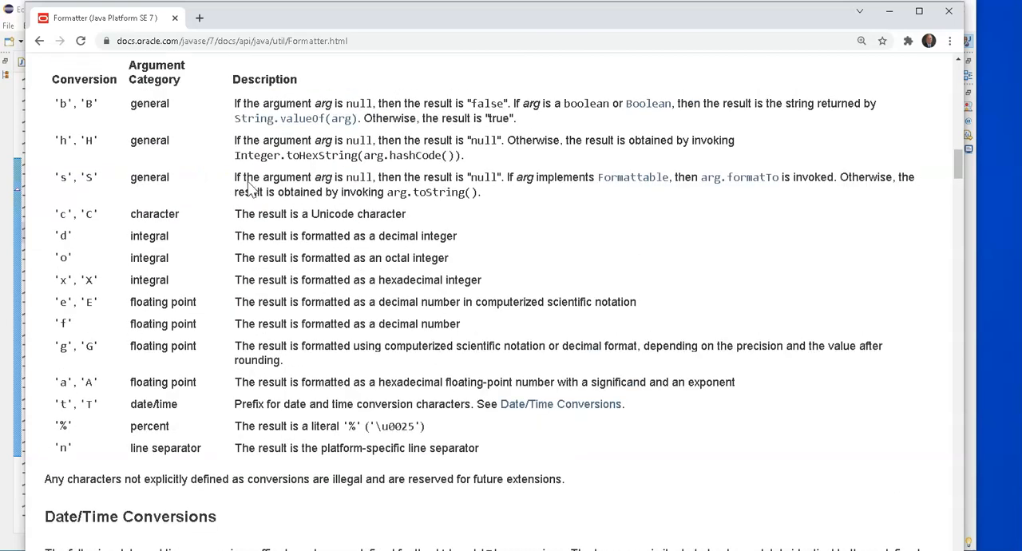
# Step: Scroll back up through the Formatter syntax and usage examples
pyautogui.scroll(3)
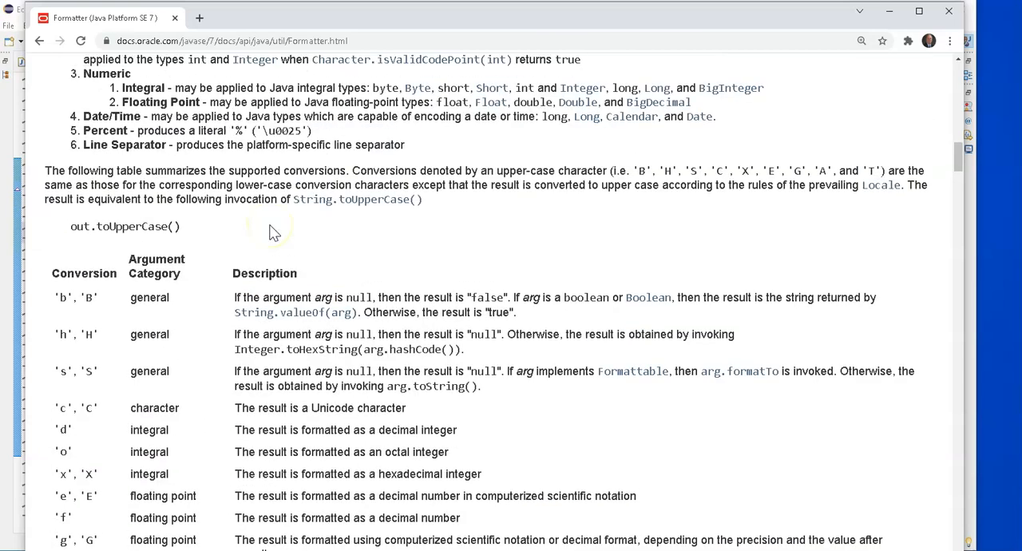
pyautogui.scroll(3)
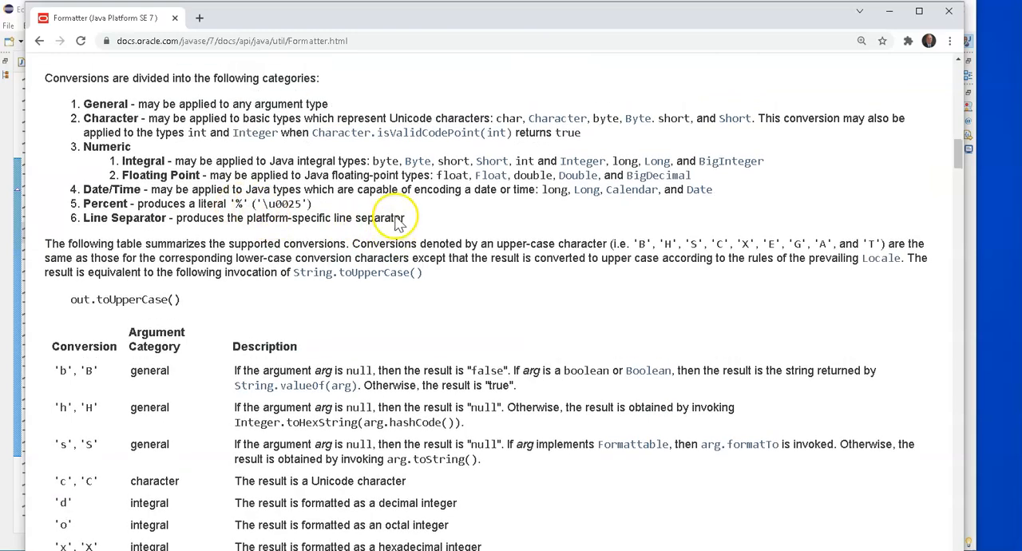
pyautogui.scroll(3)
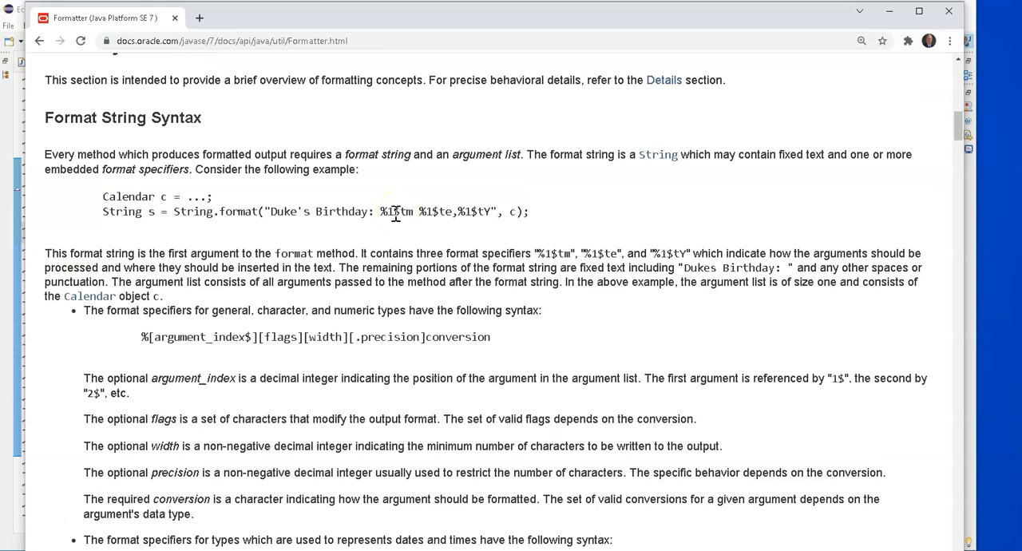
pyautogui.scroll(3)
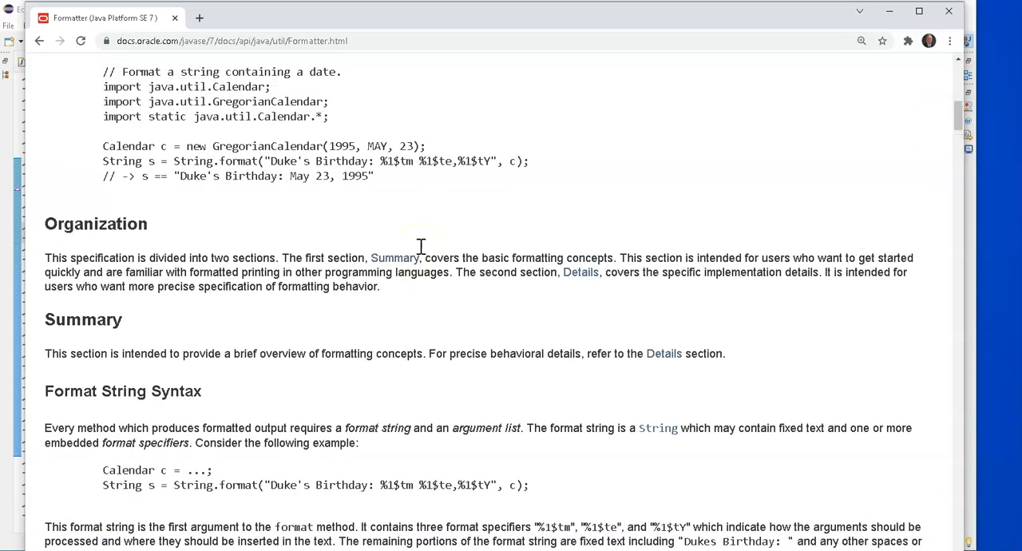
pyautogui.scroll(3)
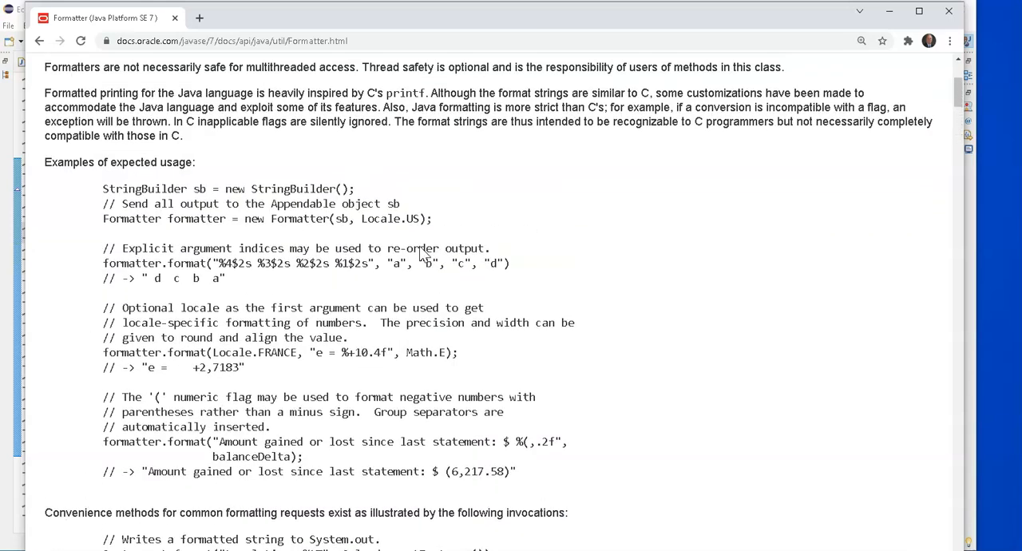
pyautogui.scroll(-3)
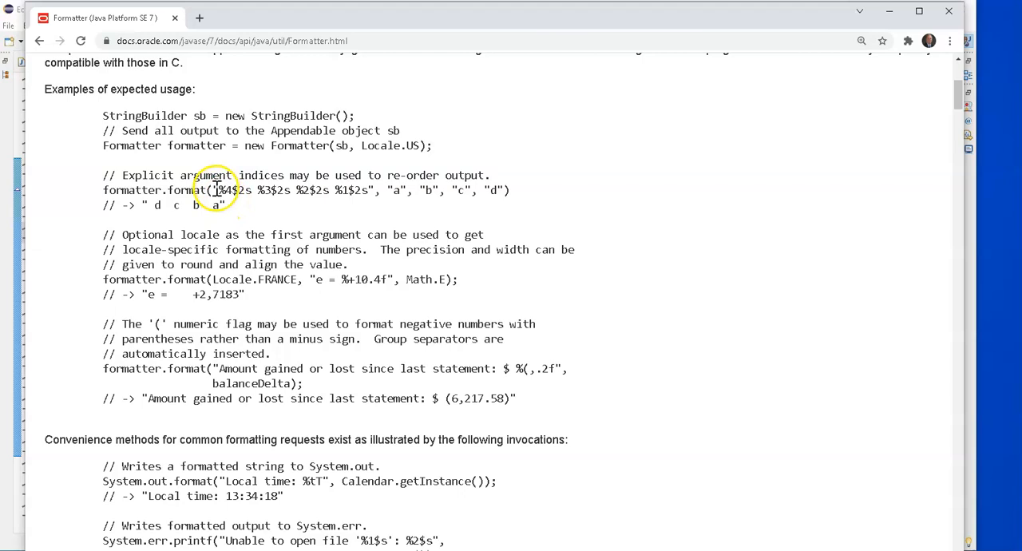
pyautogui.doubleClick(227, 190)
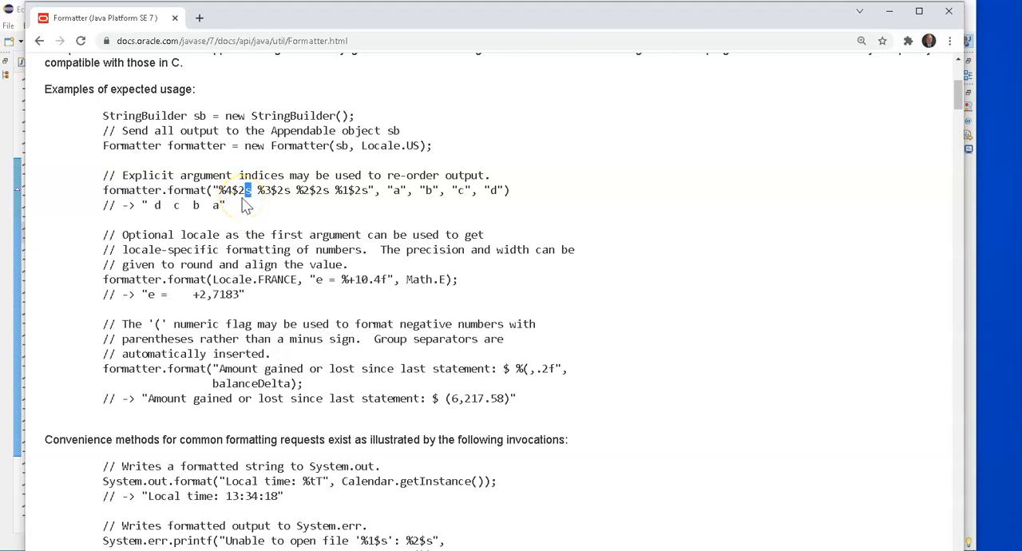
pyautogui.scroll(-3)
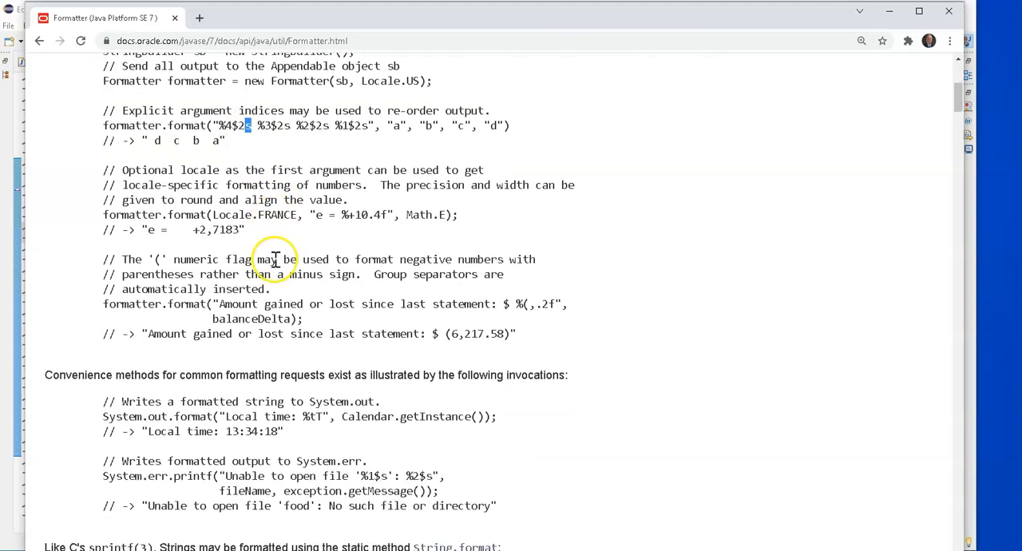
pyautogui.scroll(-3)
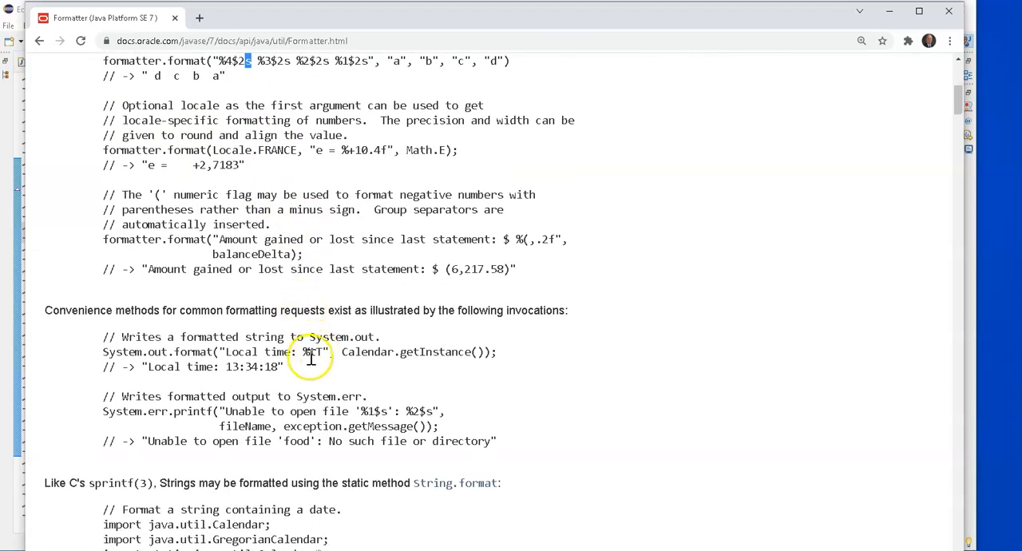
pyautogui.moveTo(242, 390)
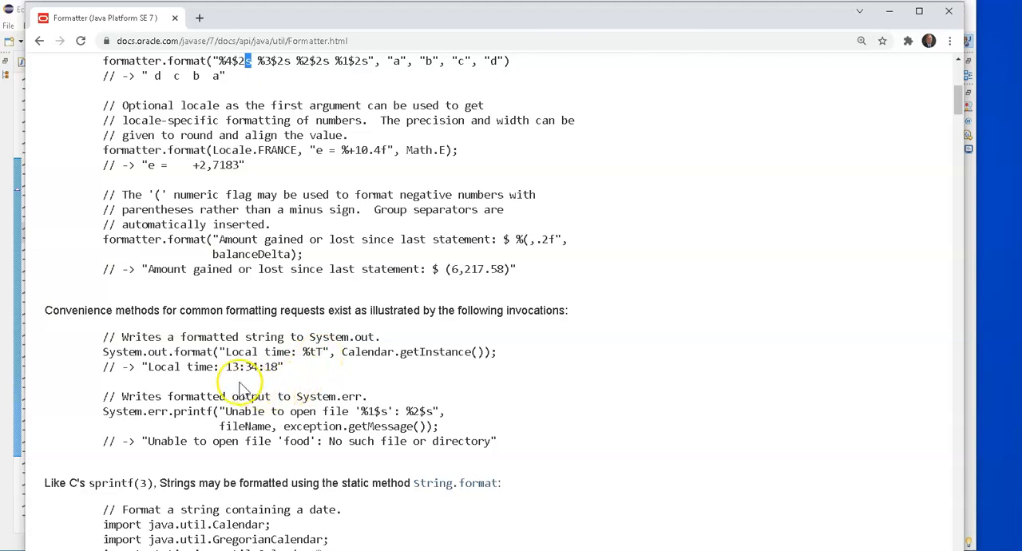
pyautogui.moveTo(254, 369)
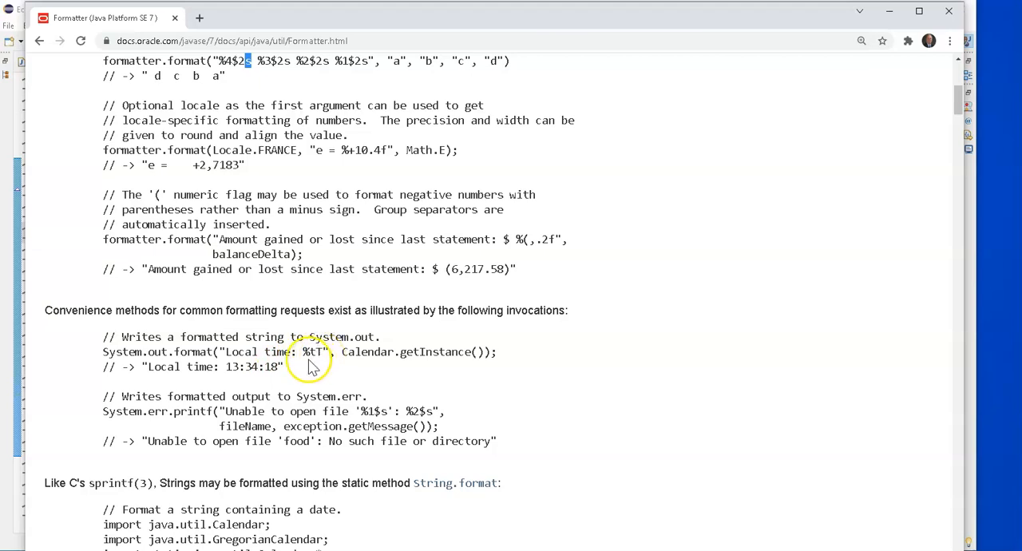
pyautogui.moveTo(275, 360)
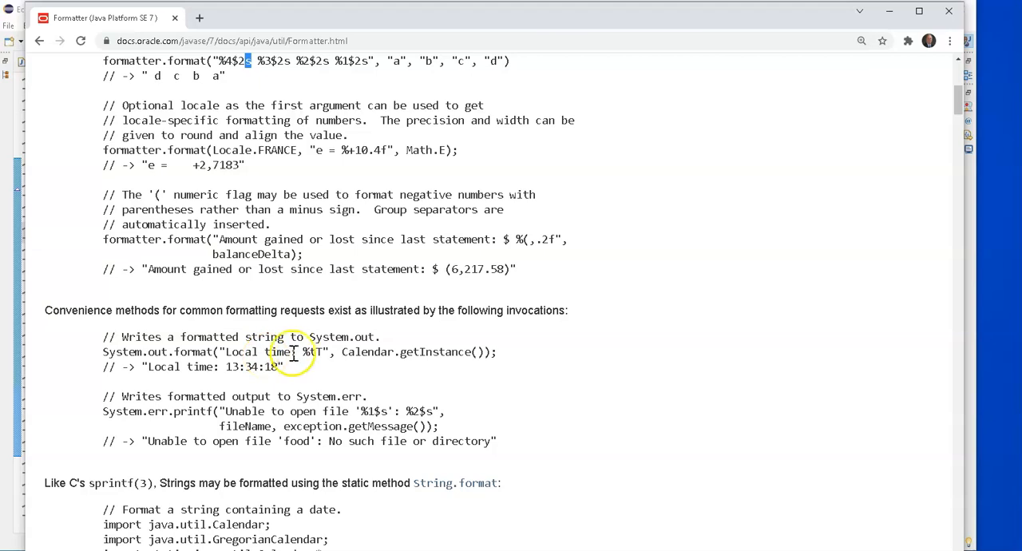
pyautogui.scroll(-3)
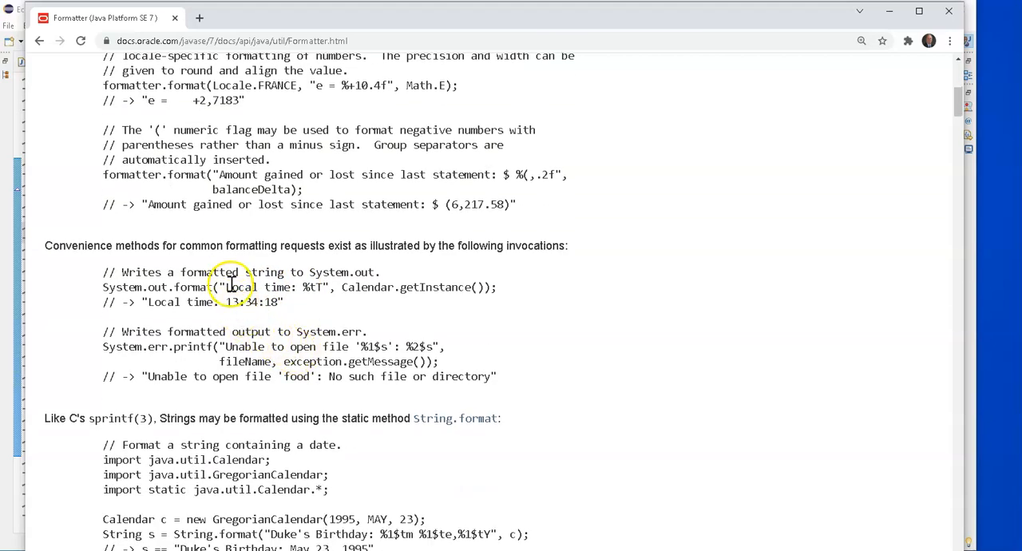
pyautogui.doubleClick(366, 286)
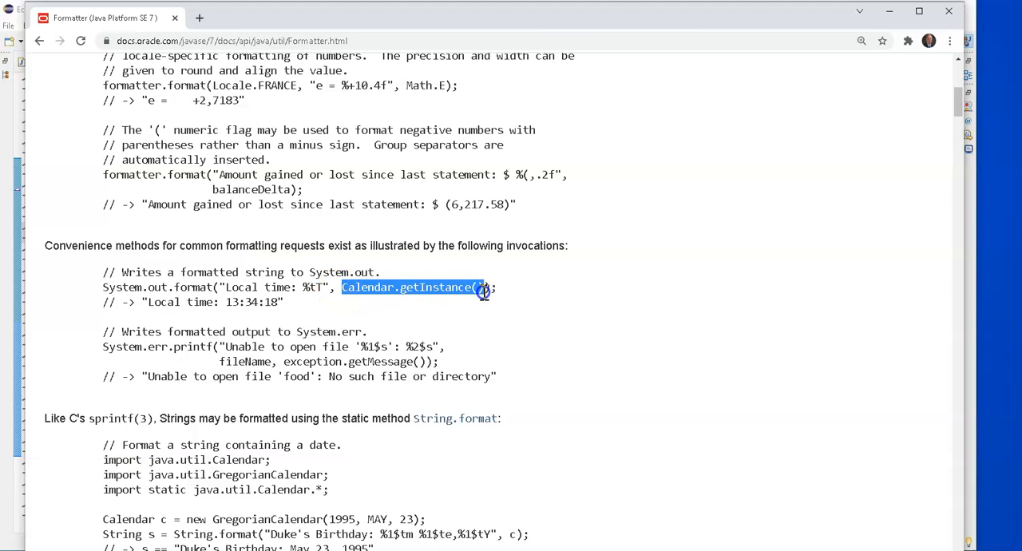
pyautogui.moveTo(476, 307)
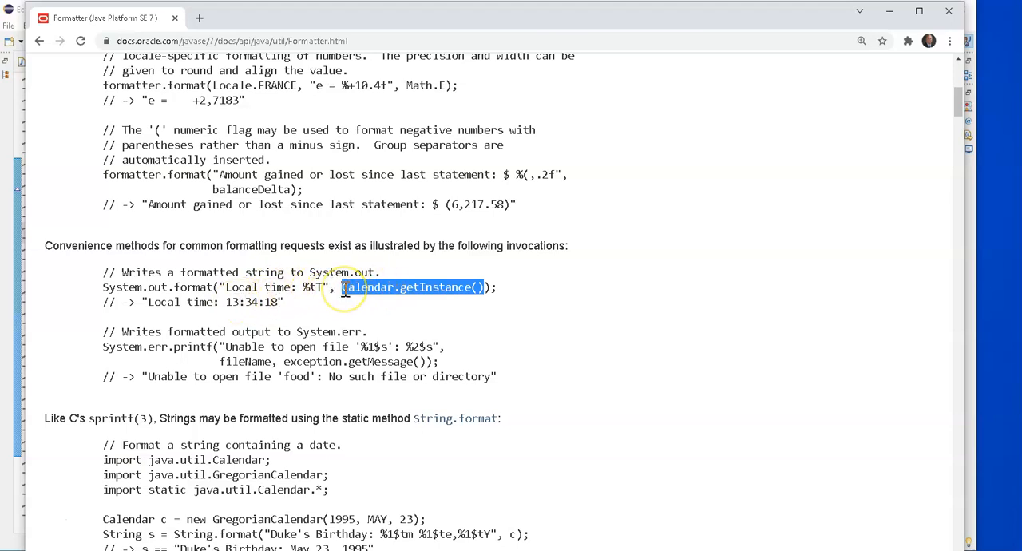
pyautogui.moveTo(345, 291)
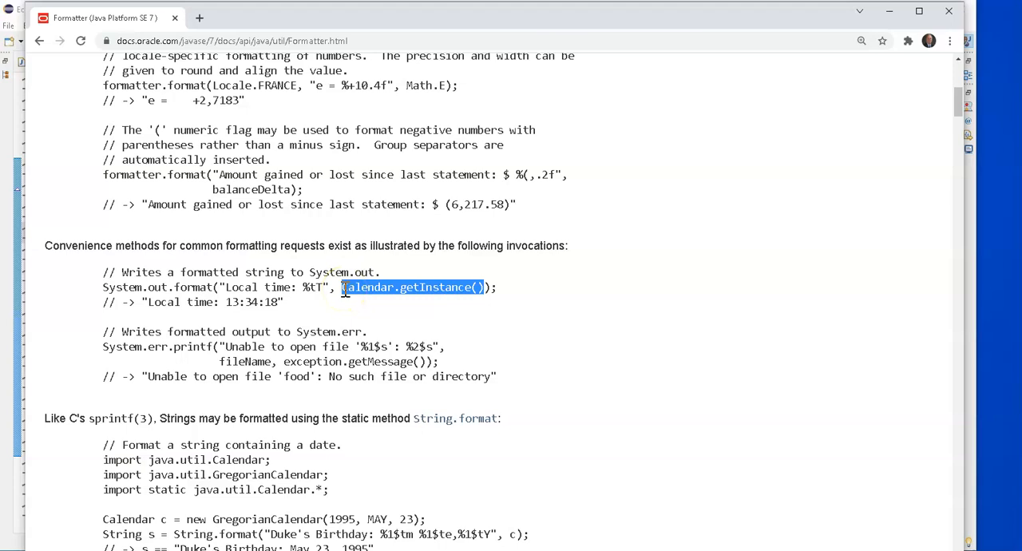
pyautogui.moveTo(358, 290)
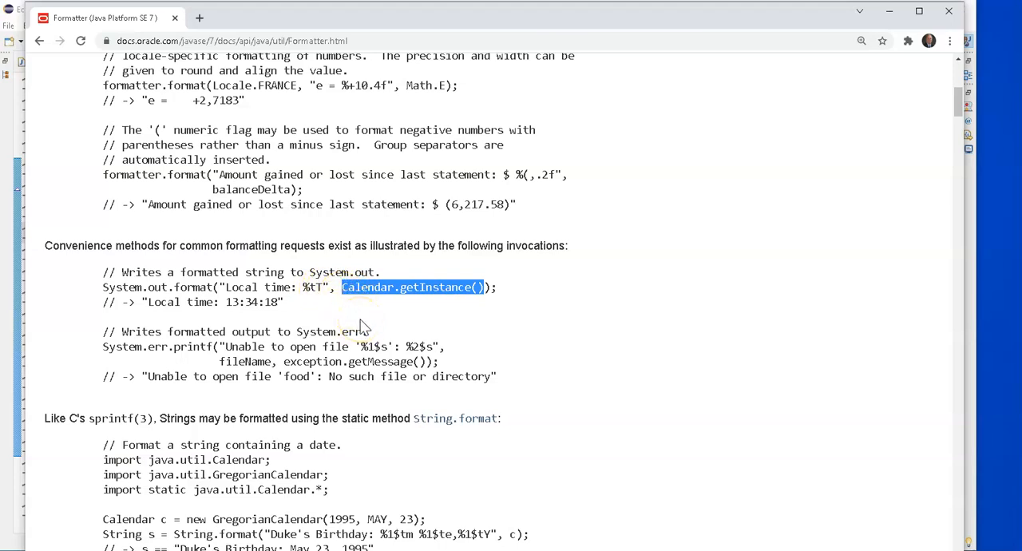
pyautogui.scroll(-3)
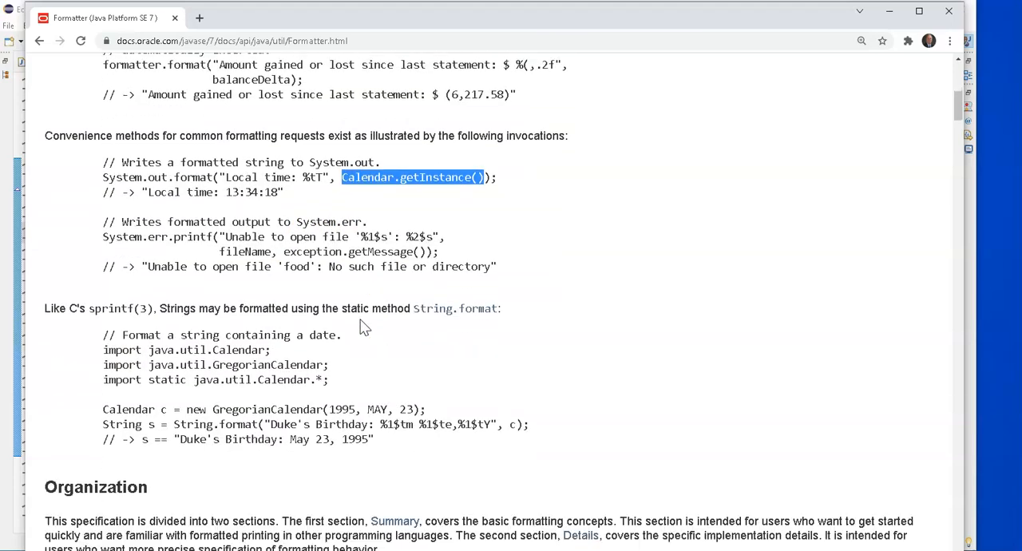
pyautogui.scroll(-3)
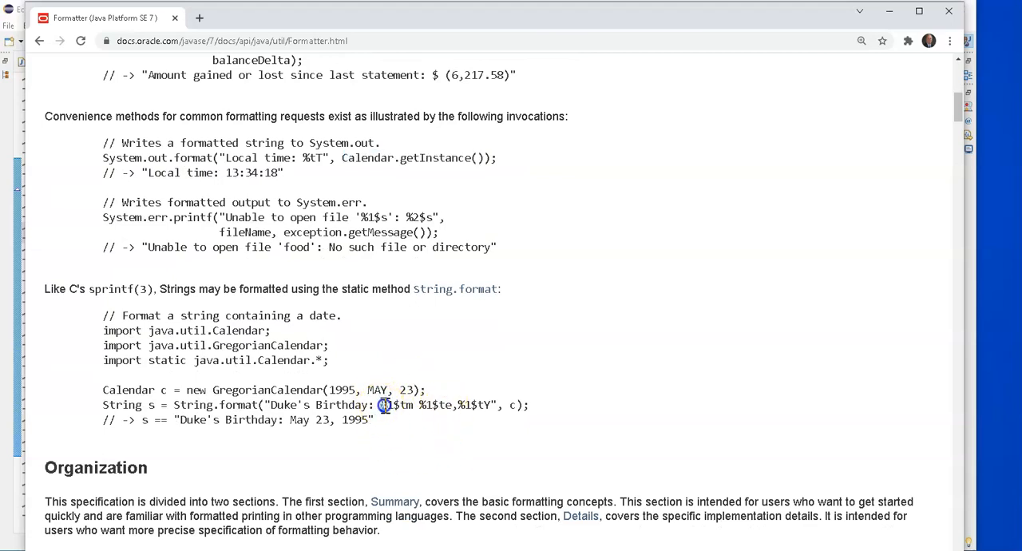
pyautogui.doubleClick(278, 406)
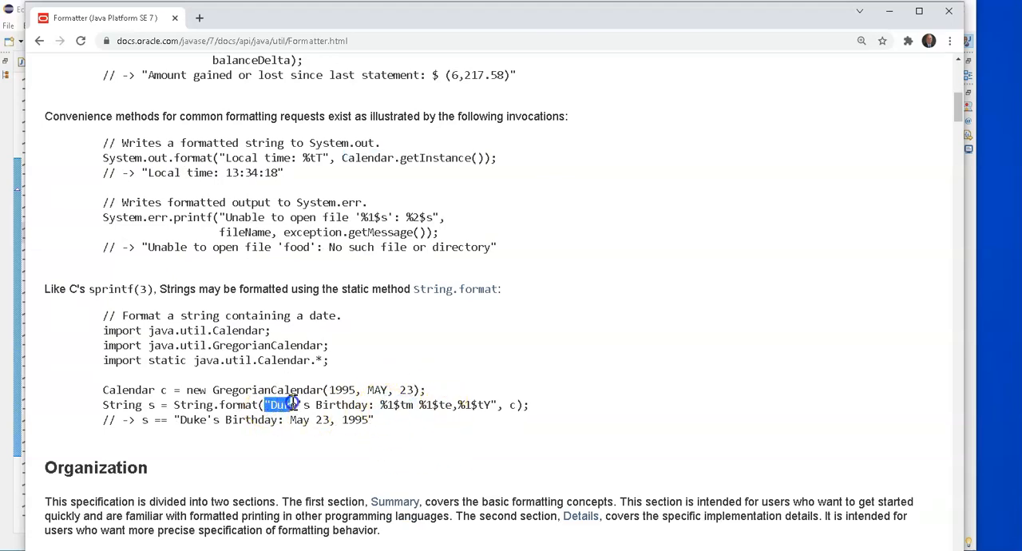
pyautogui.moveTo(287, 406); pyautogui.dragTo(375, 406)
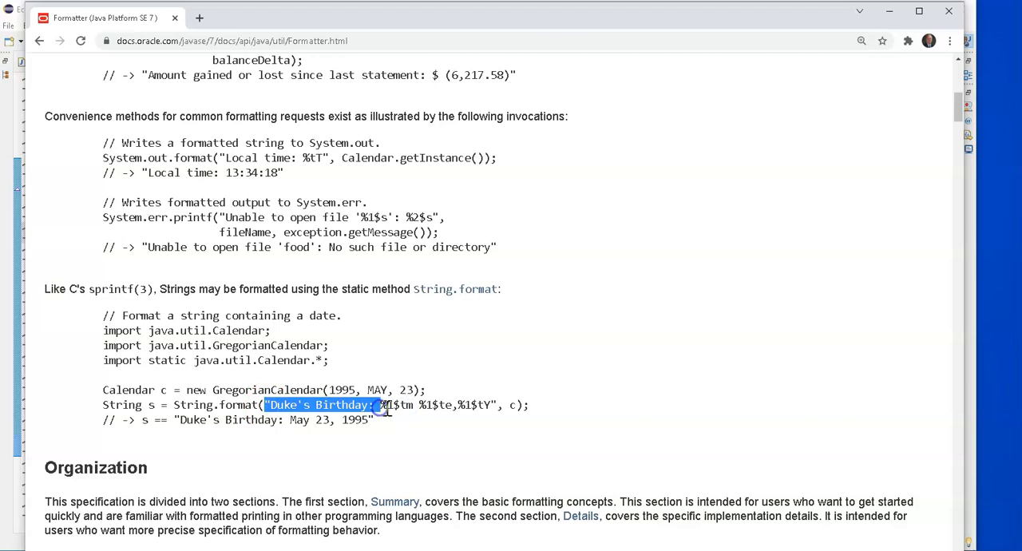
pyautogui.click(382, 406)
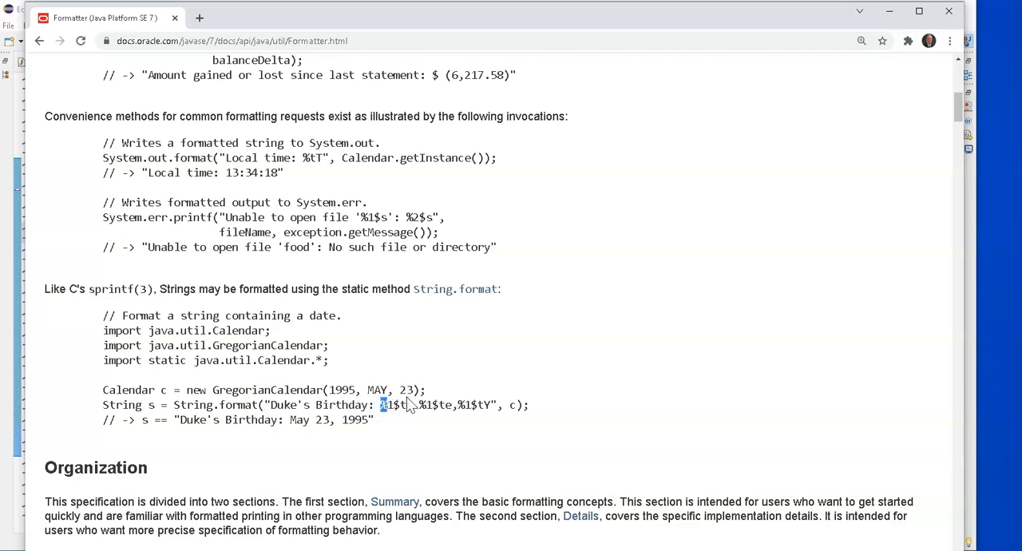
pyautogui.press('ctrl+plus')
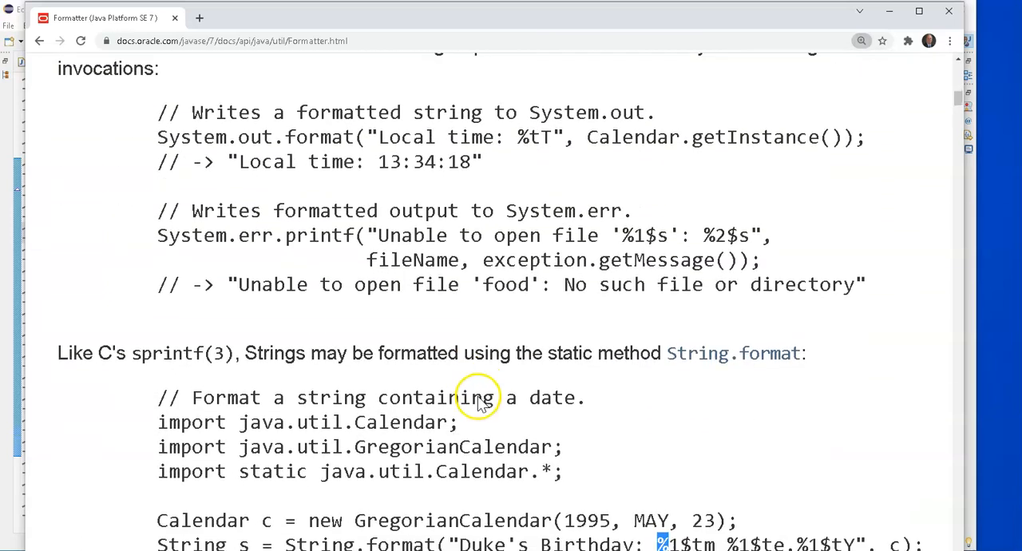
pyautogui.scroll(-3)
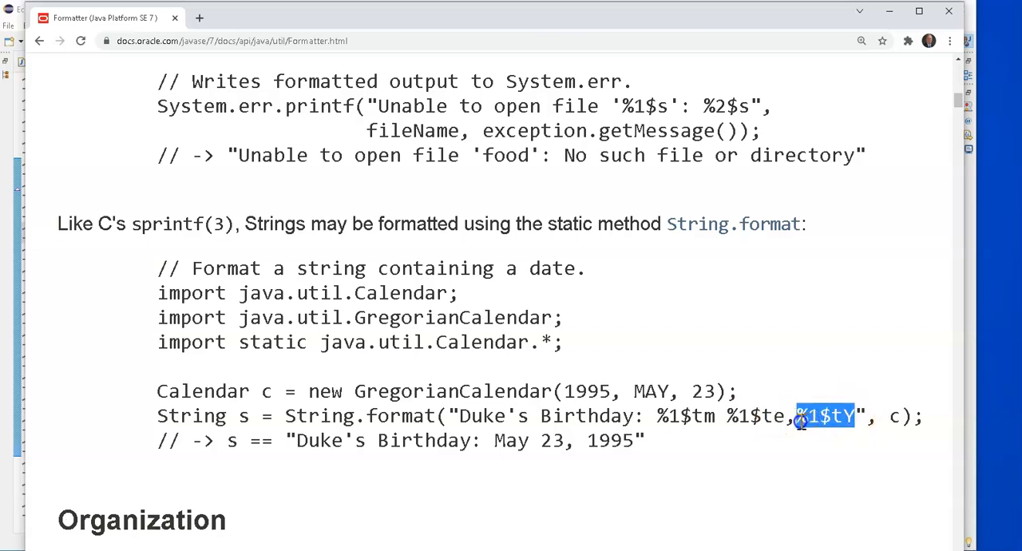
pyautogui.moveTo(763, 444)
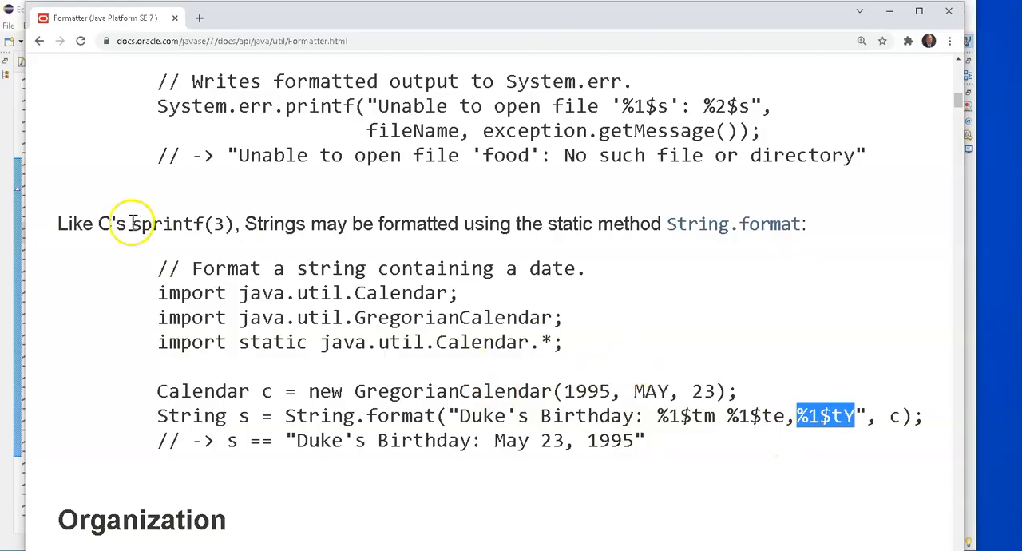
pyautogui.scroll(-3)
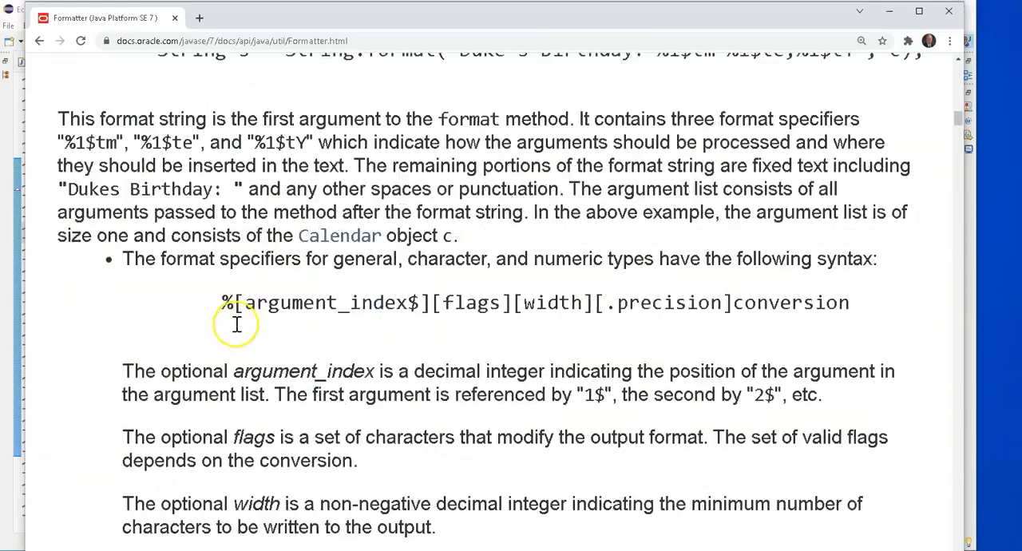
pyautogui.scroll(-3)
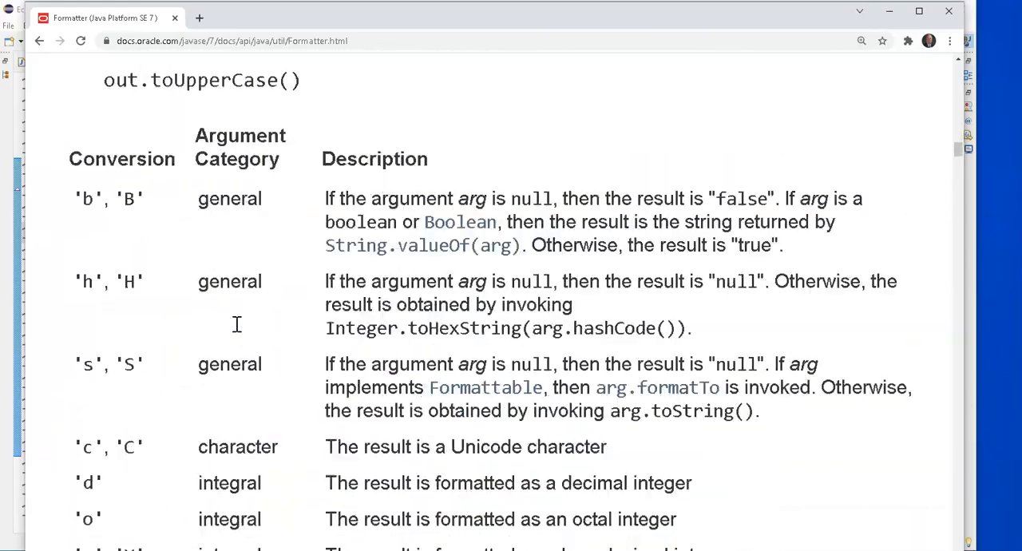
pyautogui.scroll(-3)
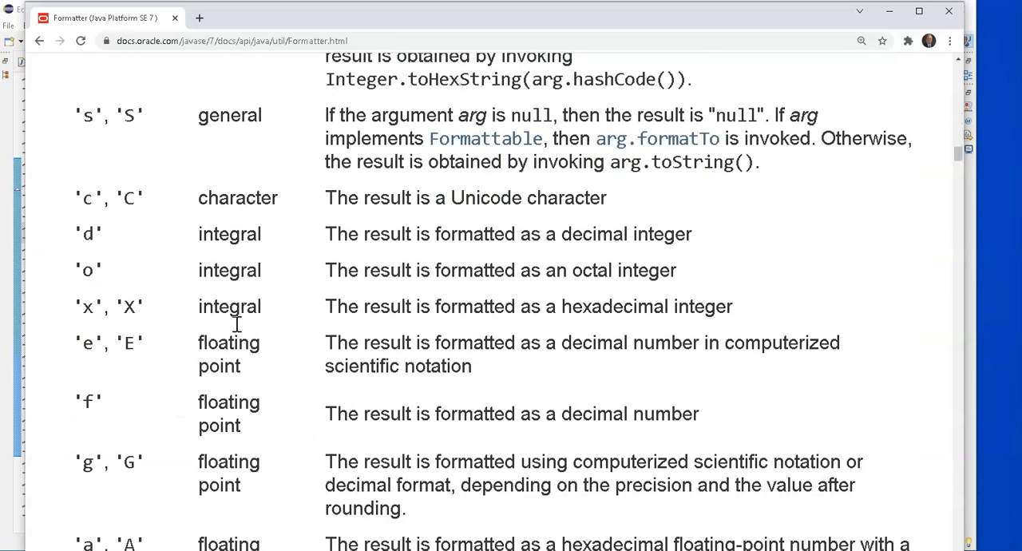
pyautogui.scroll(-3)
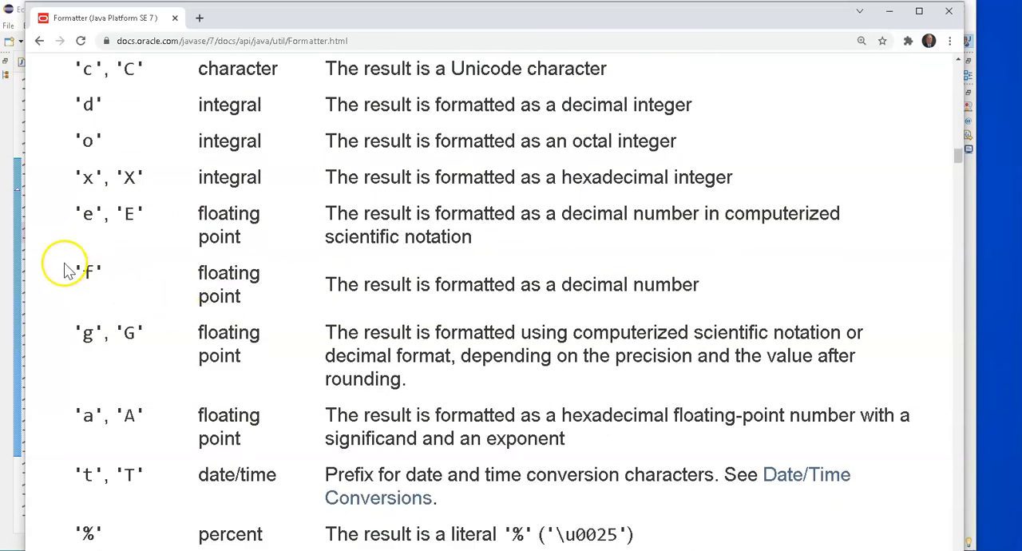
pyautogui.moveTo(86, 270)
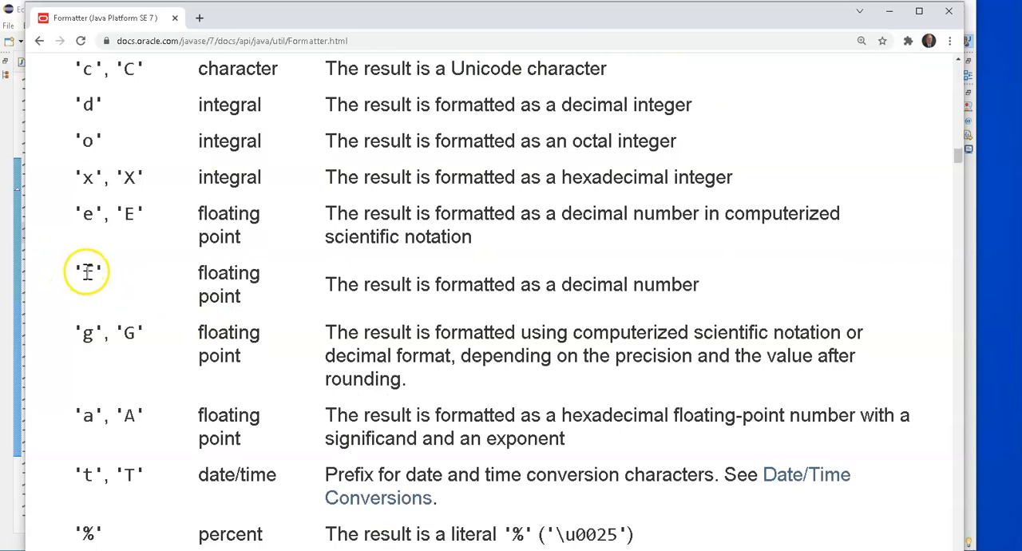
pyautogui.doubleClick(88, 272)
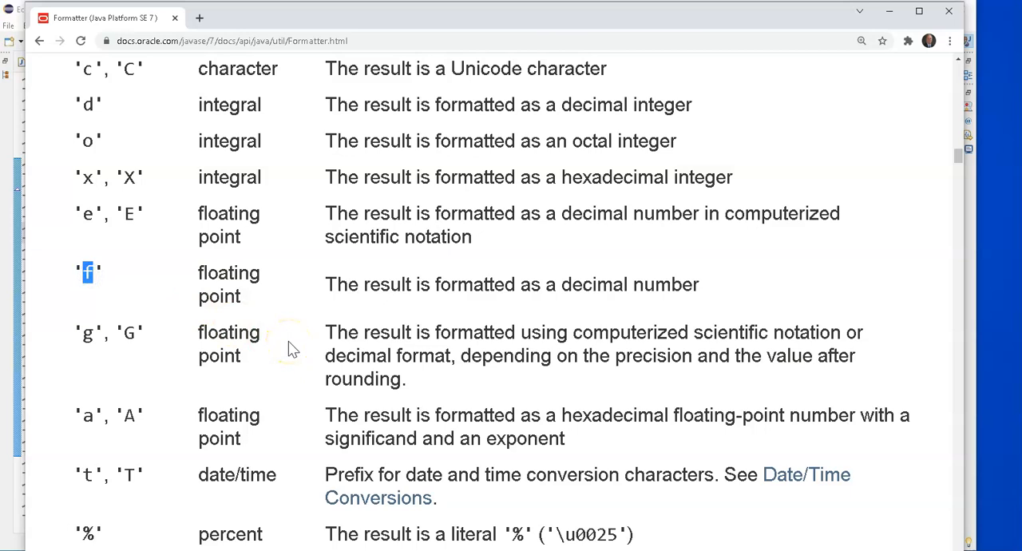
pyautogui.scroll(-3)
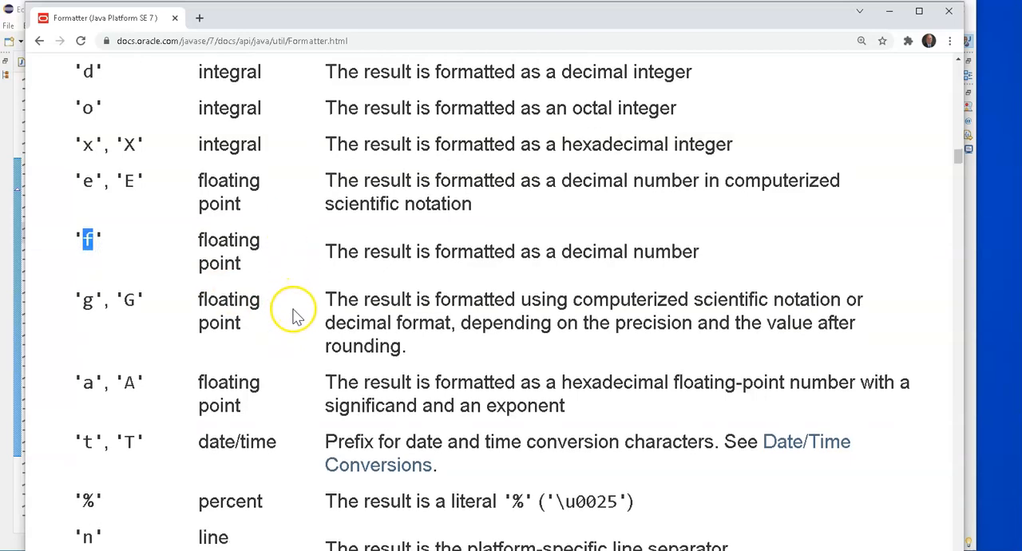
pyautogui.scroll(-3)
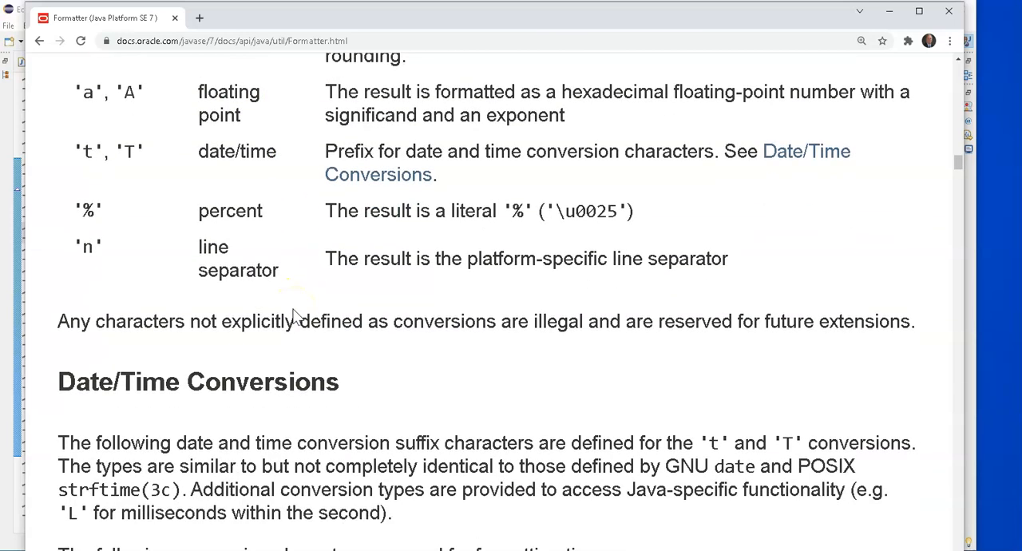
pyautogui.scroll(-3)
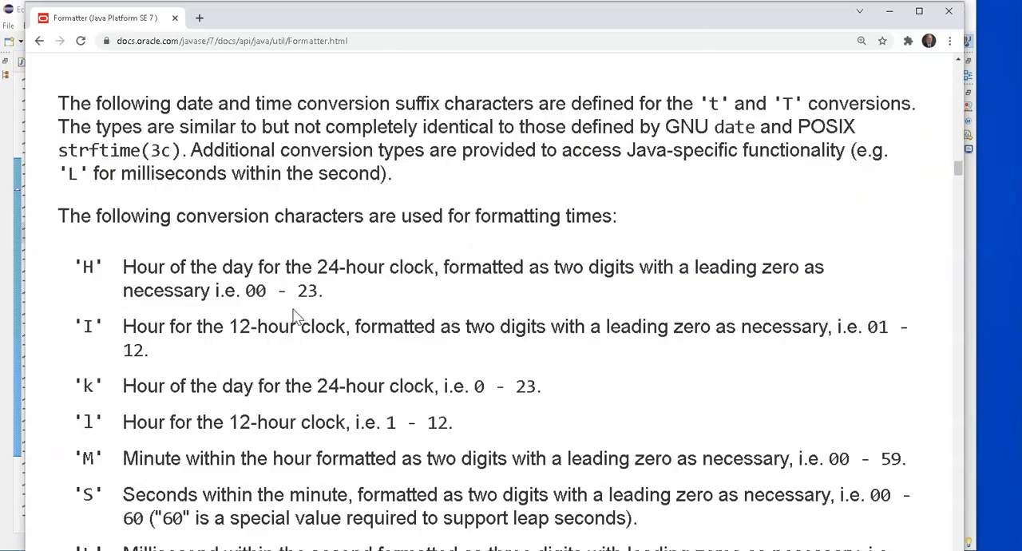
pyautogui.scroll(-3)
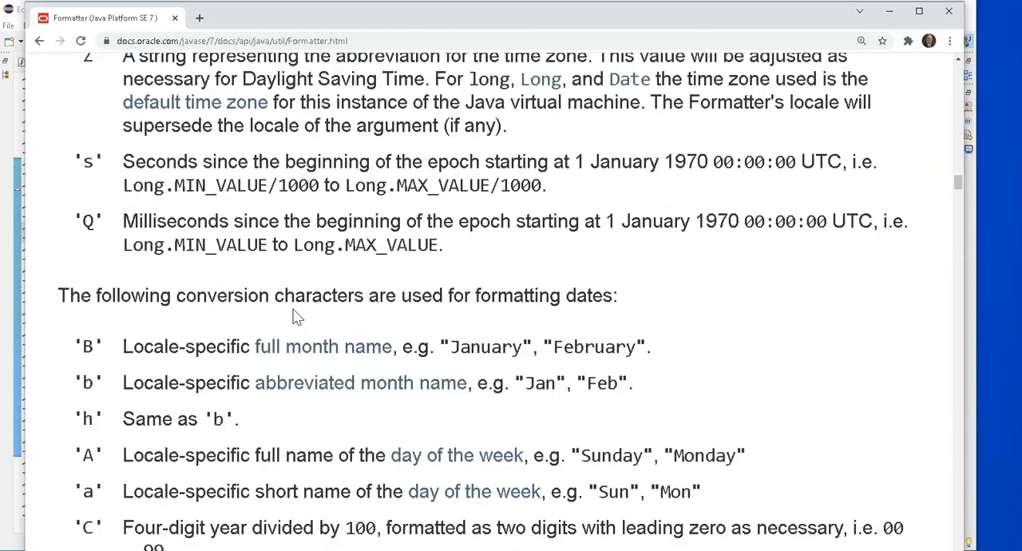
pyautogui.scroll(-3)
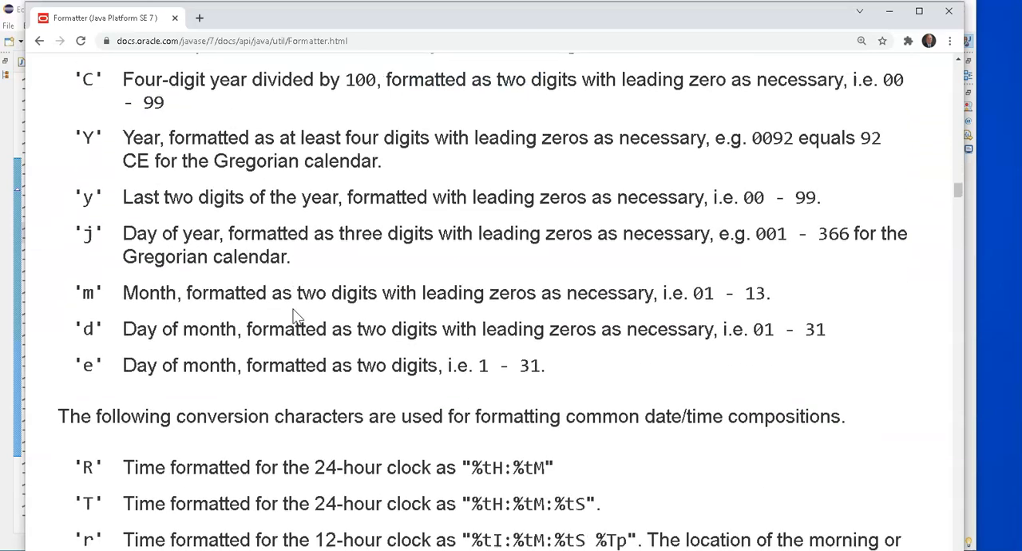
pyautogui.scroll(-3)
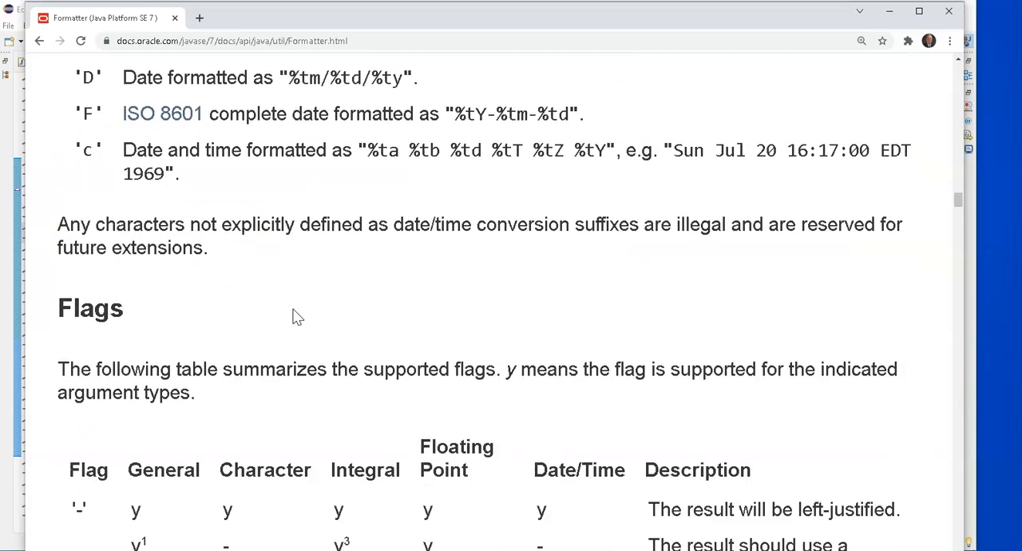
pyautogui.scroll(-3)
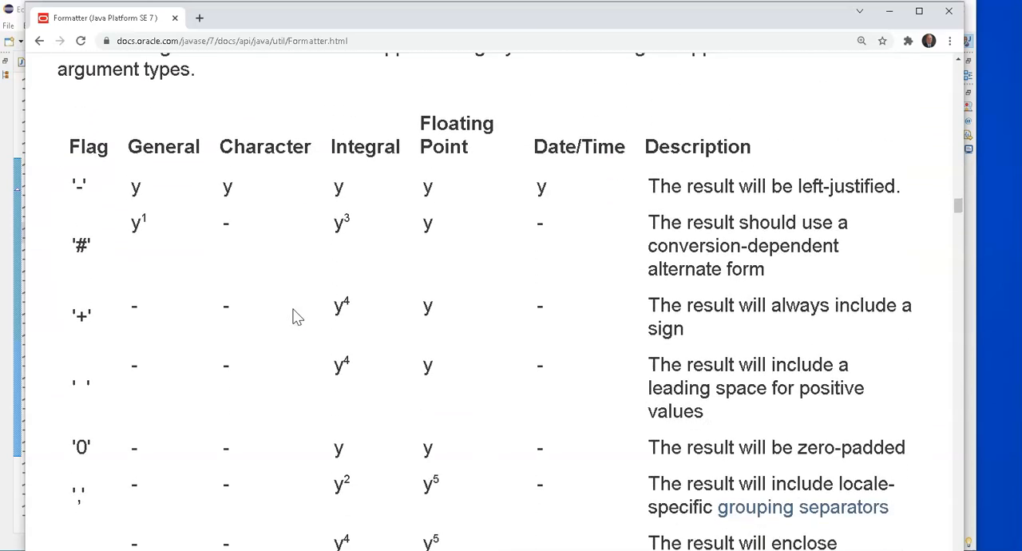
pyautogui.moveTo(355, 422)
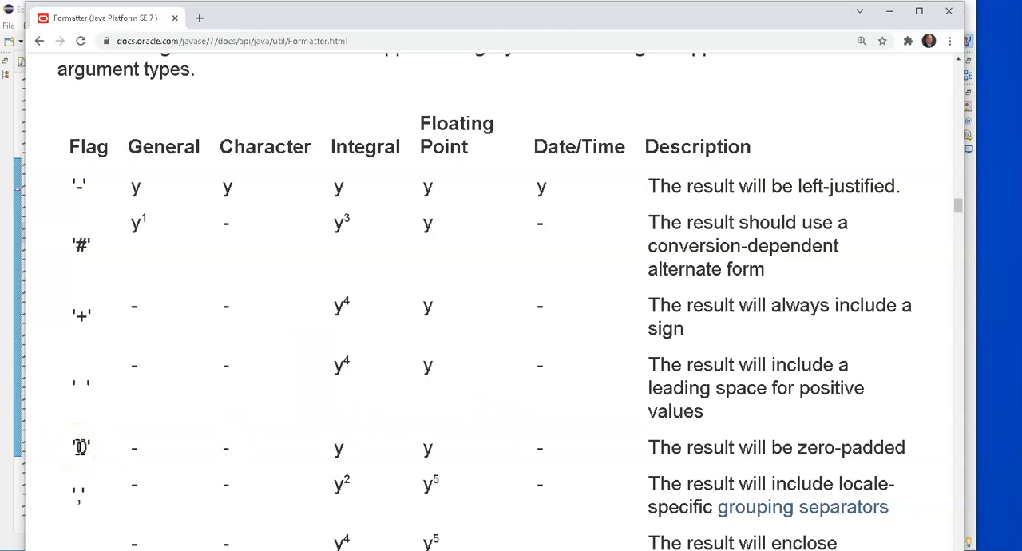
pyautogui.moveTo(776, 452)
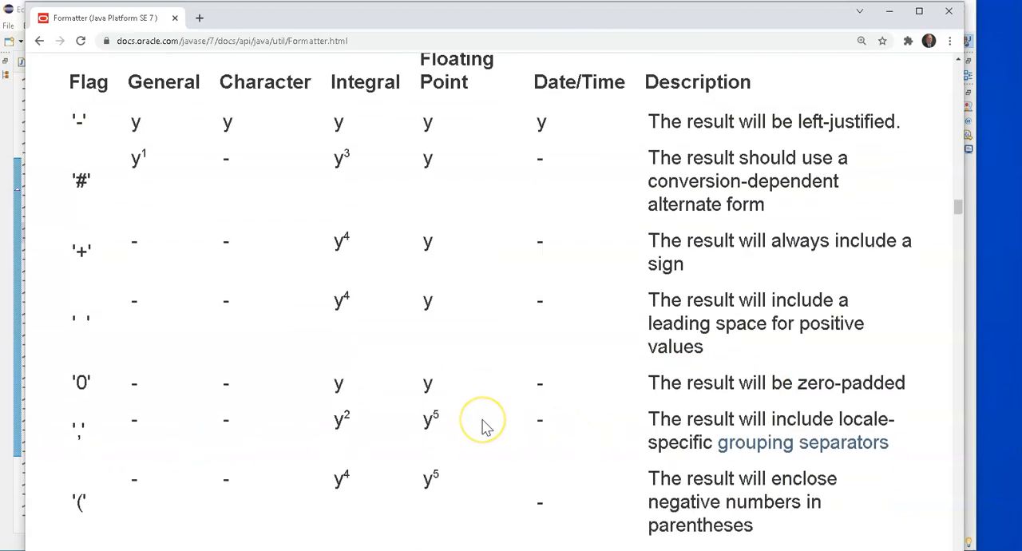
pyautogui.scroll(-3)
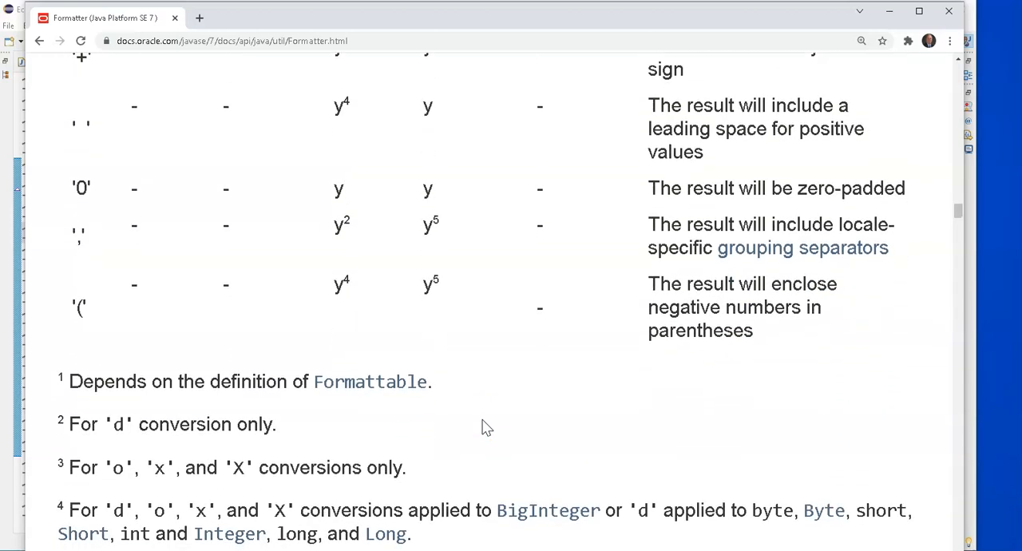
pyautogui.scroll(-3)
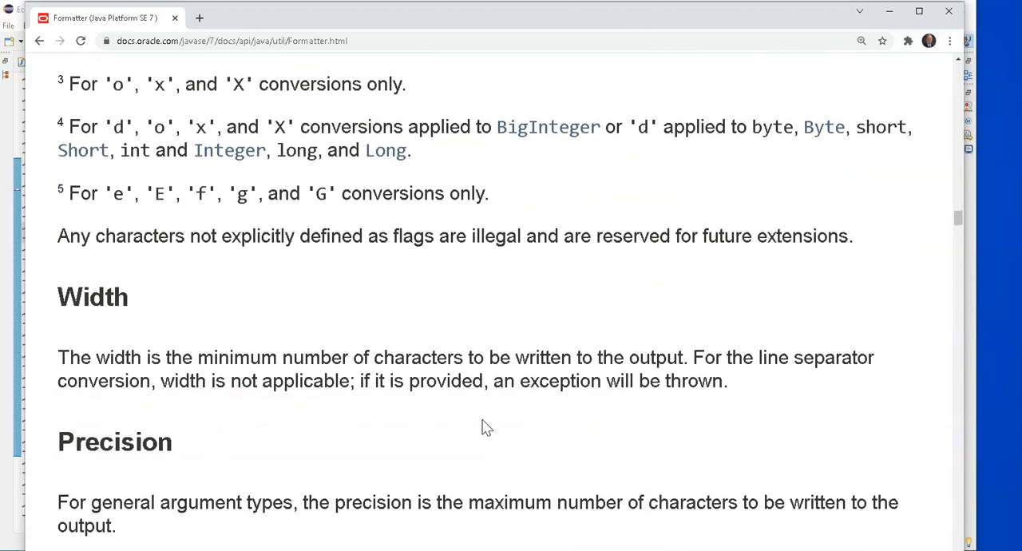
pyautogui.scroll(-3)
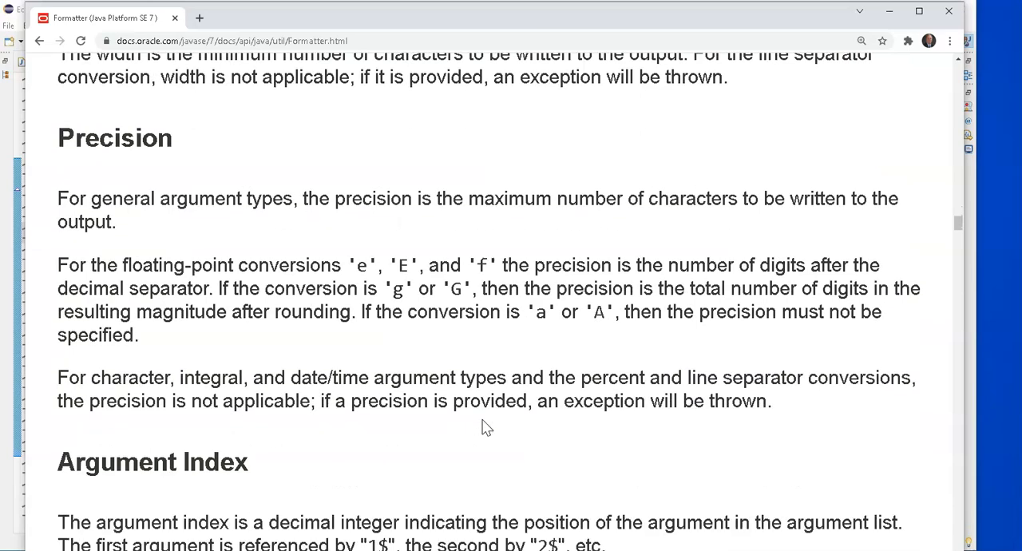
pyautogui.scroll(-3)
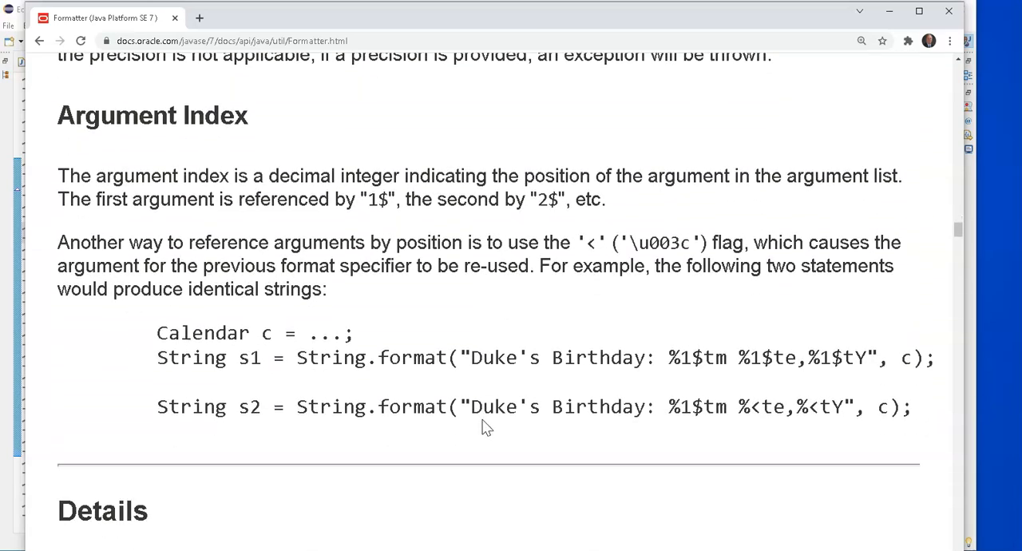
pyautogui.scroll(-3)
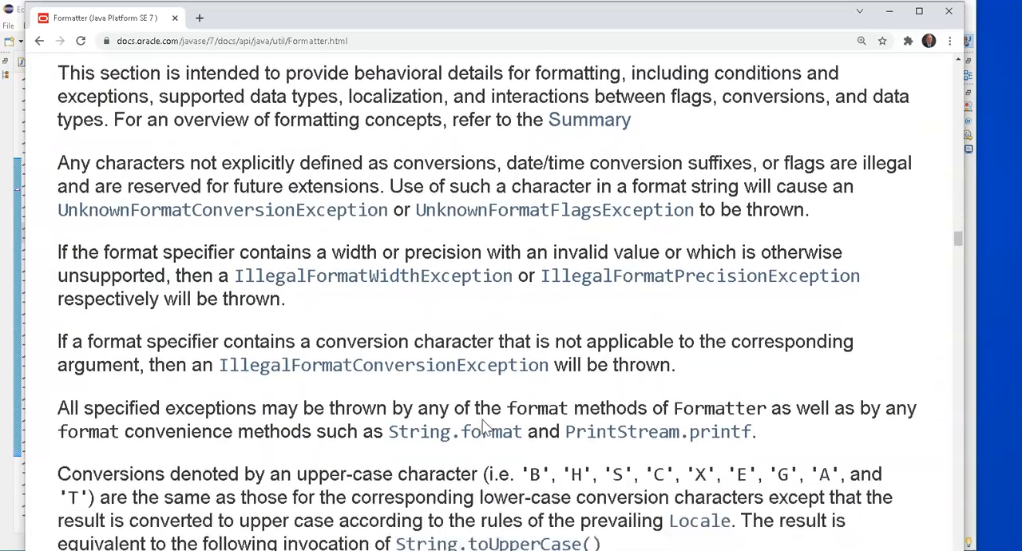
pyautogui.scroll(-3)
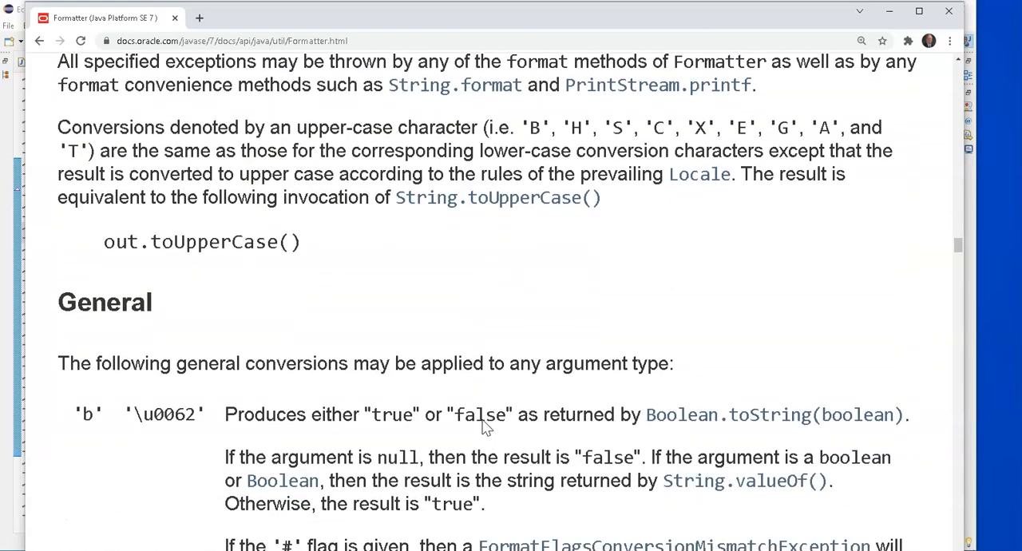
pyautogui.scroll(-3)
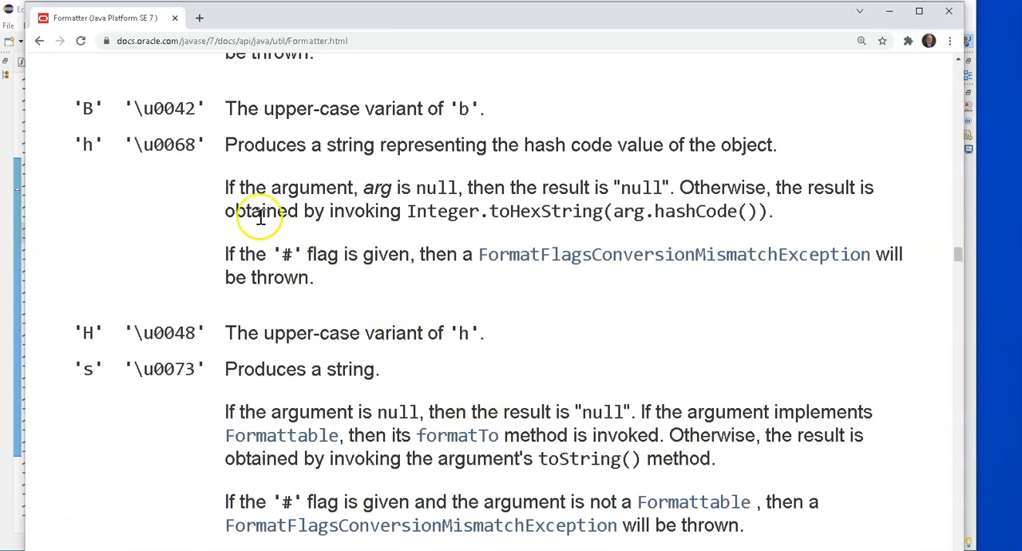
pyautogui.click(39, 41)
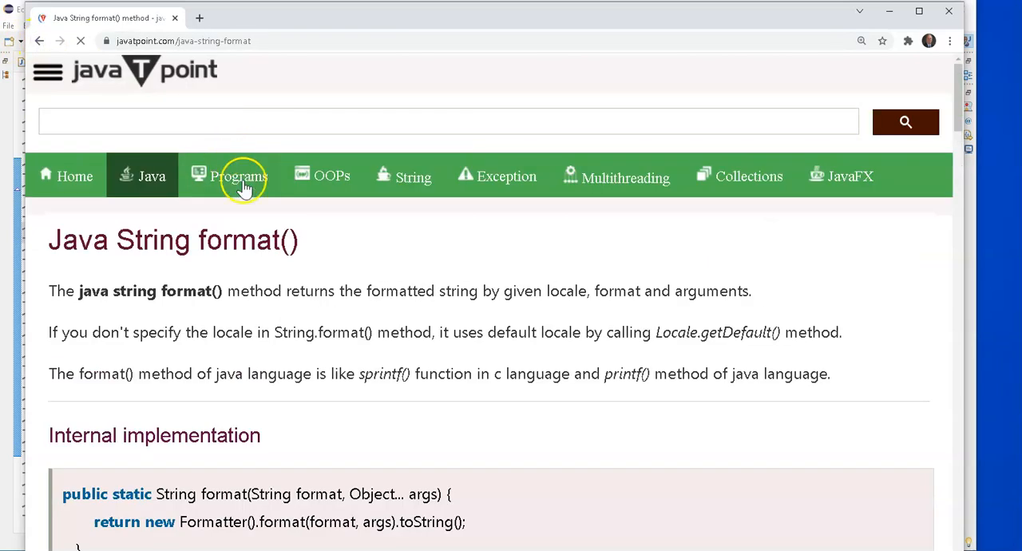
# Step: Scroll the javatpoint String format() page to the FormatExample code and examine the %f specifier
pyautogui.scroll(-3)
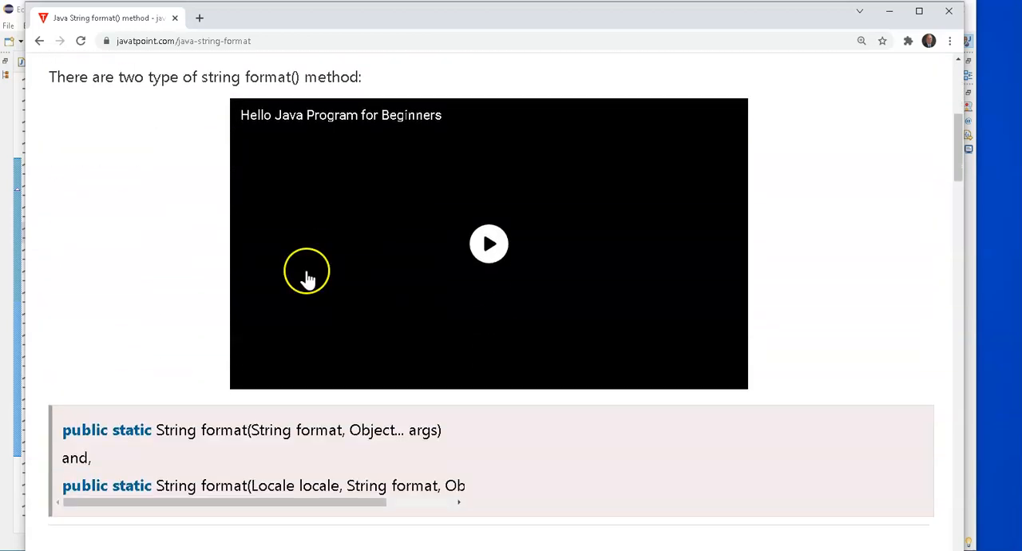
pyautogui.scroll(-3)
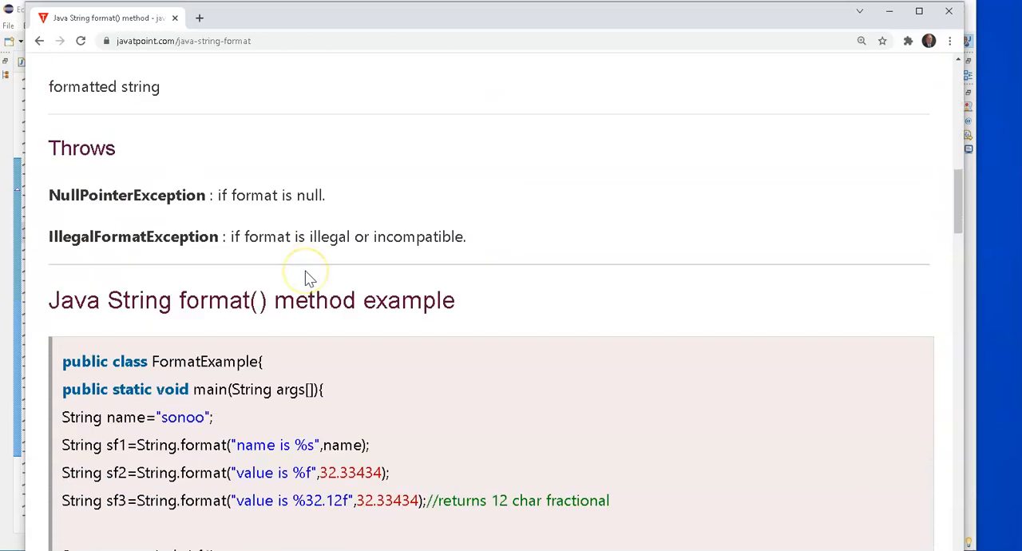
pyautogui.scroll(-3)
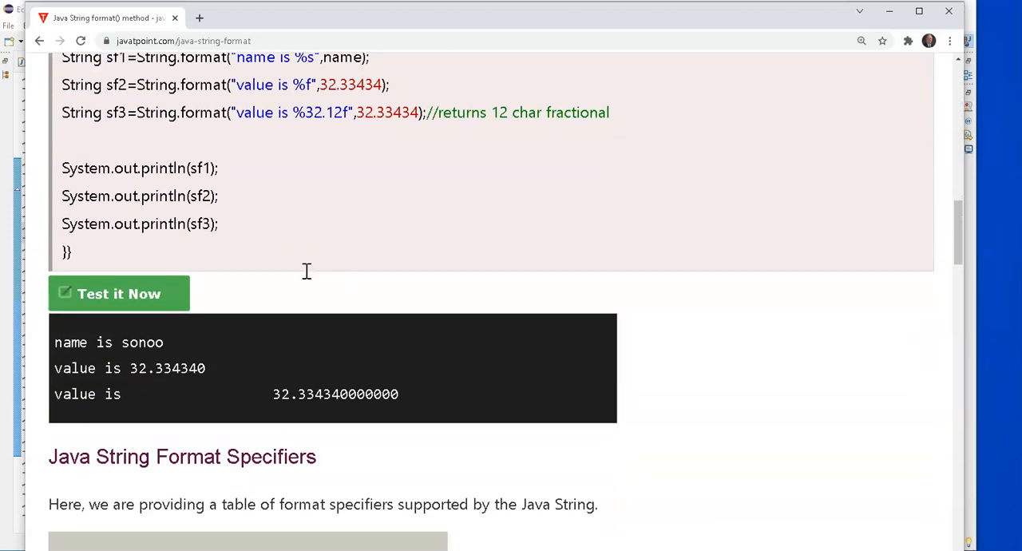
pyautogui.scroll(3)
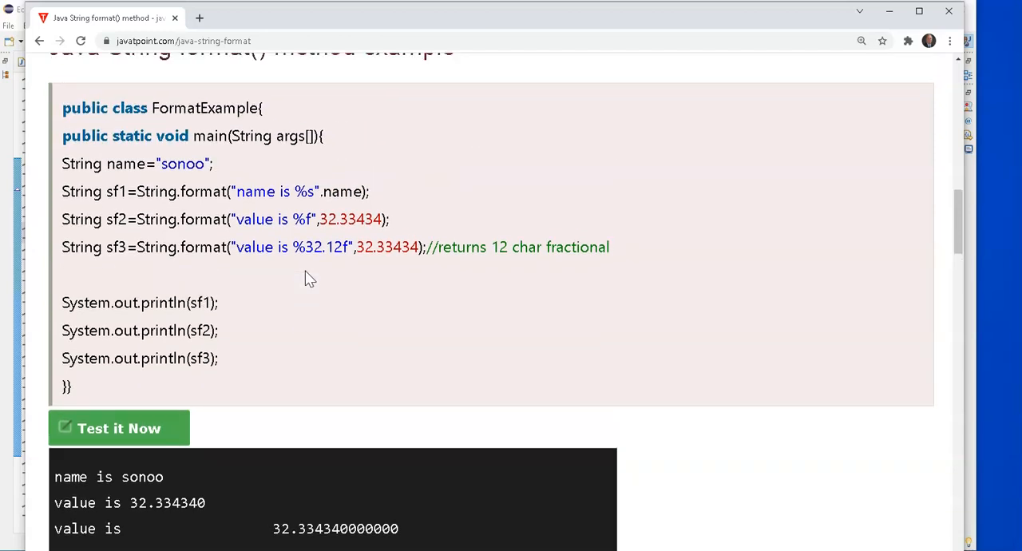
pyautogui.scroll(3)
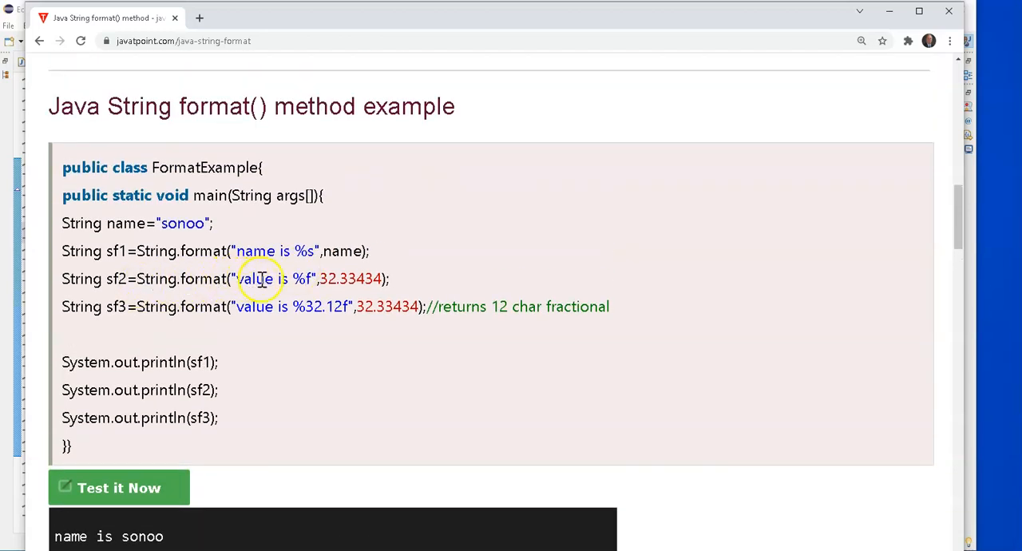
pyautogui.doubleClick(304, 278)
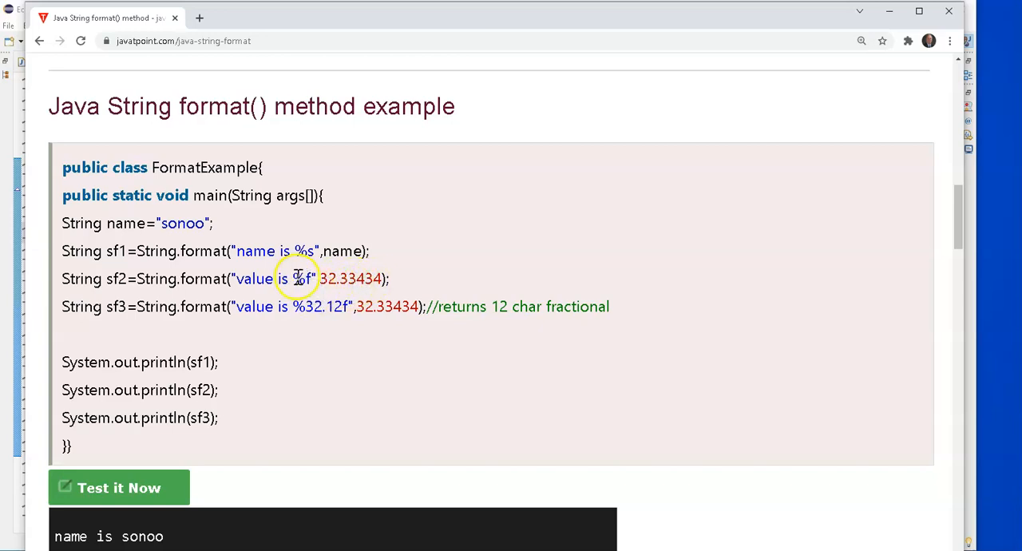
pyautogui.scroll(-3)
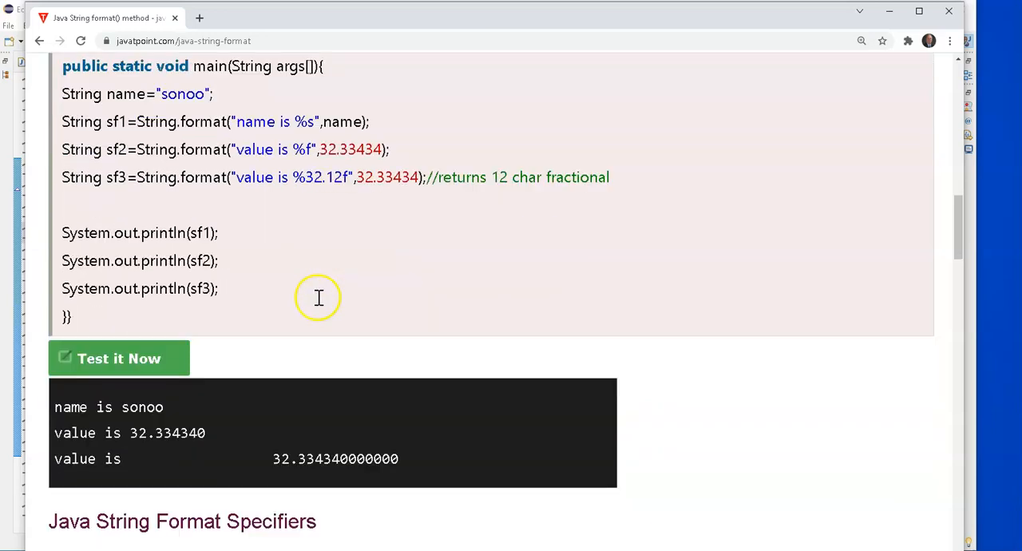
pyautogui.scroll(-3)
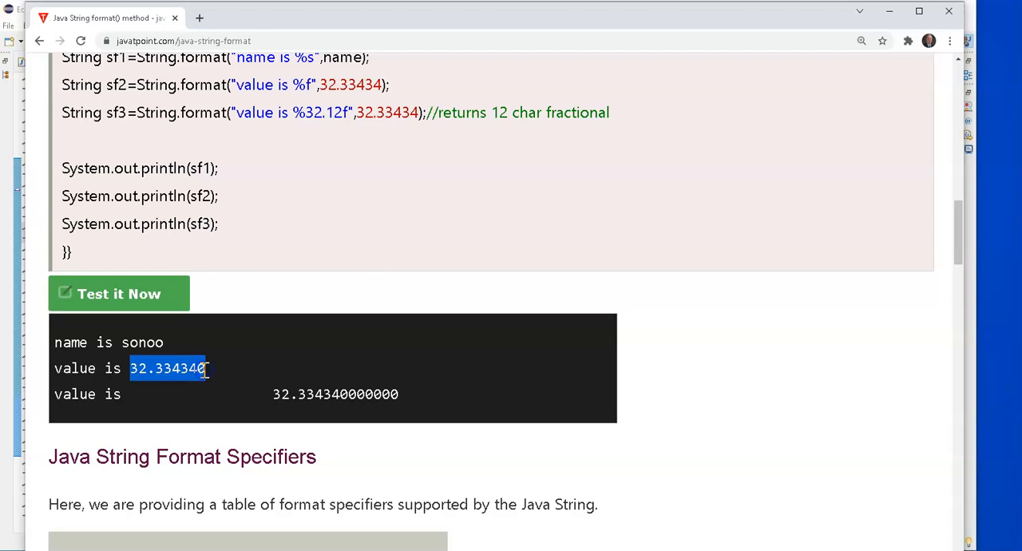
pyautogui.moveTo(351, 128)
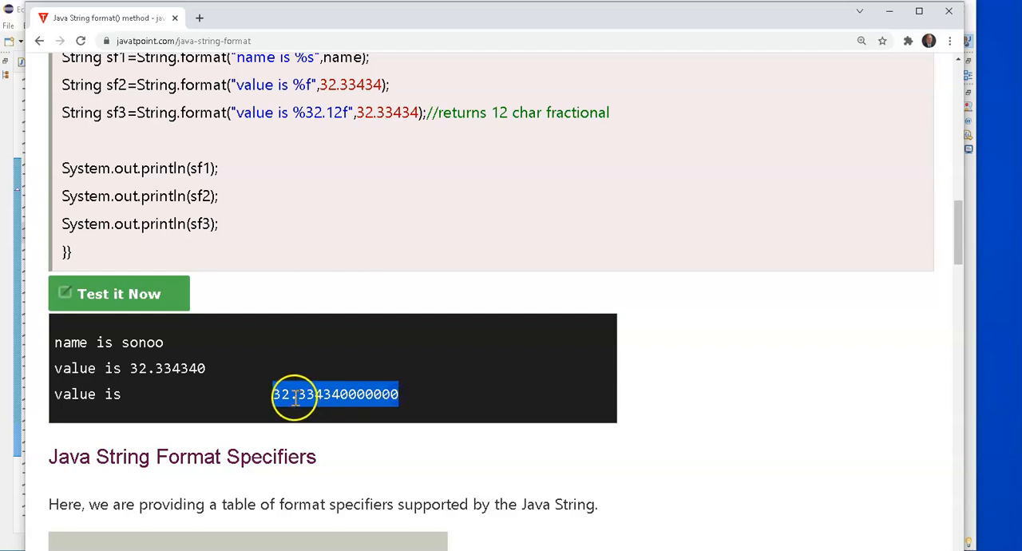
pyautogui.moveTo(296, 393); pyautogui.dragTo(168, 393)
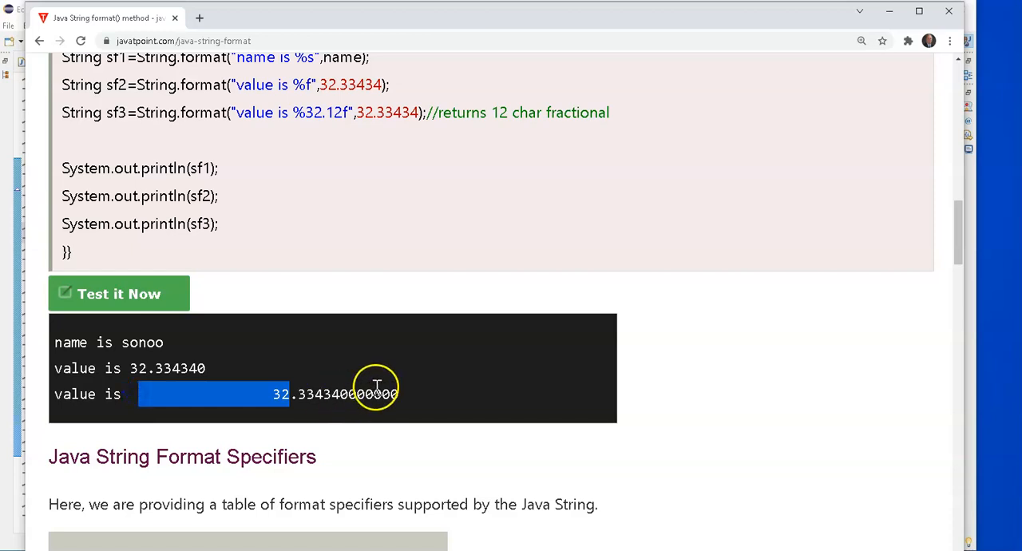
pyautogui.moveTo(319, 120)
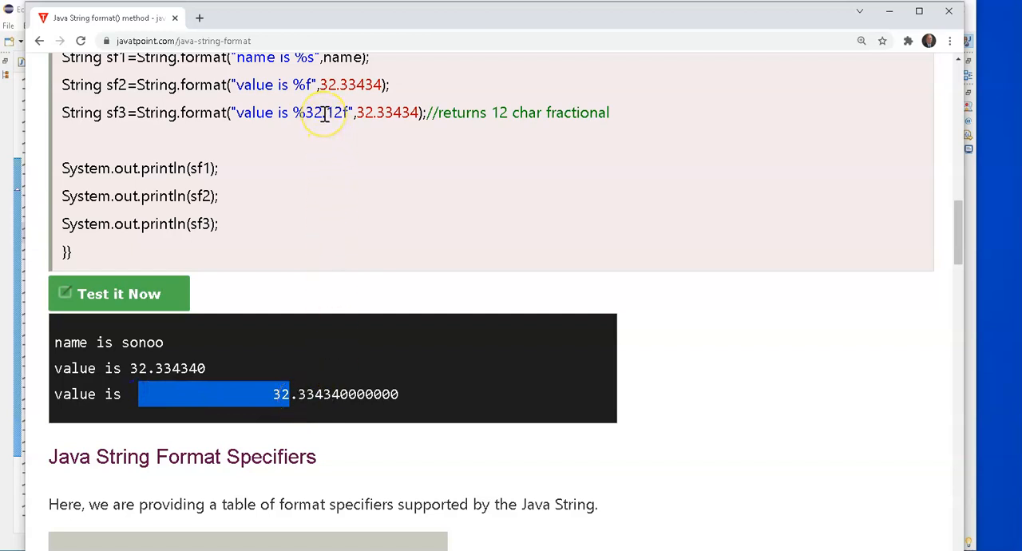
pyautogui.moveTo(323, 112)
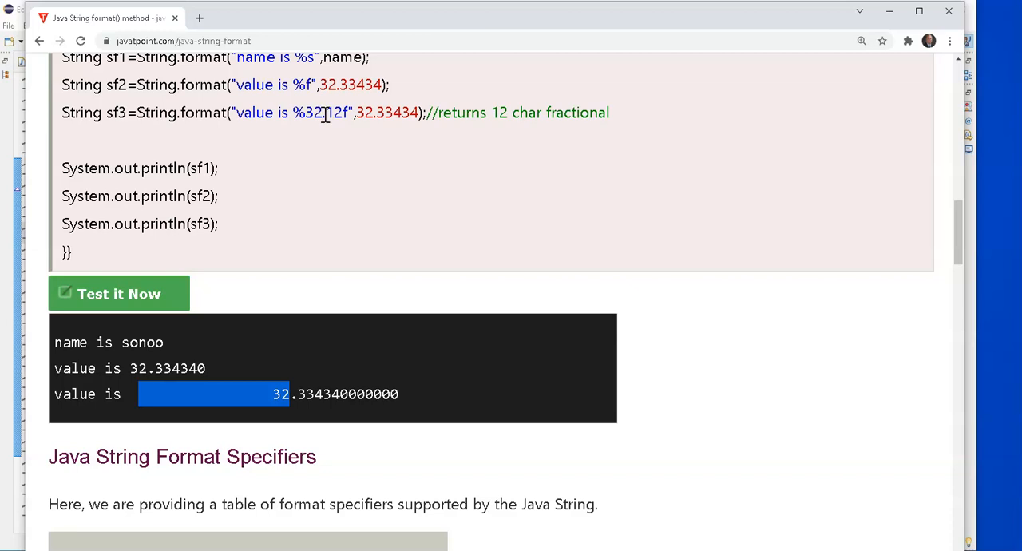
pyautogui.moveTo(395, 393)
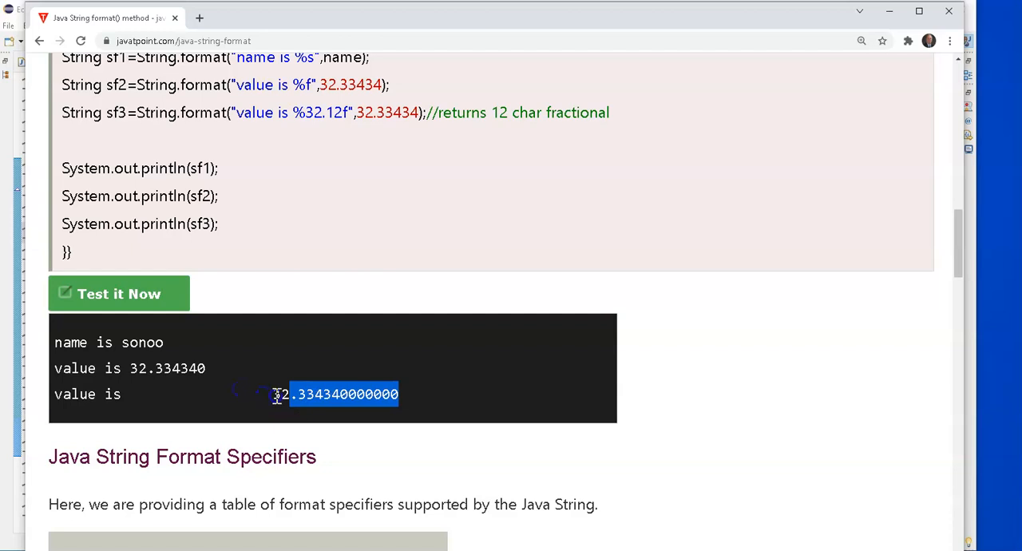
pyautogui.moveTo(275, 393); pyautogui.dragTo(105, 393)
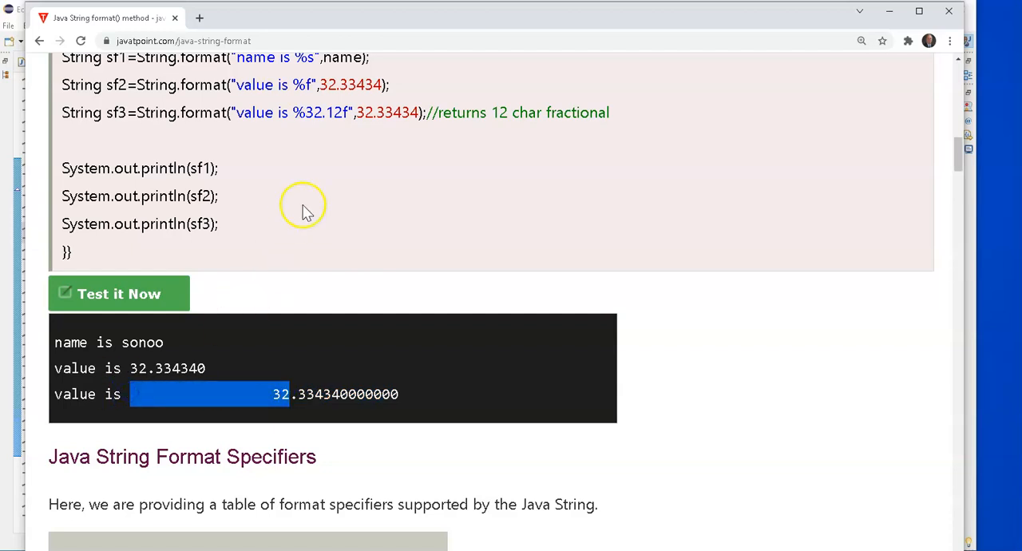
pyautogui.moveTo(307, 115)
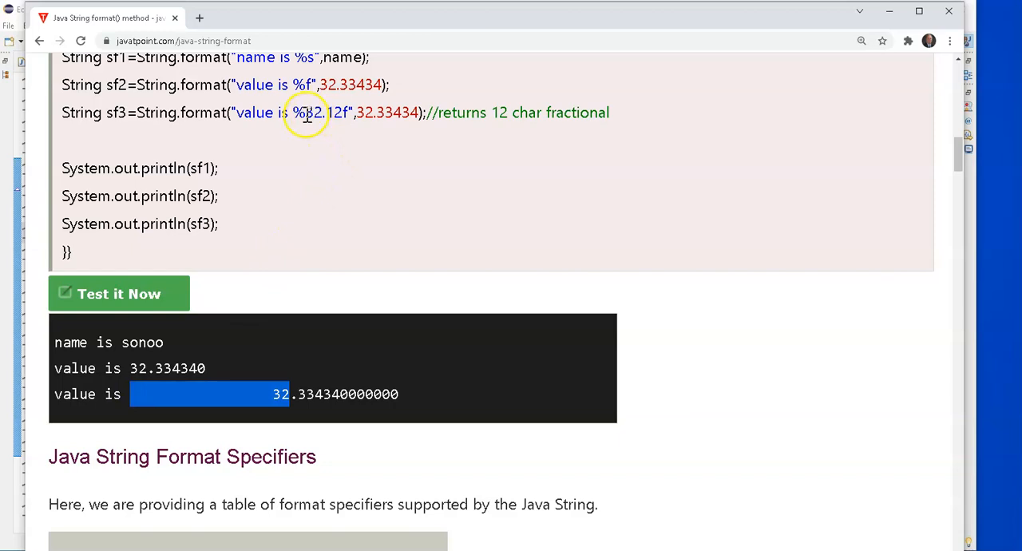
pyautogui.moveTo(306, 112)
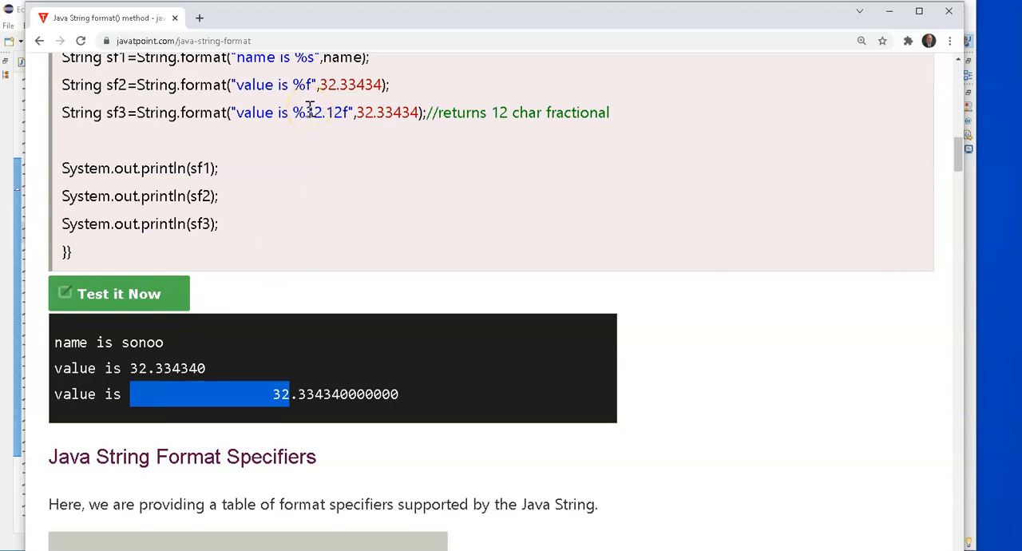
pyautogui.moveTo(310, 233)
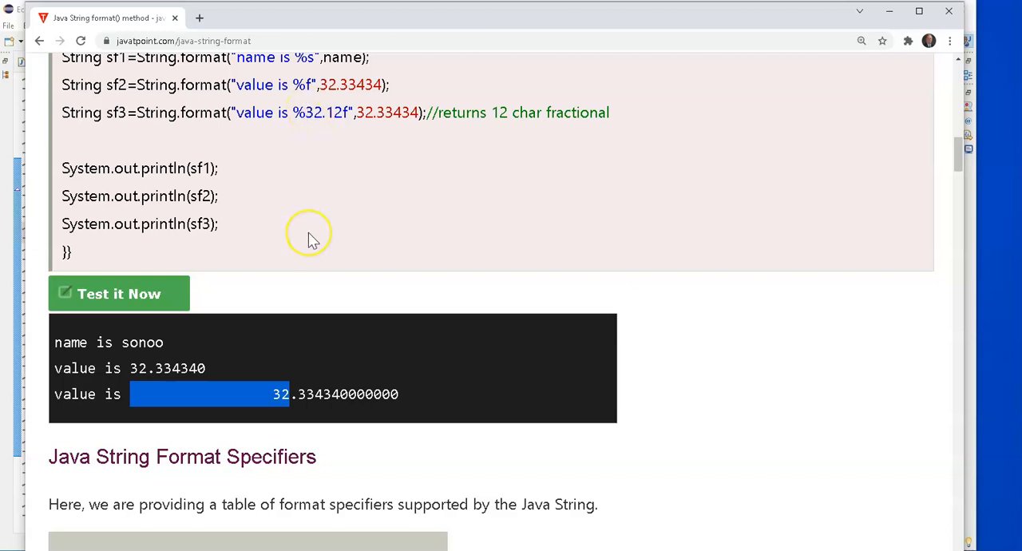
pyautogui.scroll(-3)
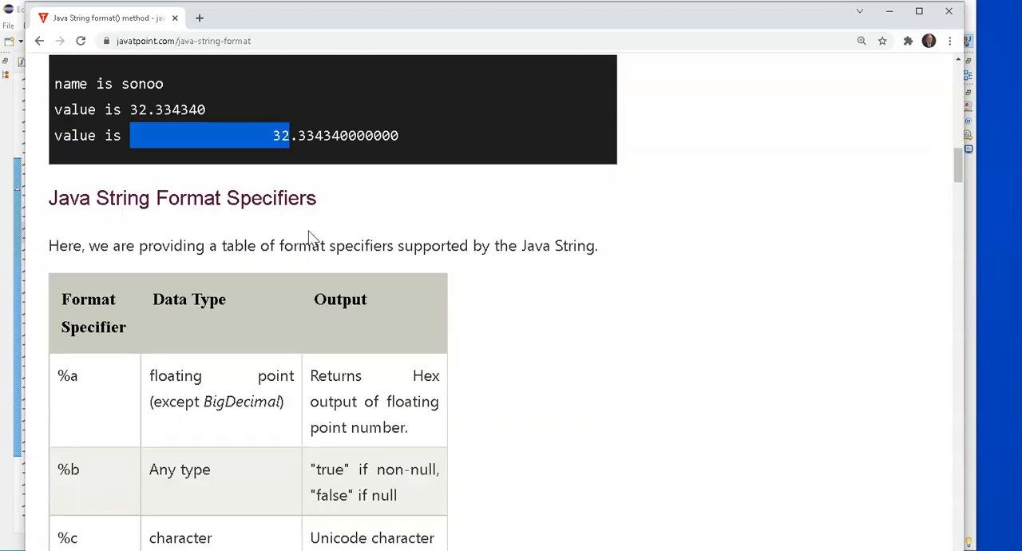
pyautogui.scroll(-3)
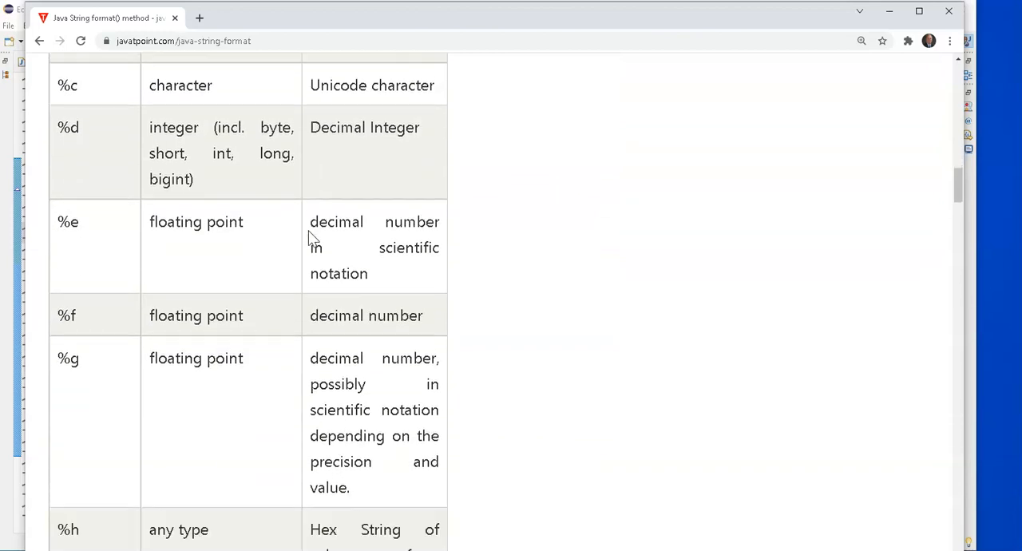
pyautogui.scroll(3)
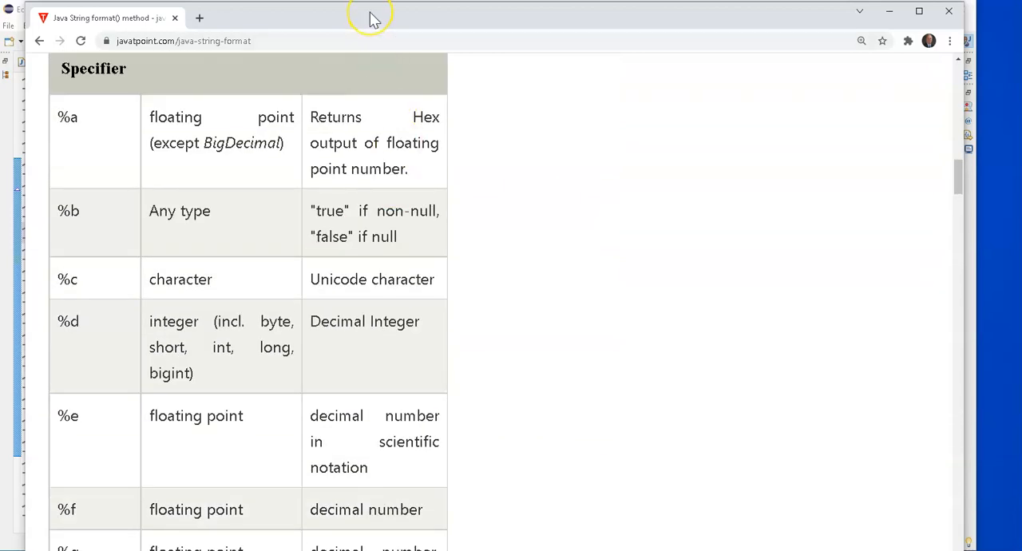
pyautogui.moveTo(374, 22)
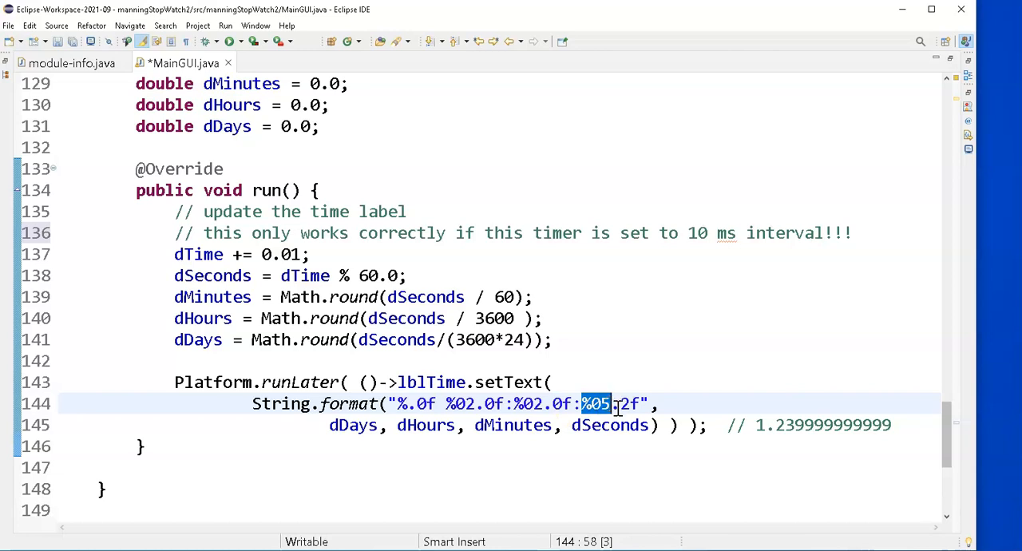
# Step: Highlight the precision part of the %05.2f seconds specifier in the String.format pattern
pyautogui.click(620, 402)
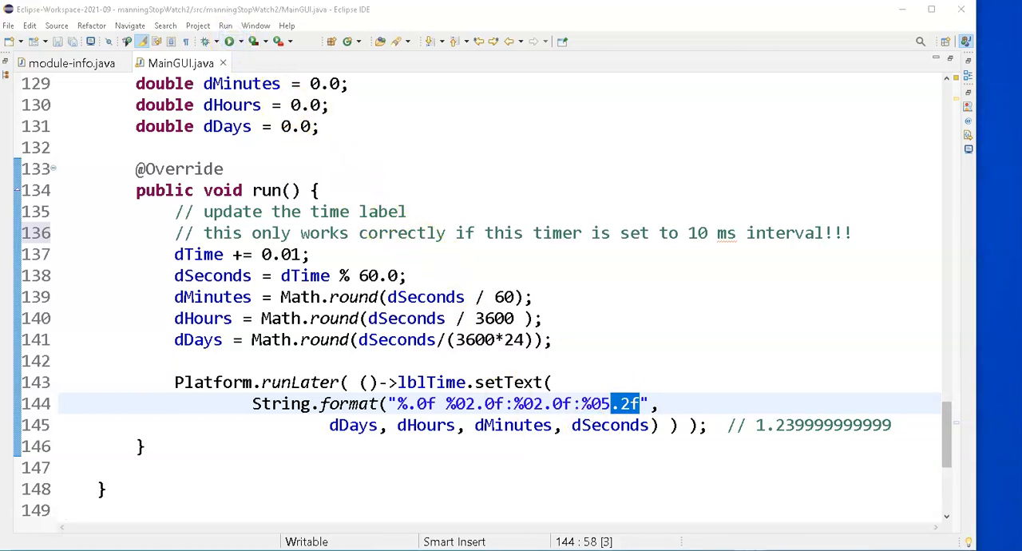
# Step: Run MainGUI.java and bring the Simple Stopwatch window into focus
pyautogui.click(767, 61)
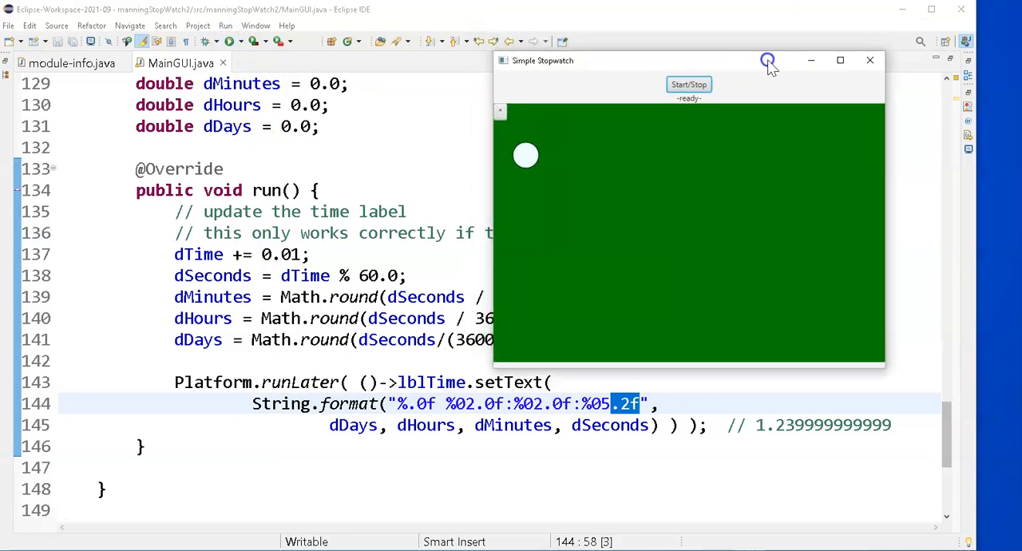
pyautogui.click(689, 84)
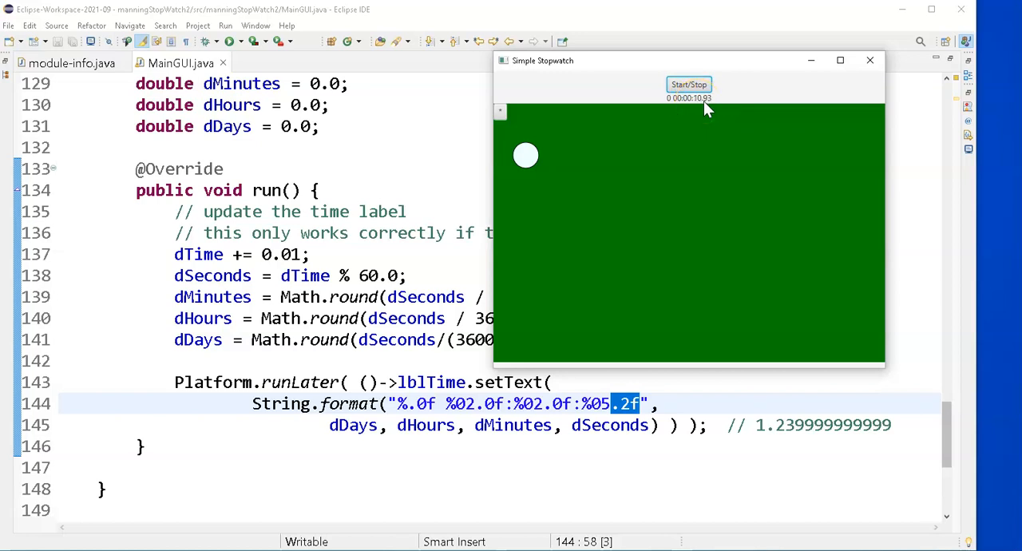
pyautogui.moveTo(581, 93)
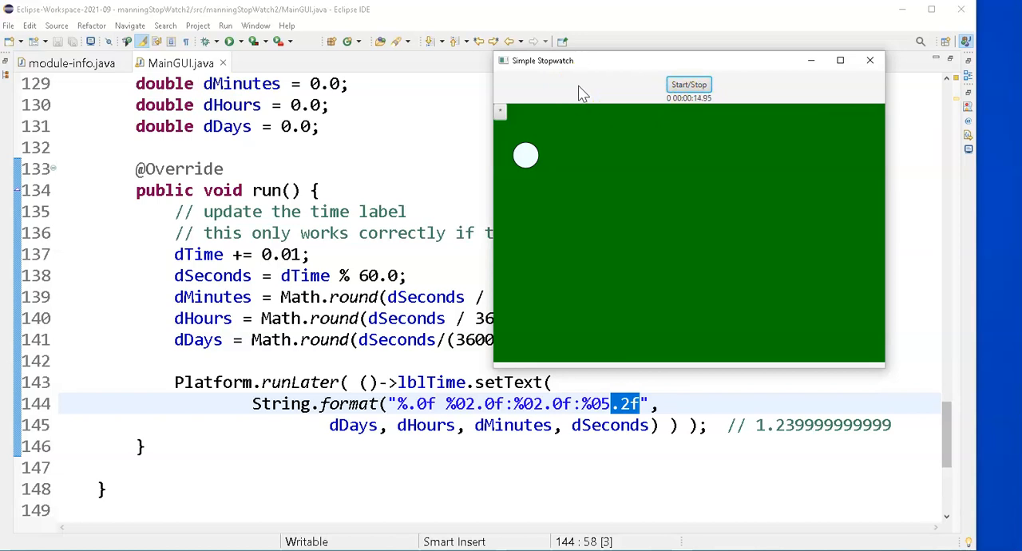
pyautogui.moveTo(621, 74)
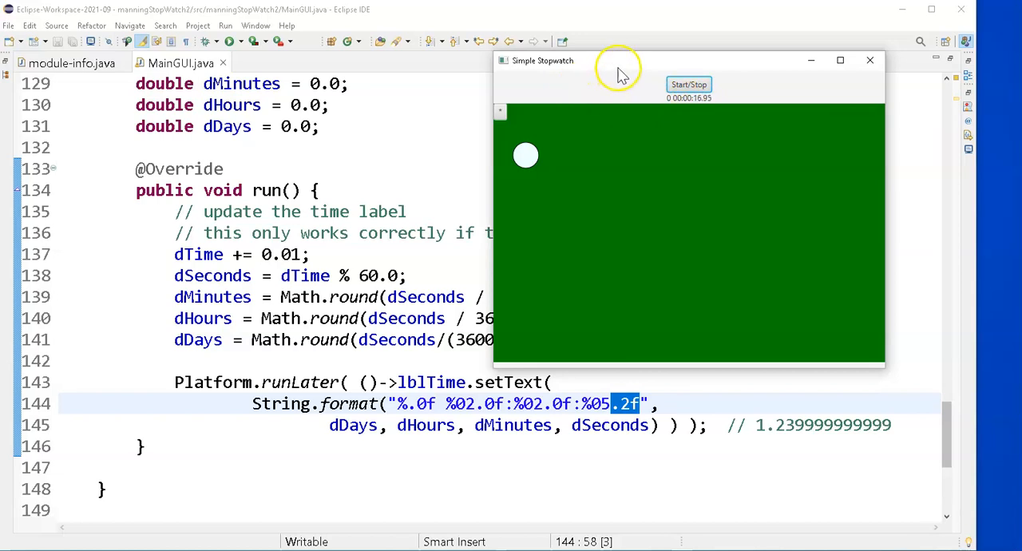
# Step: Move the Simple Stopwatch window aside and toggle Start/Stop while the readout counts up
pyautogui.moveTo(615, 61); pyautogui.dragTo(695, 19)
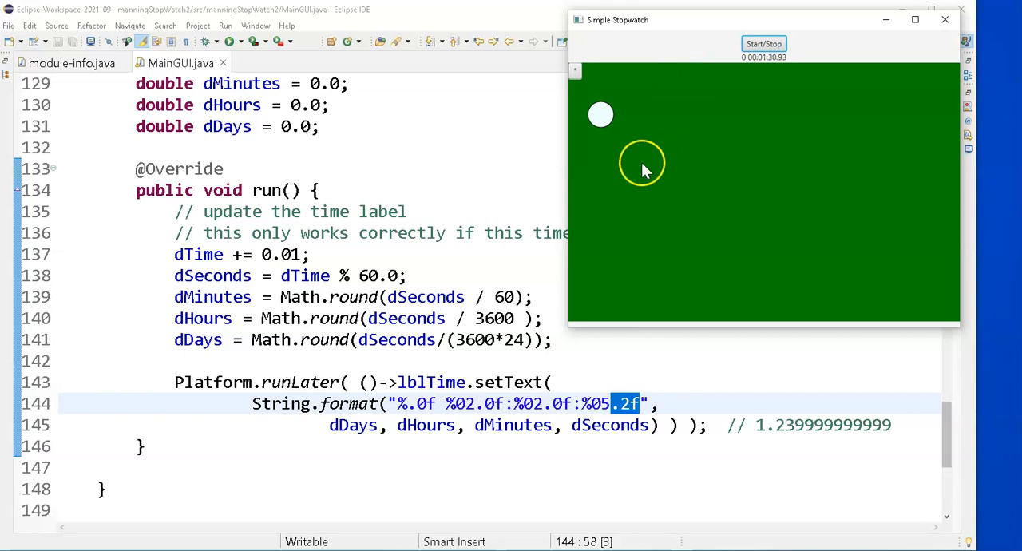
pyautogui.moveTo(601, 120)
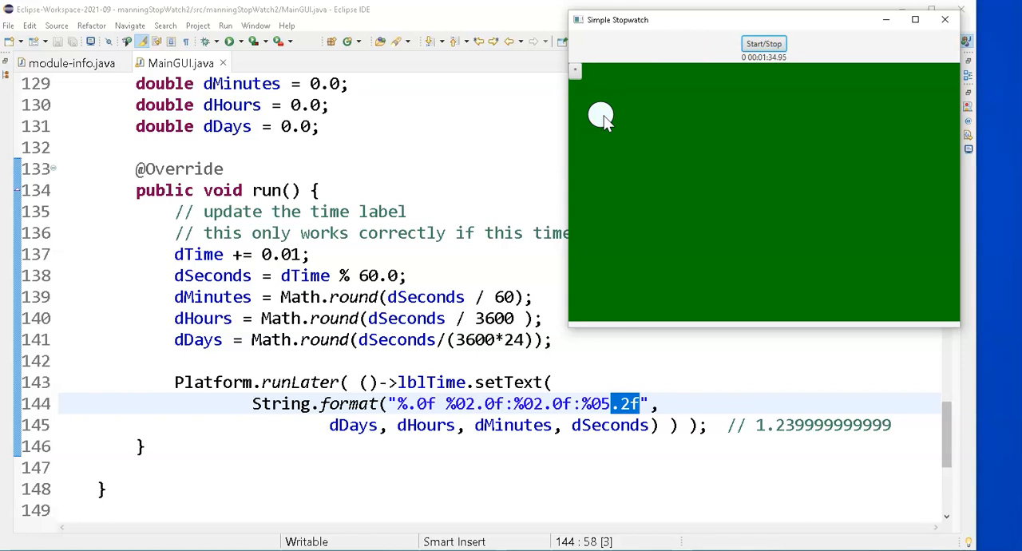
pyautogui.moveTo(642, 115)
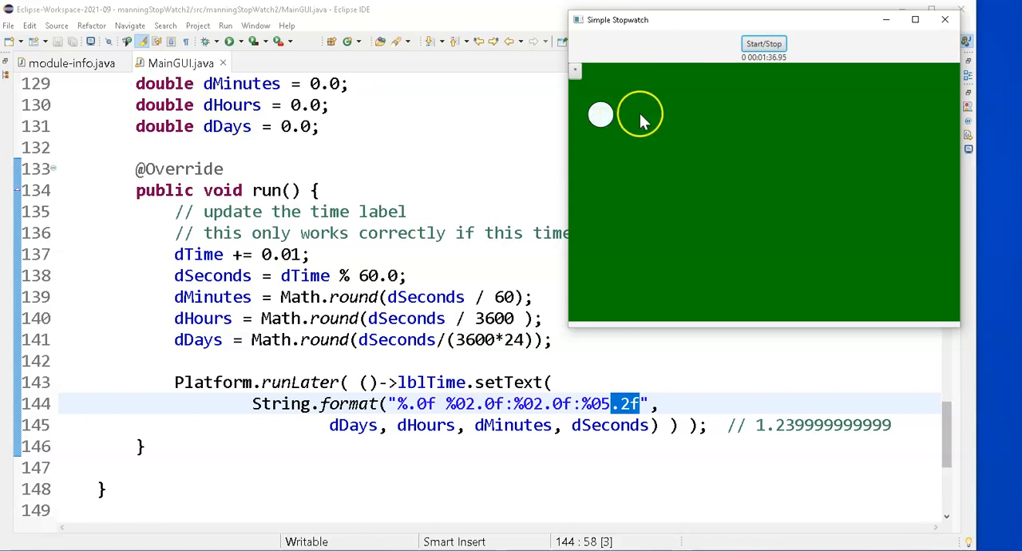
pyautogui.moveTo(607, 119)
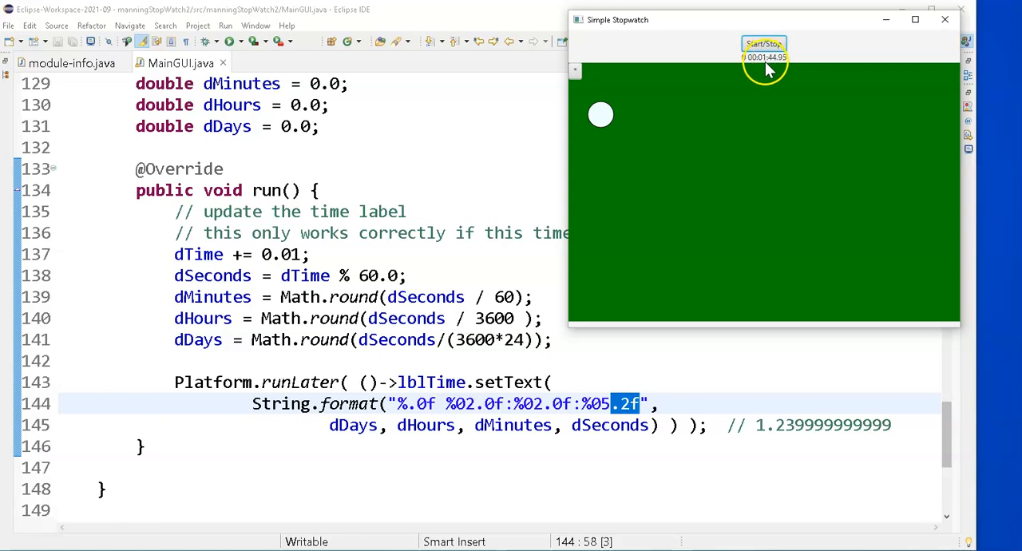
pyautogui.moveTo(690, 120)
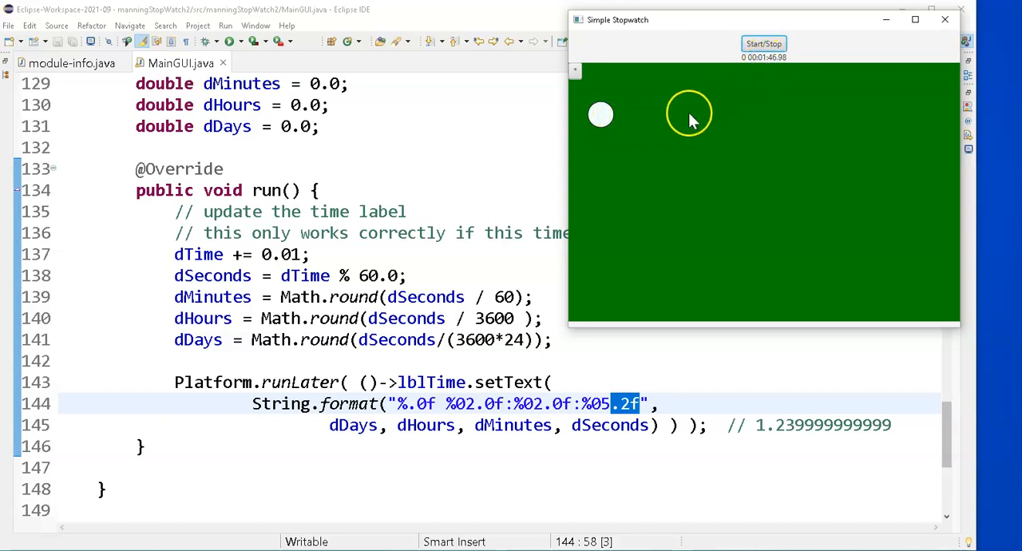
pyautogui.moveTo(869, 109)
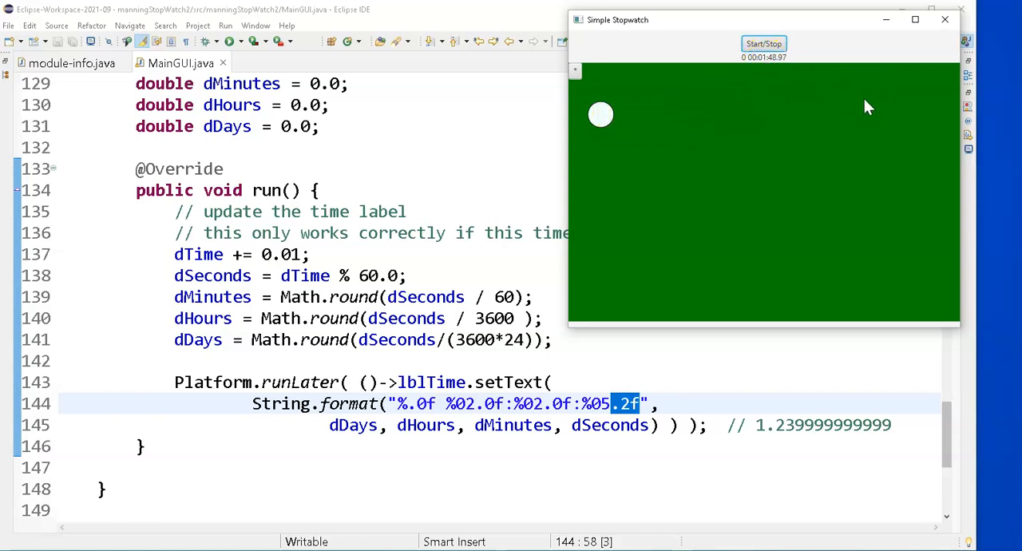
pyautogui.moveTo(647, 104)
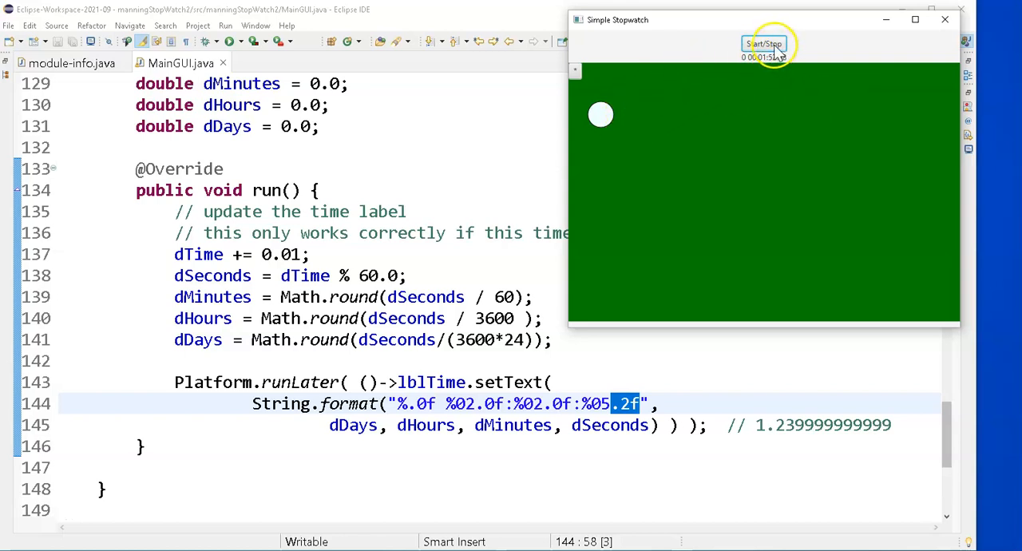
pyautogui.moveTo(600, 114)
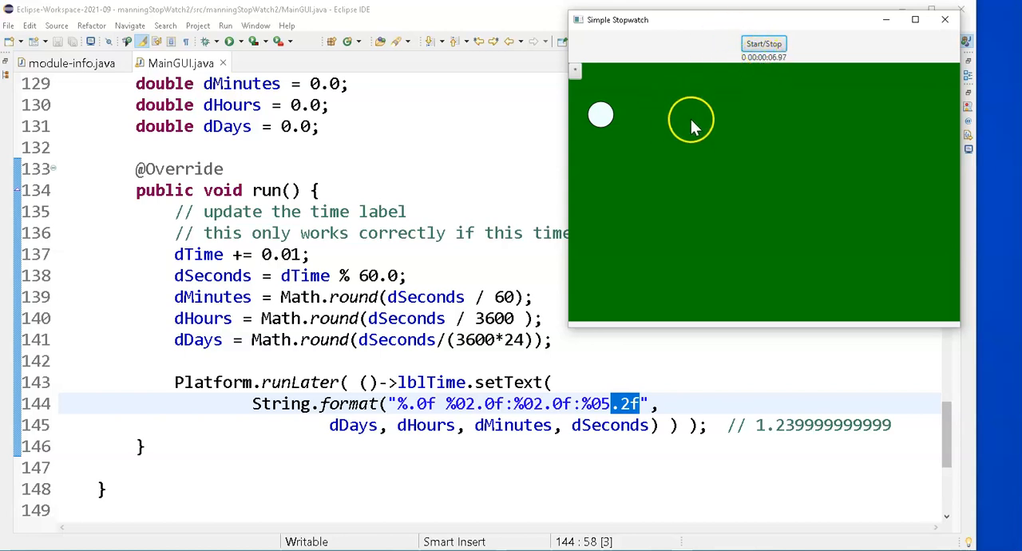
pyautogui.moveTo(610, 145)
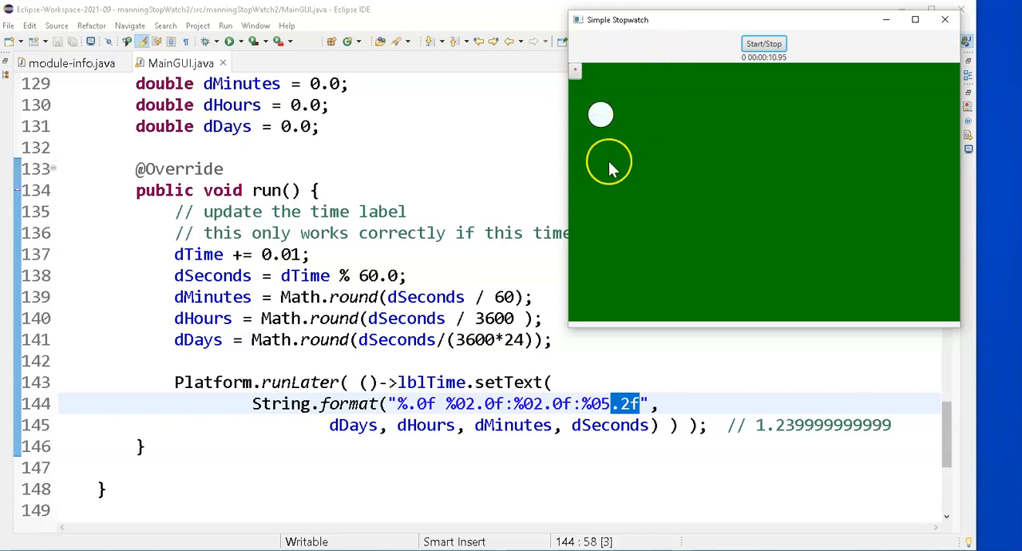
pyautogui.moveTo(631, 141)
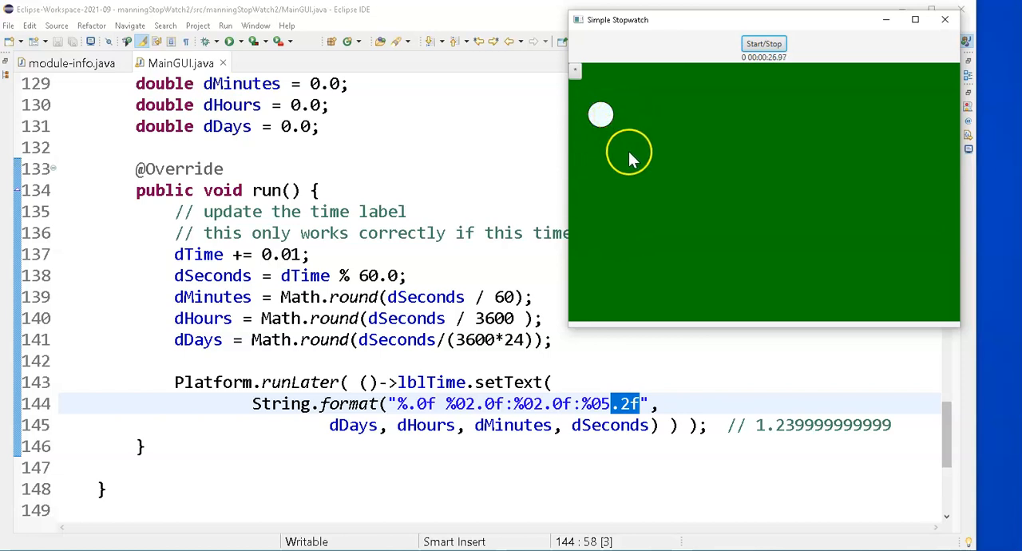
pyautogui.moveTo(611, 120)
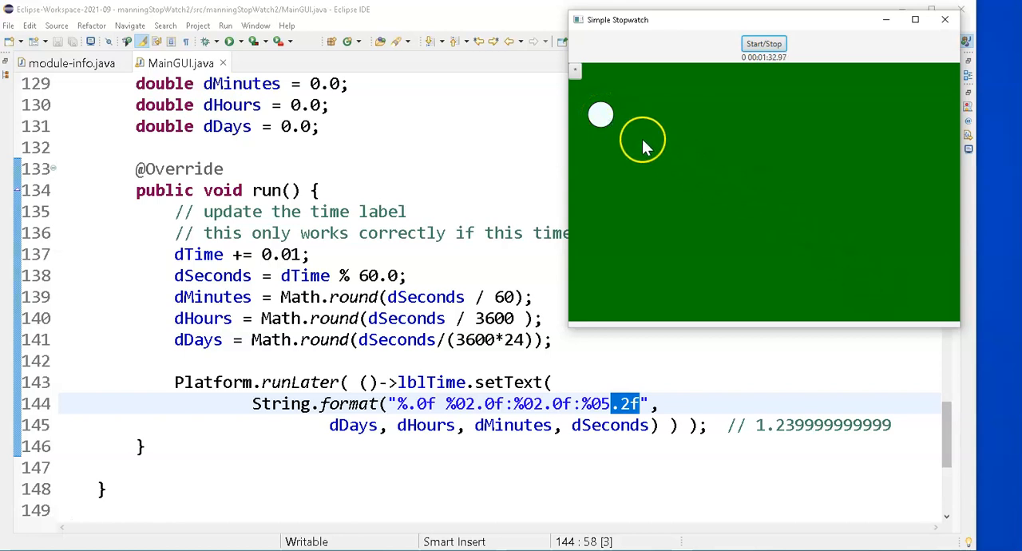
pyautogui.moveTo(601, 118)
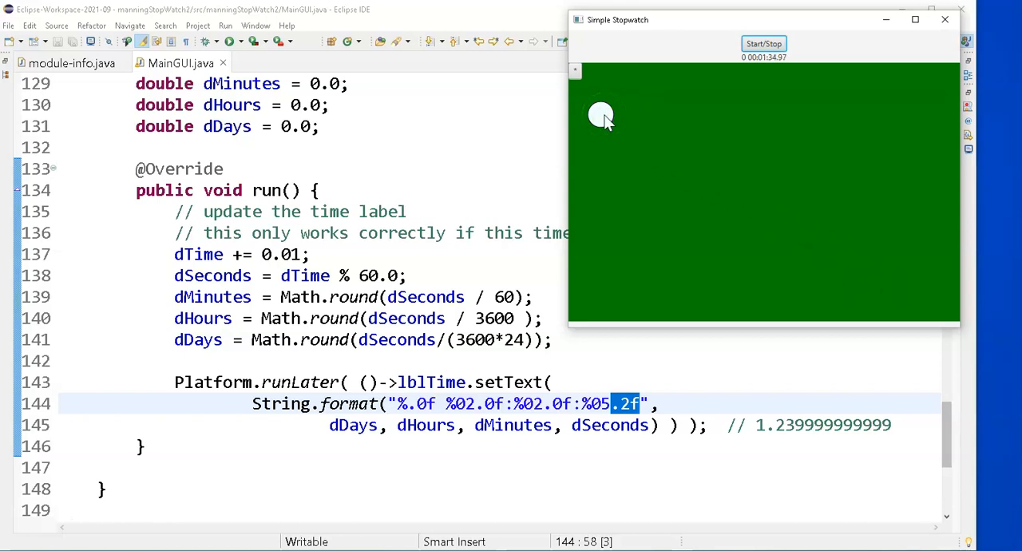
pyautogui.moveTo(614, 131)
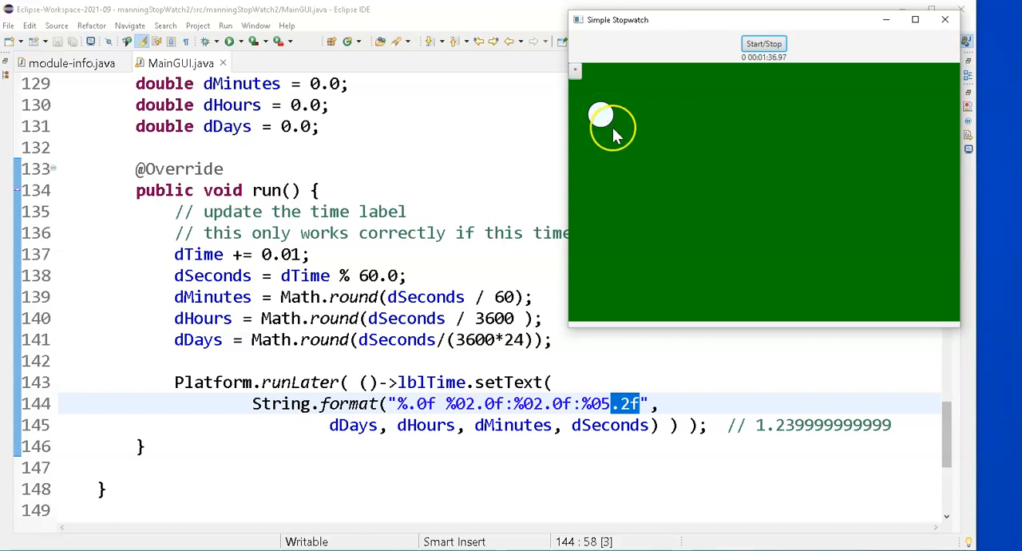
pyautogui.moveTo(695, 151)
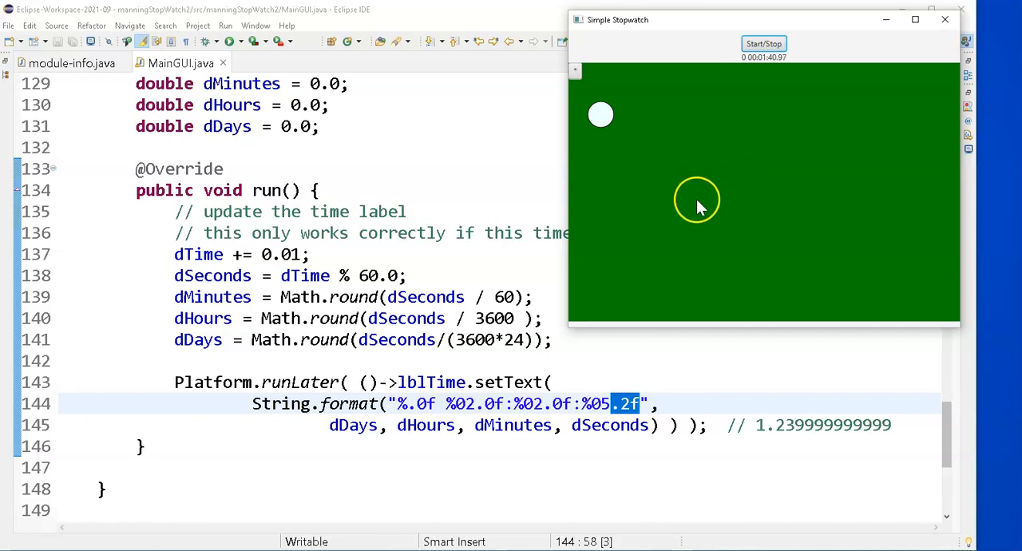
pyautogui.moveTo(754, 170)
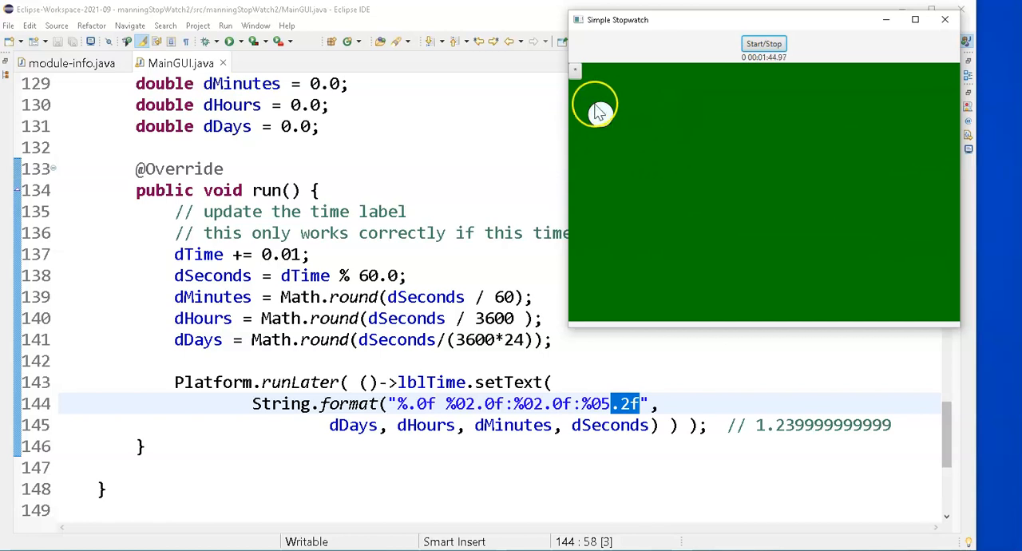
pyautogui.moveTo(609, 118)
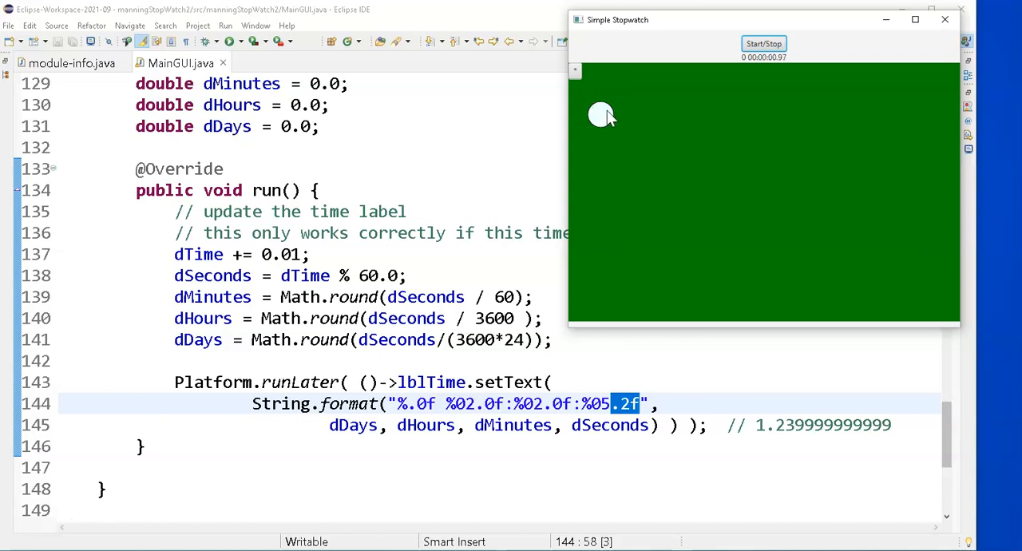
pyautogui.moveTo(658, 131)
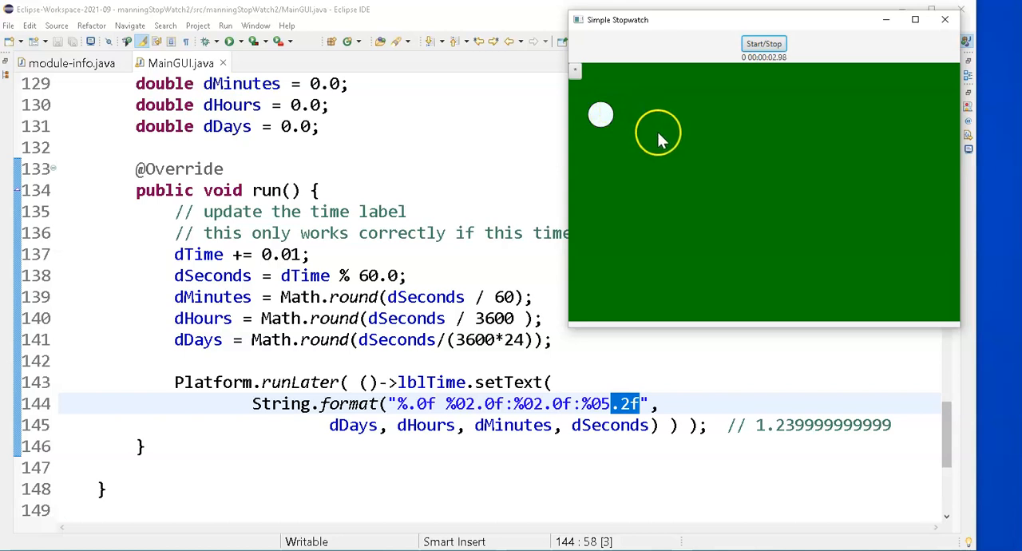
pyautogui.moveTo(691, 132)
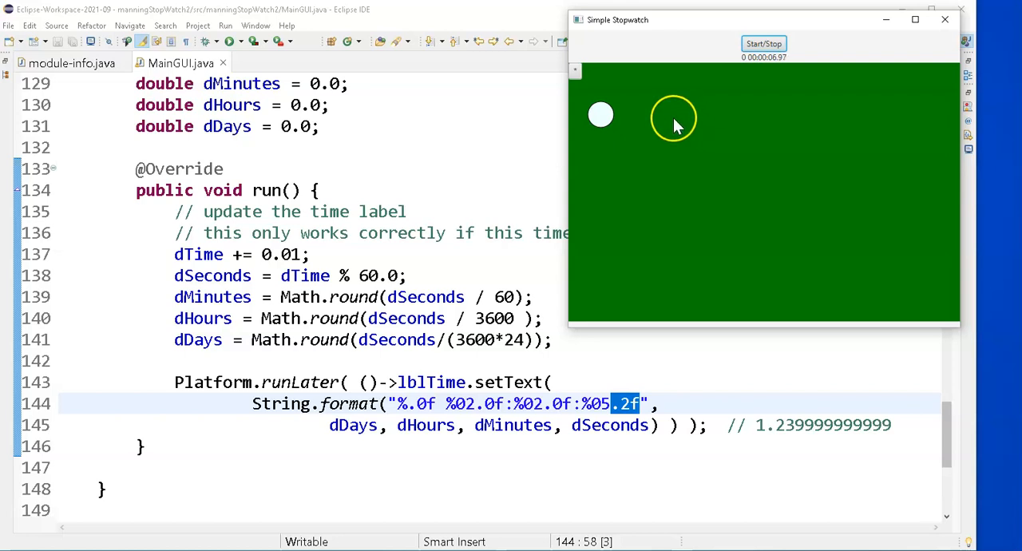
pyautogui.moveTo(601, 115)
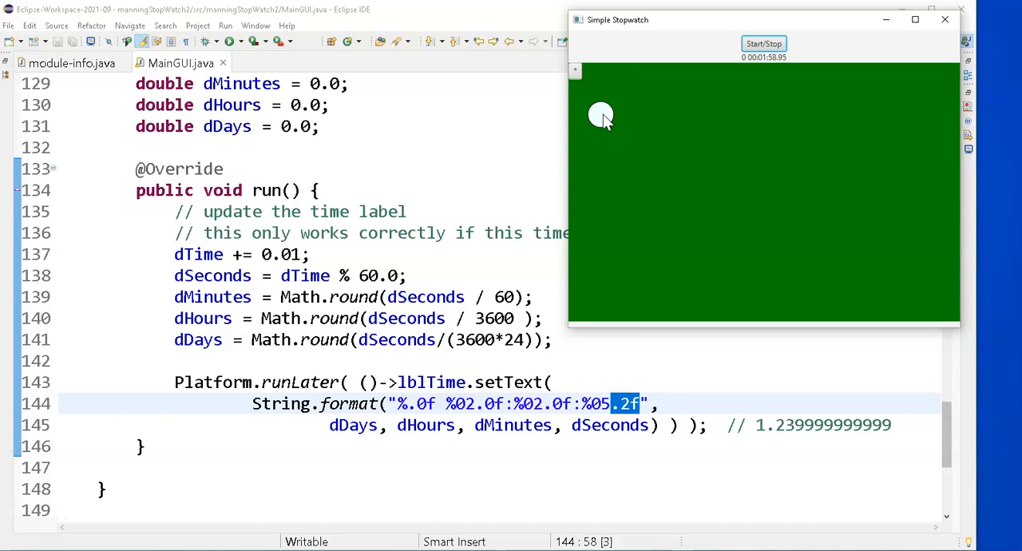
pyautogui.click(764, 43)
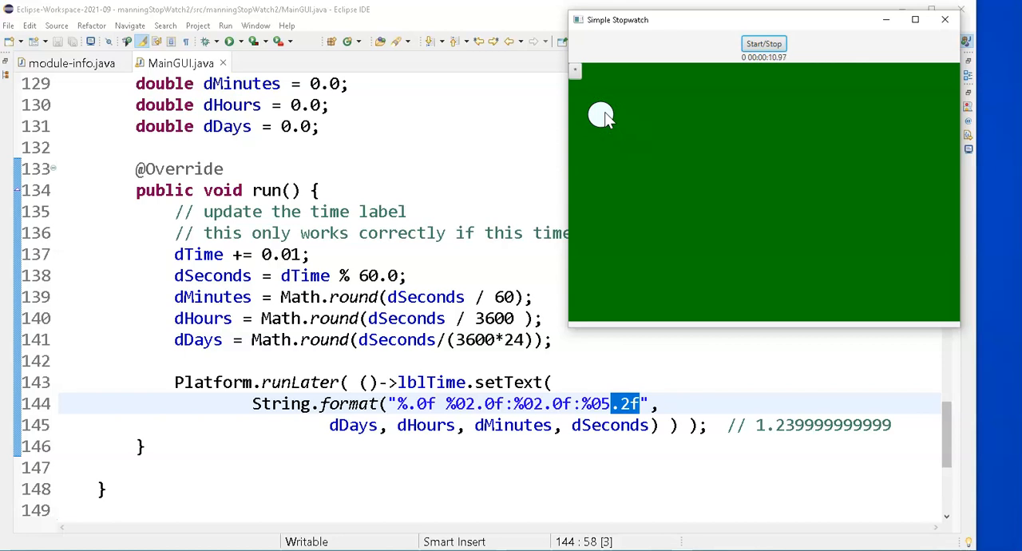
pyautogui.moveTo(601, 113)
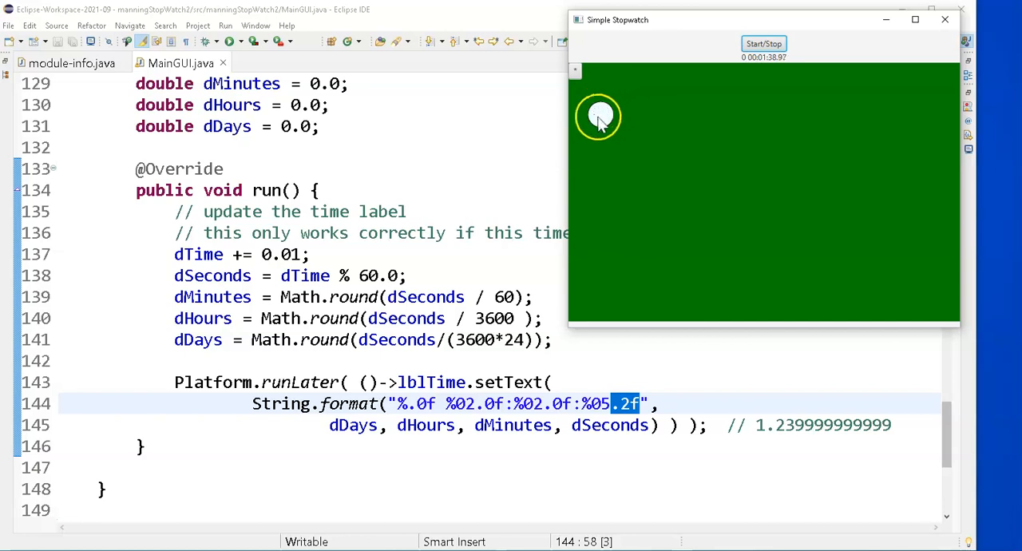
pyautogui.moveTo(626, 166)
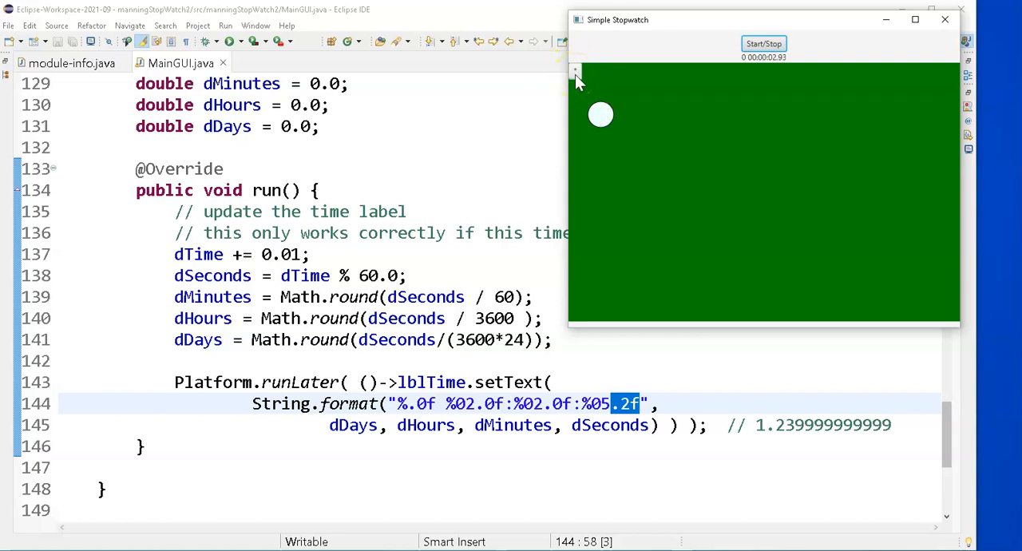
pyautogui.moveTo(575, 74)
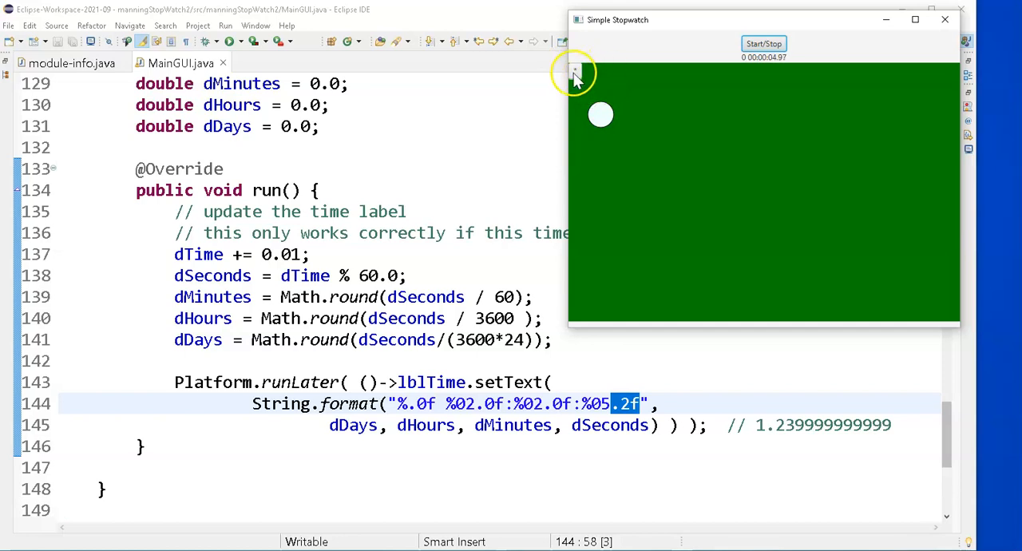
pyautogui.moveTo(607, 128)
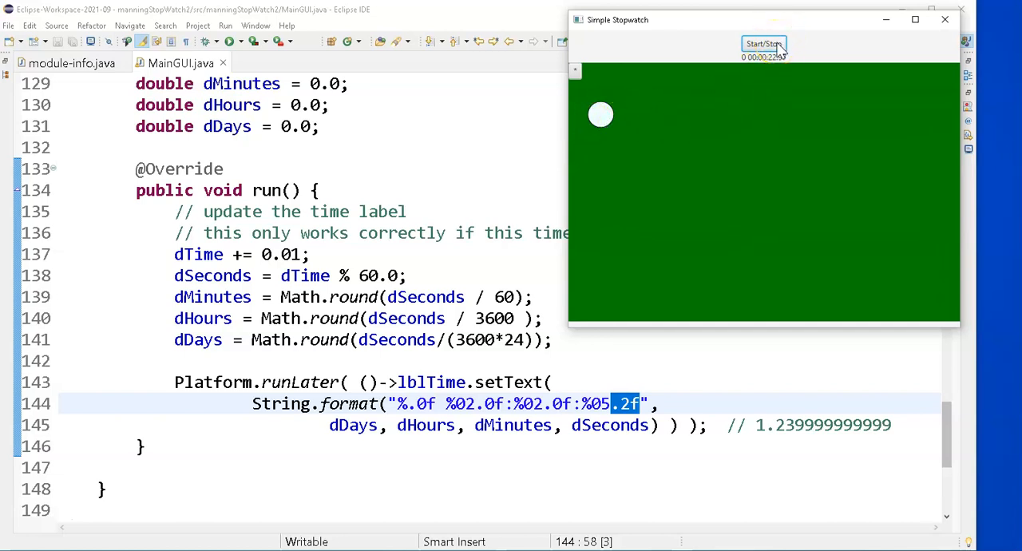
pyautogui.moveTo(946, 19)
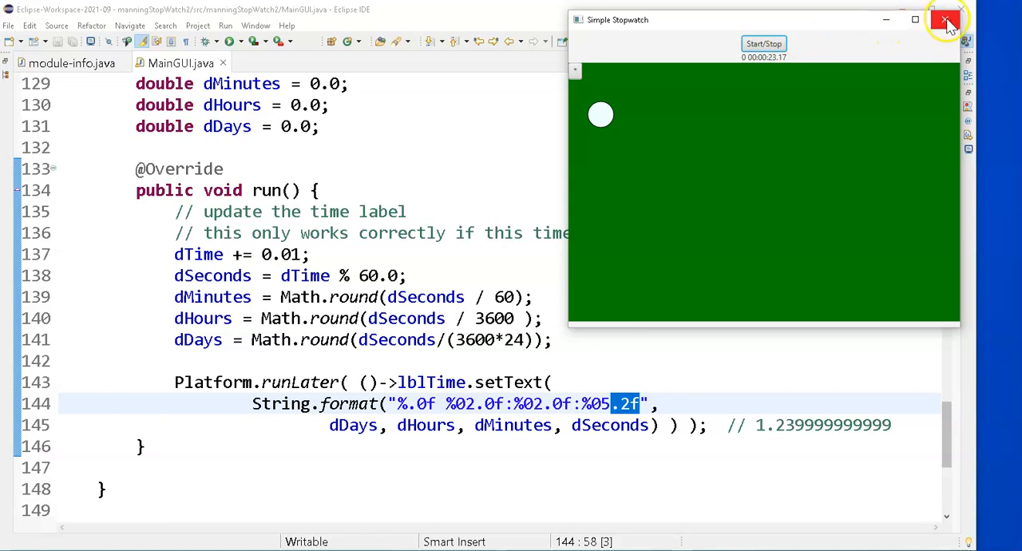
pyautogui.moveTo(947, 19)
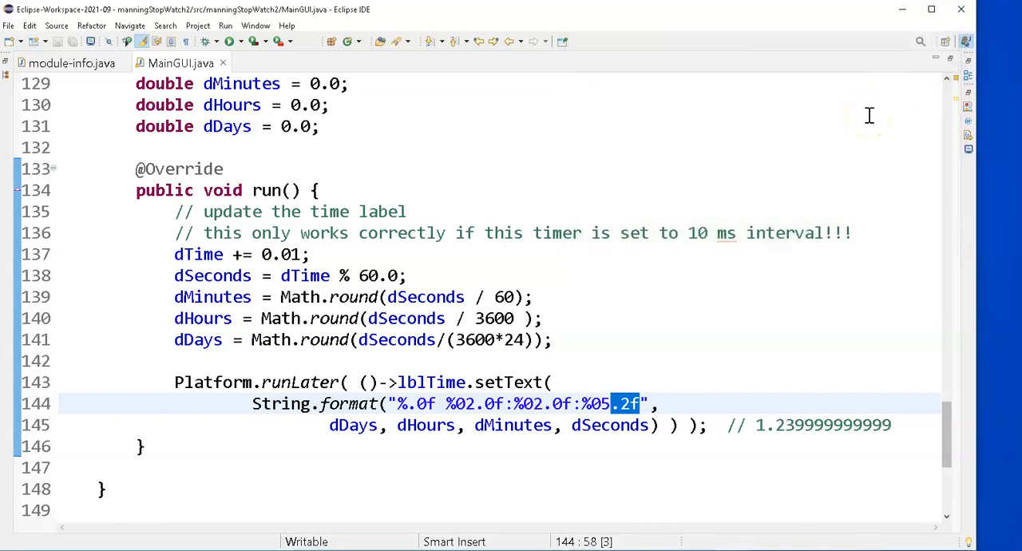
pyautogui.moveTo(297, 342)
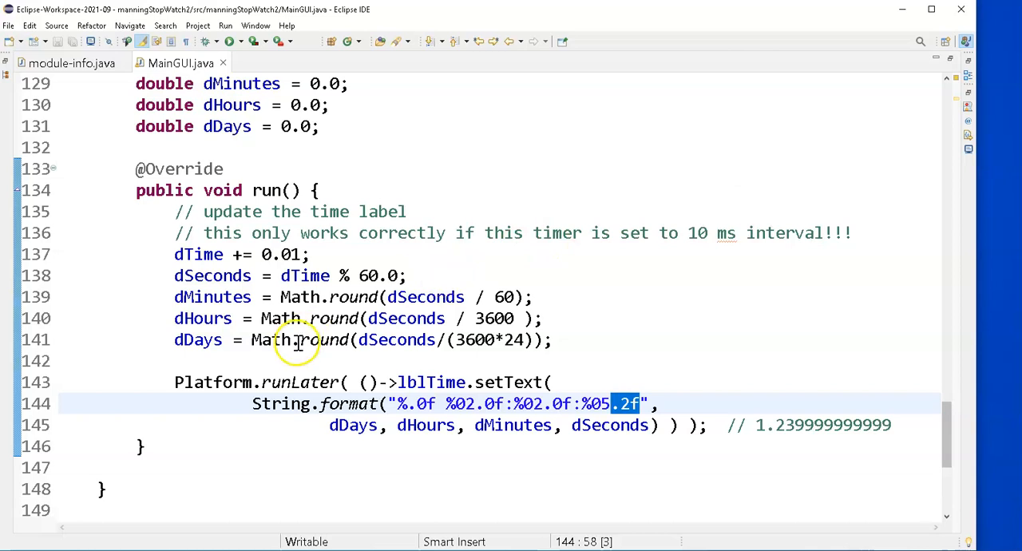
pyautogui.moveTo(368, 318)
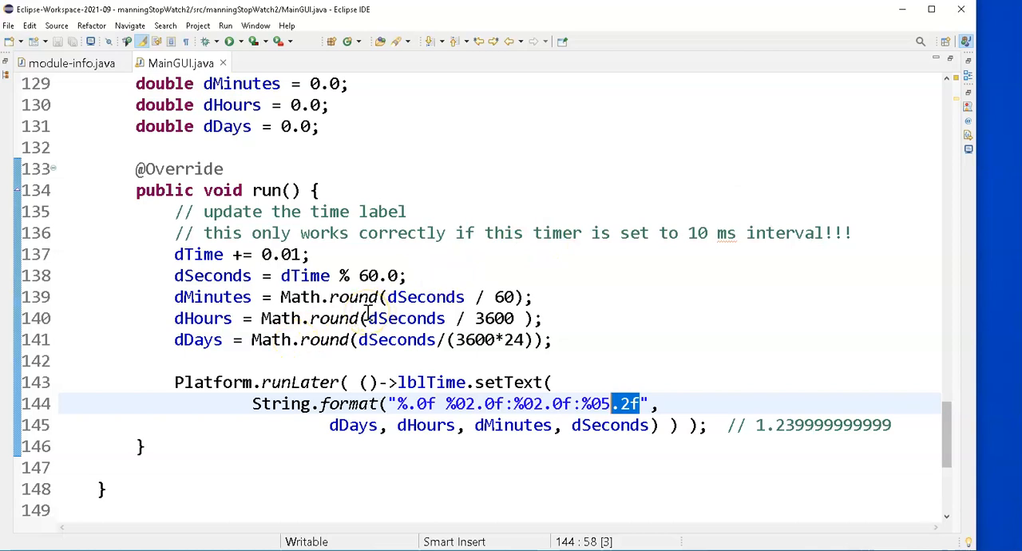
pyautogui.moveTo(360, 318)
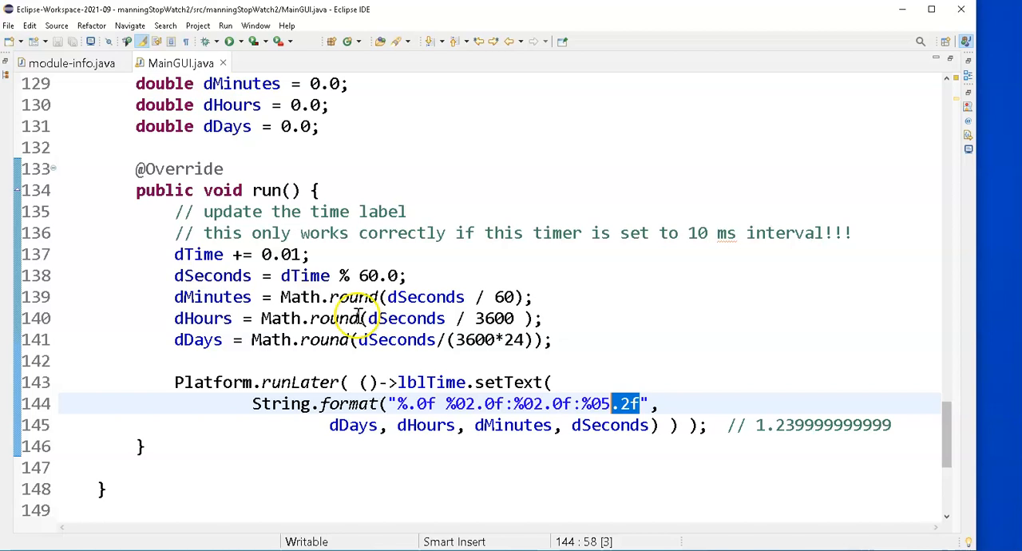
pyautogui.moveTo(358, 281)
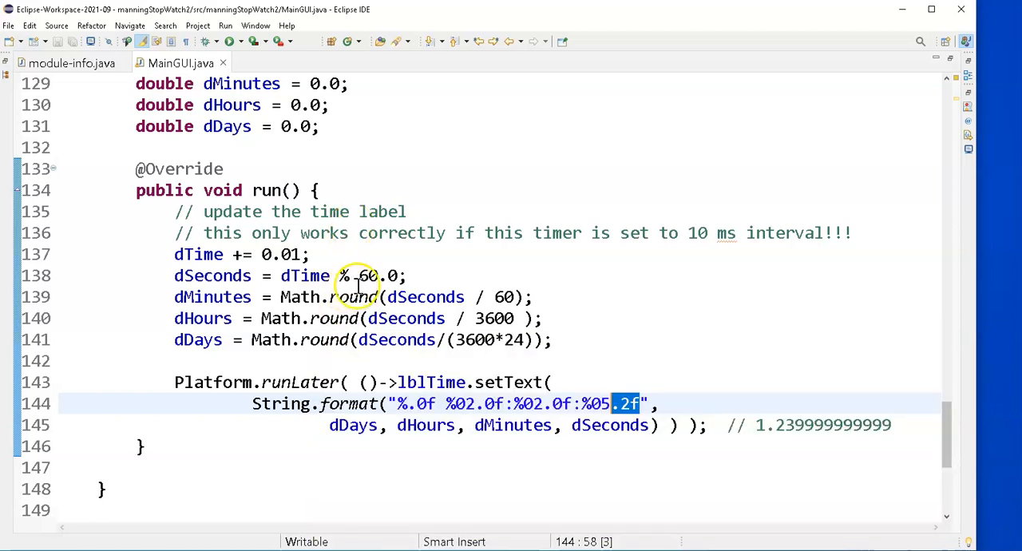
pyautogui.scroll(3)
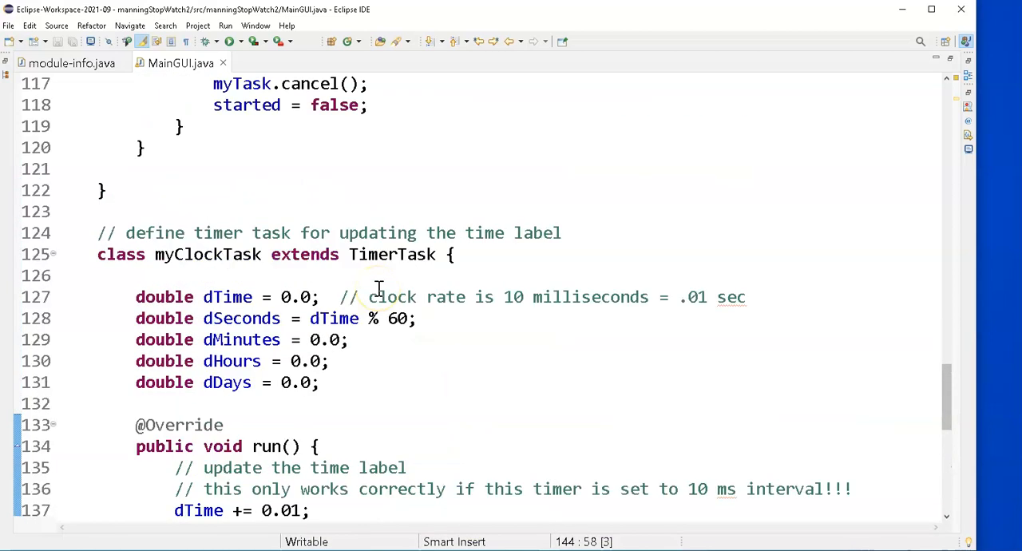
pyautogui.scroll(3)
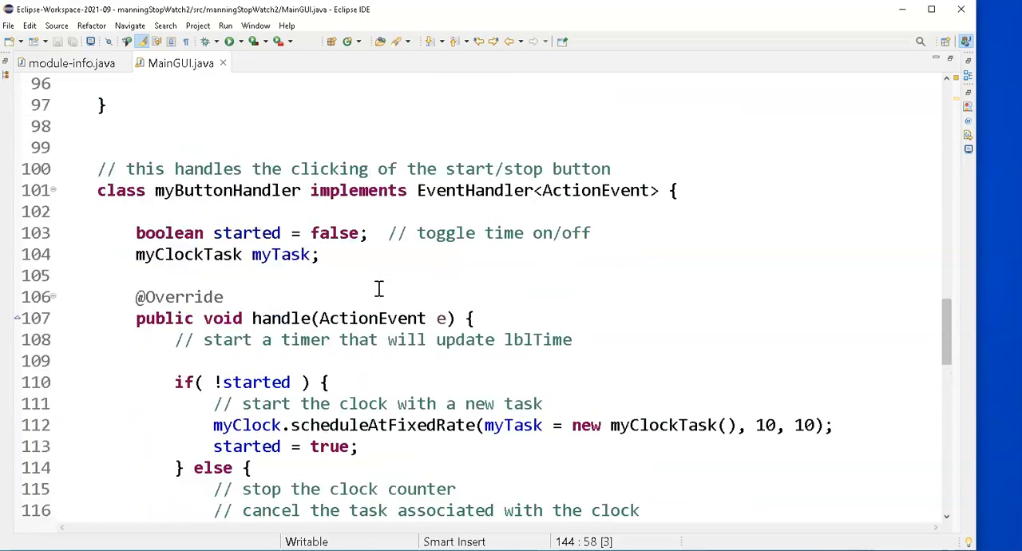
pyautogui.scroll(3)
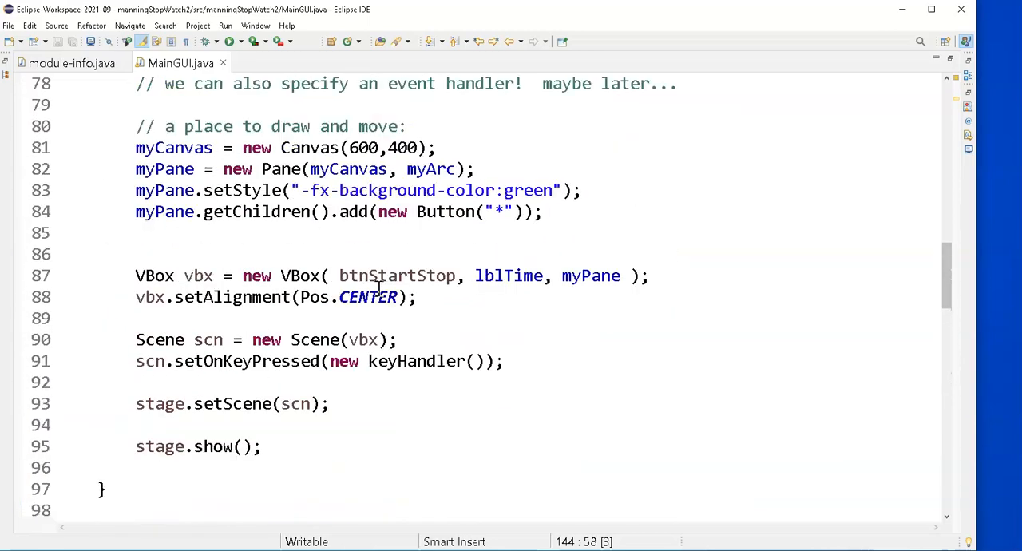
pyautogui.scroll(3)
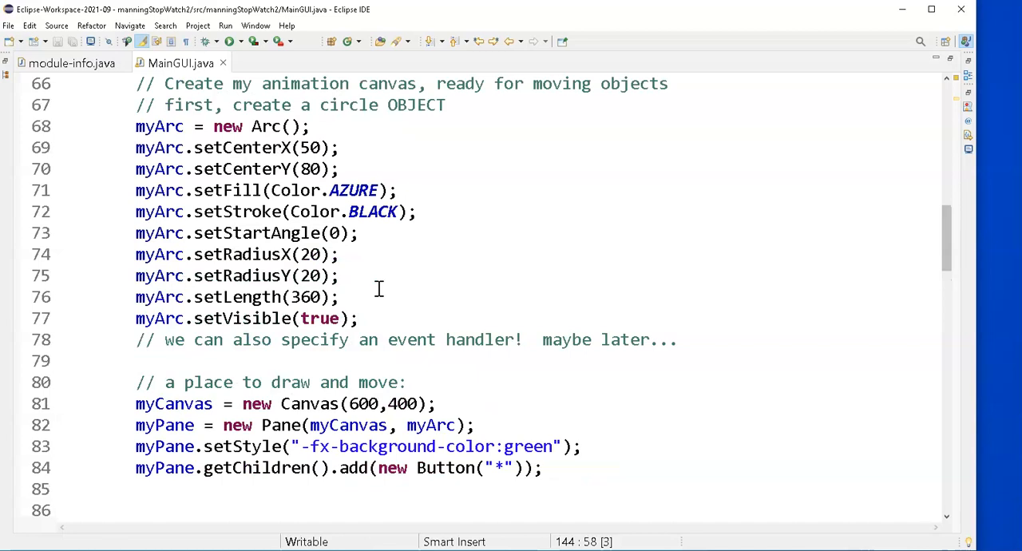
pyautogui.scroll(-3)
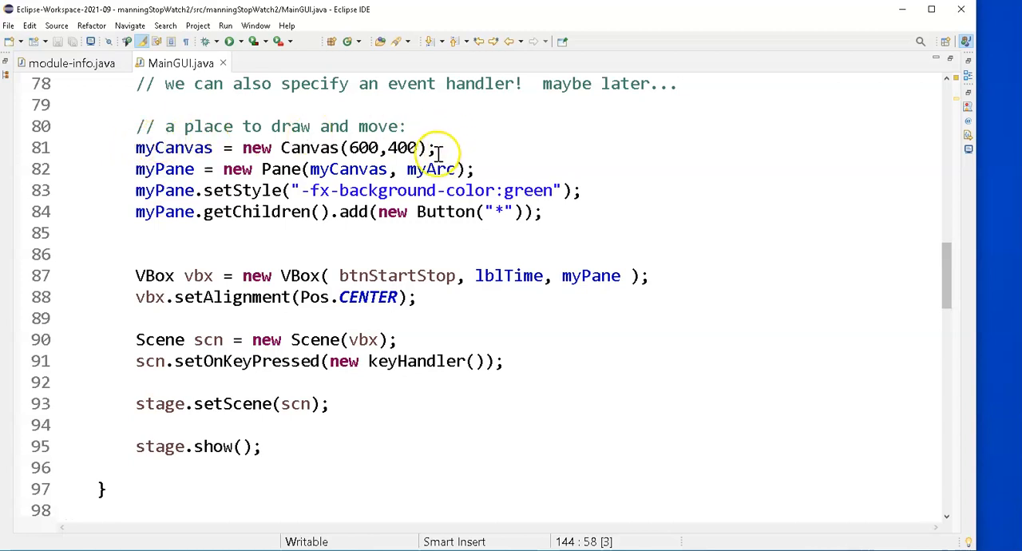
pyautogui.moveTo(360, 169)
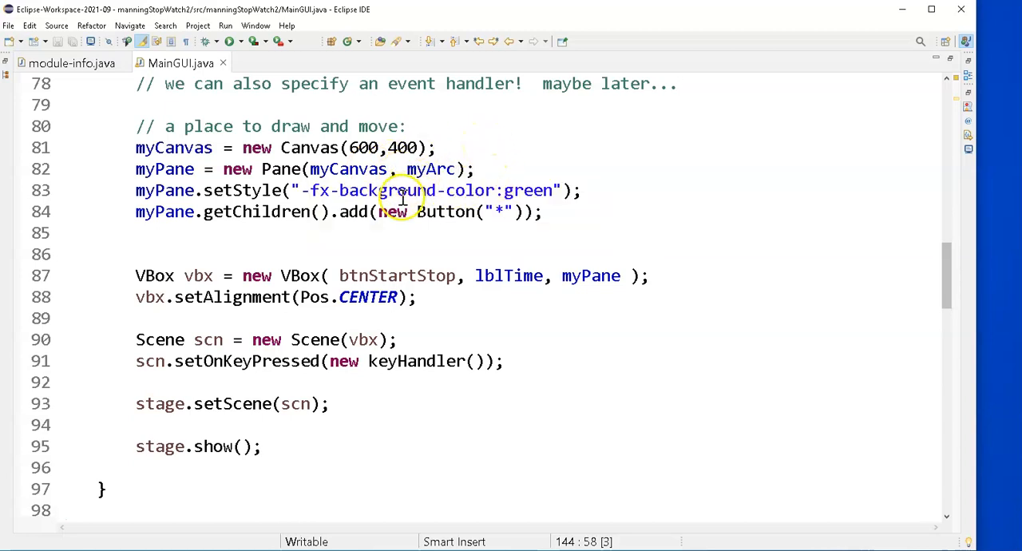
pyautogui.moveTo(419, 170)
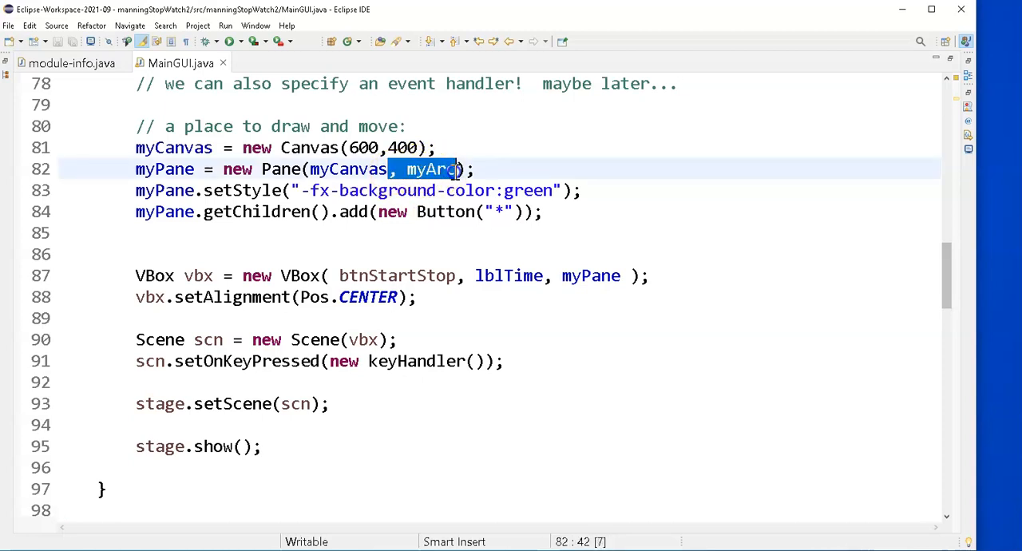
pyautogui.click(120, 147)
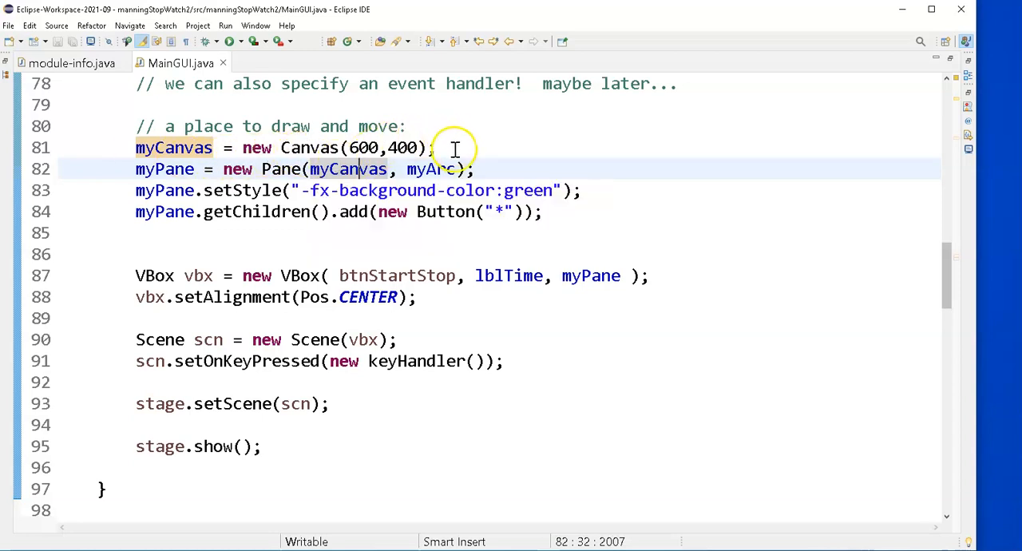
pyautogui.click(435, 149)
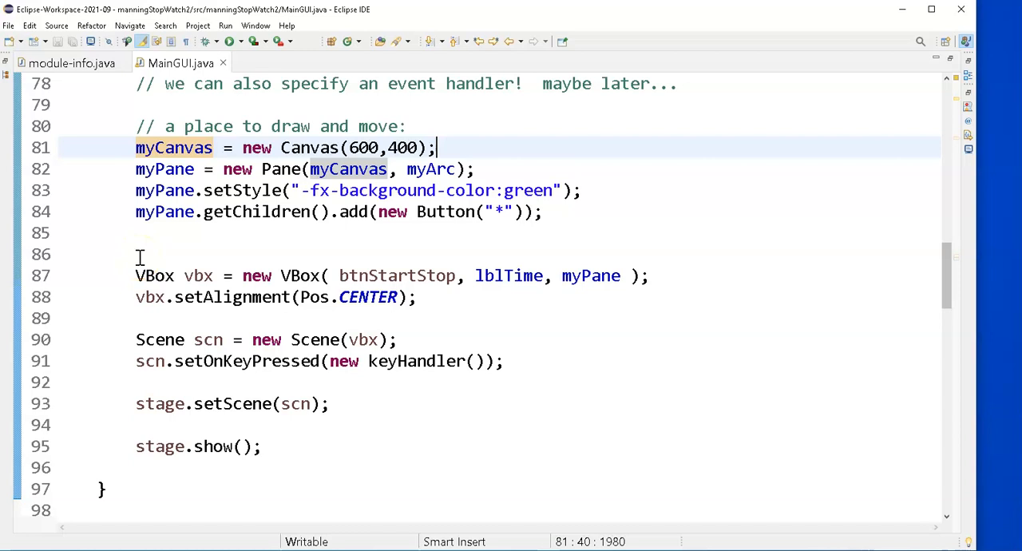
pyautogui.moveTo(125, 225)
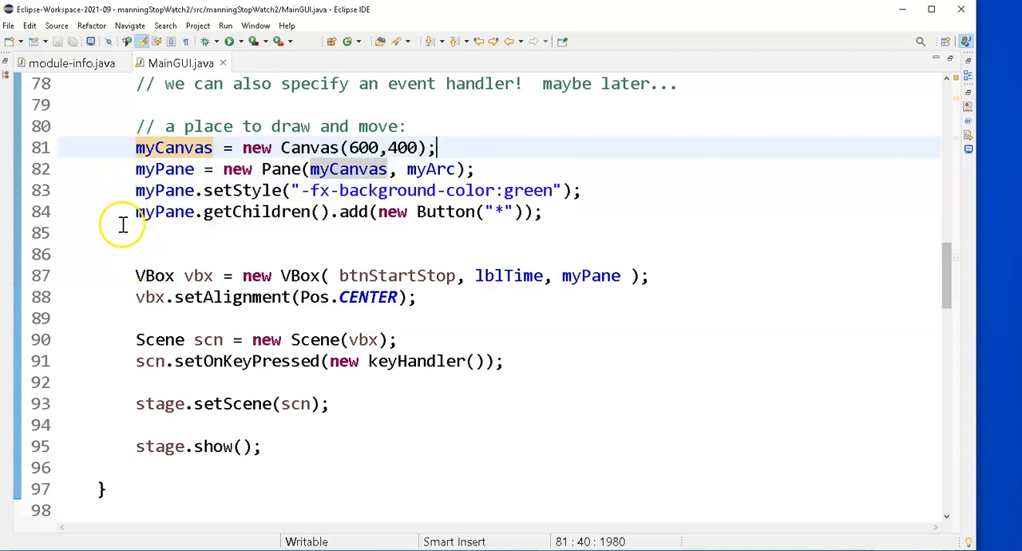
pyautogui.moveTo(136, 170)
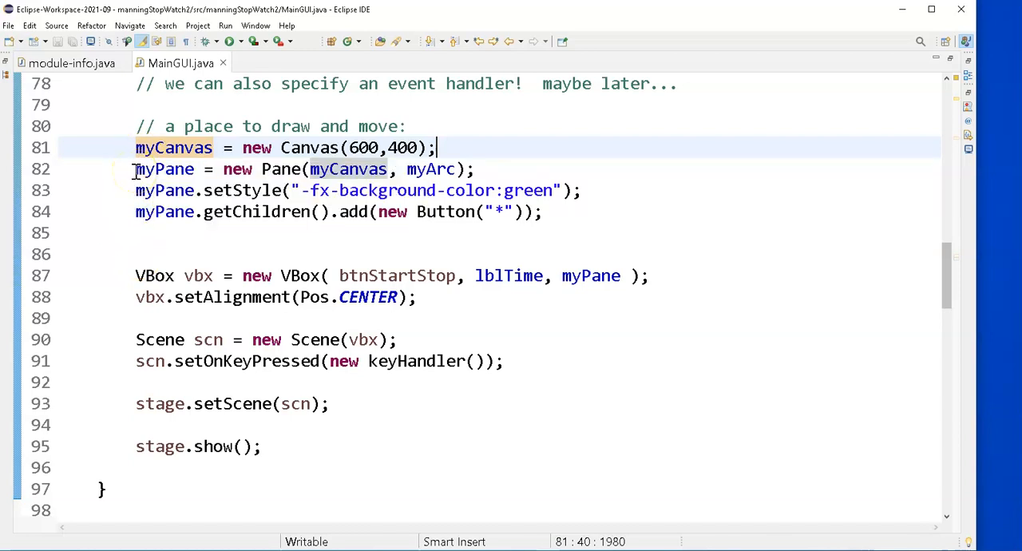
pyautogui.moveTo(140, 231)
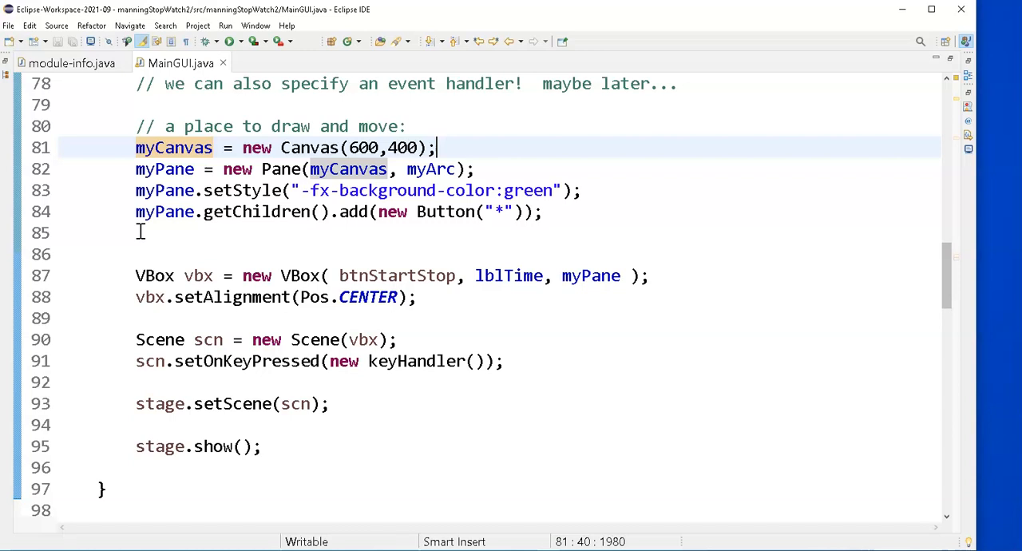
pyautogui.moveTo(185, 254)
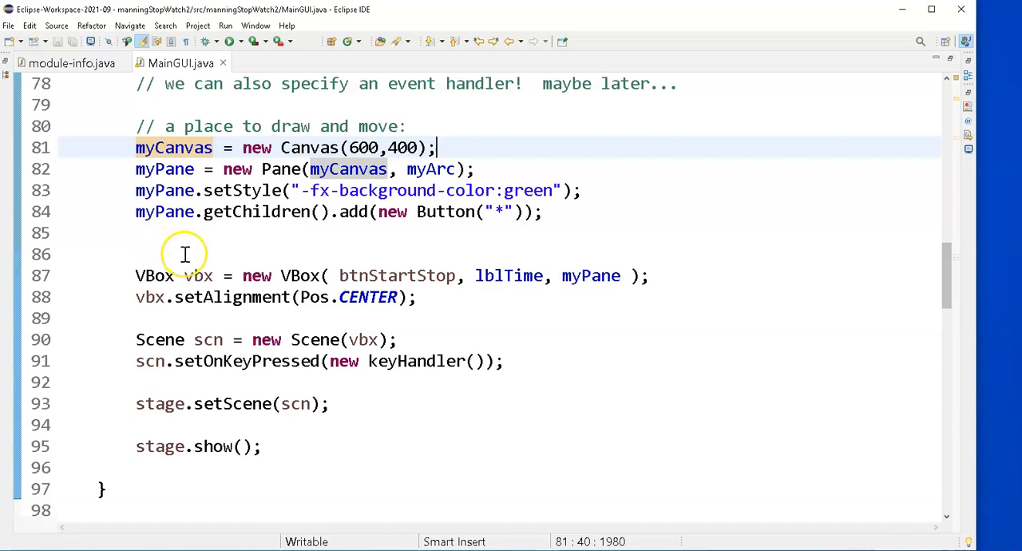
pyautogui.moveTo(179, 169)
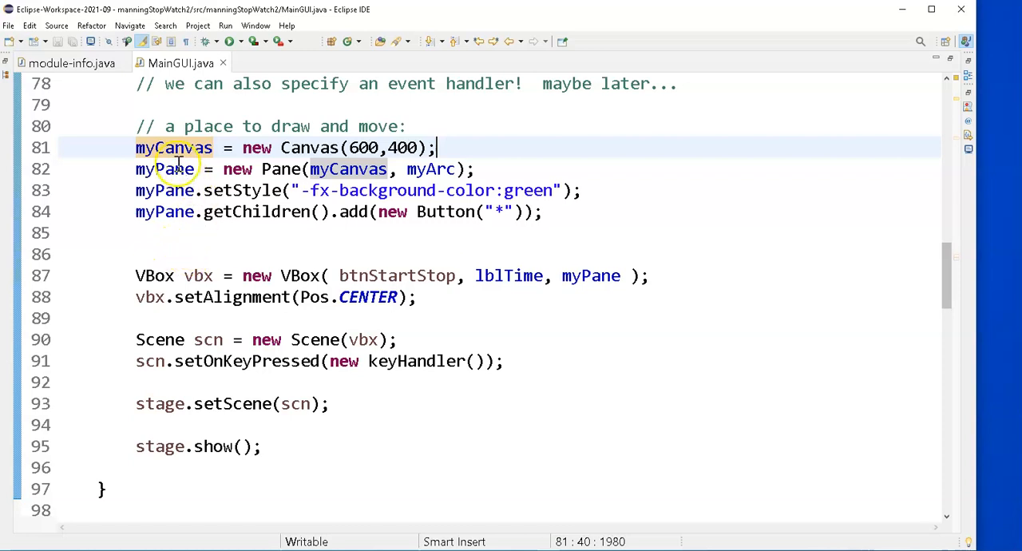
pyautogui.moveTo(160, 149)
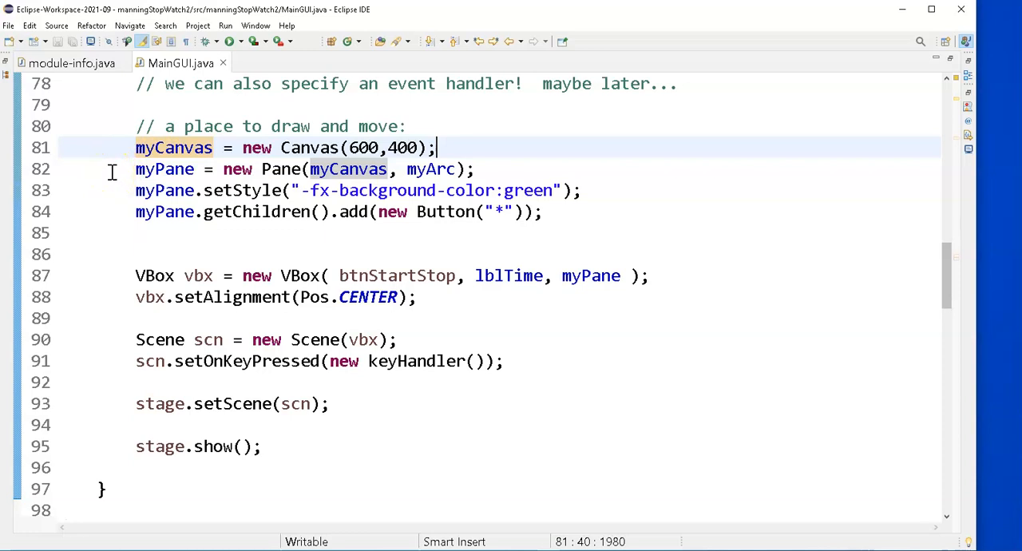
pyautogui.moveTo(141, 174)
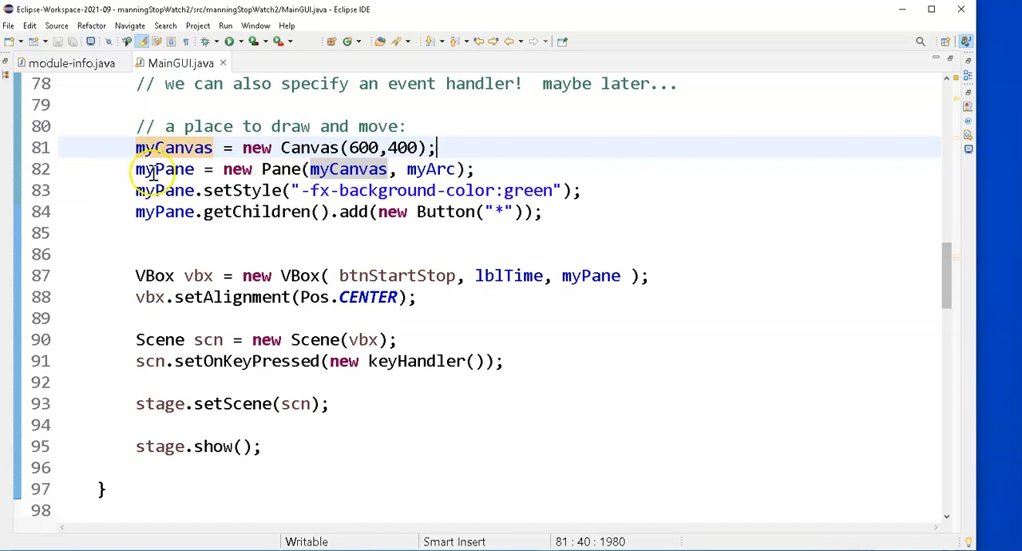
# Step: Initialize the lblTime, myCanvas and myPane field declarations to null like myClock
pyautogui.scroll(3)
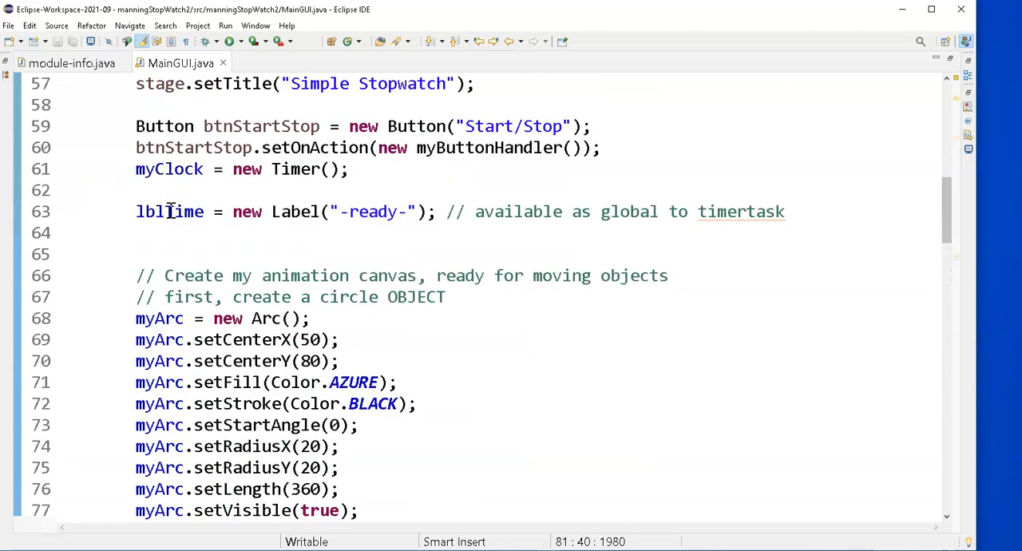
pyautogui.scroll(3)
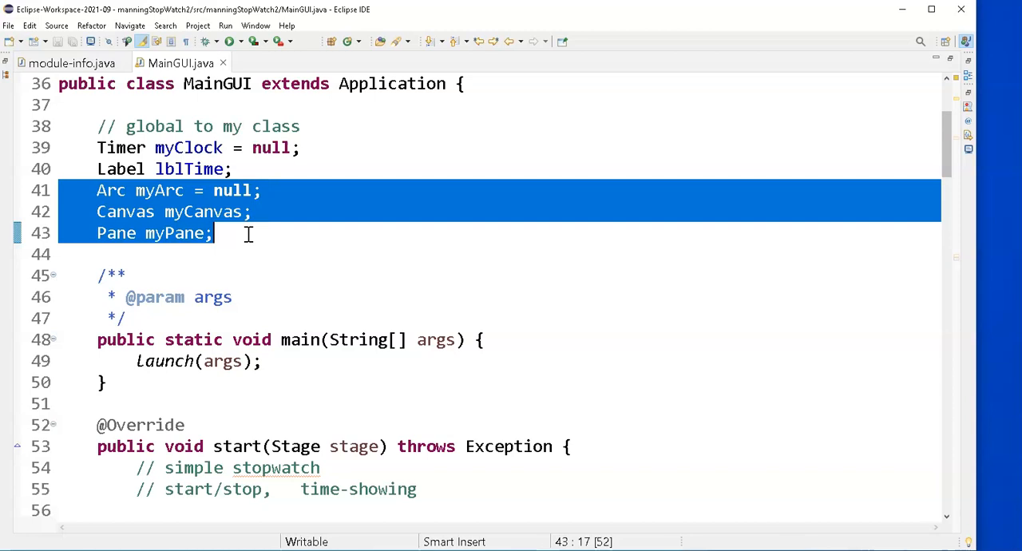
pyautogui.moveTo(237, 190)
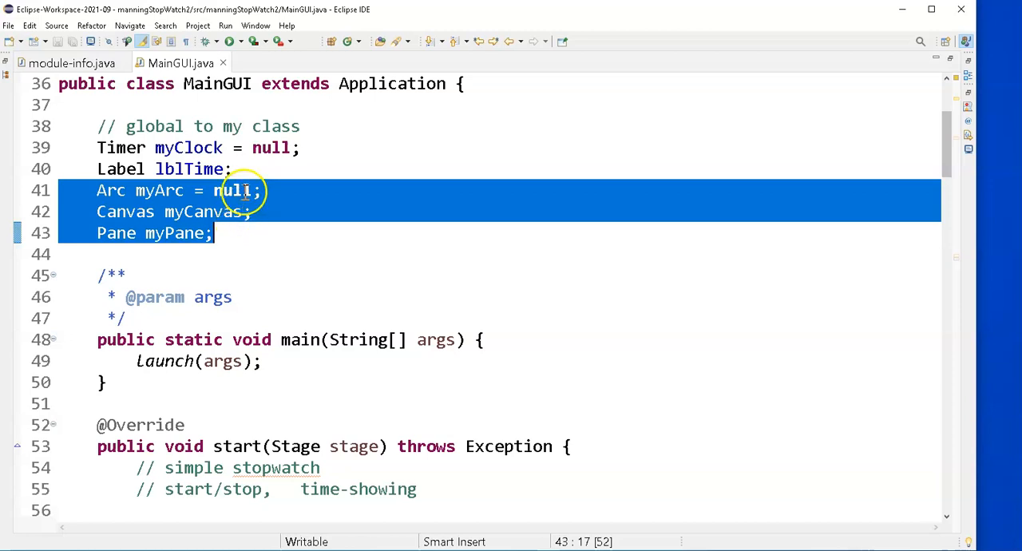
pyautogui.moveTo(246, 226)
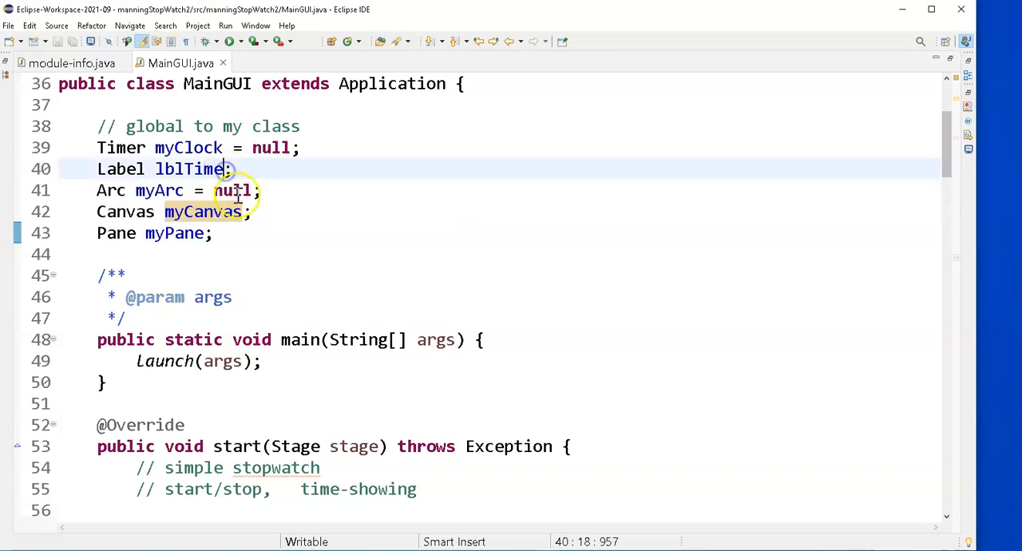
pyautogui.write('= null')
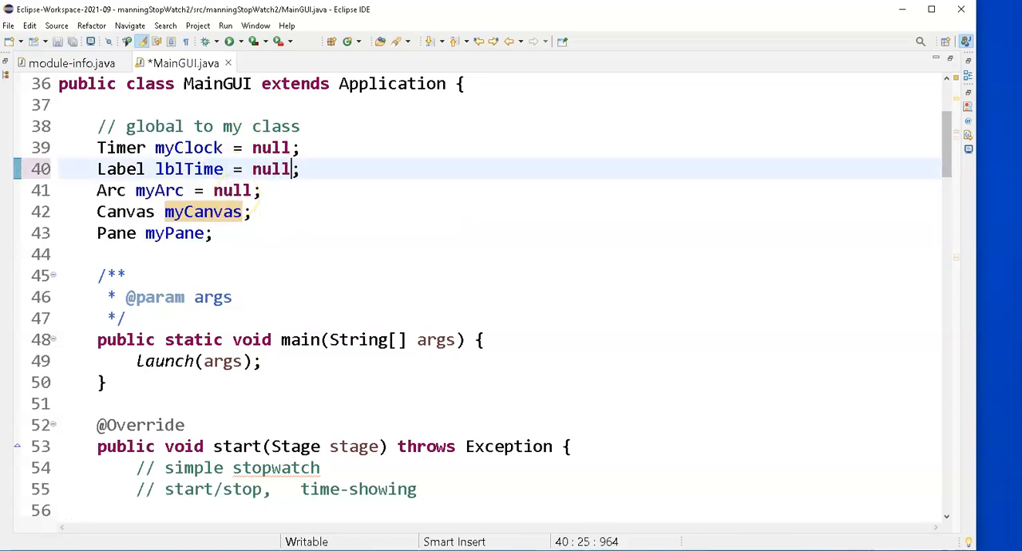
pyautogui.click(207, 211)
pyautogui.write(' = ')
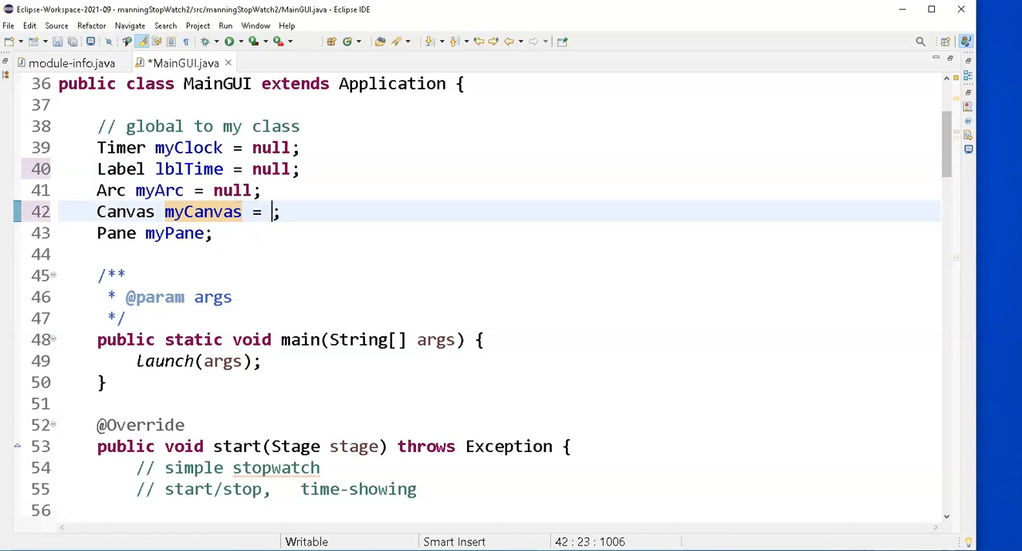
pyautogui.write('null')
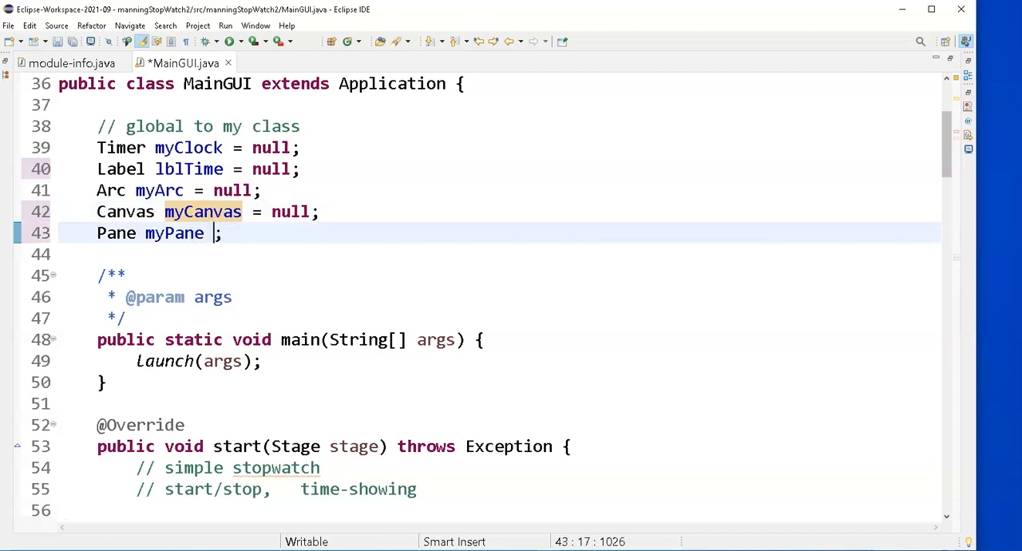
pyautogui.write('= null')
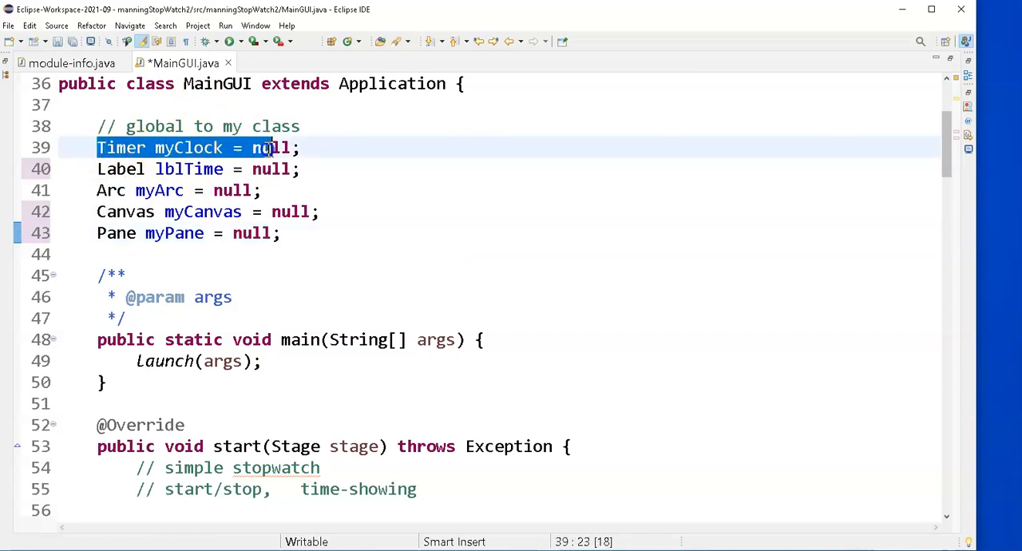
pyautogui.click(322, 170)
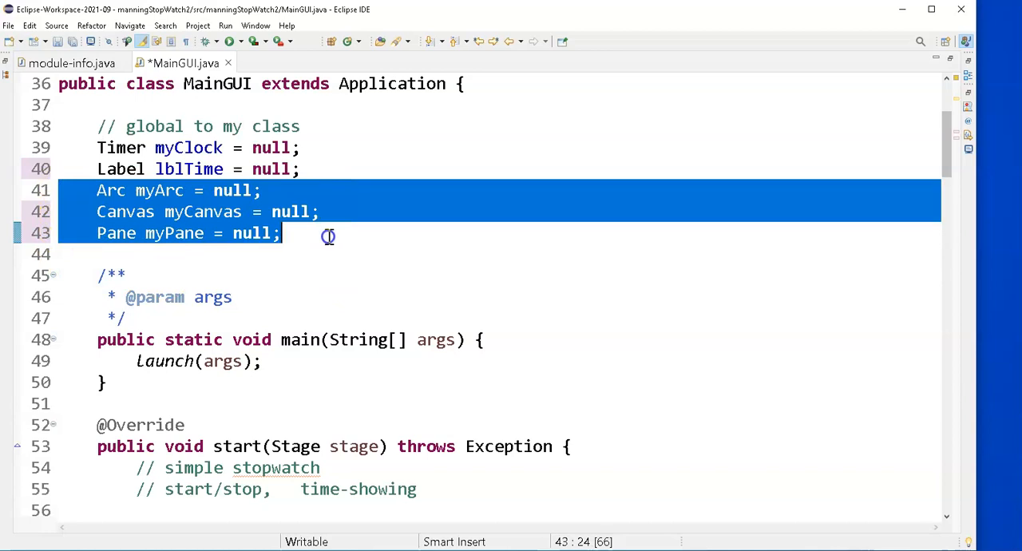
pyautogui.moveTo(330, 236)
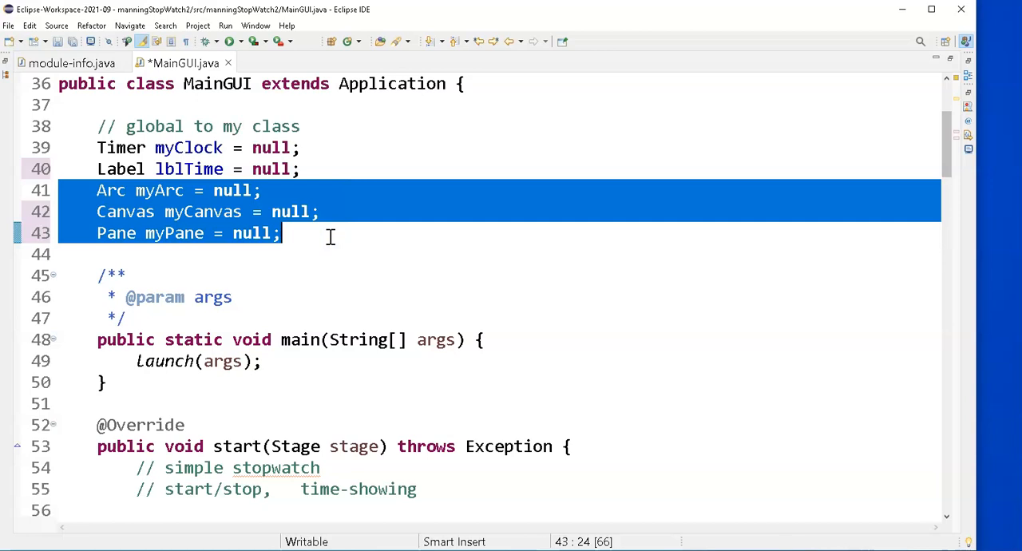
pyautogui.moveTo(163, 277)
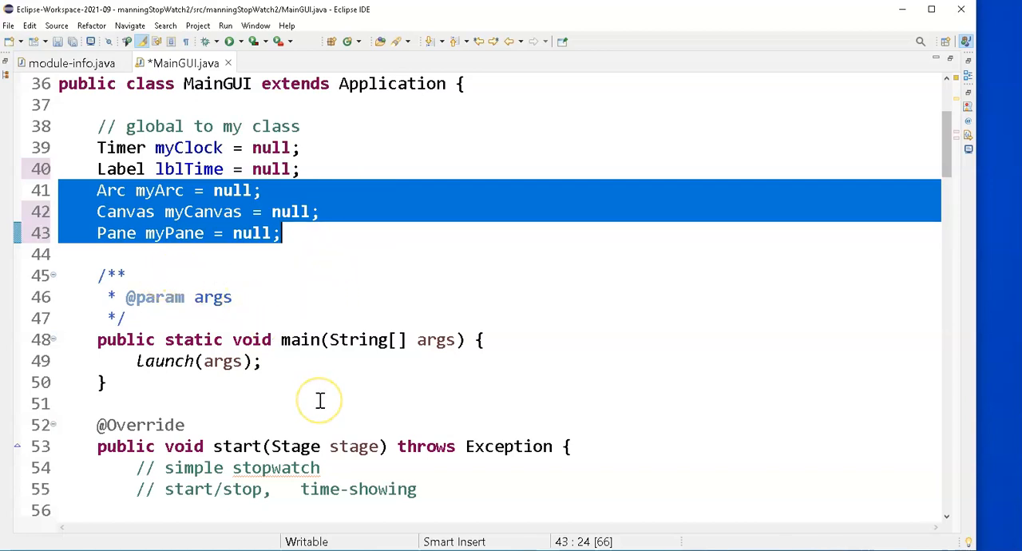
pyautogui.scroll(-3)
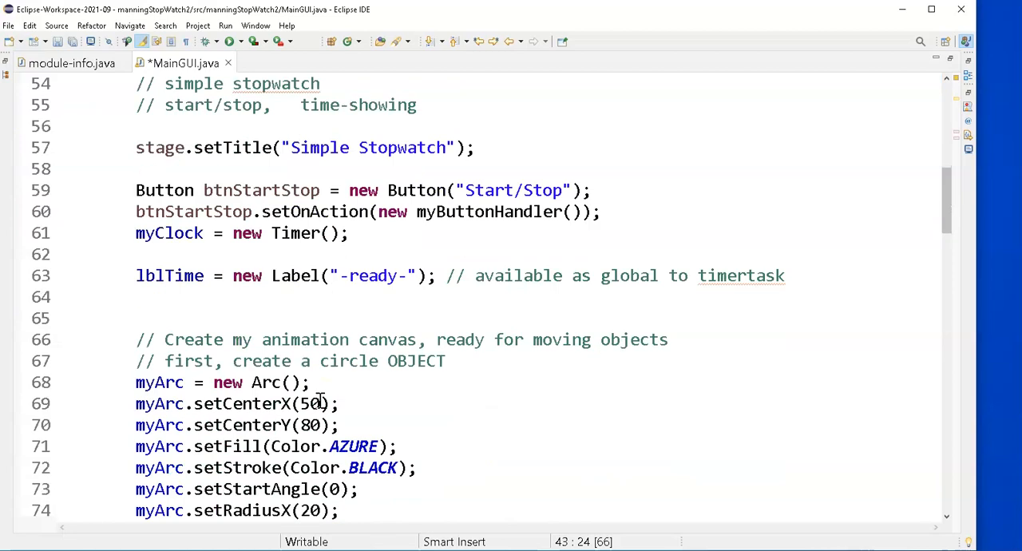
pyautogui.scroll(-3)
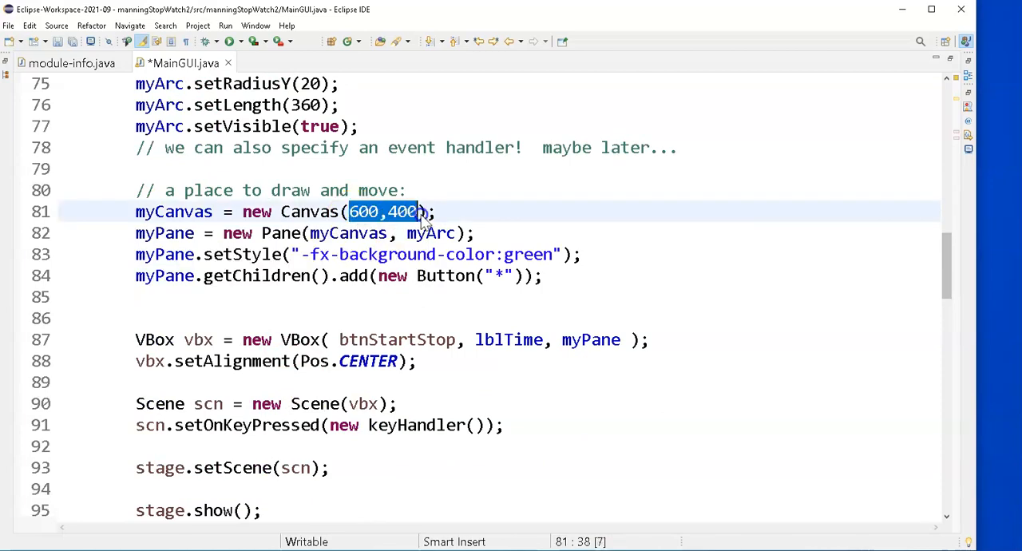
pyautogui.click(230, 41)
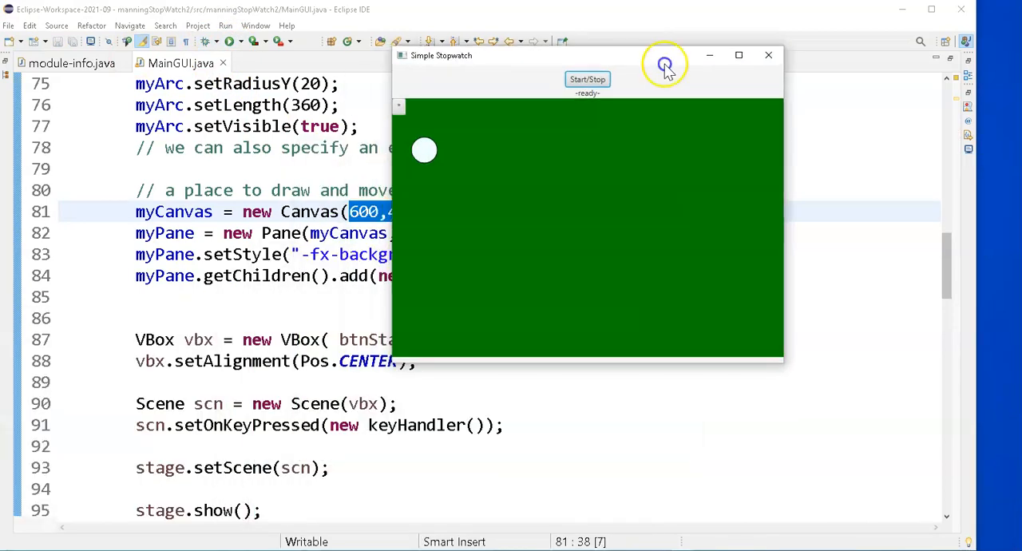
pyautogui.moveTo(665, 66); pyautogui.dragTo(815, 74)
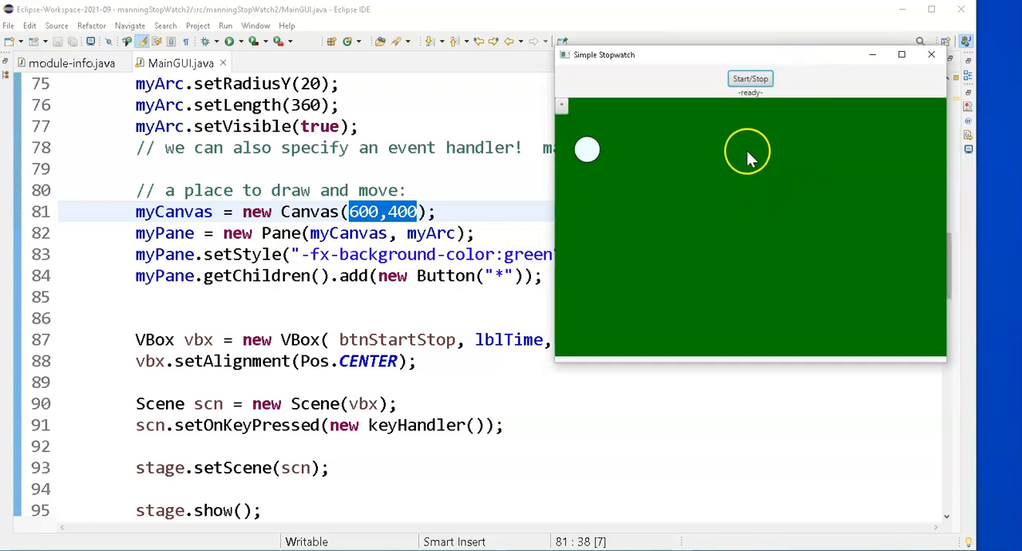
pyautogui.moveTo(942, 80)
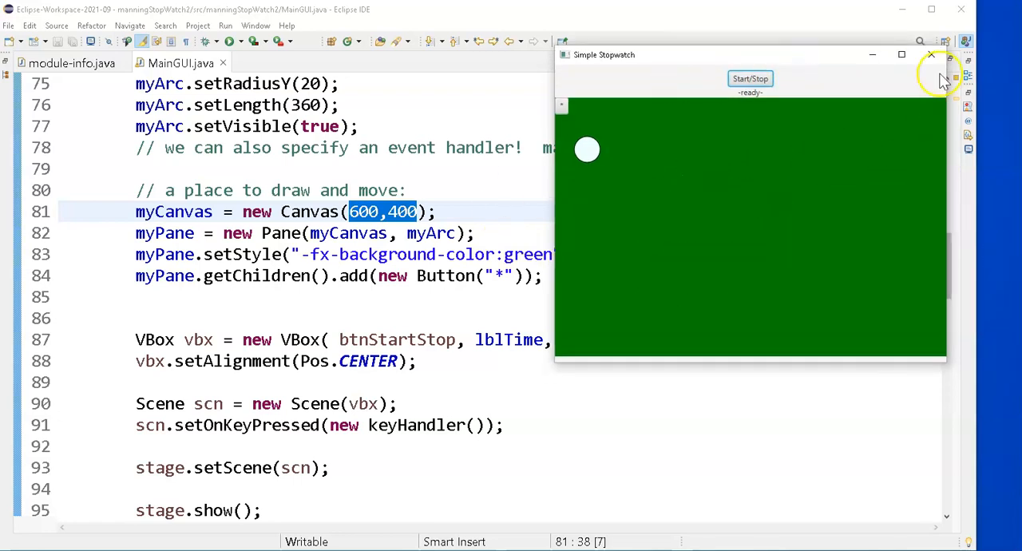
pyautogui.click(930, 54)
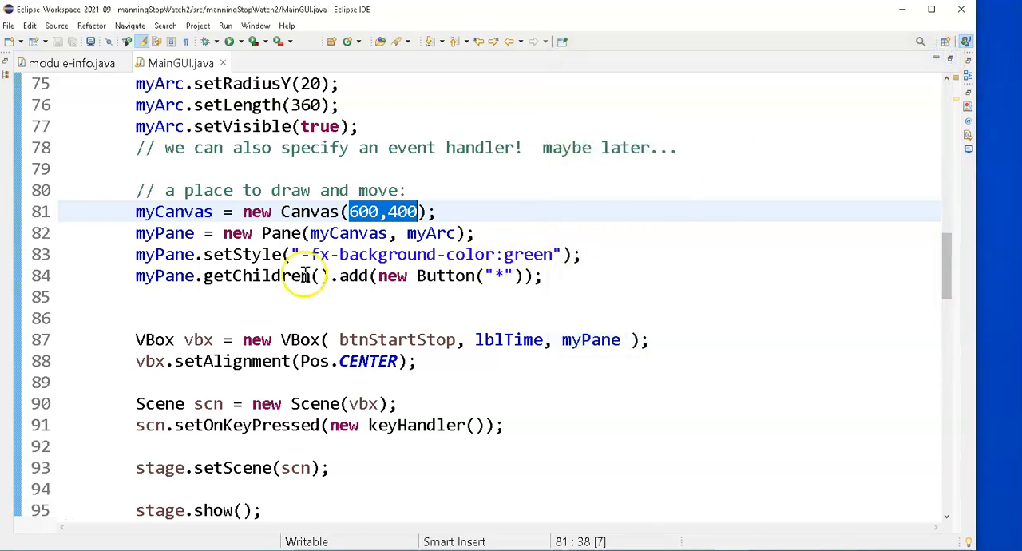
pyautogui.moveTo(349, 233)
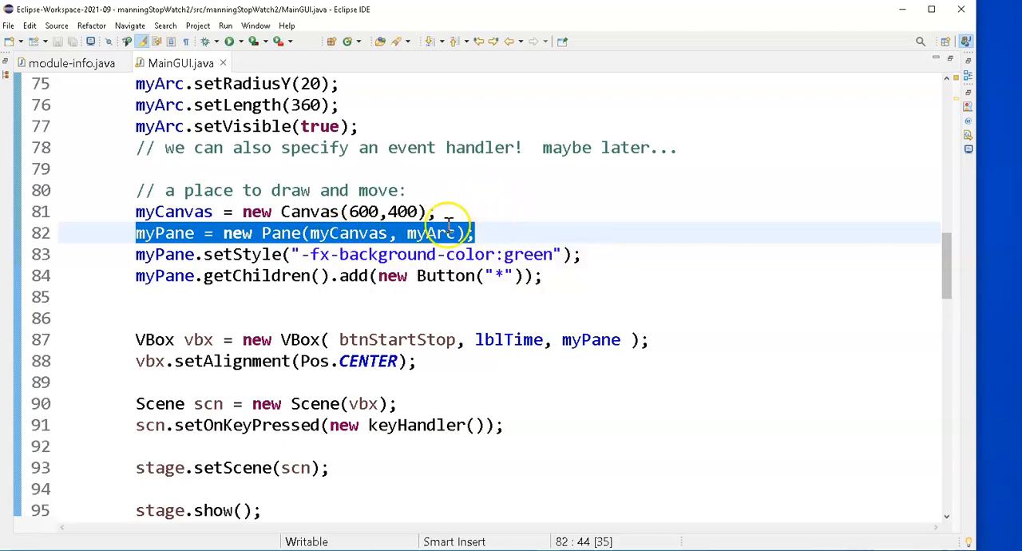
pyautogui.moveTo(483, 222)
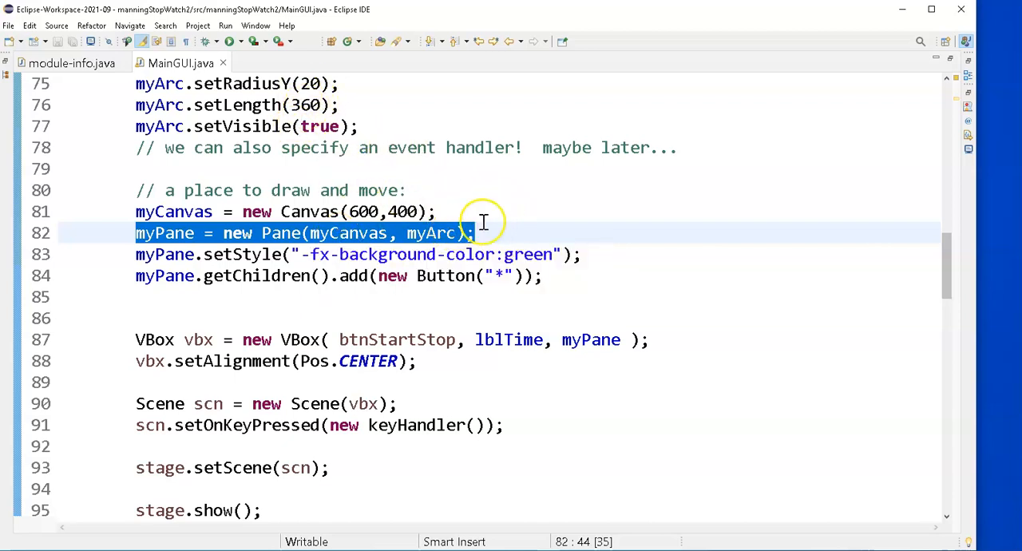
pyautogui.click(476, 234)
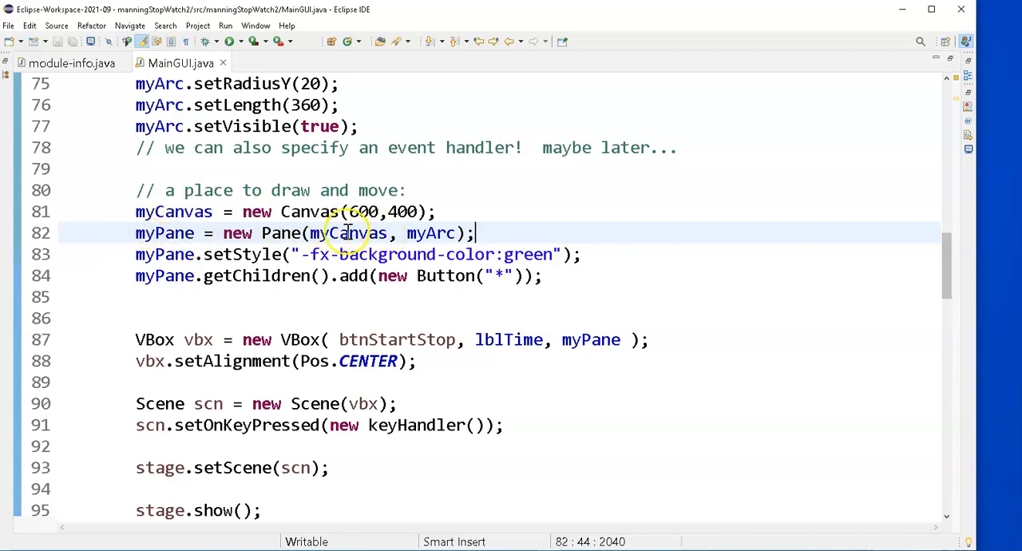
pyautogui.click(584, 254)
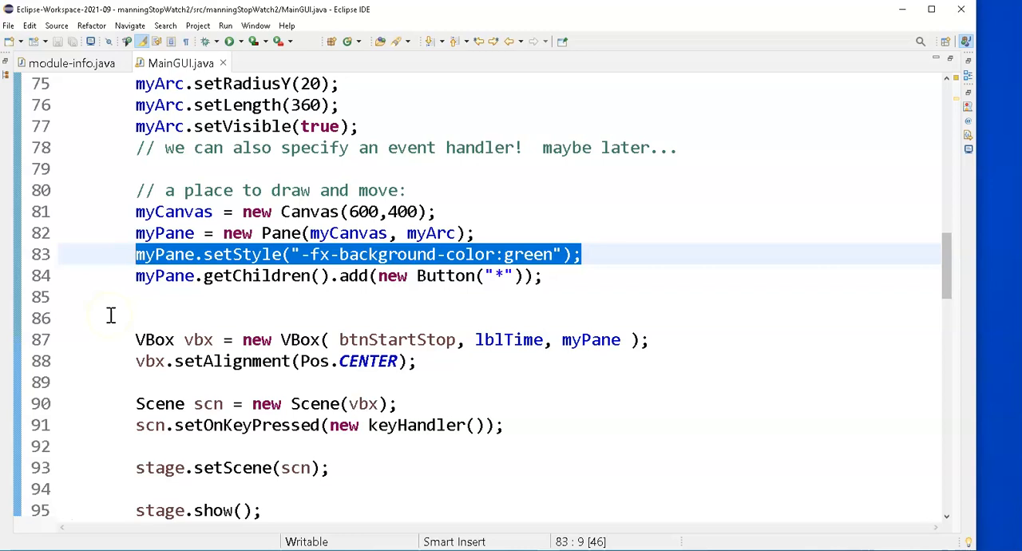
pyautogui.moveTo(269, 317)
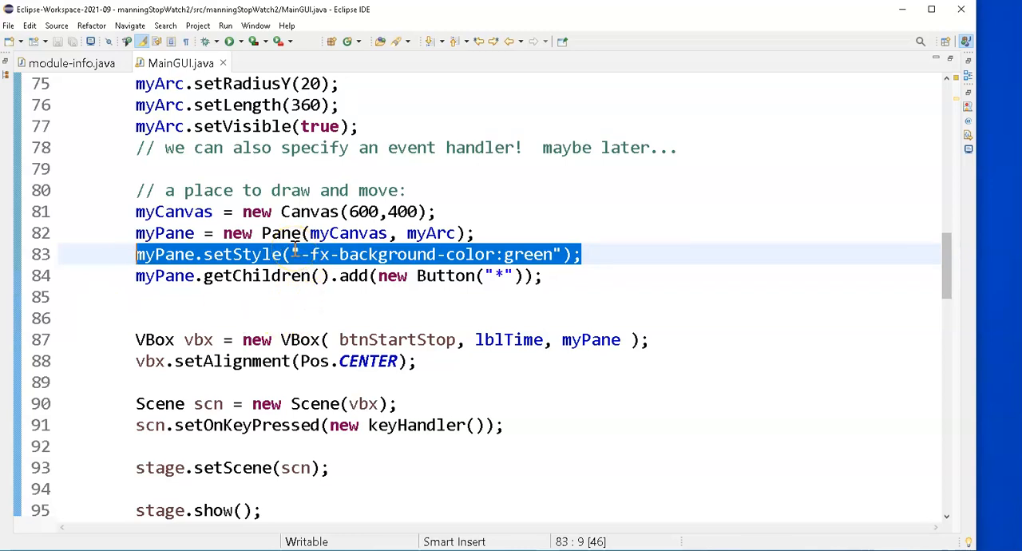
pyautogui.moveTo(563, 254)
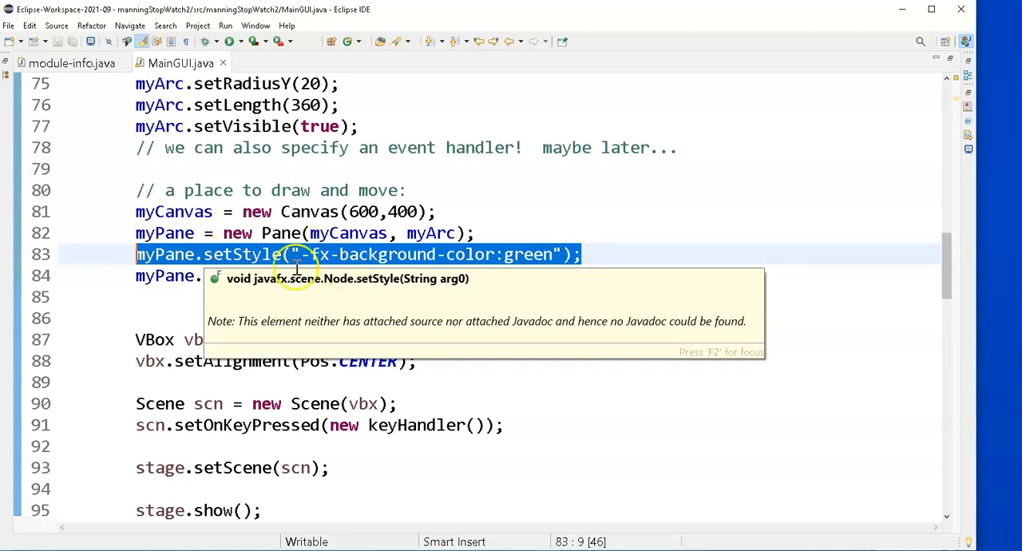
pyautogui.moveTo(626, 261)
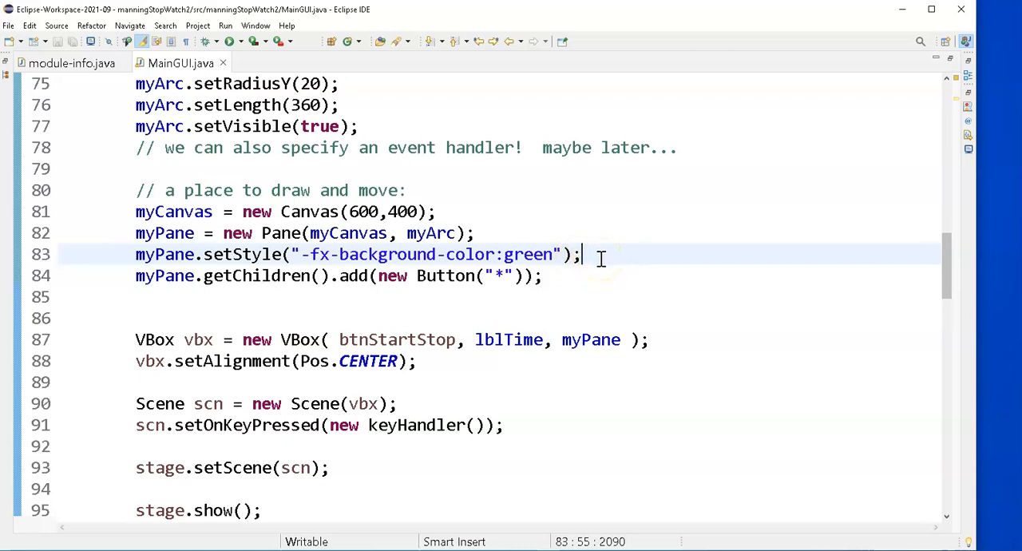
pyautogui.moveTo(562, 278)
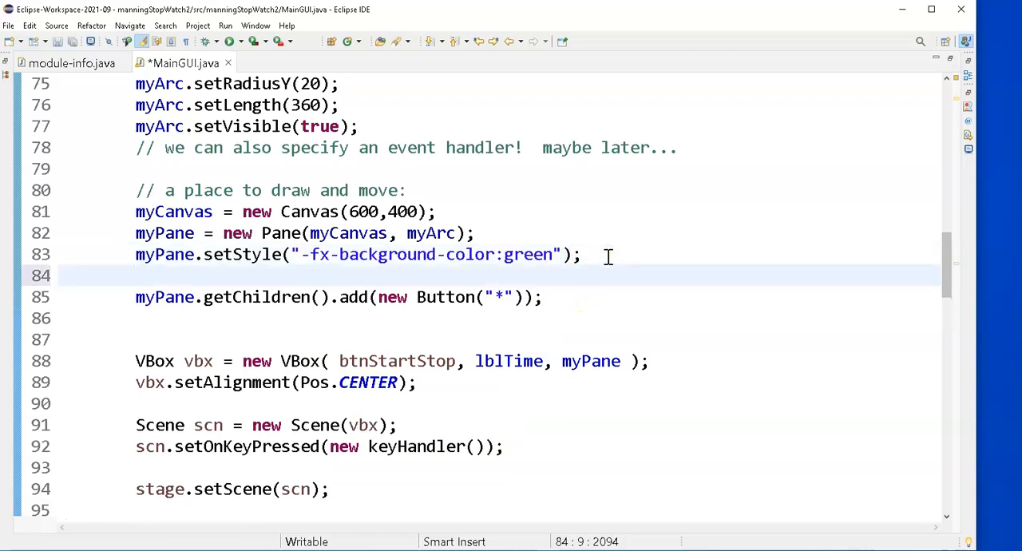
# Step: Write the comment "// experiment - display a button on the Pane also" above the getChildren line
pyautogui.write('// e')
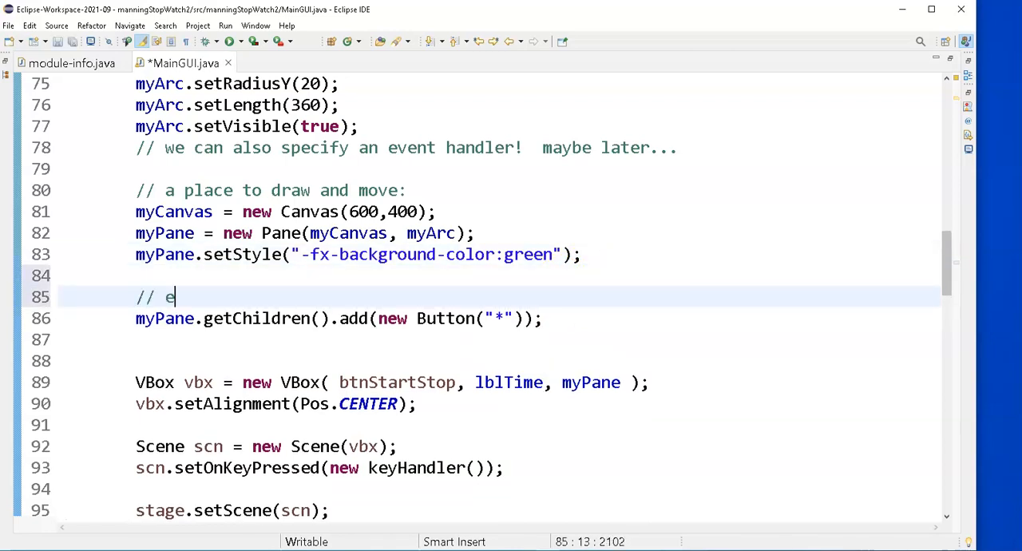
pyautogui.write('xperiment')
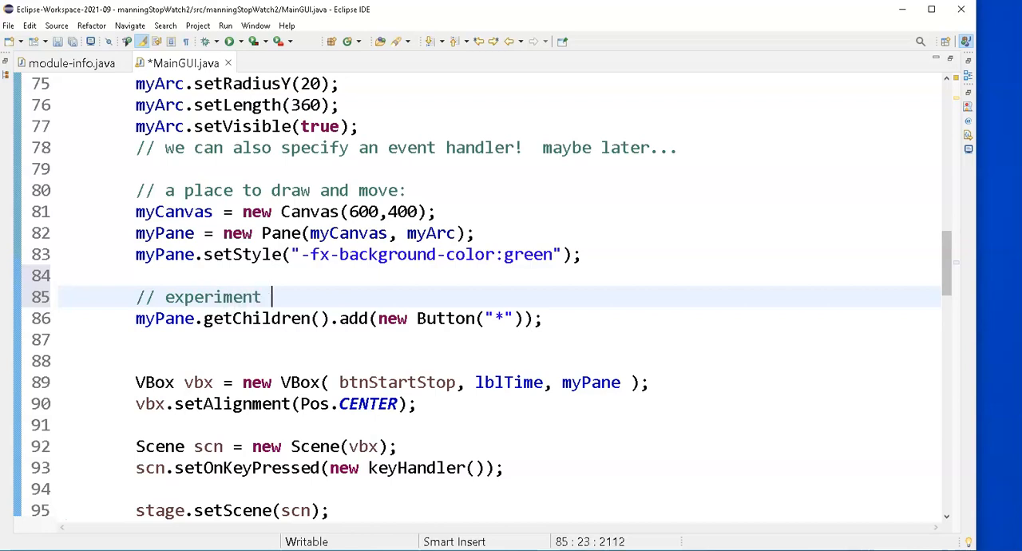
pyautogui.write('- didp')
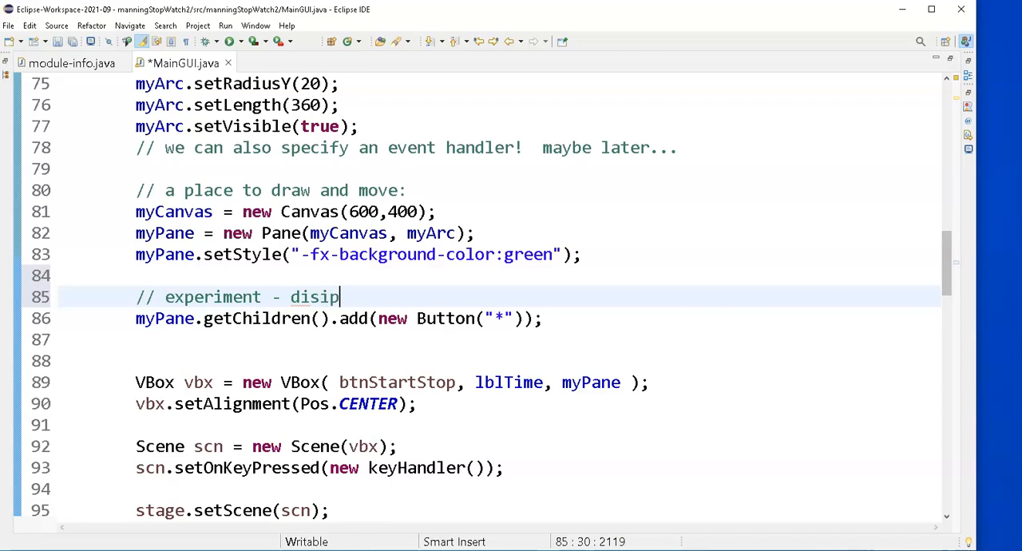
pyautogui.write('lay a but')
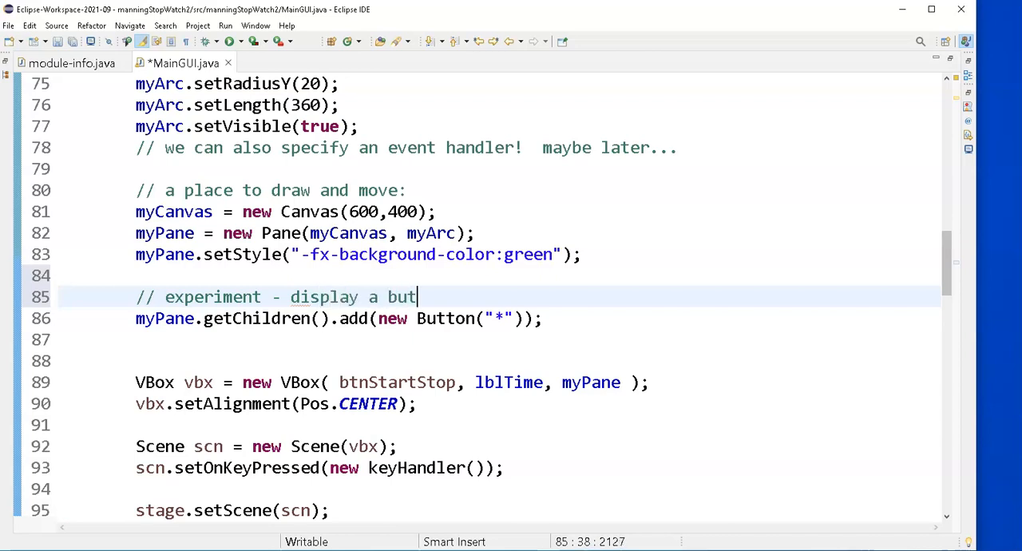
pyautogui.write('ton on the')
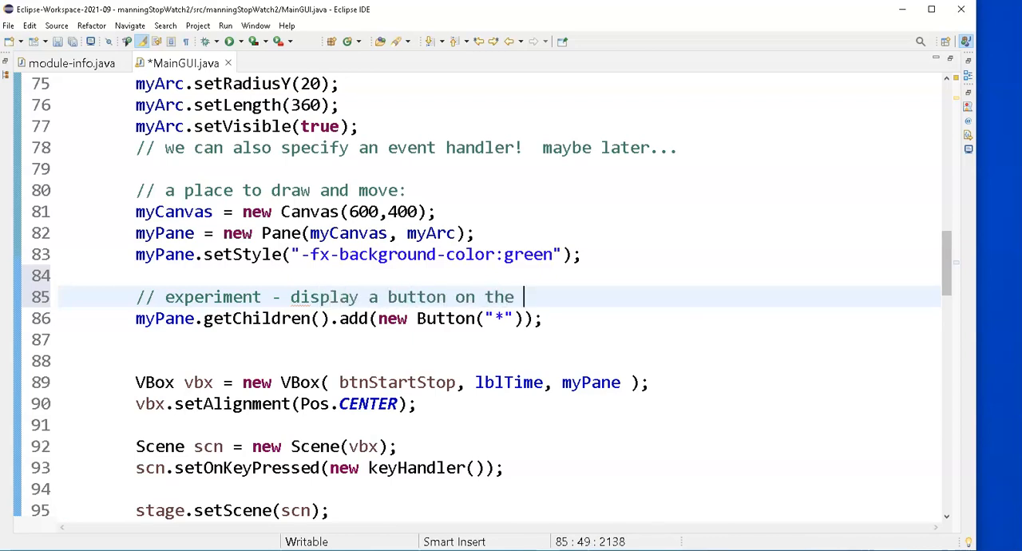
pyautogui.write('Pane')
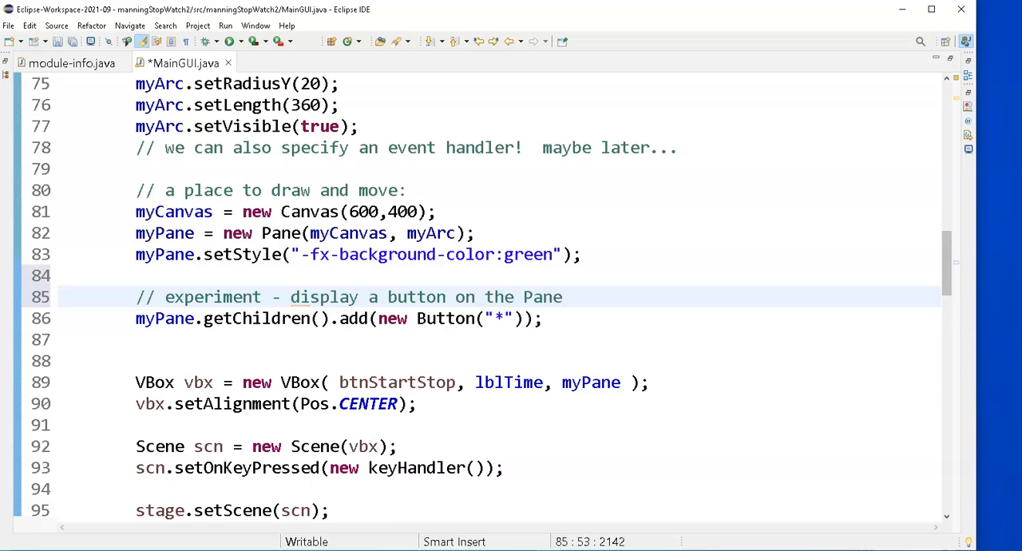
pyautogui.write('also')
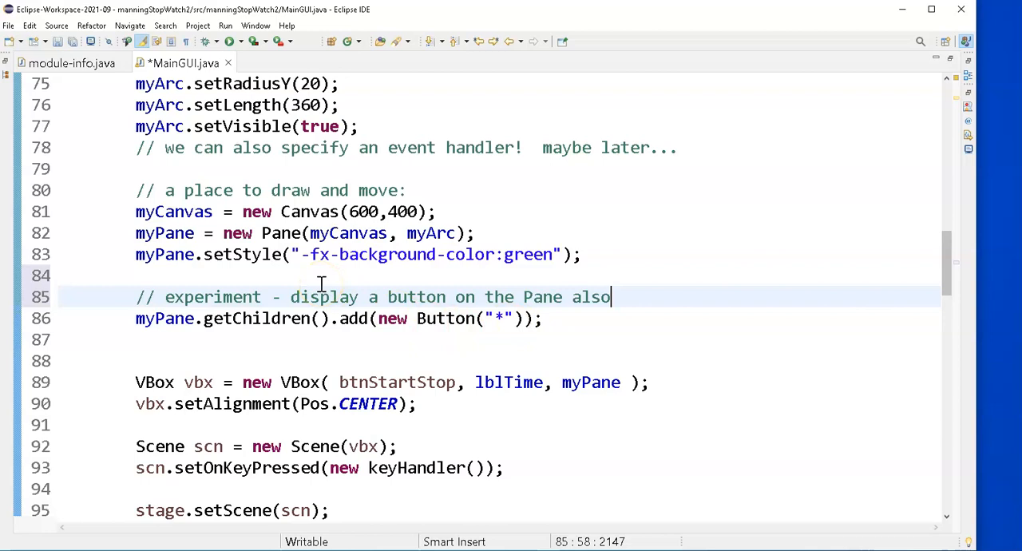
pyautogui.moveTo(351, 276)
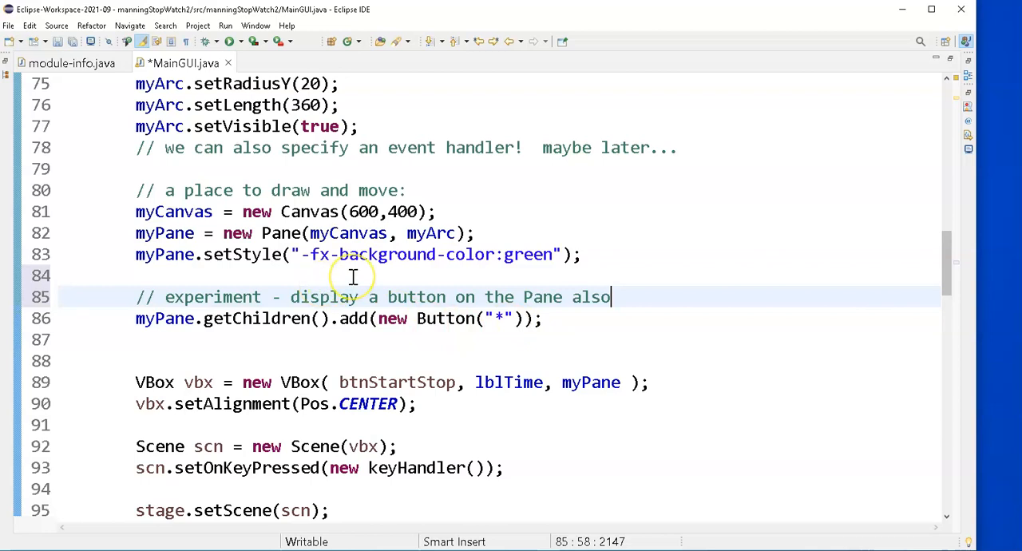
pyautogui.moveTo(332, 233)
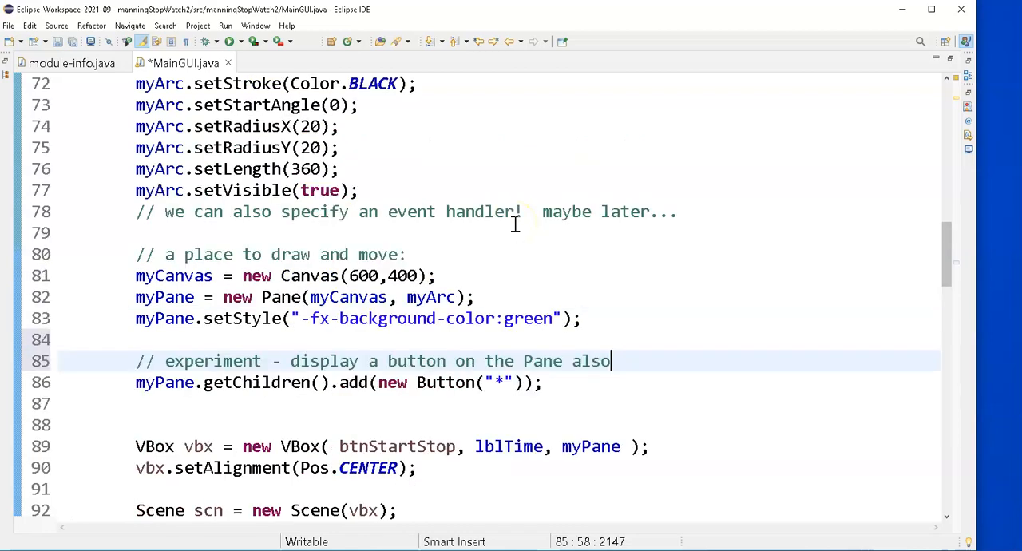
pyautogui.scroll(3)
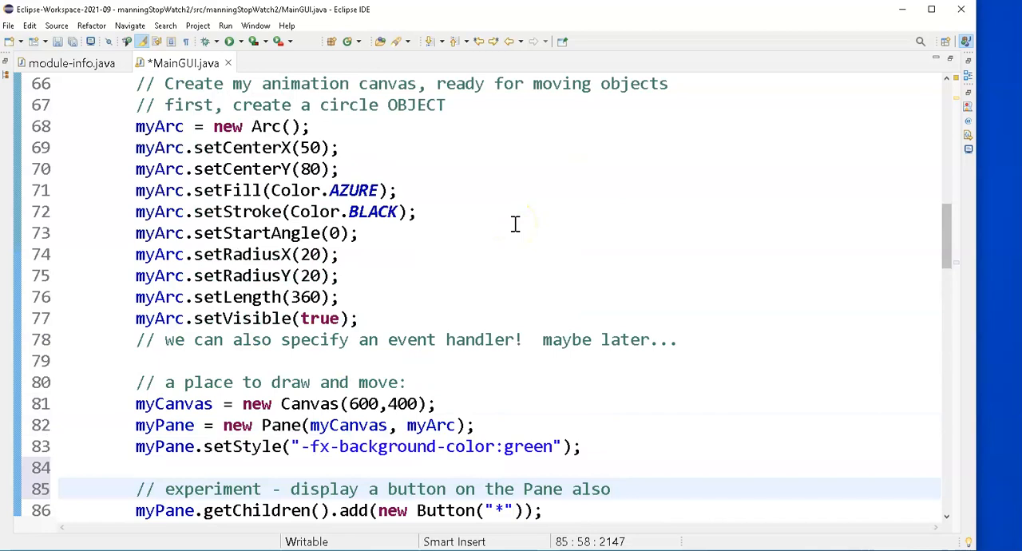
pyautogui.scroll(3)
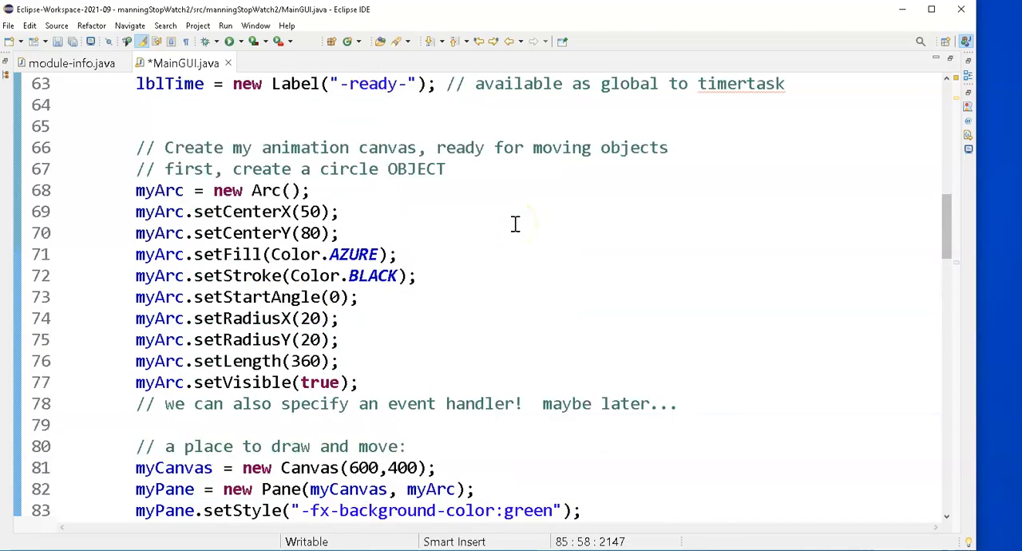
pyautogui.moveTo(502, 366)
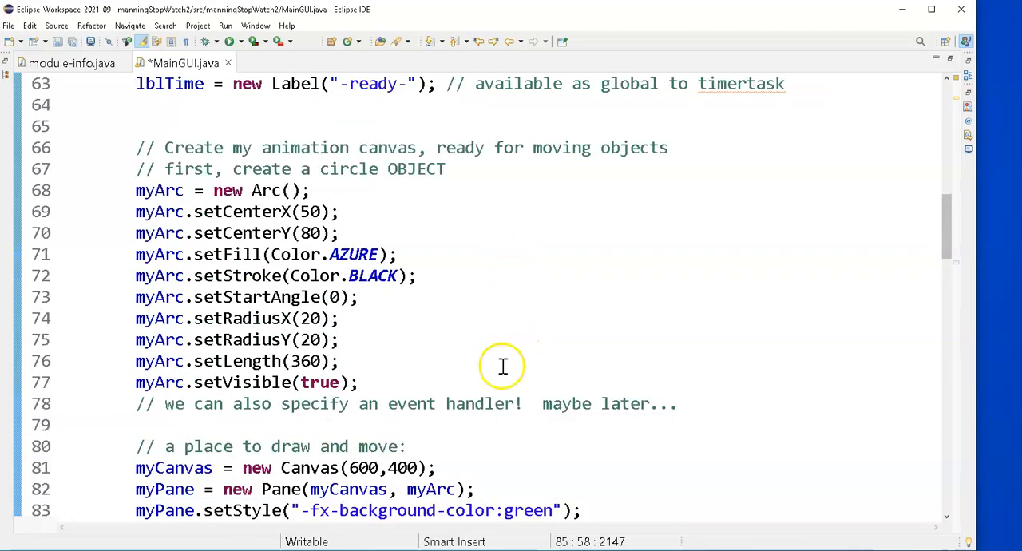
pyautogui.moveTo(176, 211)
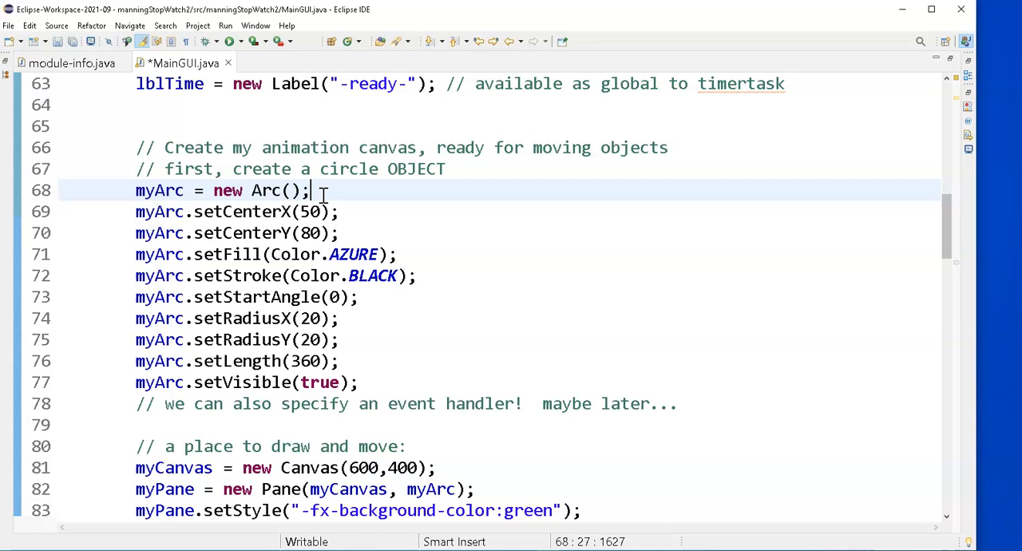
pyautogui.moveTo(461, 489)
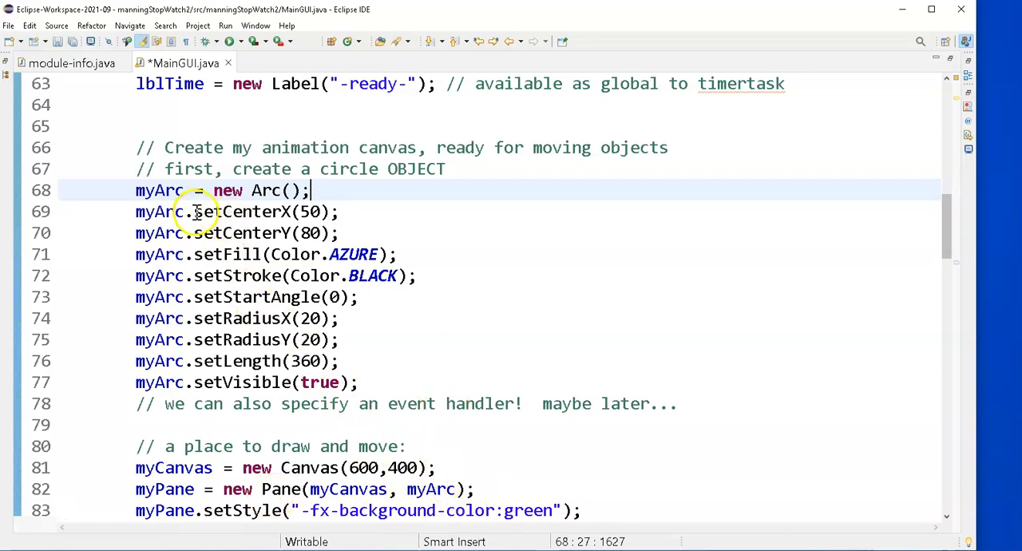
pyautogui.moveTo(351, 216)
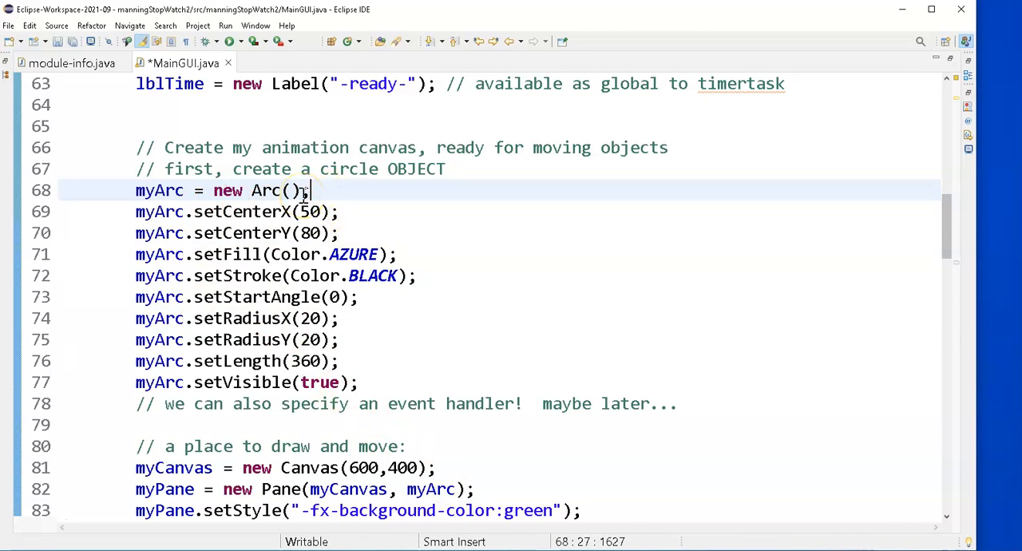
pyautogui.scroll(3)
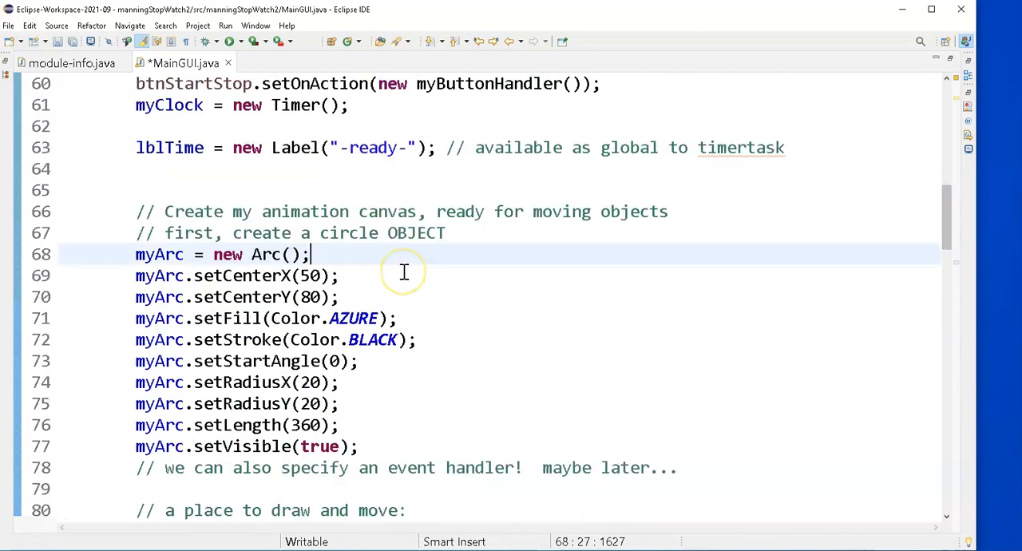
pyautogui.scroll(-3)
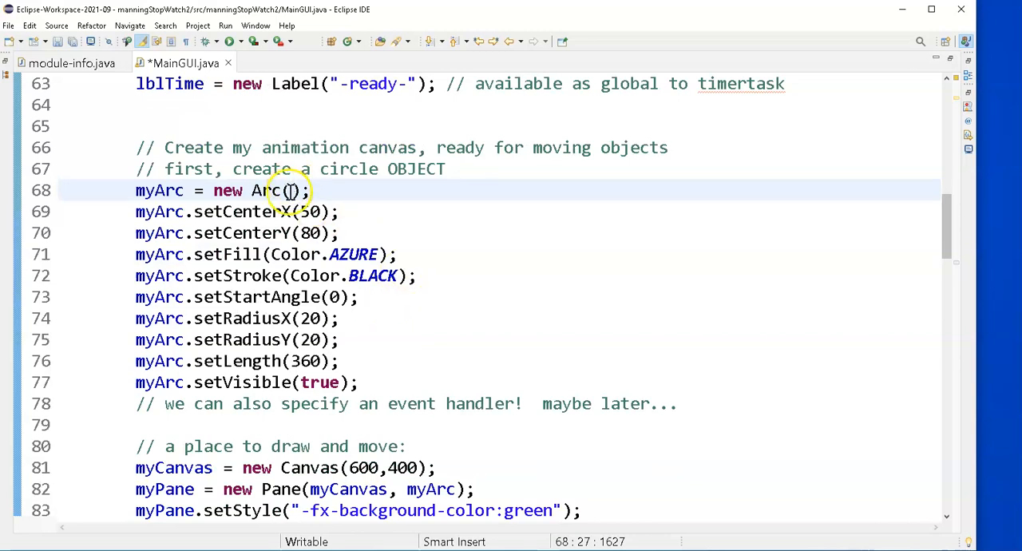
pyautogui.moveTo(310, 190)
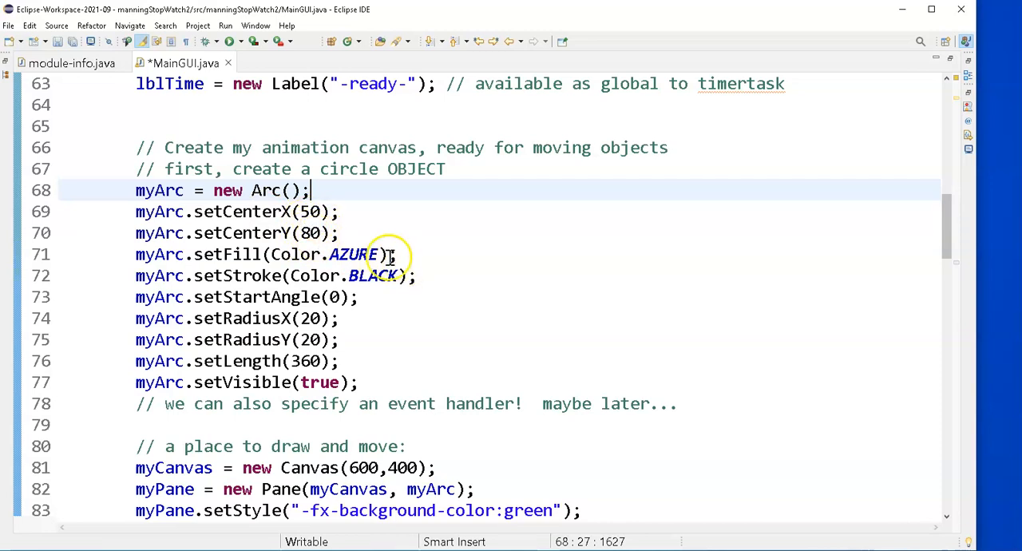
pyautogui.moveTo(492, 284)
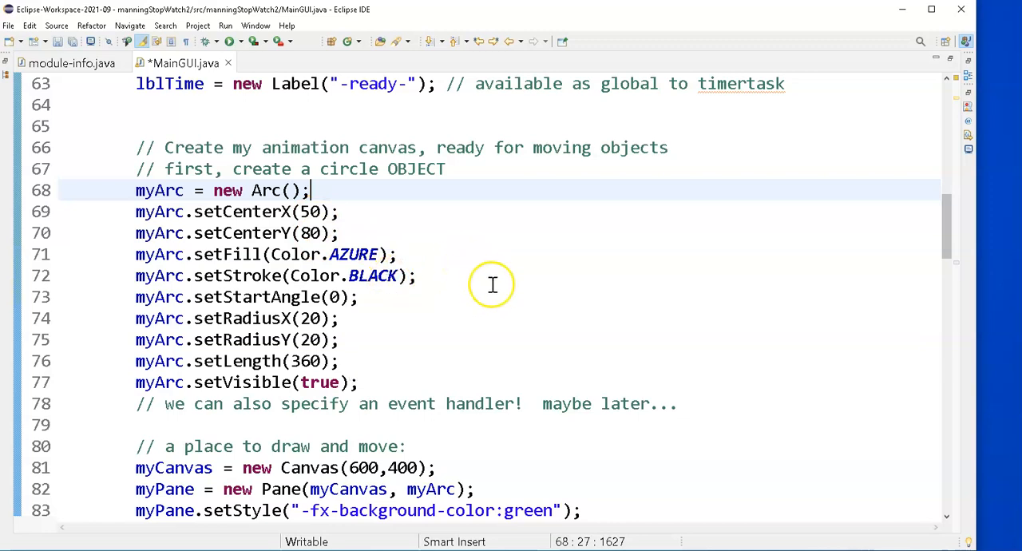
pyautogui.moveTo(348, 381)
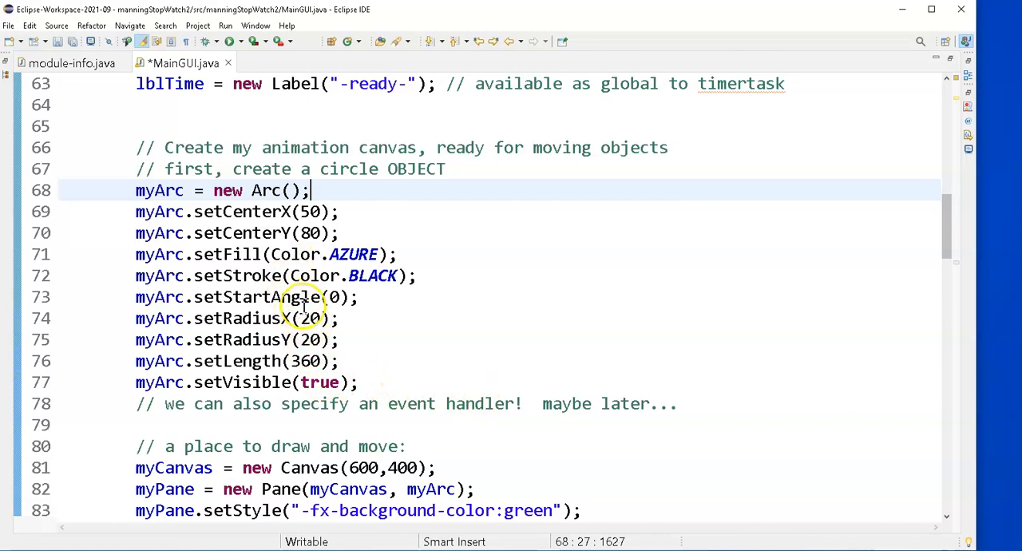
pyautogui.moveTo(99, 348)
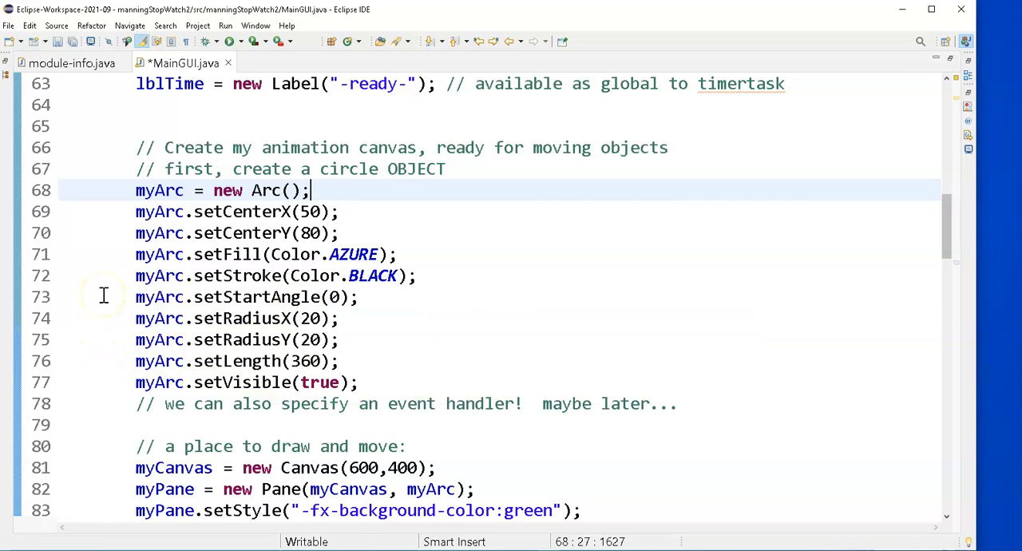
pyautogui.moveTo(107, 361)
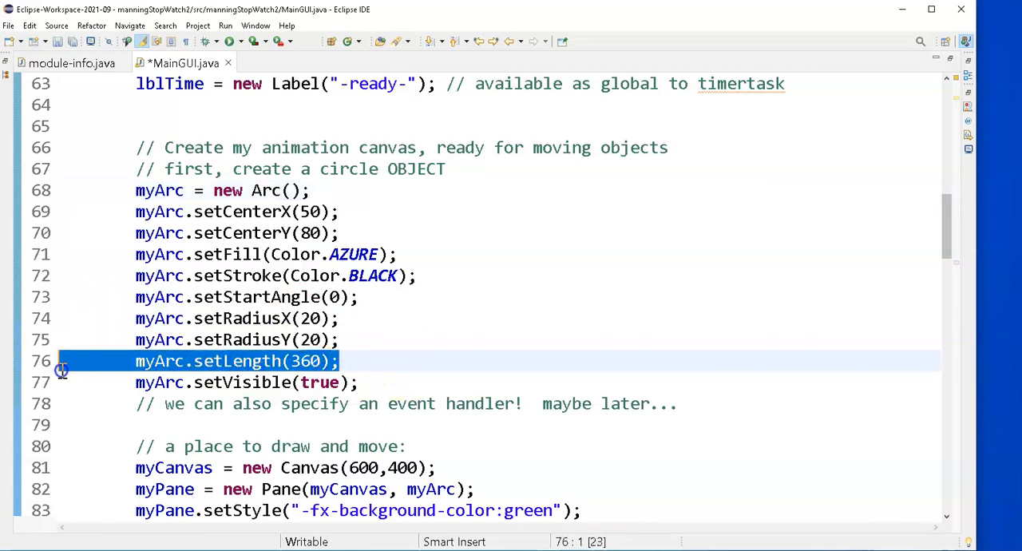
# Step: Place myArc.setLength(360); right after setStartAngle(0) and drop the blank line before setVisible
pyautogui.press('Delete')
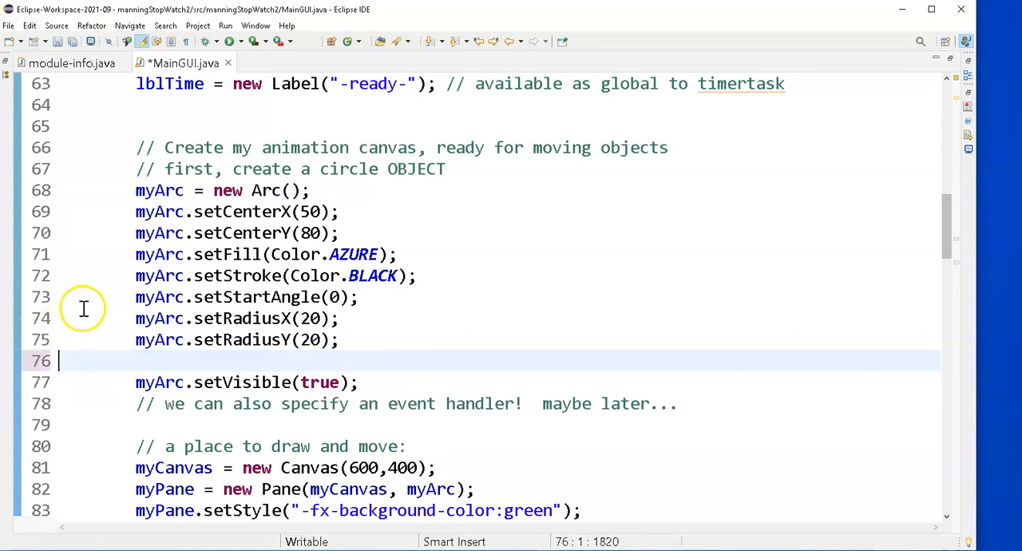
pyautogui.click(98, 318)
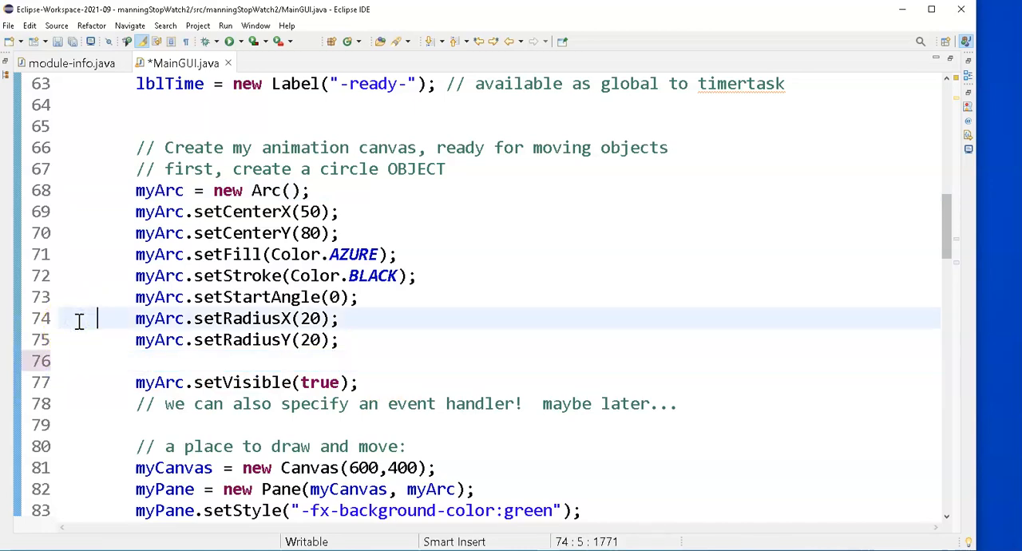
pyautogui.write('myArc.setLength(360);')
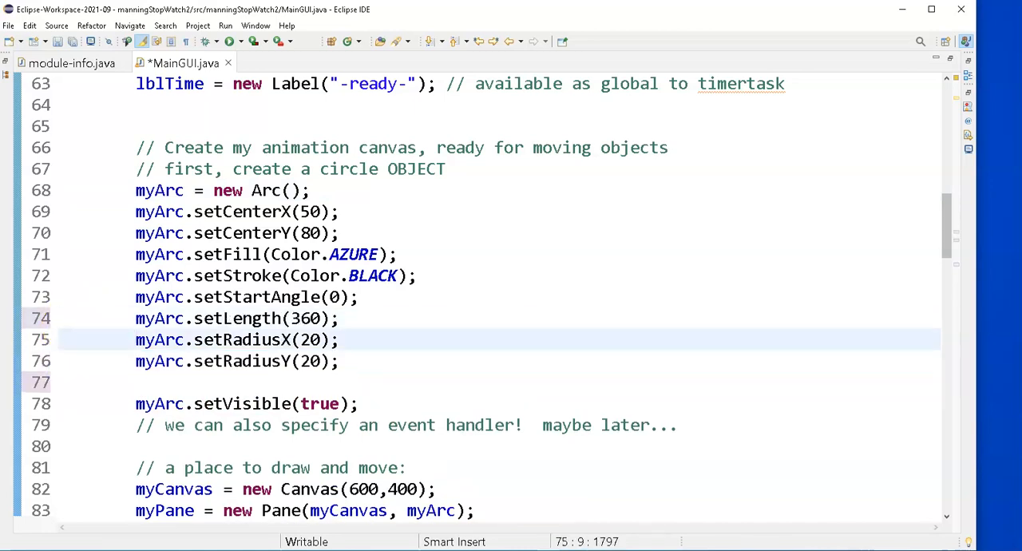
pyautogui.click(131, 403)
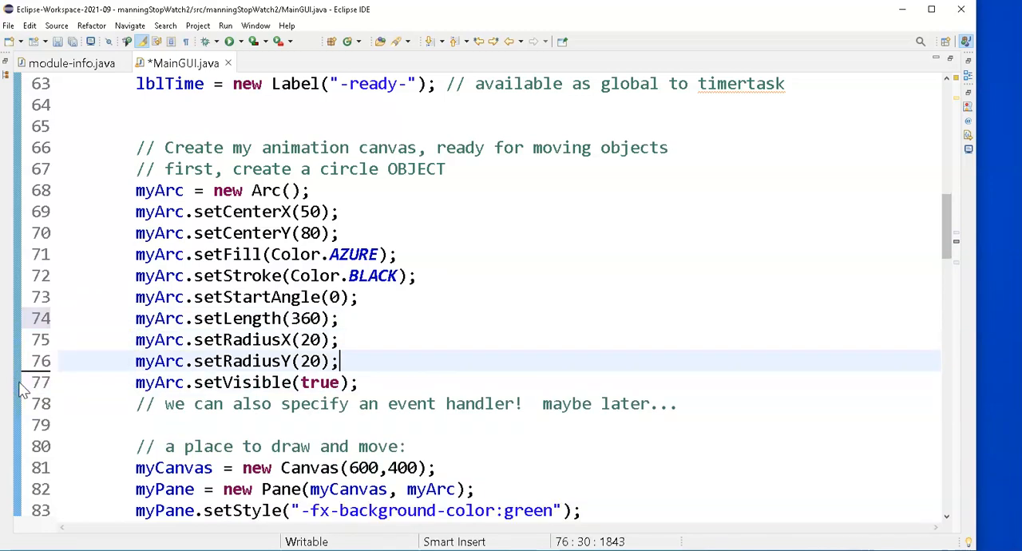
pyautogui.click(368, 297)
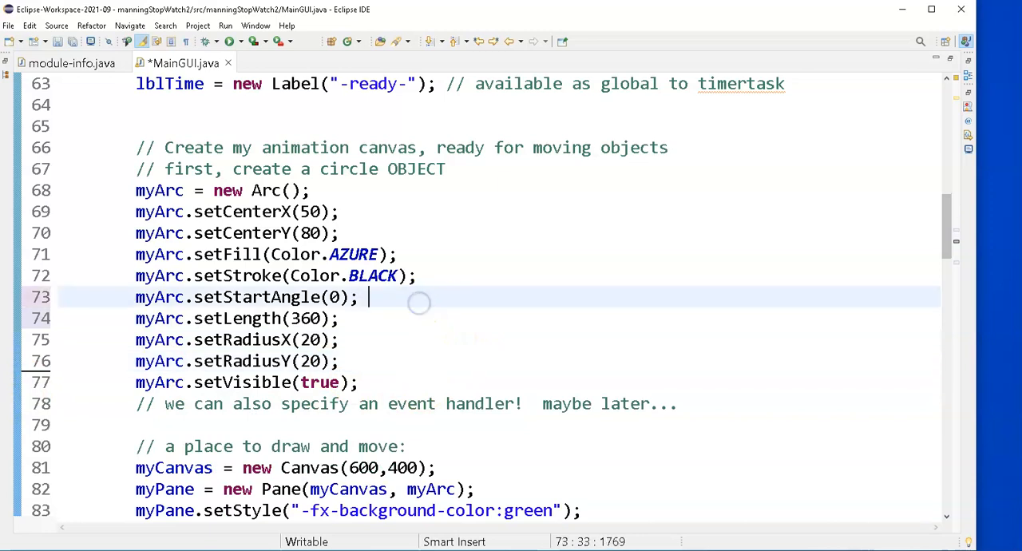
# Step: Comment setStartAngle as starting angle, setLength as ending angle and setRadiusX as size of this circle
pyautogui.write('// starti')
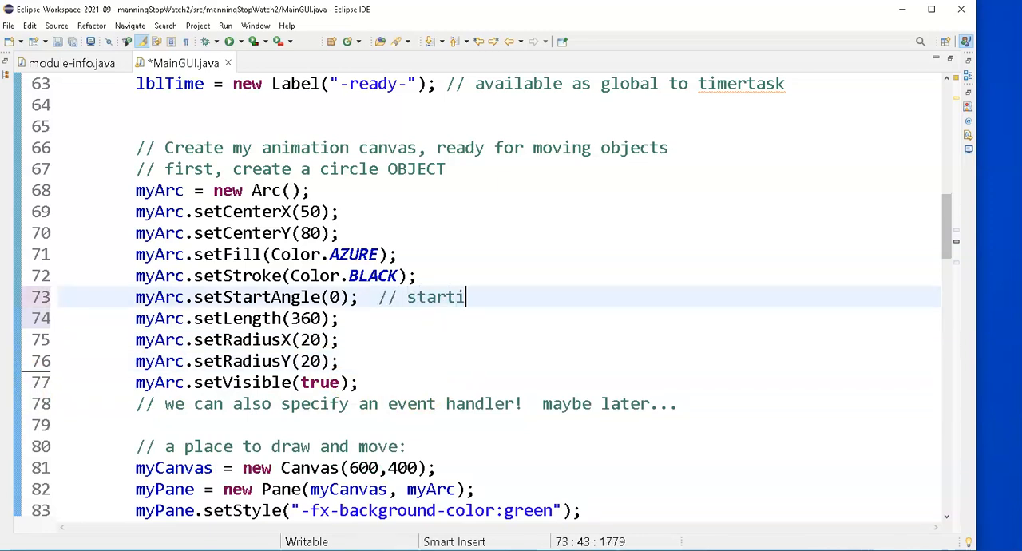
pyautogui.write('ng angle')
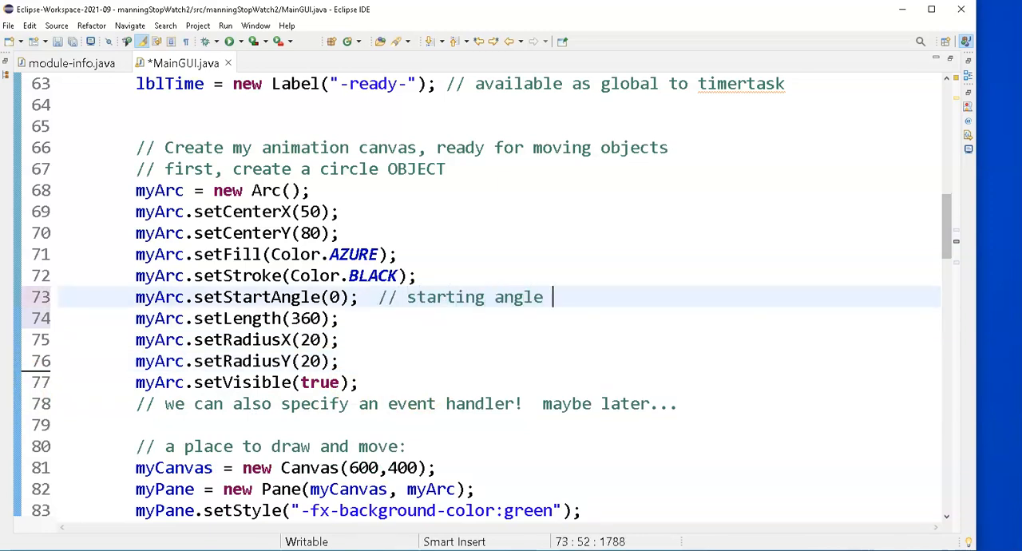
pyautogui.write('of dra')
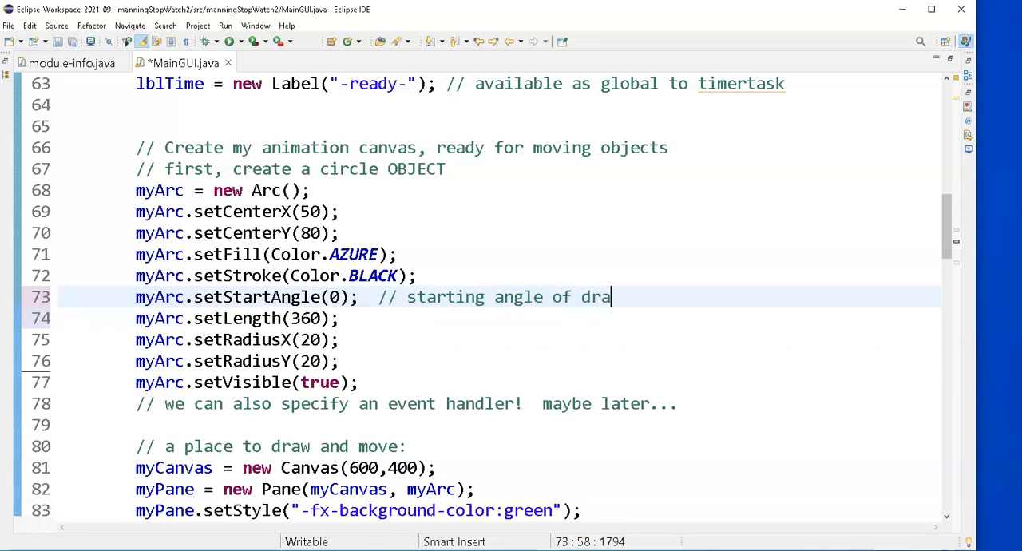
pyautogui.write('wing')
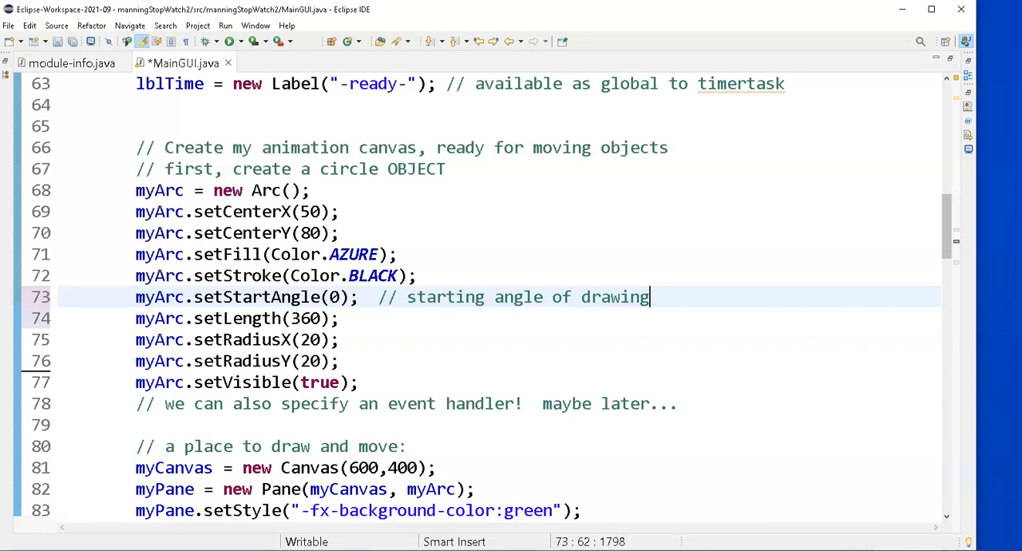
pyautogui.moveTo(371, 326)
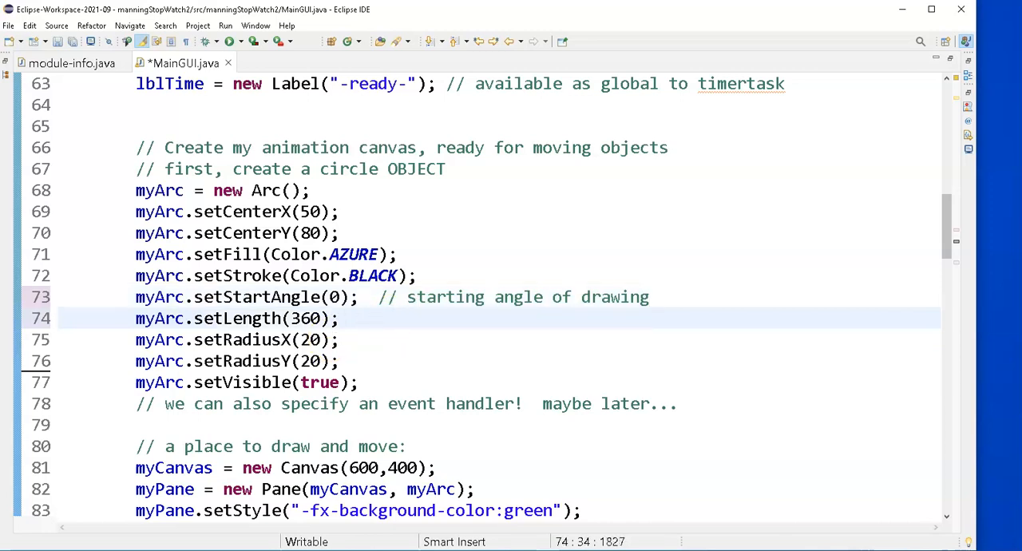
pyautogui.write('// e')
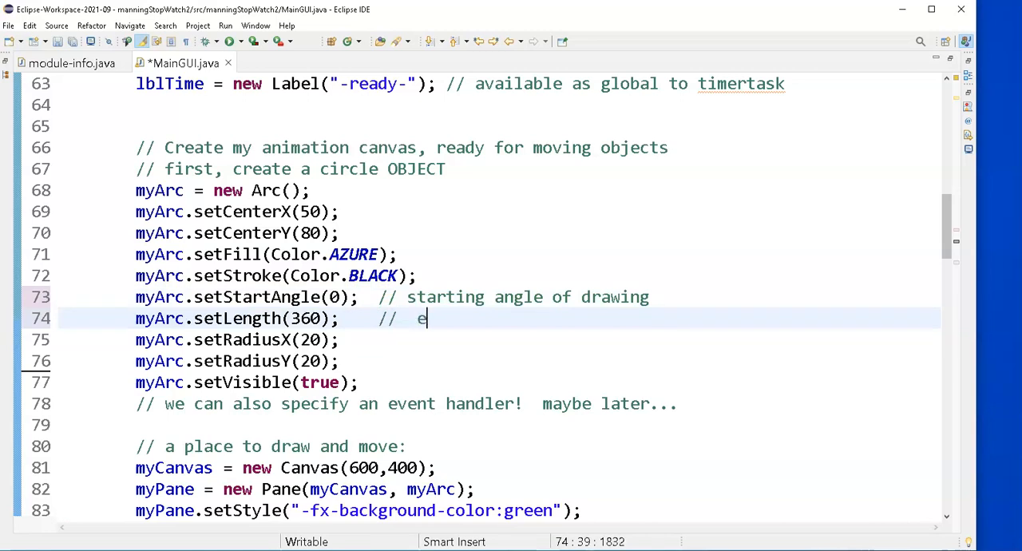
pyautogui.write('nding')
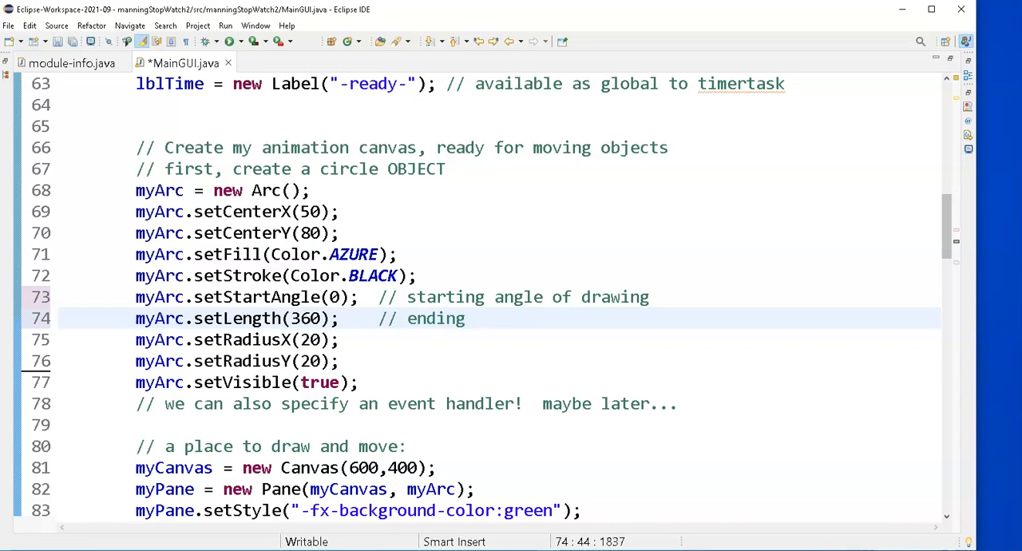
pyautogui.write('angle')
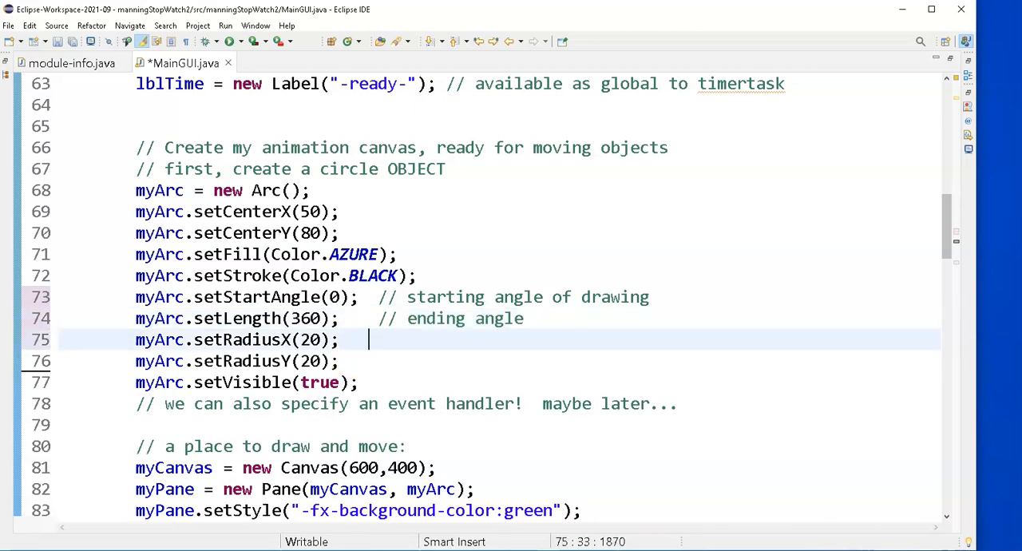
pyautogui.write('//')
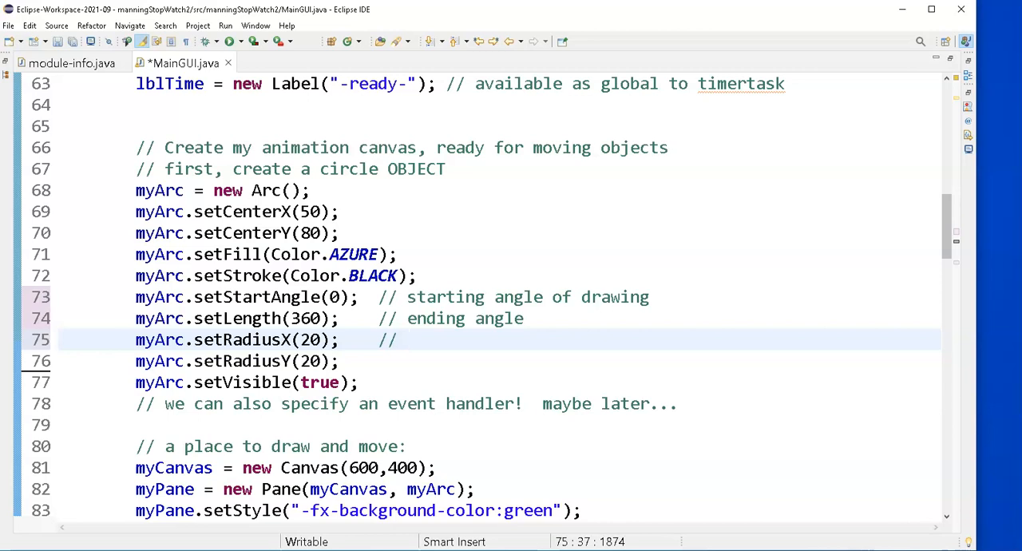
pyautogui.click(408, 339)
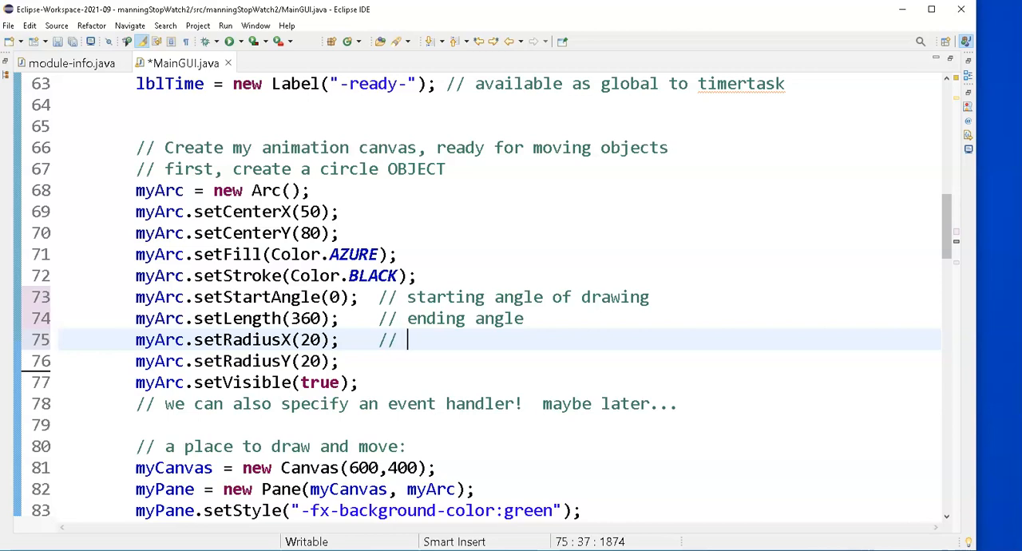
pyautogui.write('size of')
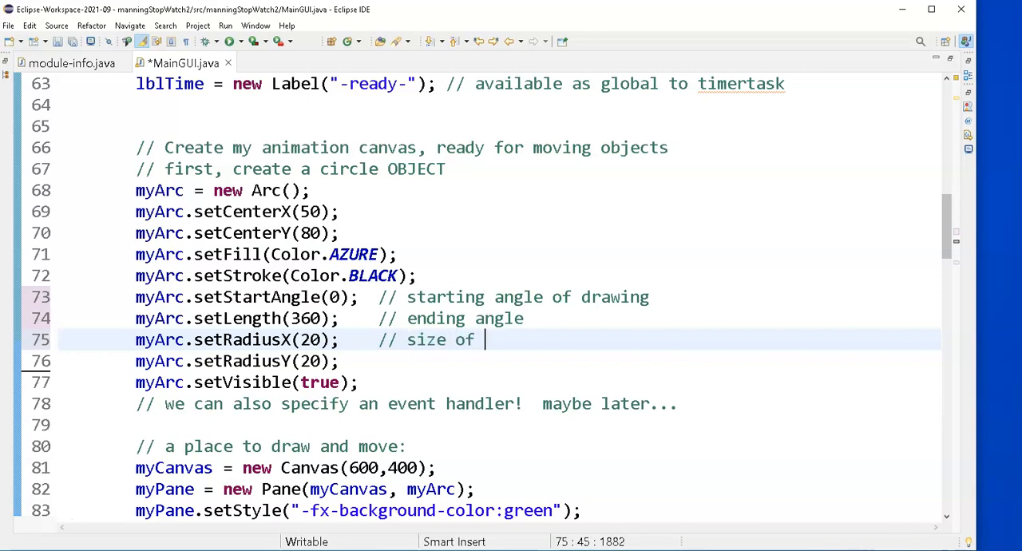
pyautogui.write('this')
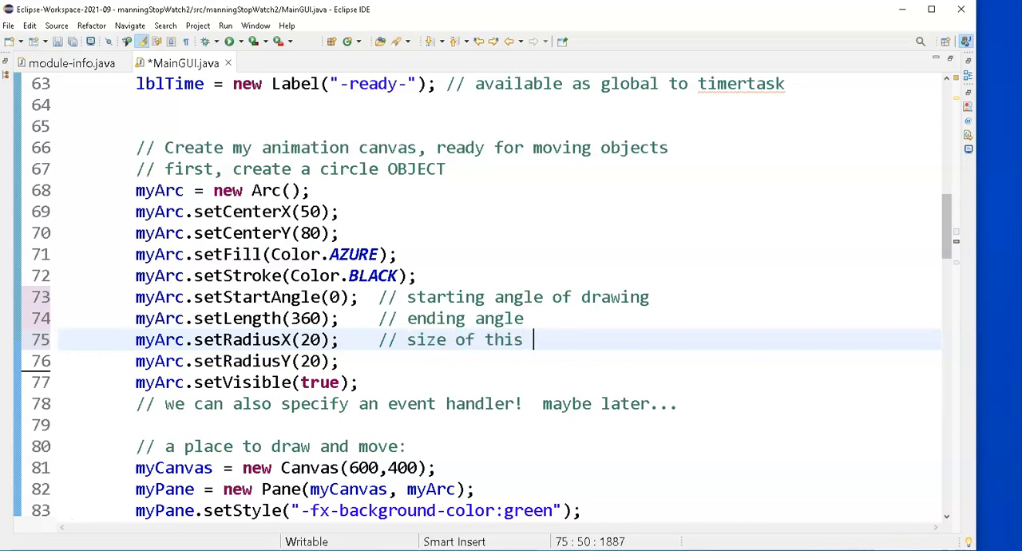
pyautogui.write('circle')
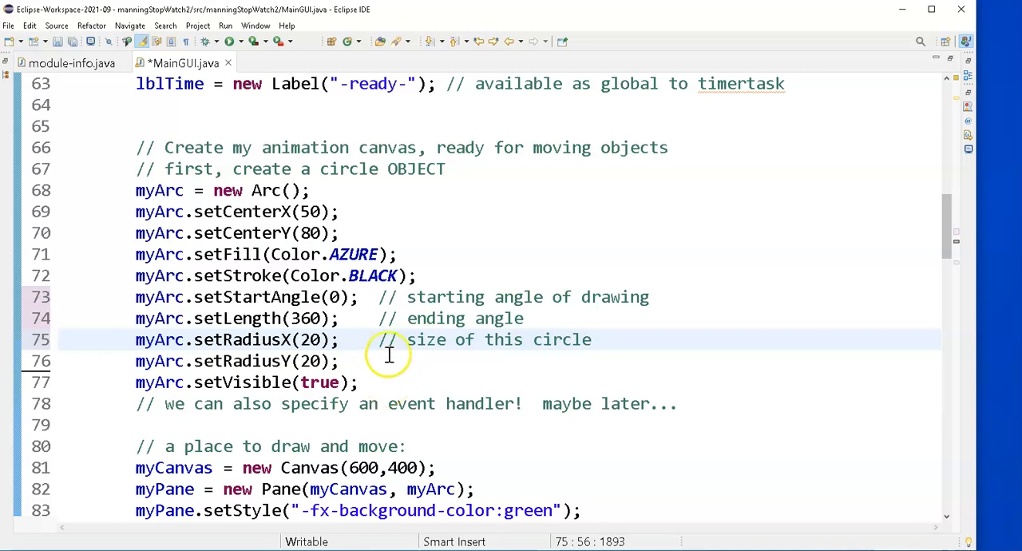
pyautogui.moveTo(264, 297)
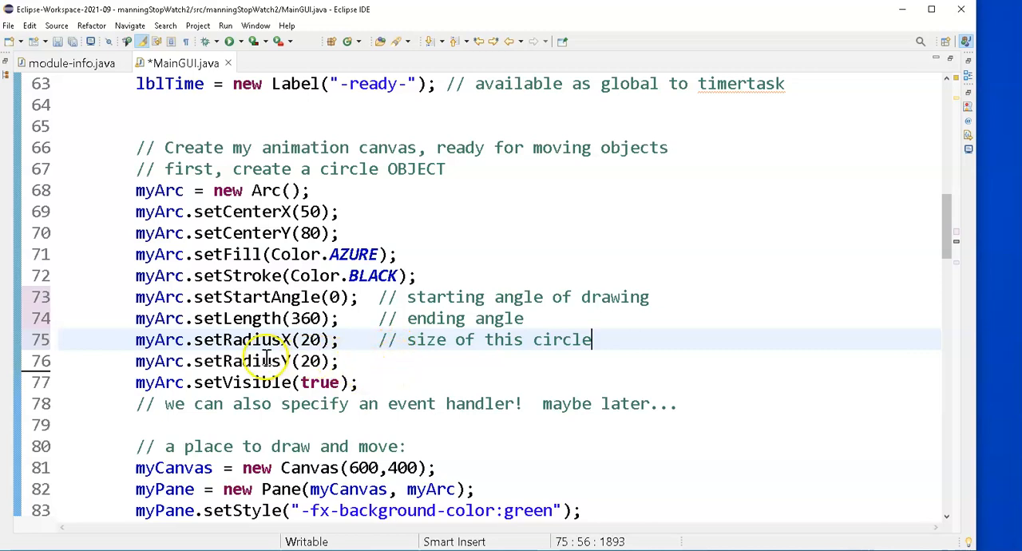
pyautogui.moveTo(397, 366)
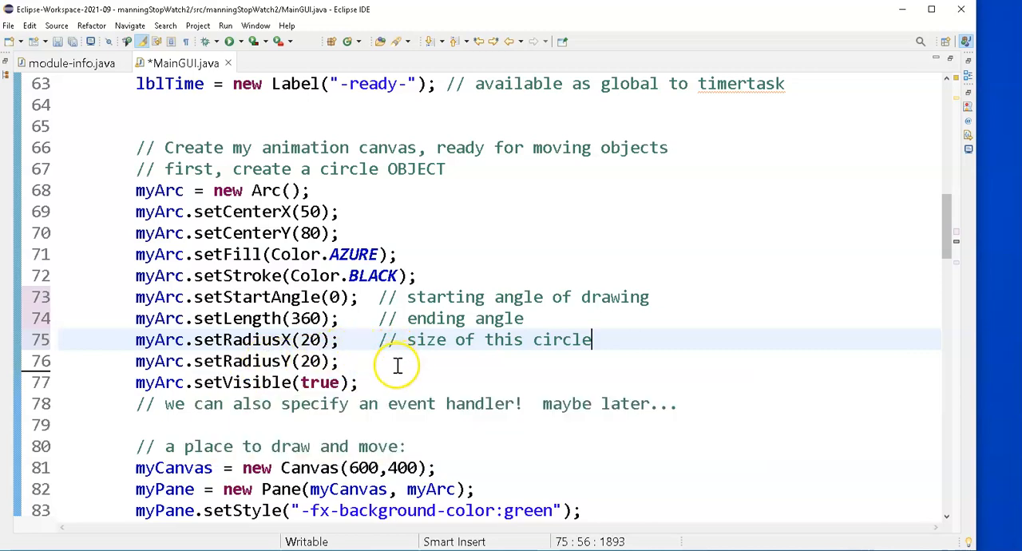
pyautogui.moveTo(396, 368)
pyautogui.write('// ')
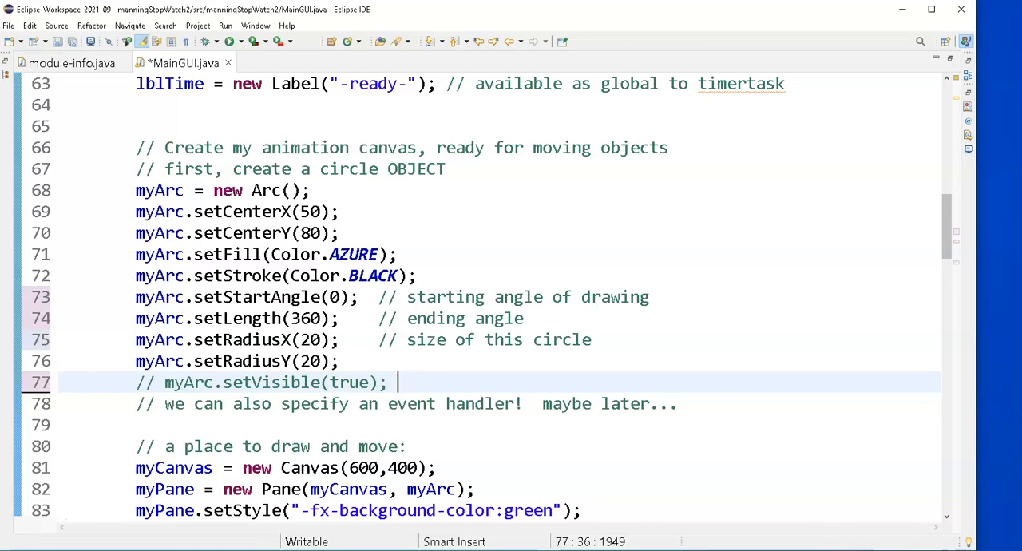
# Step: Note on the disabled setVisible line: "tried this until i realized my radius was 0!!"
pyautogui.write('t')
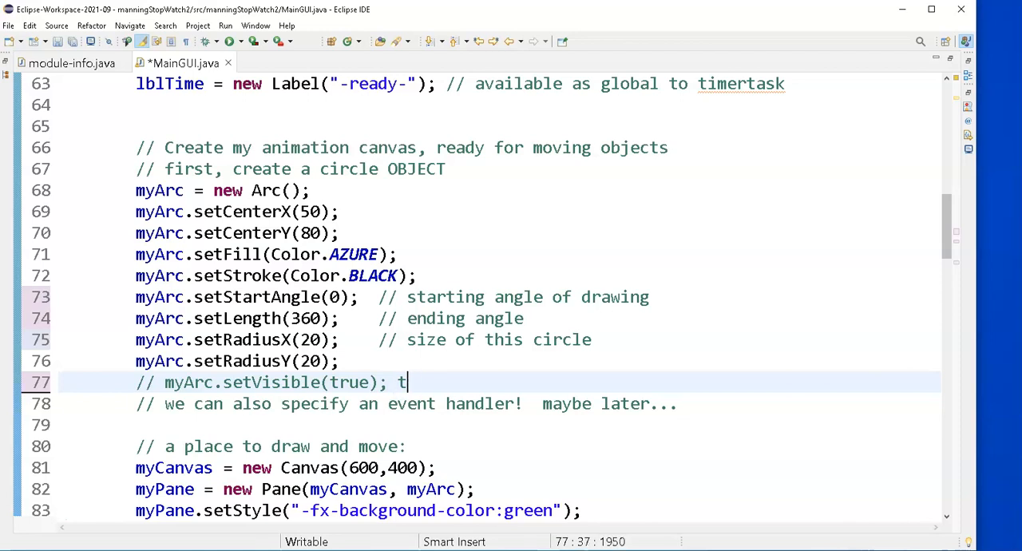
pyautogui.write('ried this')
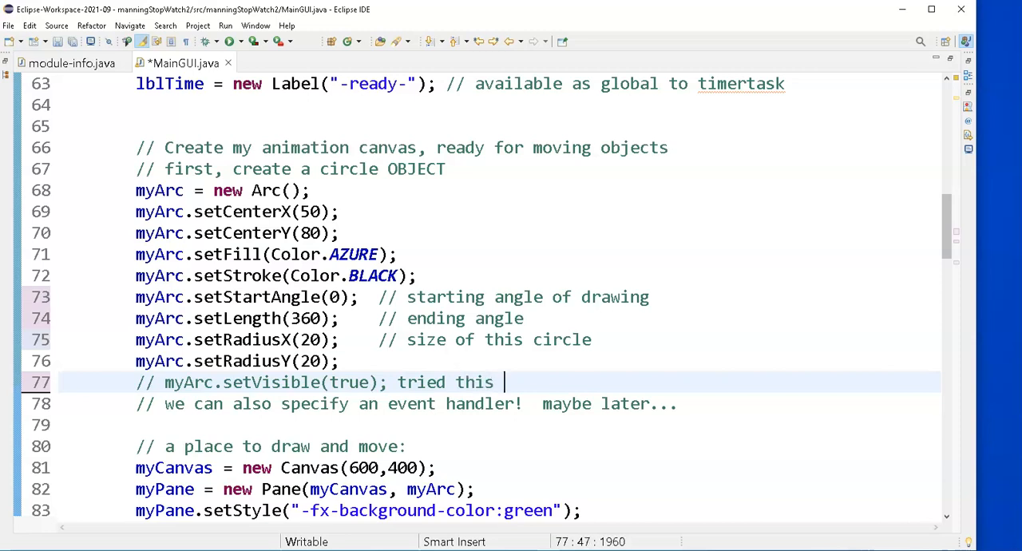
pyautogui.write('until')
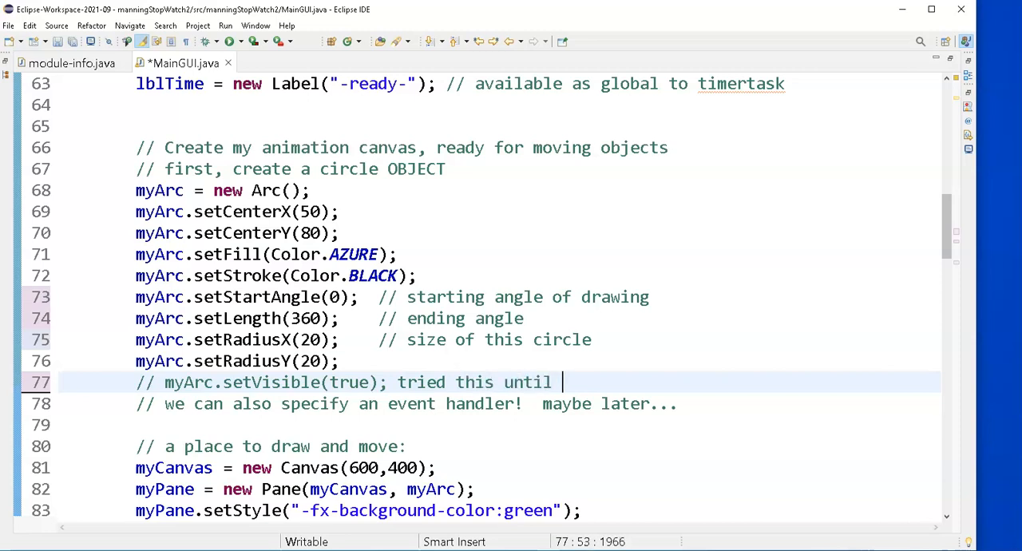
pyautogui.write('i realized')
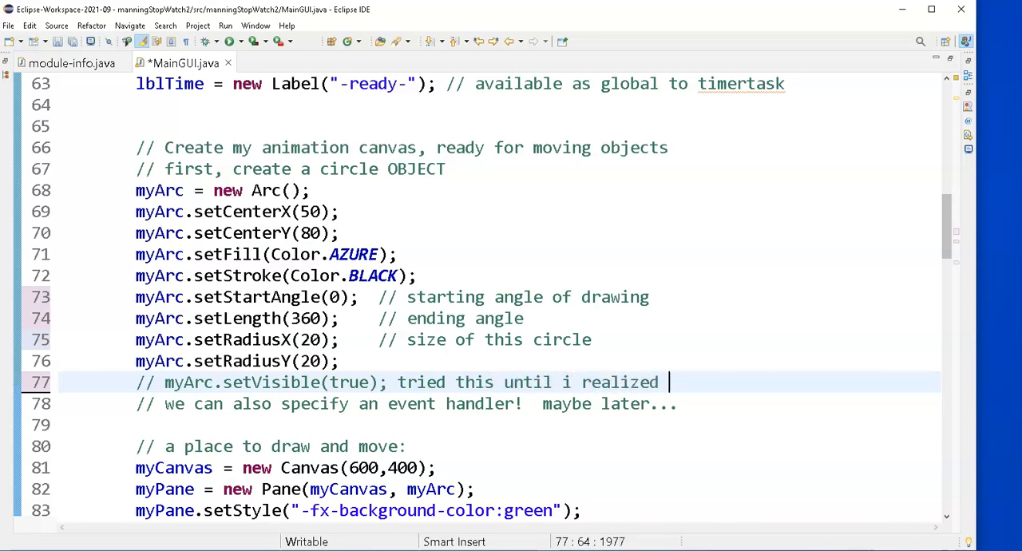
pyautogui.write('my radius')
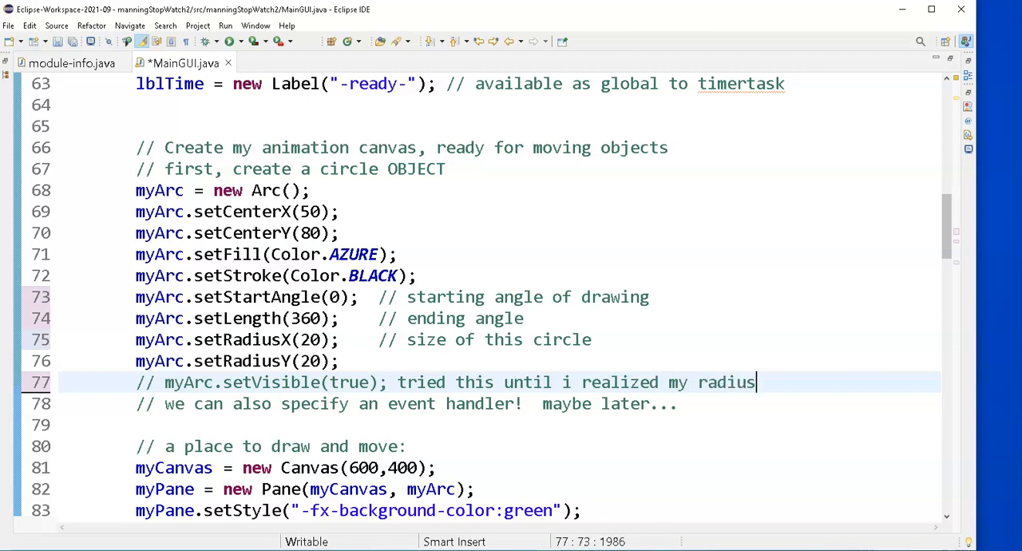
pyautogui.write('was')
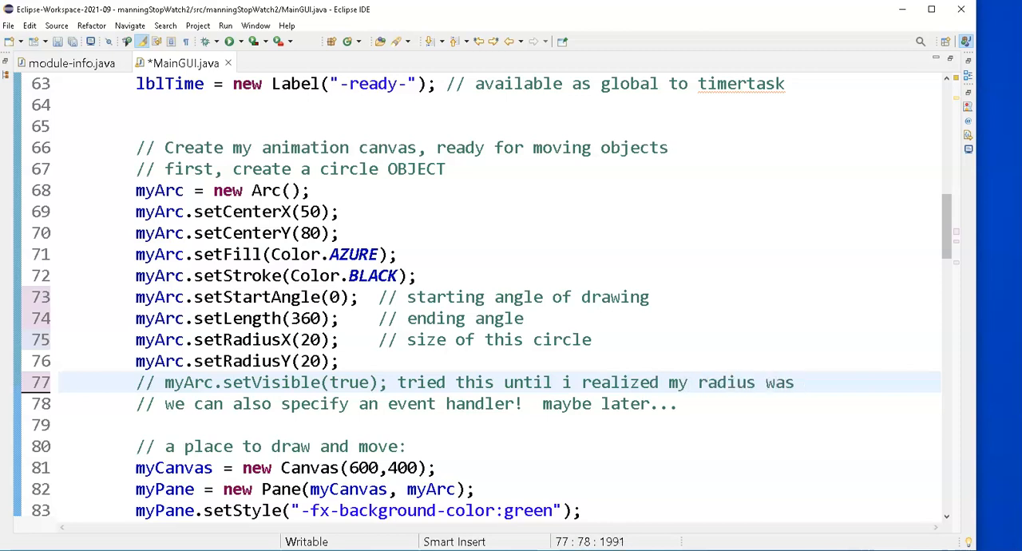
pyautogui.write('0!!')
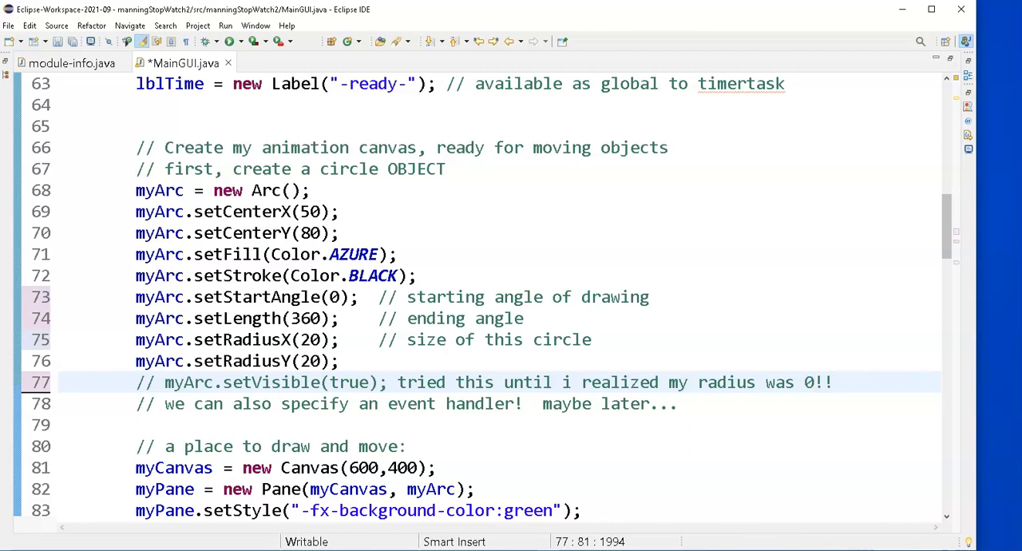
pyautogui.click(834, 381)
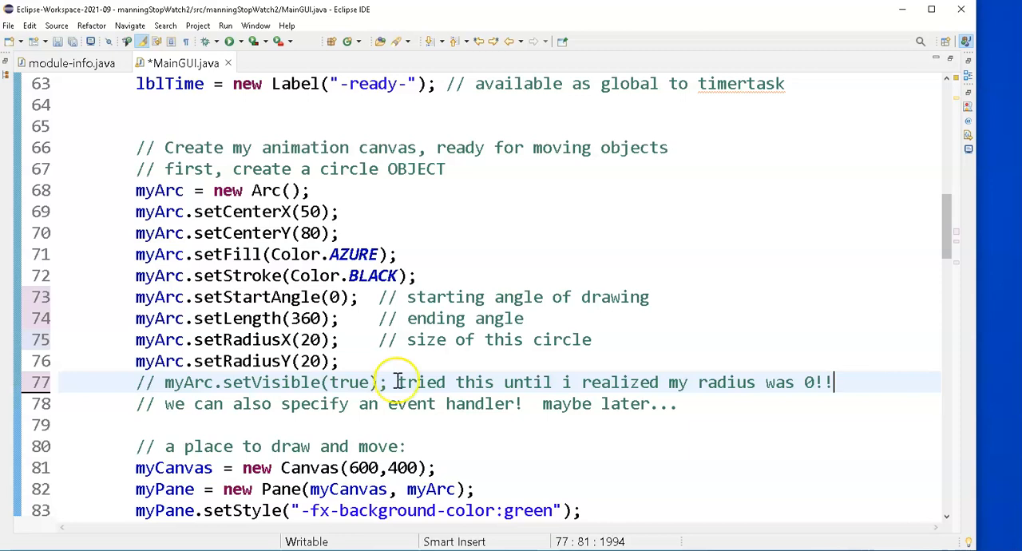
pyautogui.moveTo(246, 307)
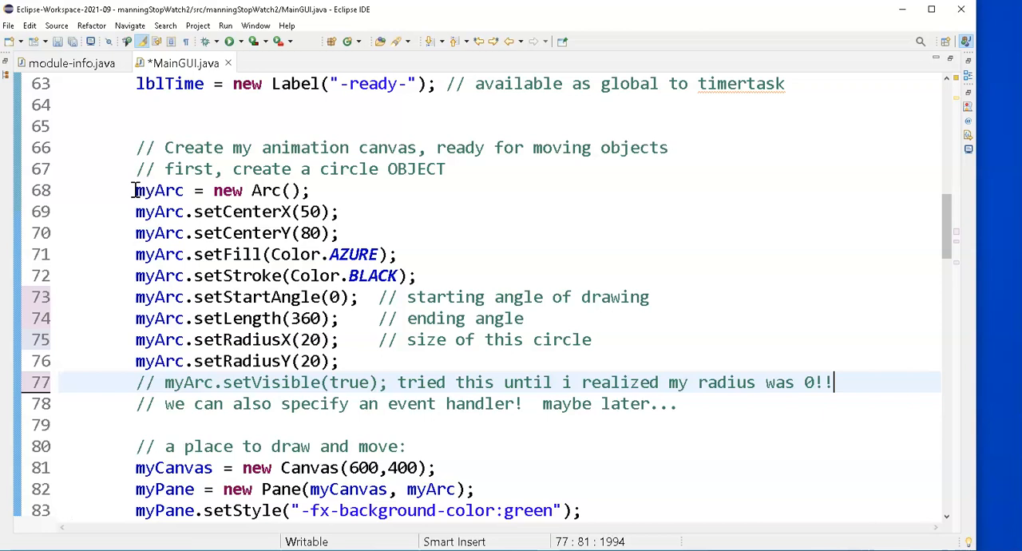
pyautogui.moveTo(230, 41)
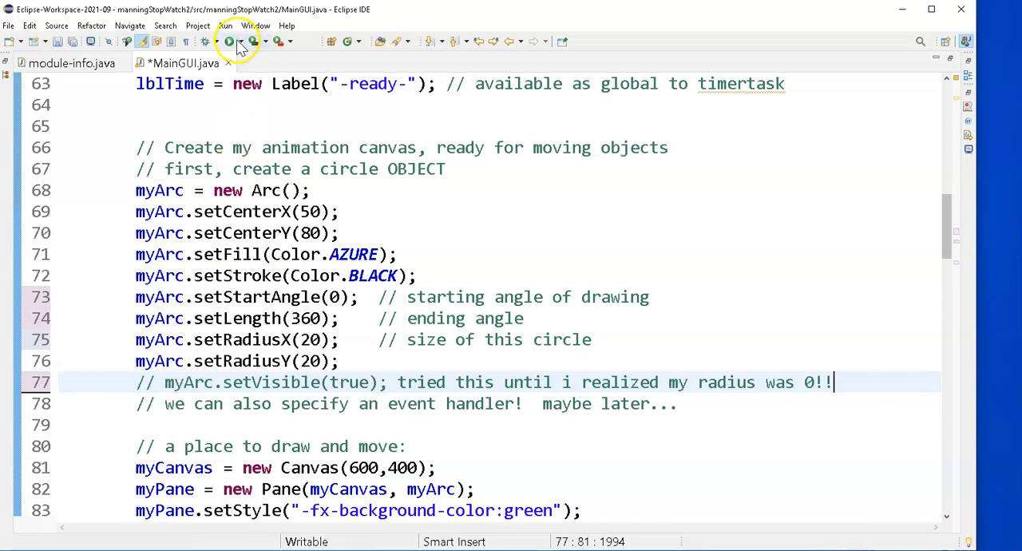
pyautogui.moveTo(230, 42)
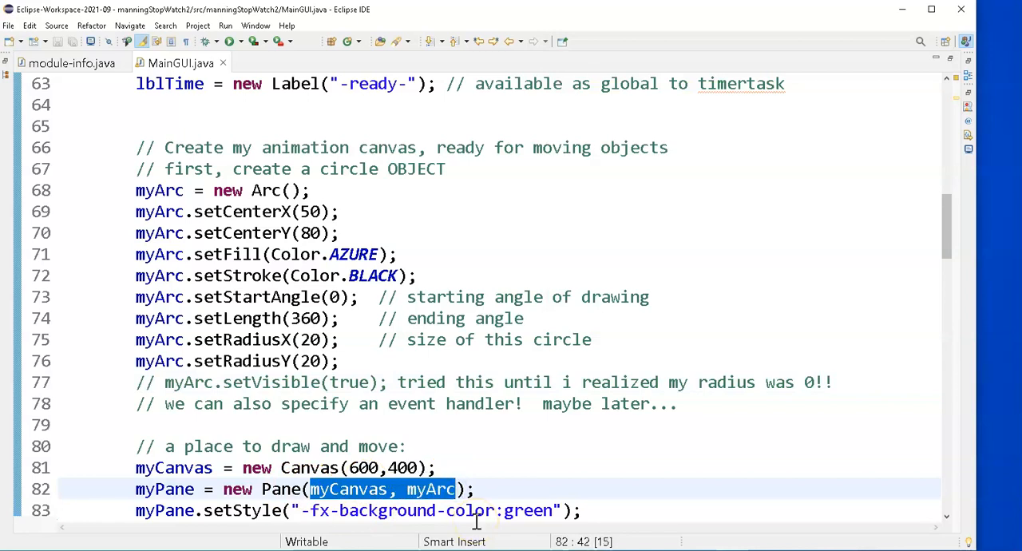
# Step: Launch MainGUI to show the circle, then reveal the Console with logged a, s, d, w key presses
pyautogui.click(226, 41)
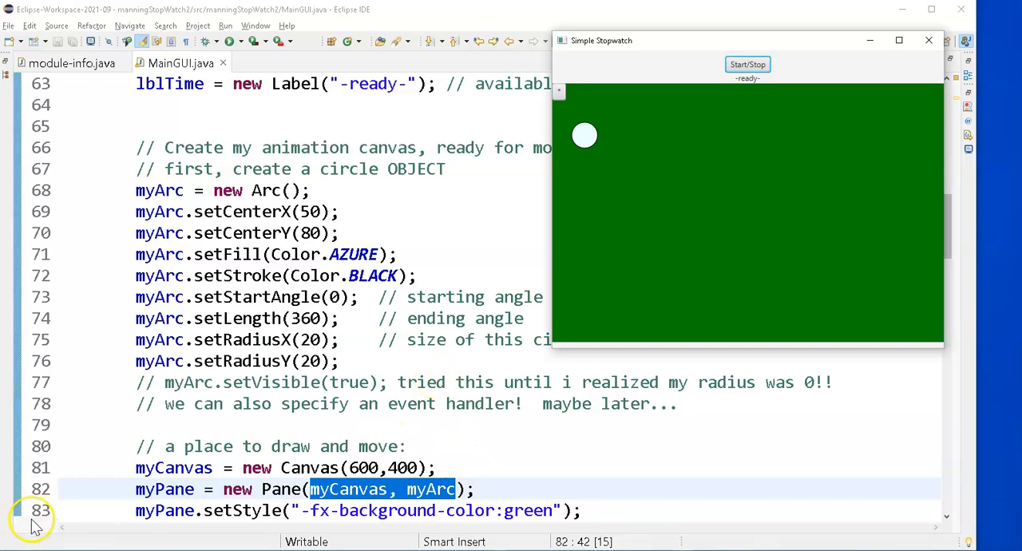
pyautogui.click(818, 64)
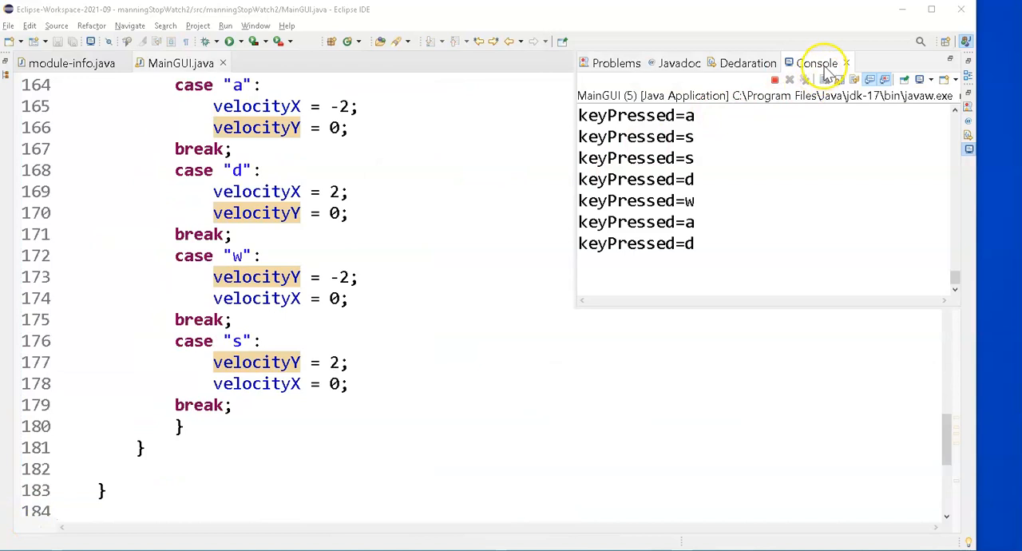
pyautogui.click(773, 80)
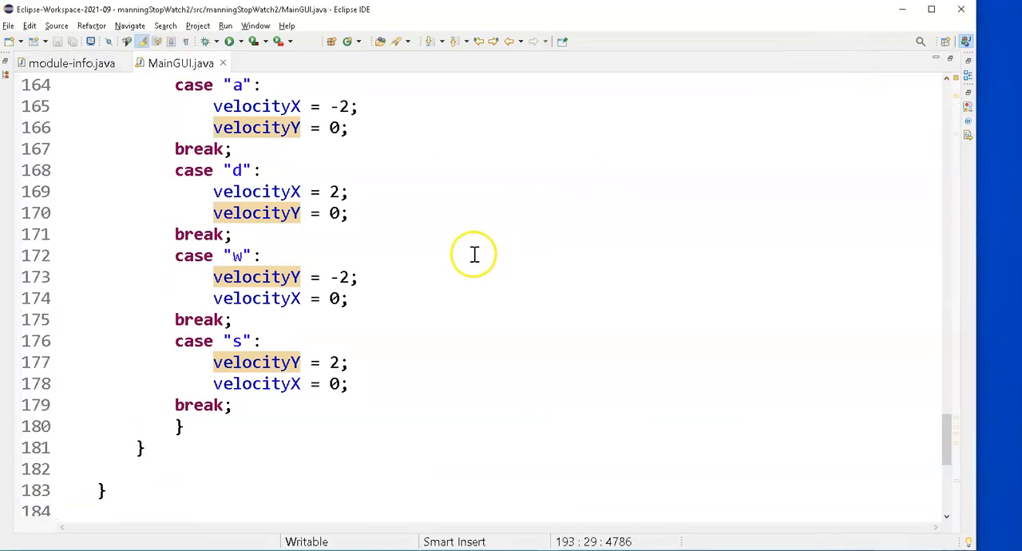
pyautogui.scroll(3)
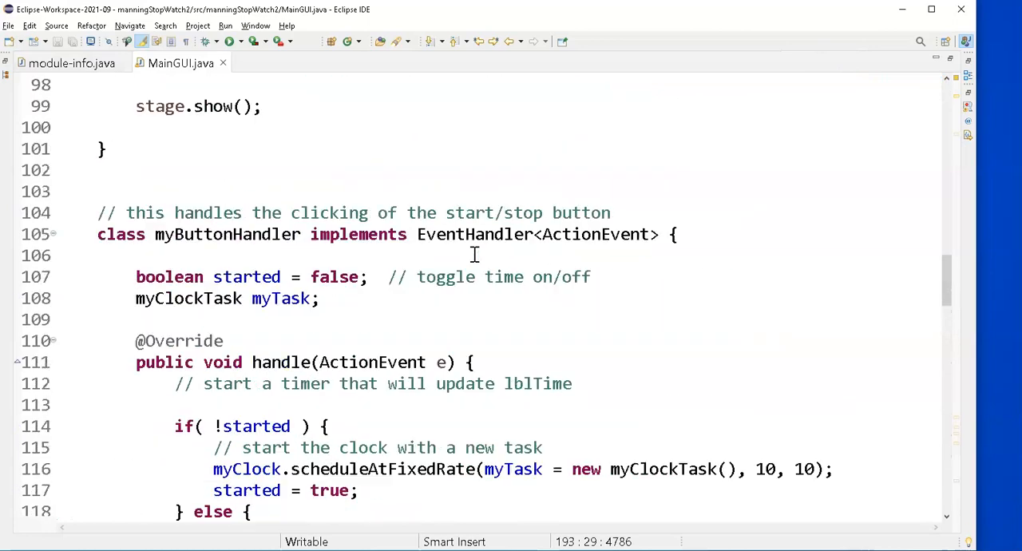
pyautogui.scroll(3)
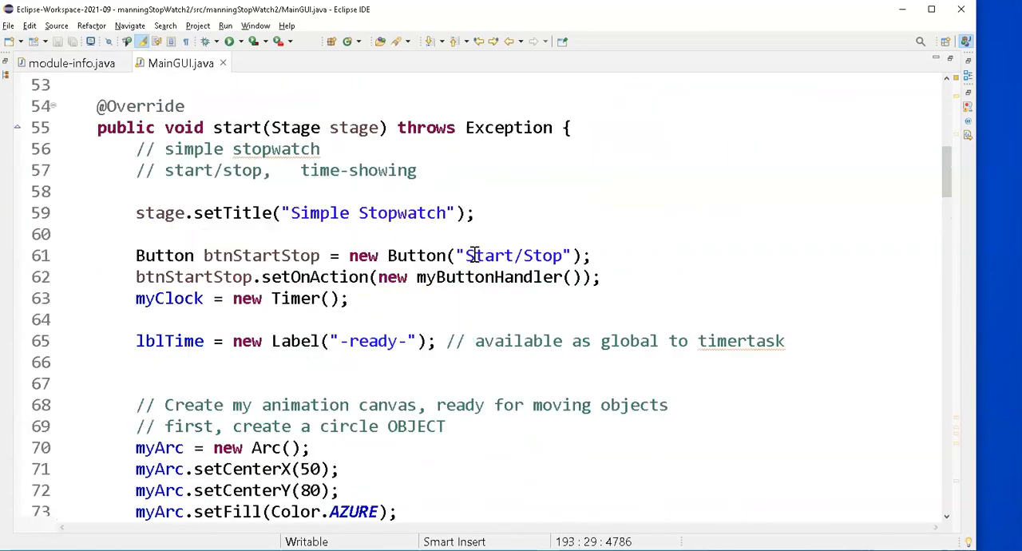
pyautogui.scroll(-3)
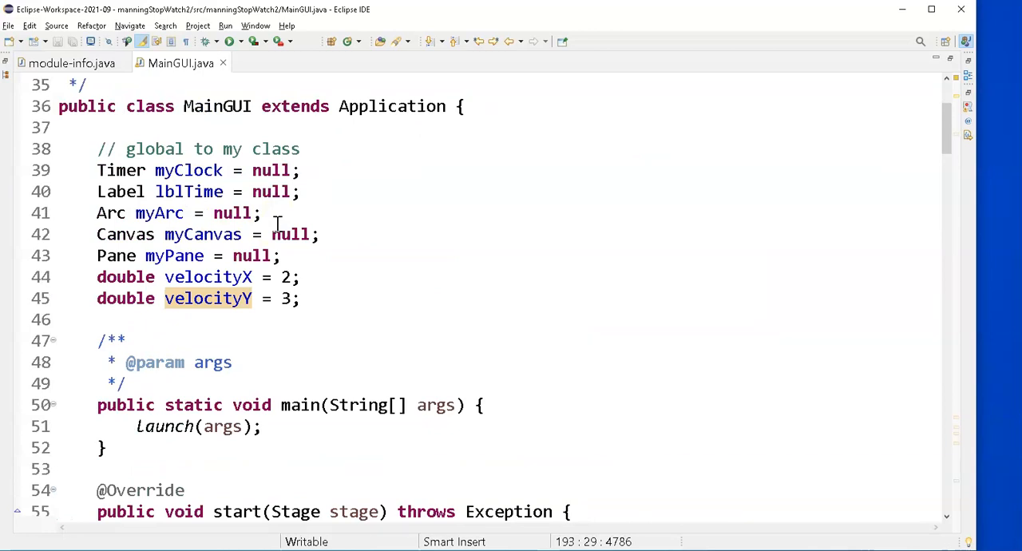
pyautogui.scroll(-3)
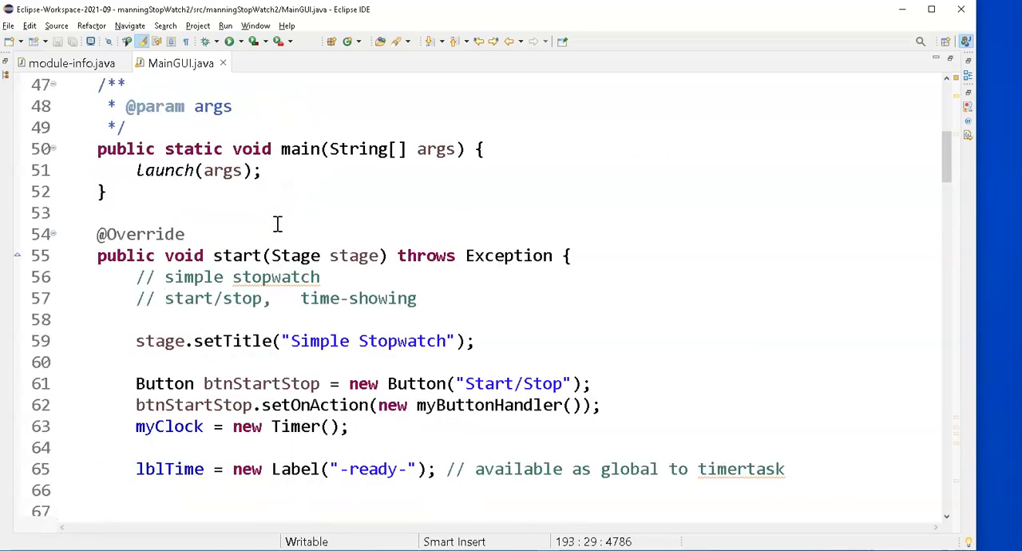
pyautogui.scroll(-3)
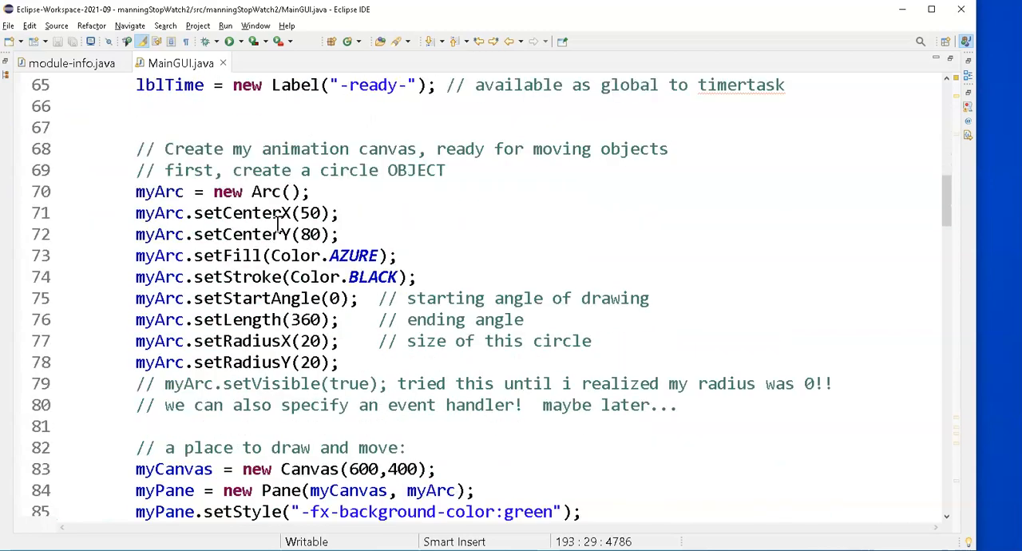
pyautogui.scroll(-3)
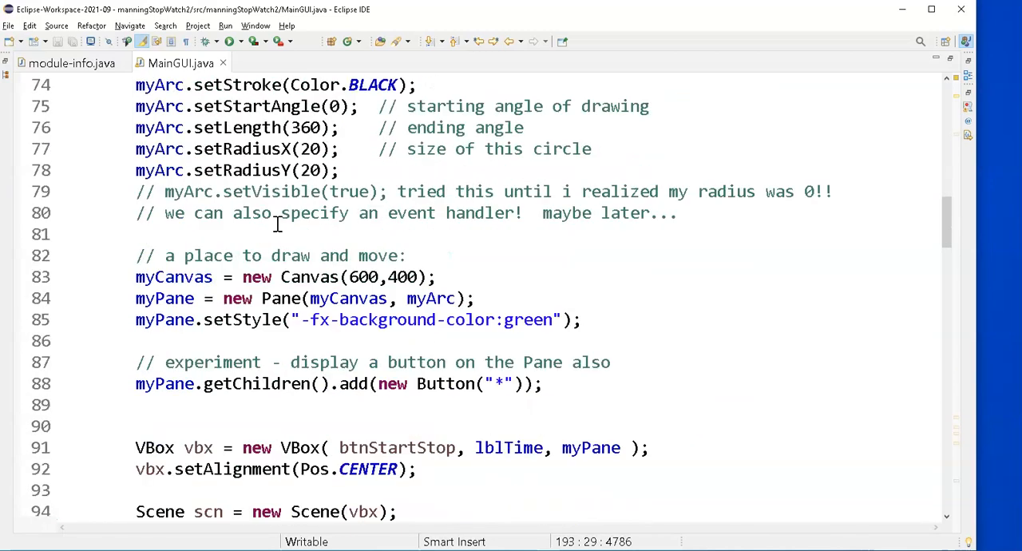
pyautogui.scroll(-3)
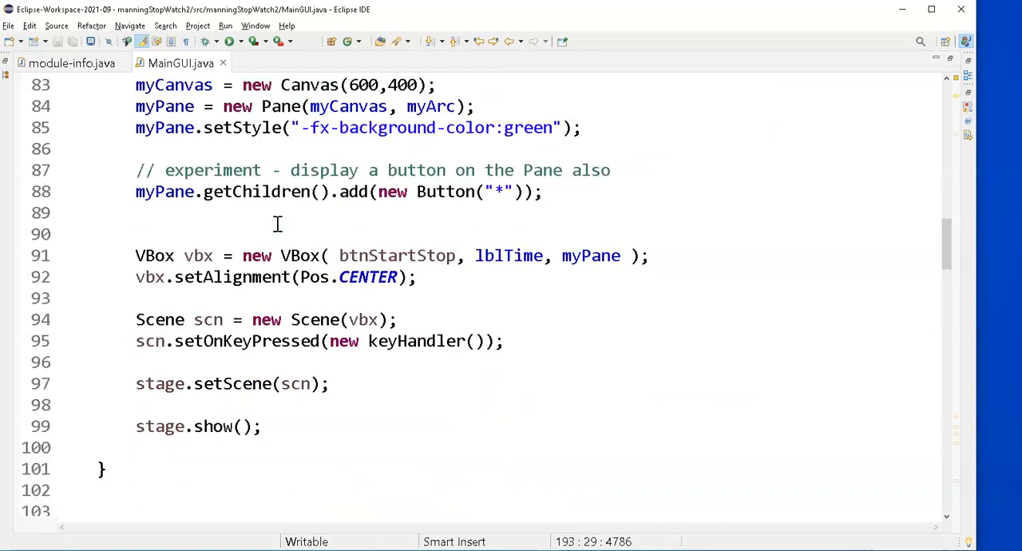
pyautogui.scroll(-3)
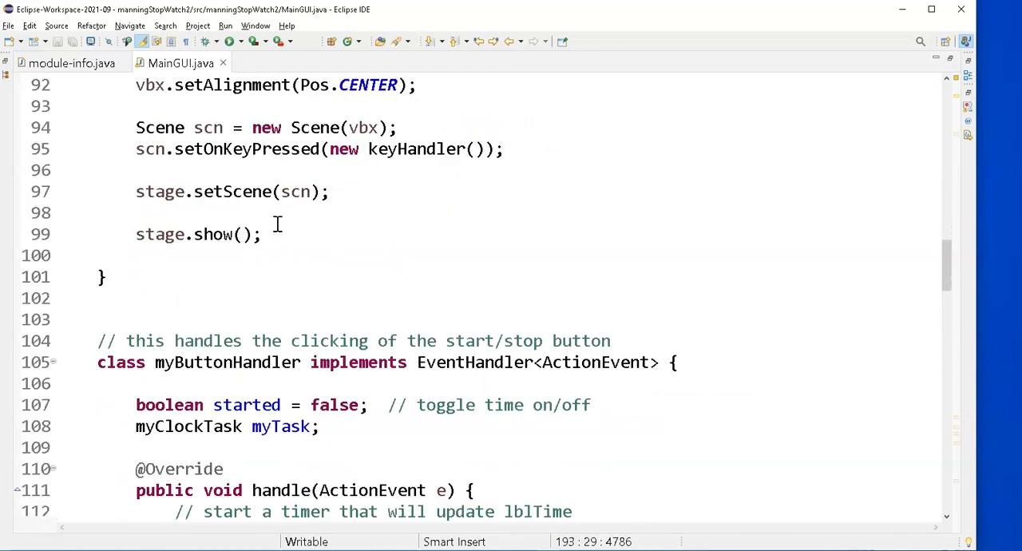
pyautogui.scroll(-3)
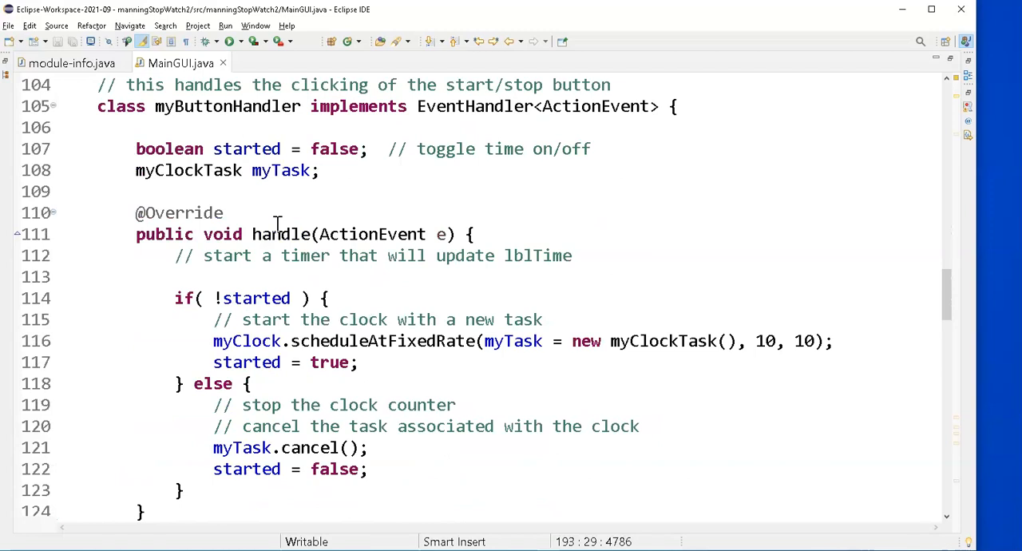
pyautogui.scroll(-3)
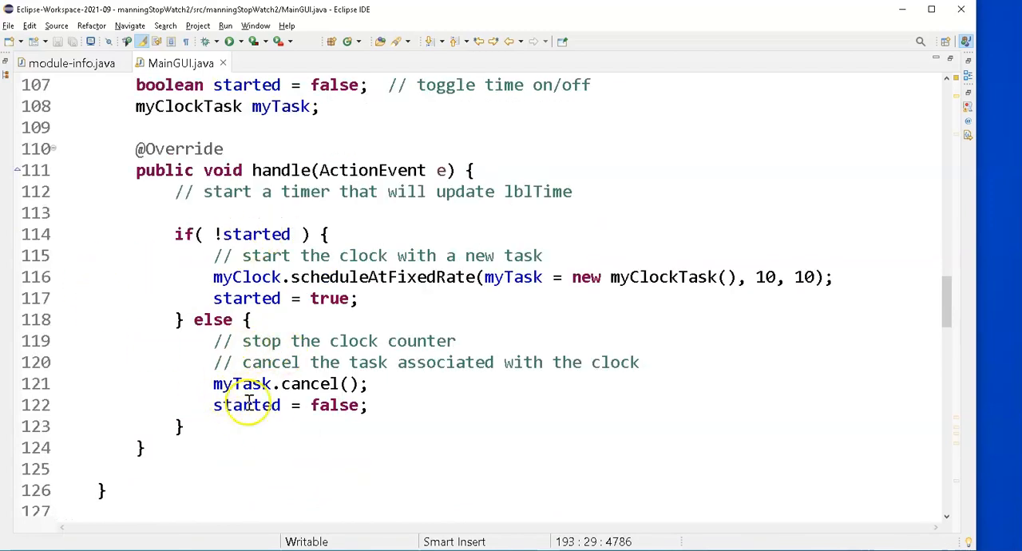
pyautogui.scroll(-3)
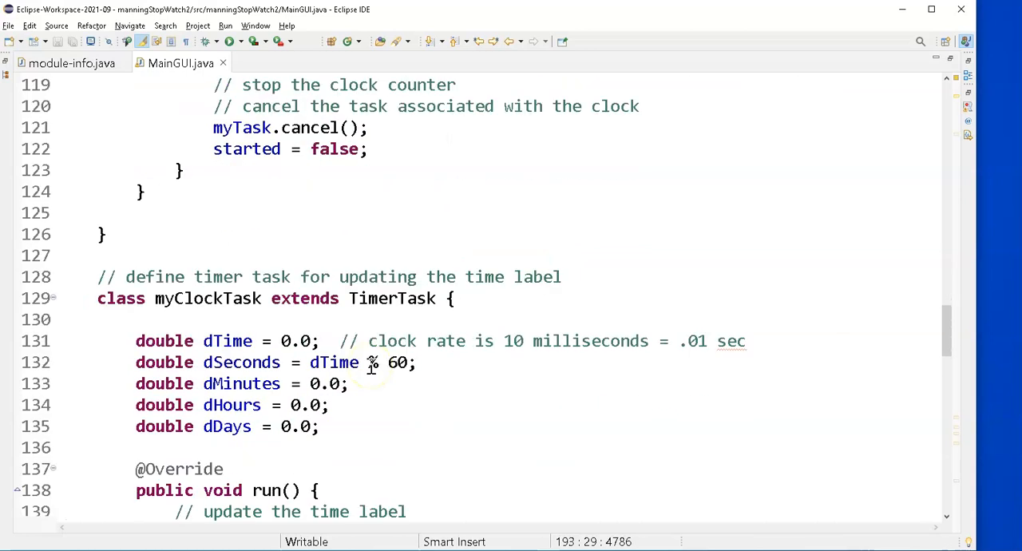
pyautogui.scroll(-3)
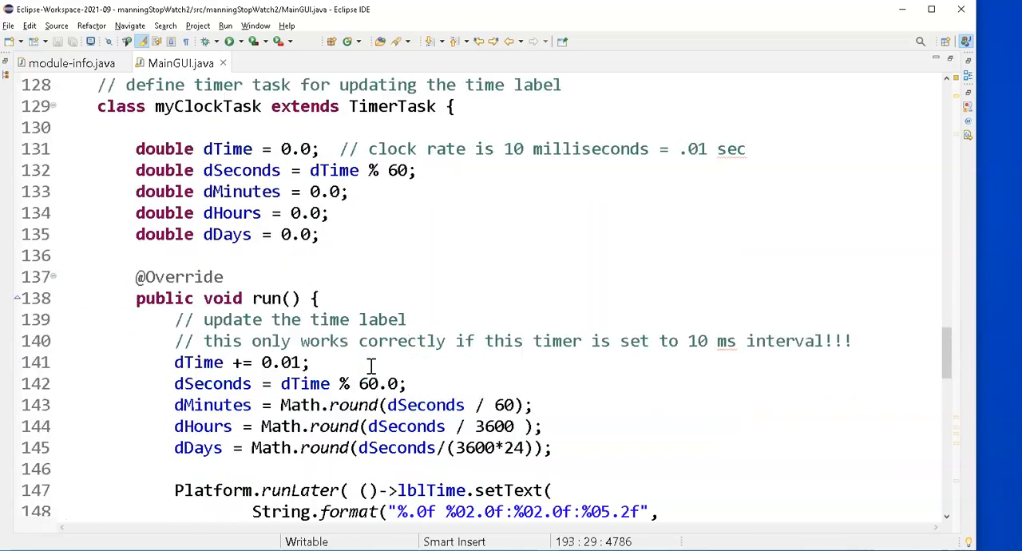
pyautogui.scroll(-3)
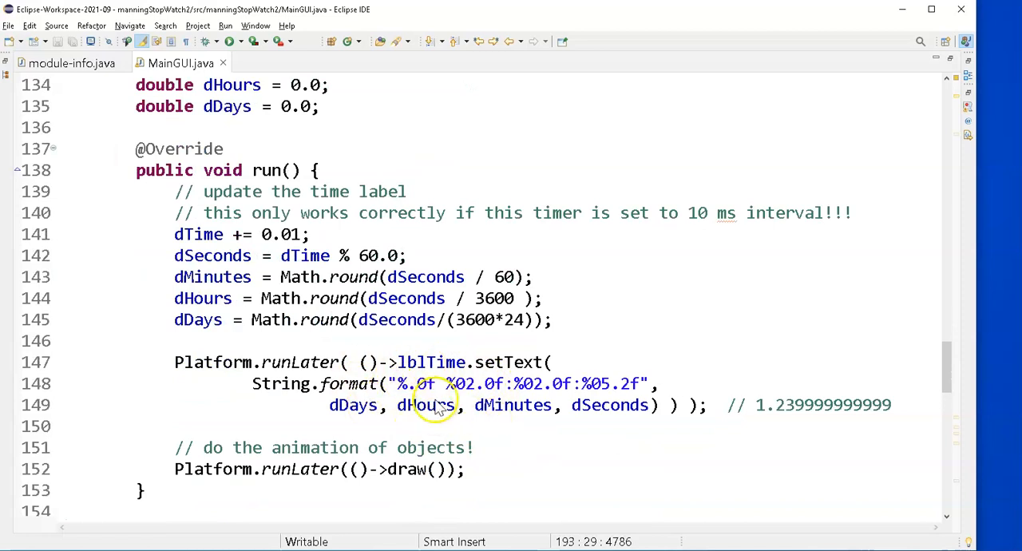
pyautogui.scroll(-3)
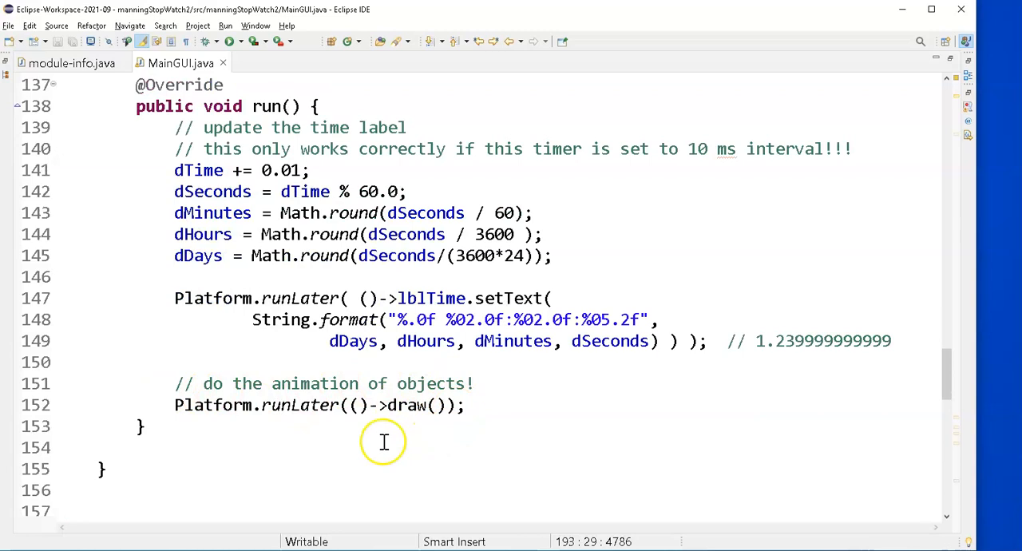
pyautogui.scroll(-3)
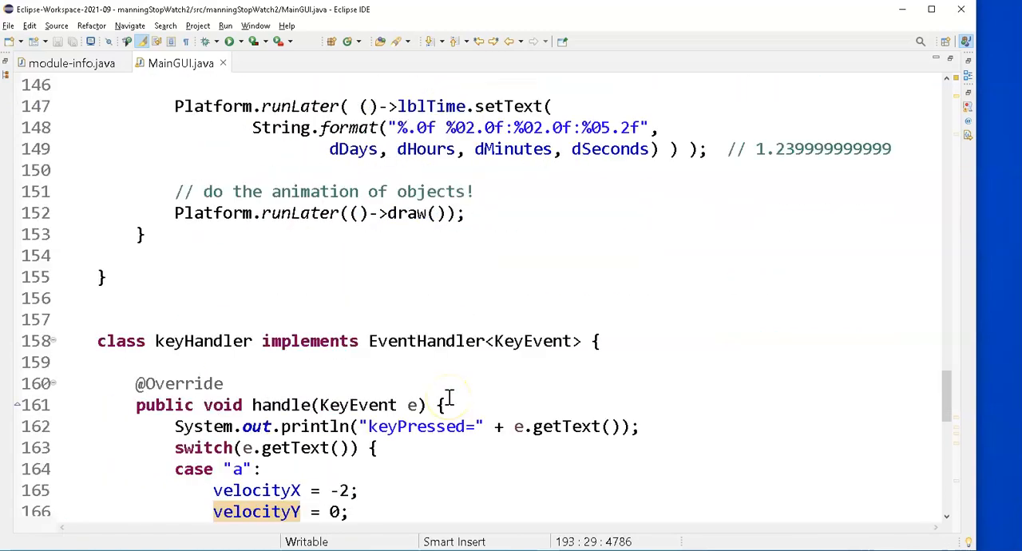
pyautogui.scroll(-3)
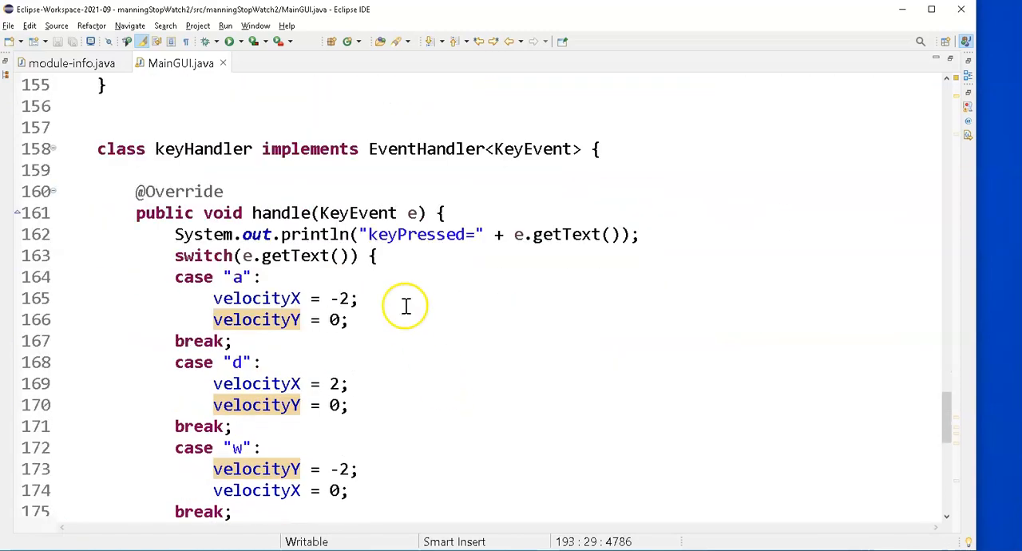
pyautogui.moveTo(297, 191)
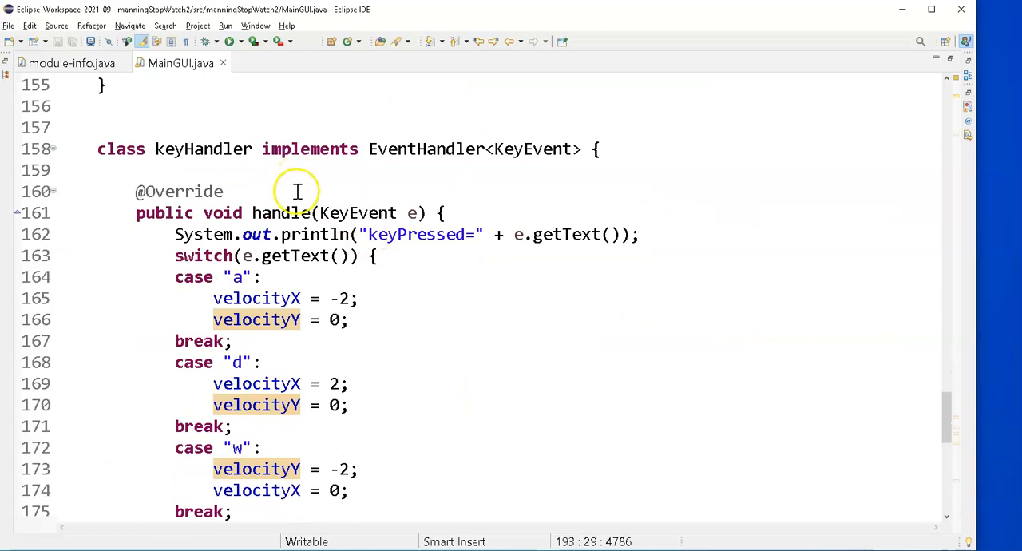
pyautogui.moveTo(269, 320)
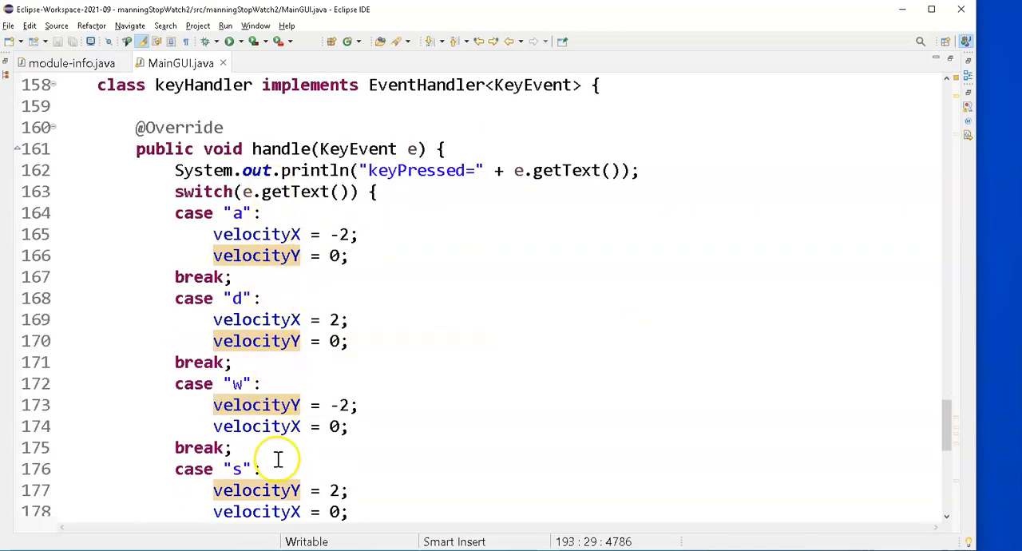
pyautogui.scroll(-3)
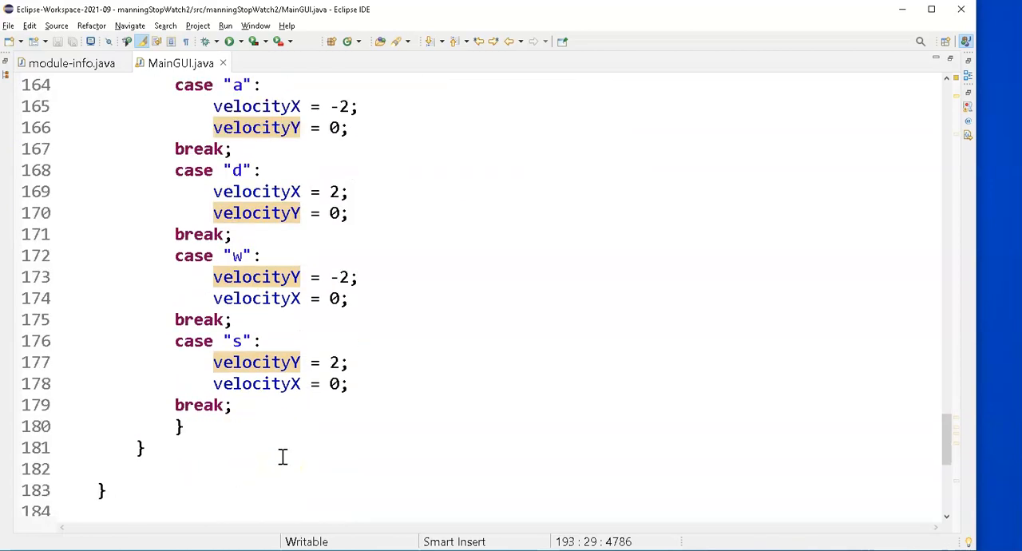
# Step: Reword the draw() comments to "horiz right edge-wrap" and "vert bottom edge-wrap"
pyautogui.scroll(-3)
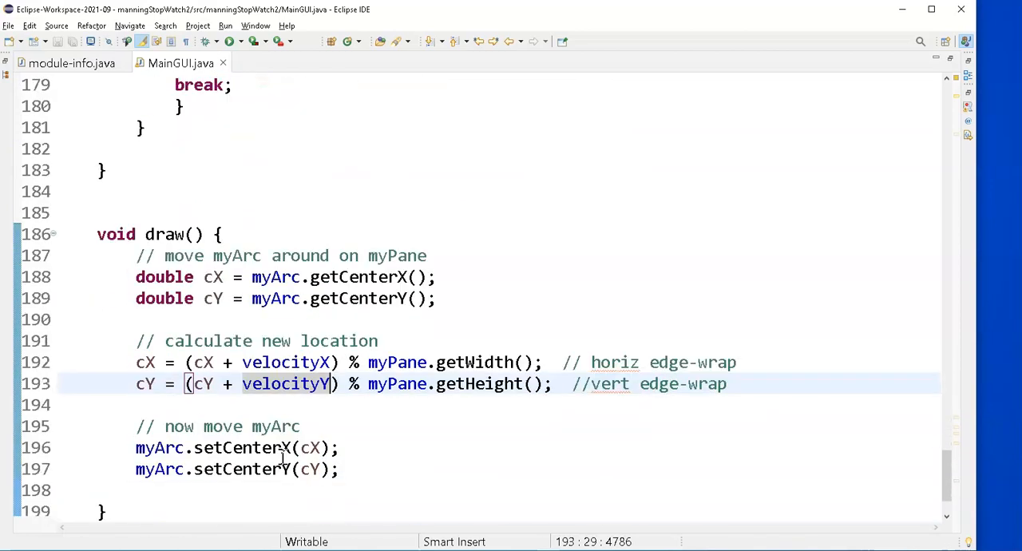
pyautogui.scroll(-3)
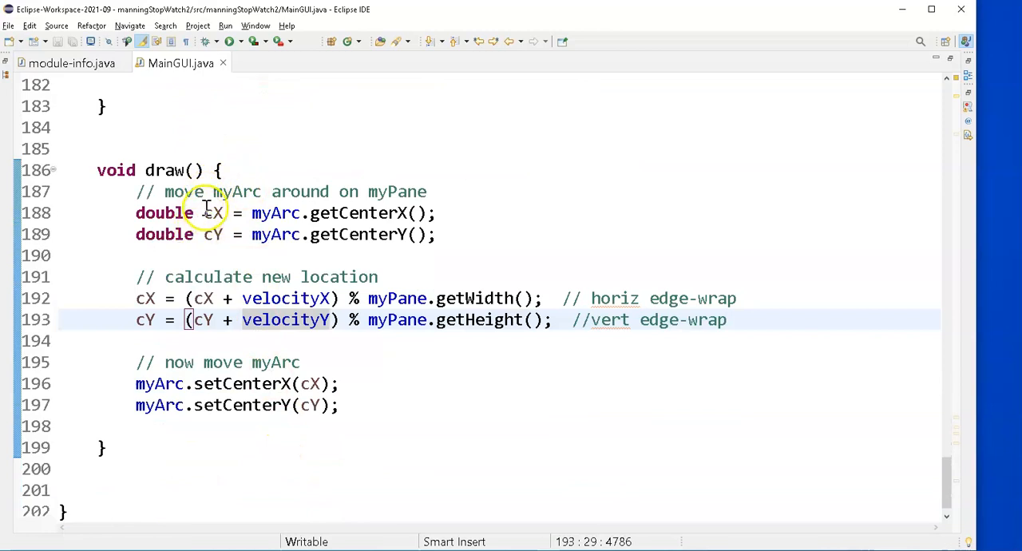
pyautogui.moveTo(285, 320)
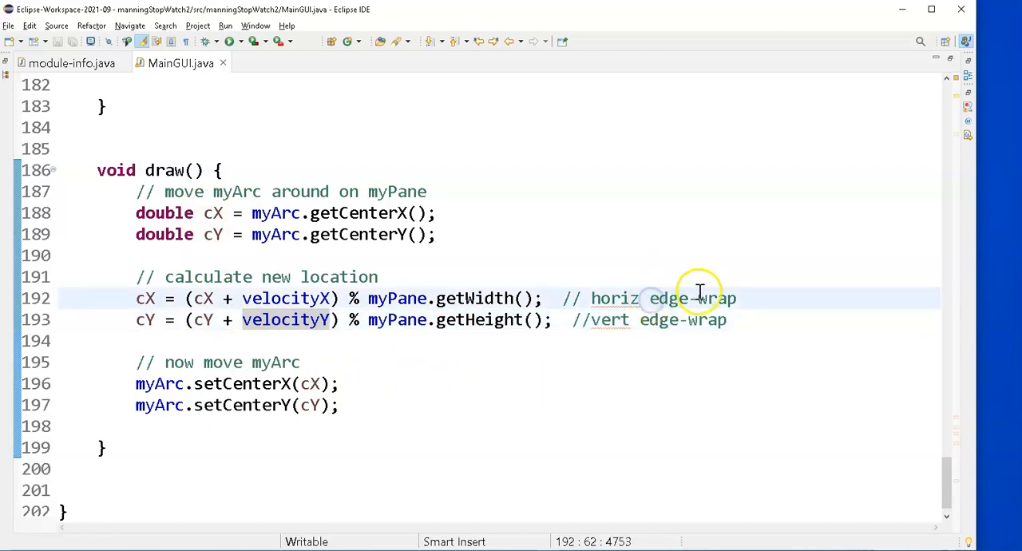
pyautogui.write('right')
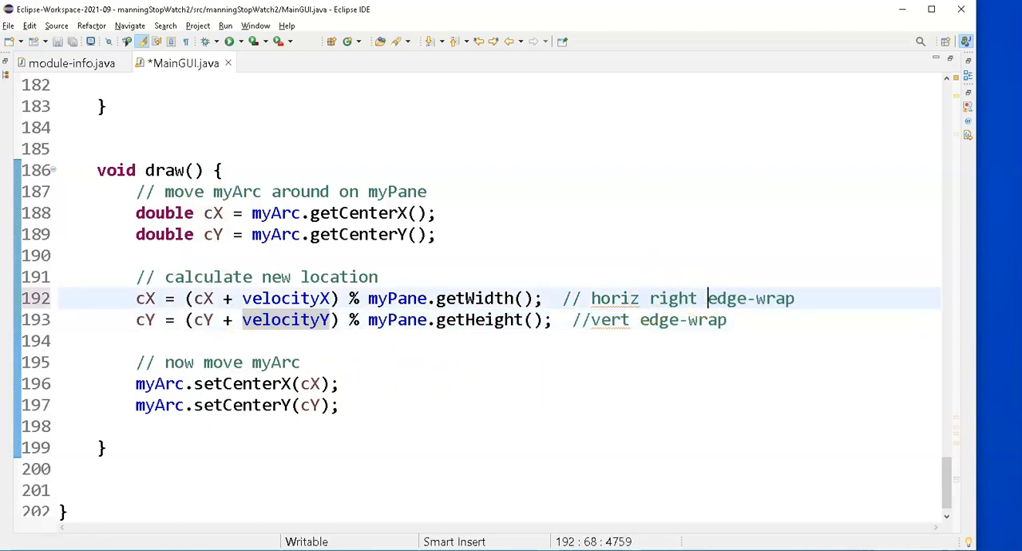
pyautogui.click(641, 320)
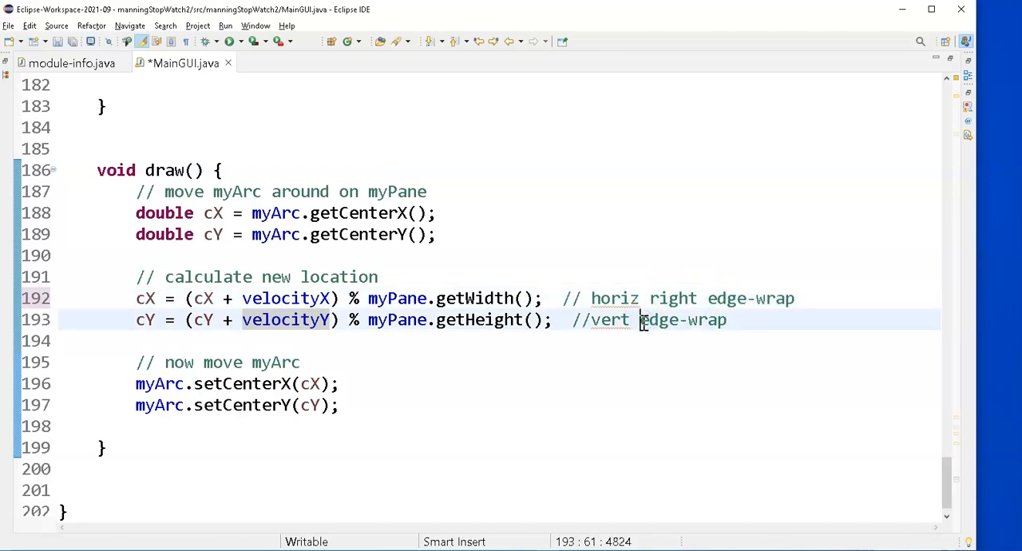
pyautogui.write('bottom')
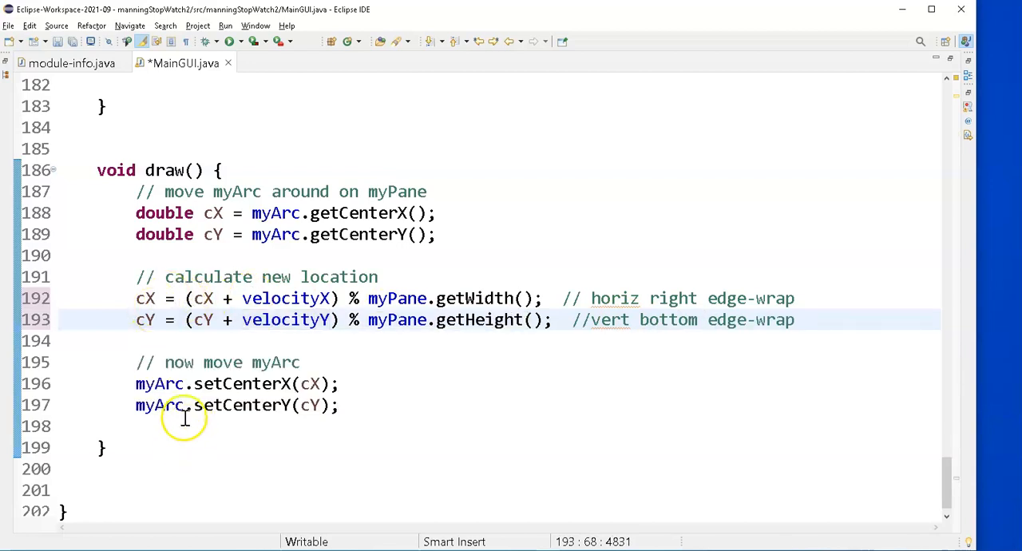
pyautogui.moveTo(190, 384)
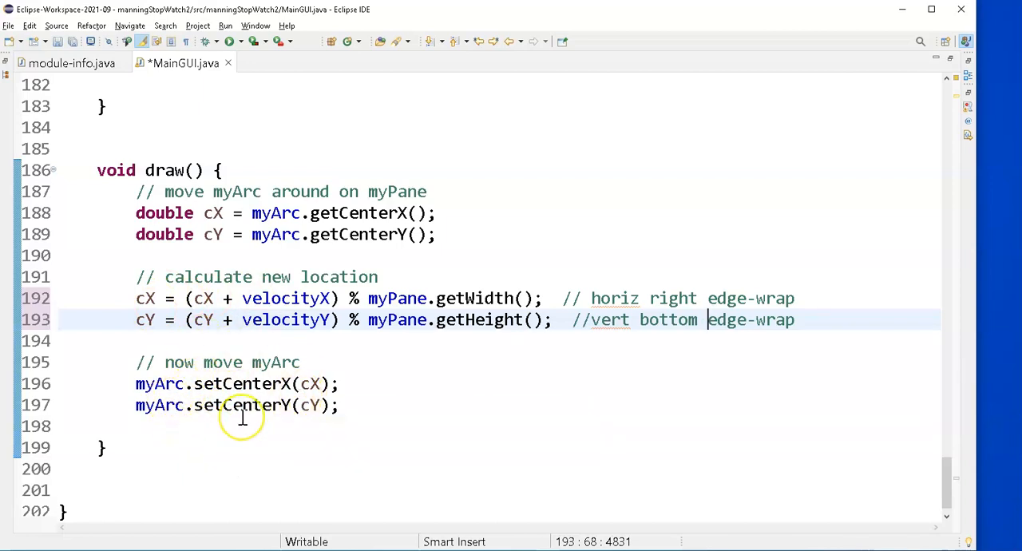
pyautogui.moveTo(243, 418)
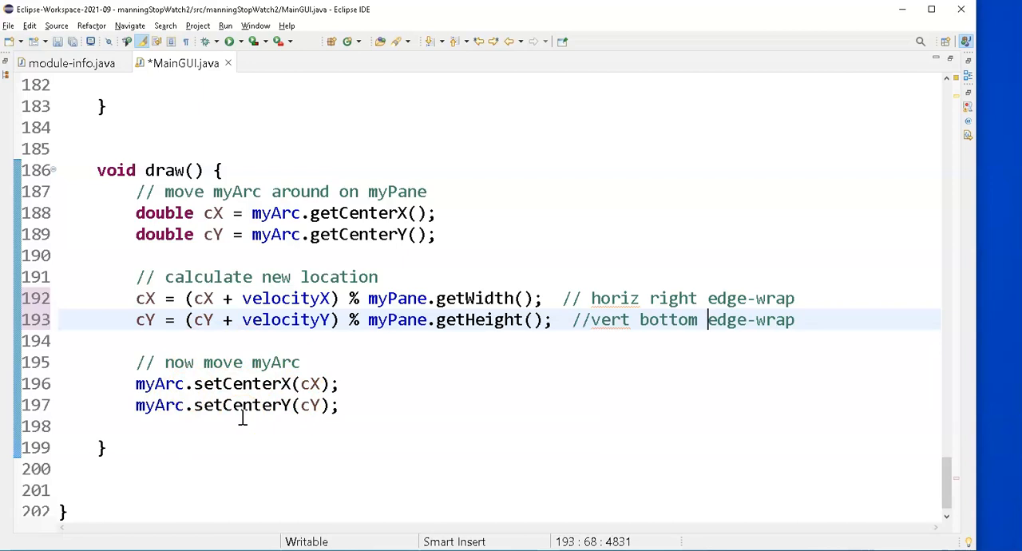
pyautogui.moveTo(358, 332)
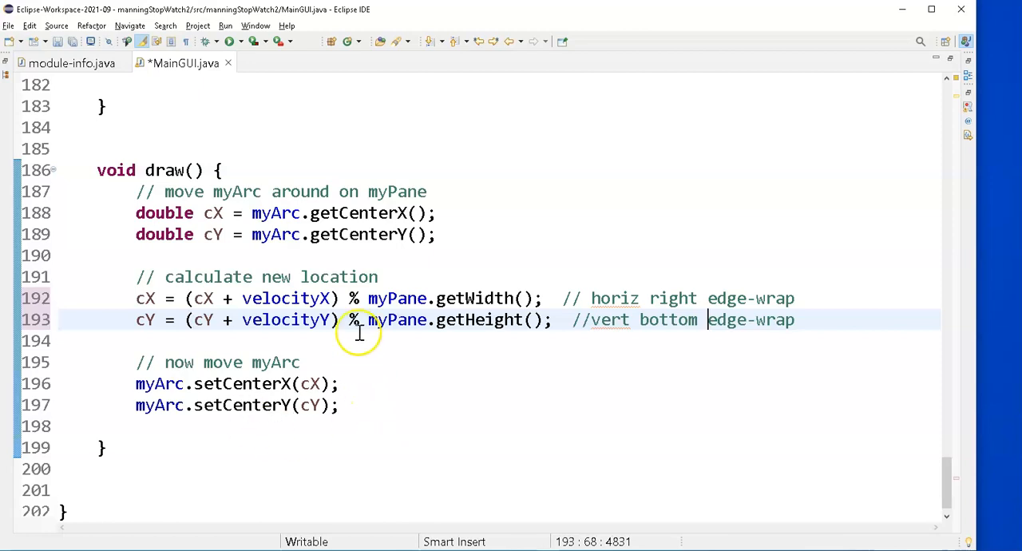
pyautogui.moveTo(195, 342)
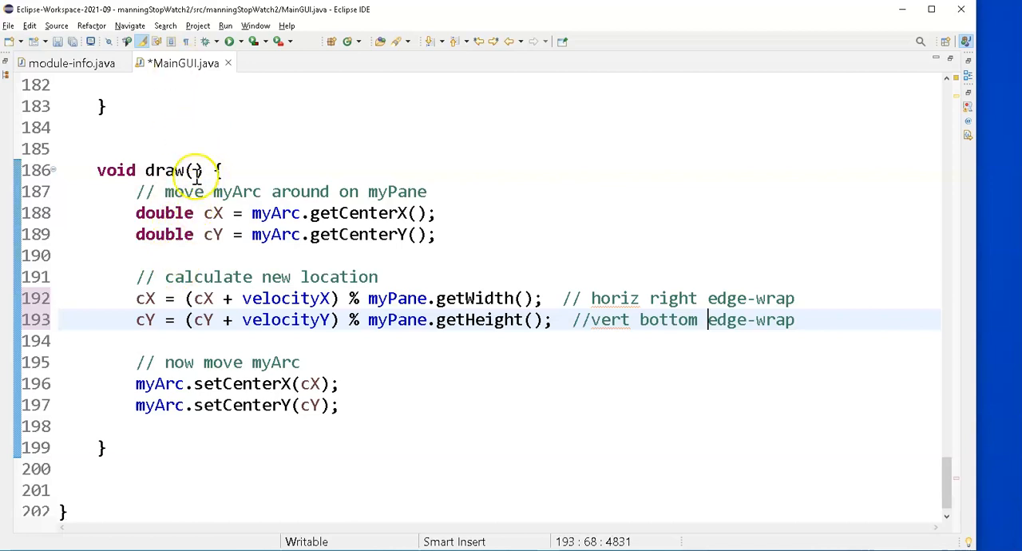
pyautogui.moveTo(45, 530)
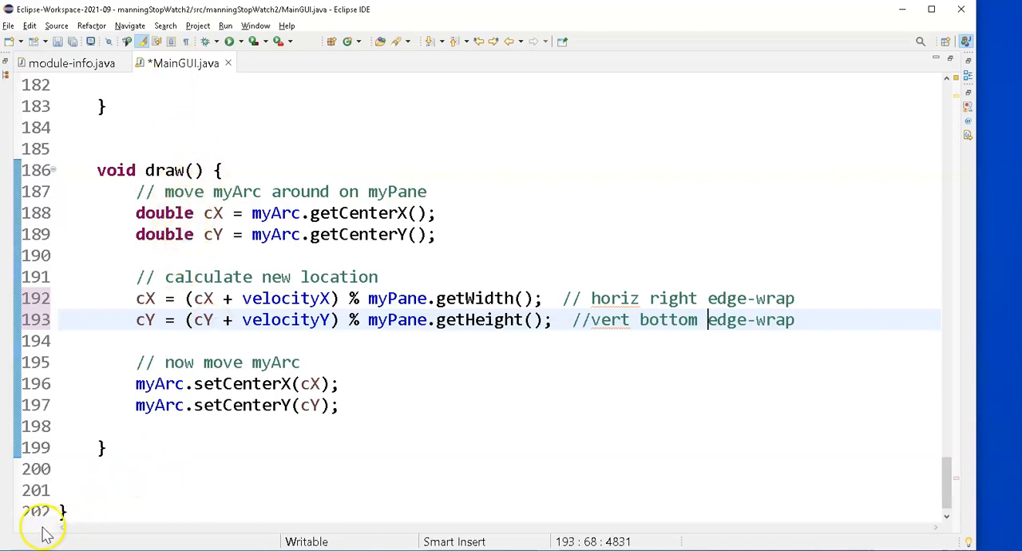